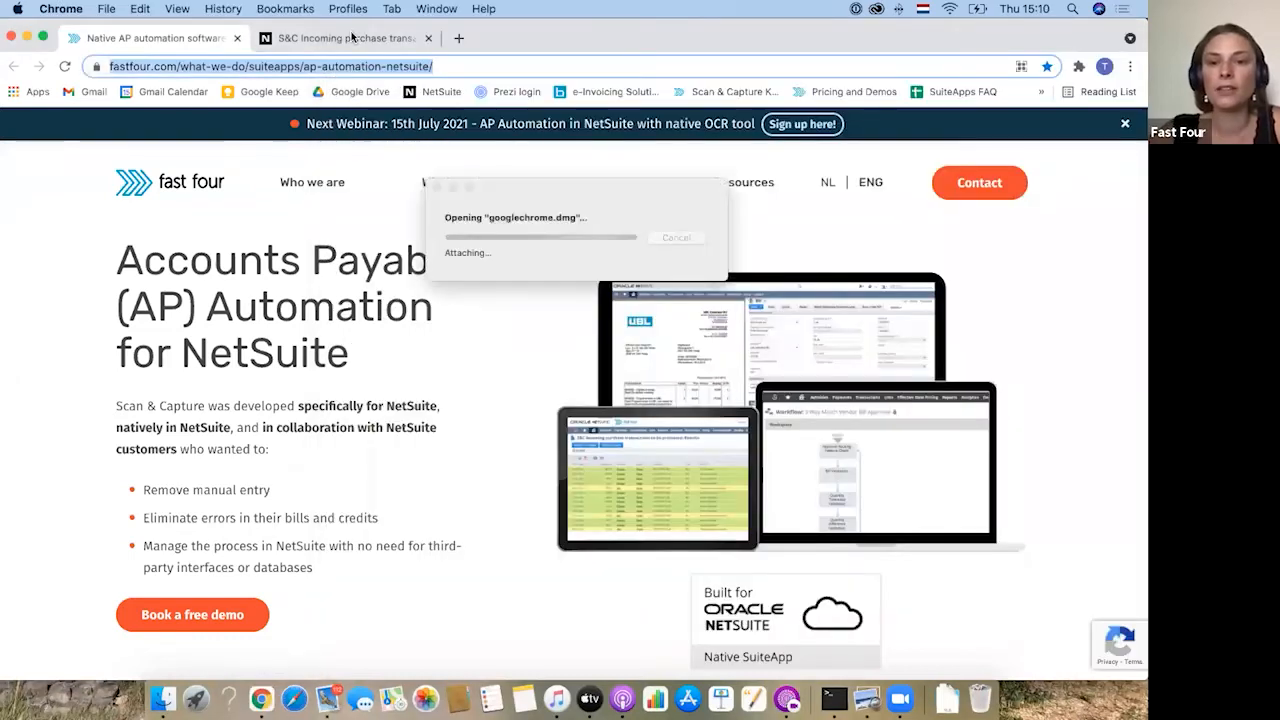
# From the NetSuite dashboard's Scan & Capture portlet, open the Failed incoming transactions results
pyautogui.click(344, 40)
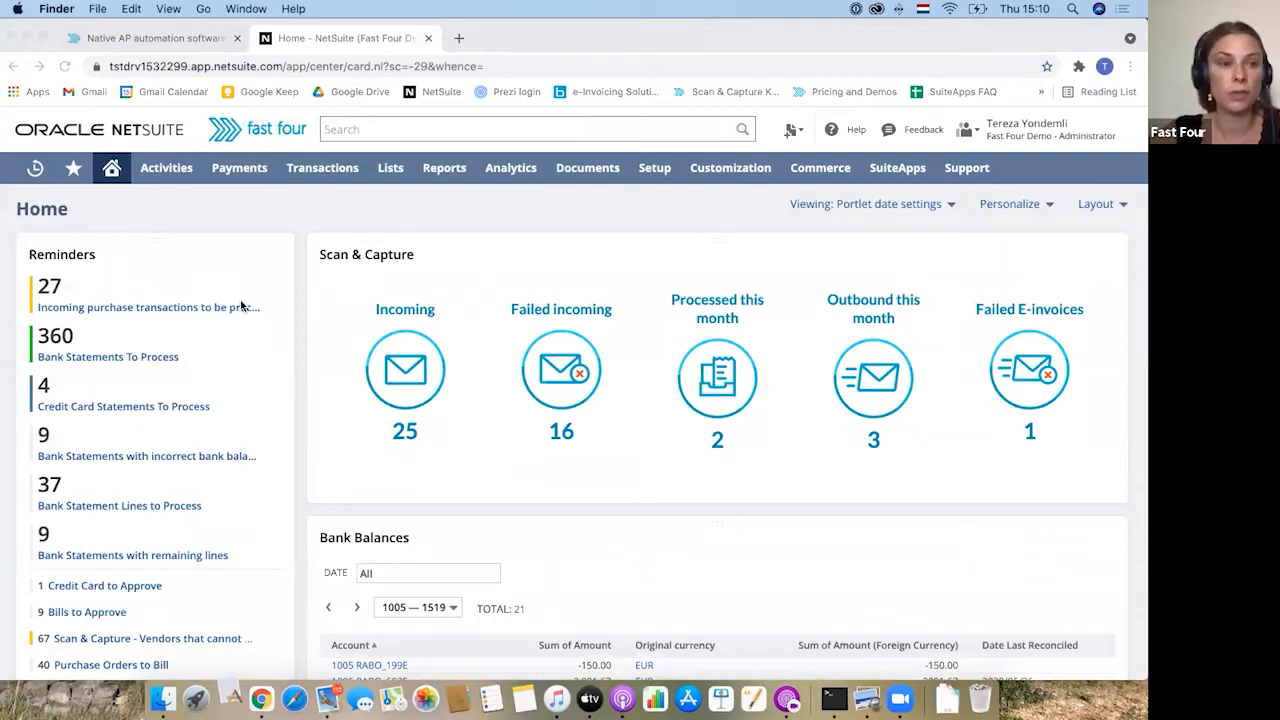
pyautogui.moveTo(144, 322)
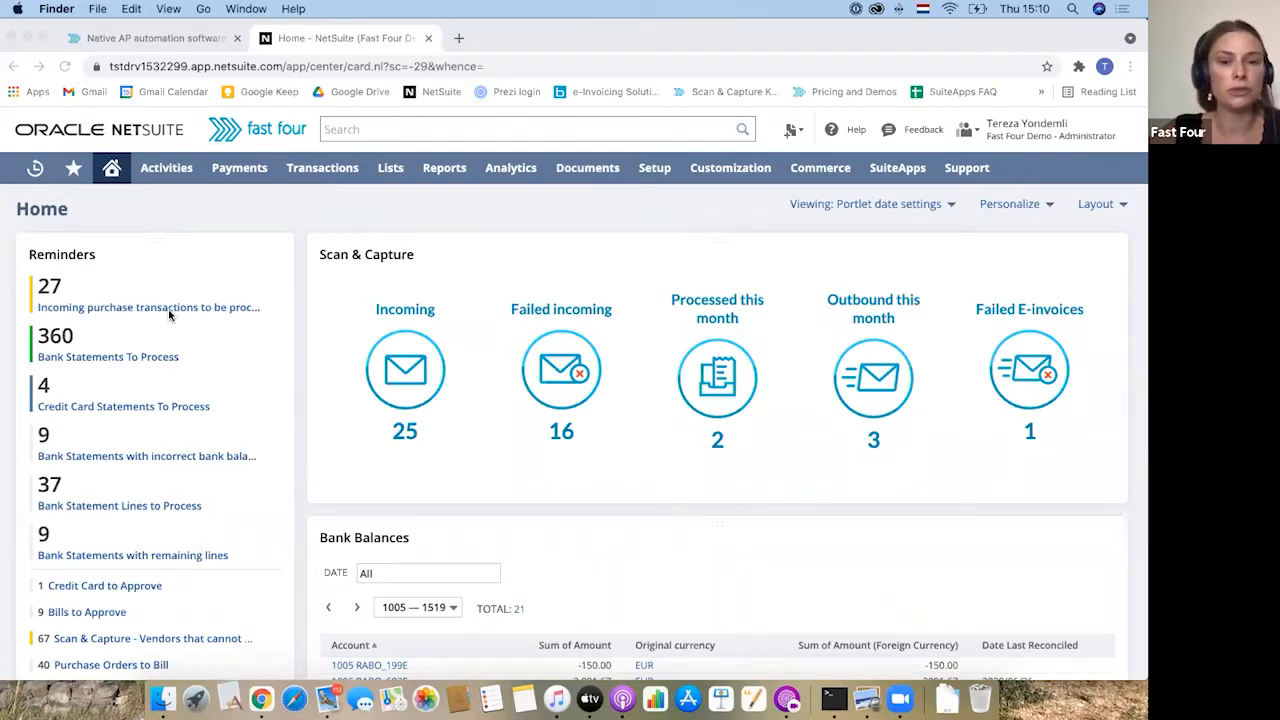
pyautogui.moveTo(396, 374)
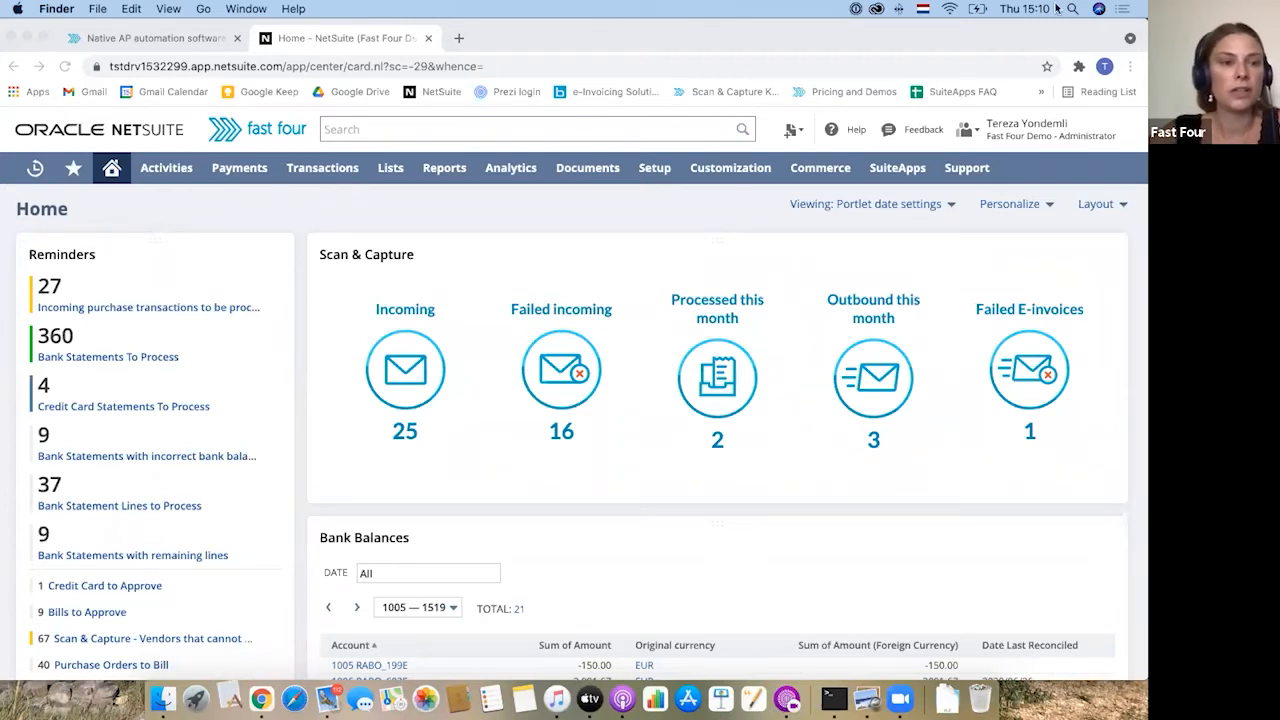
pyautogui.moveTo(1010, 204)
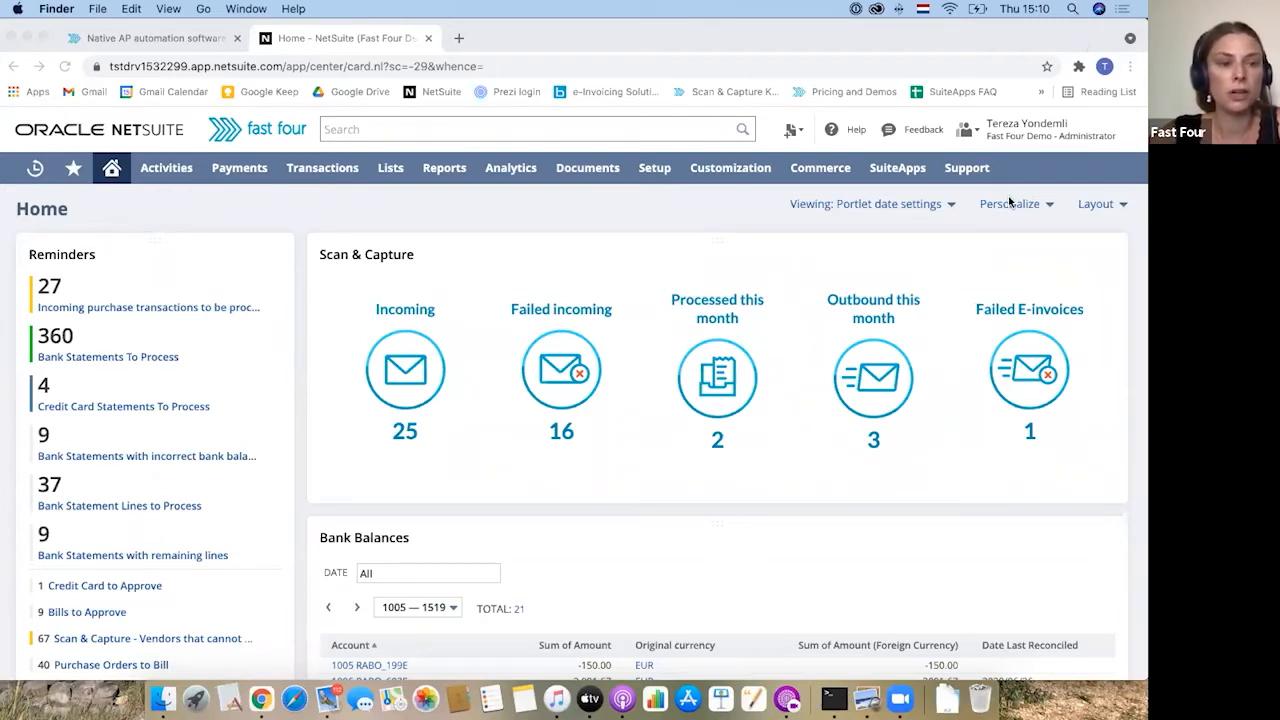
pyautogui.click(1008, 204)
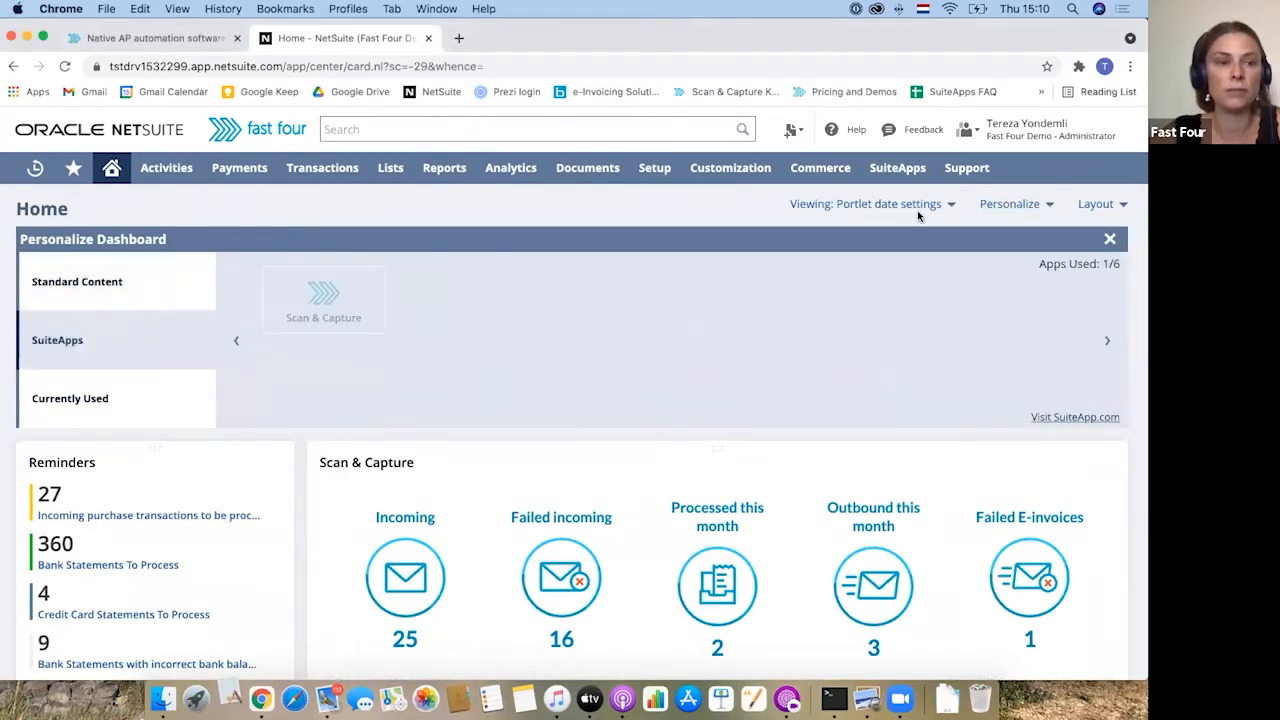
pyautogui.click(1108, 238)
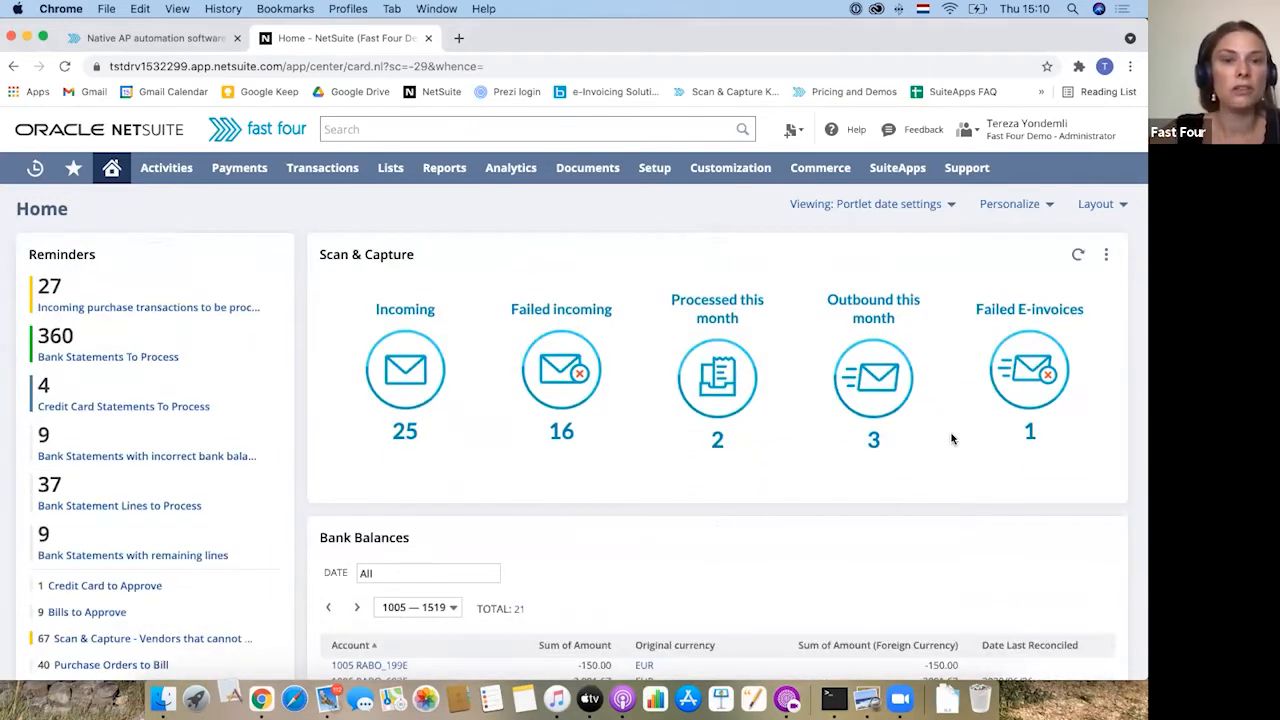
pyautogui.moveTo(298, 256)
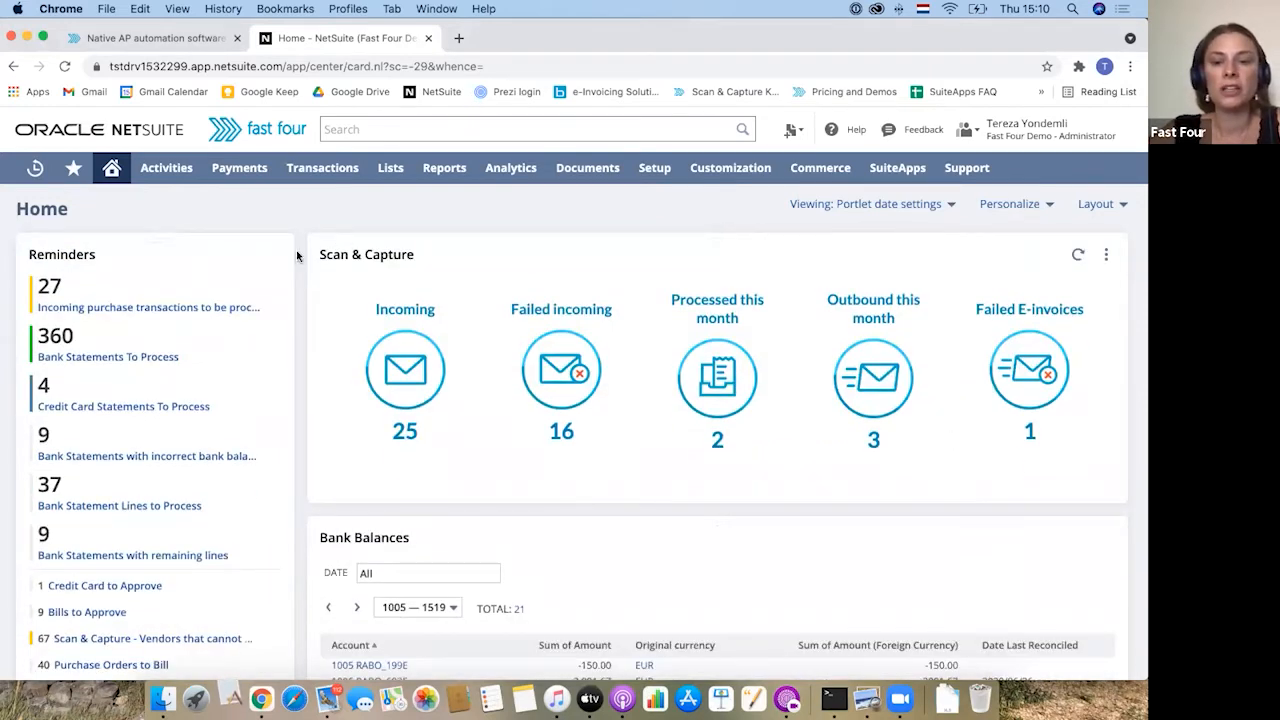
pyautogui.click(244, 254)
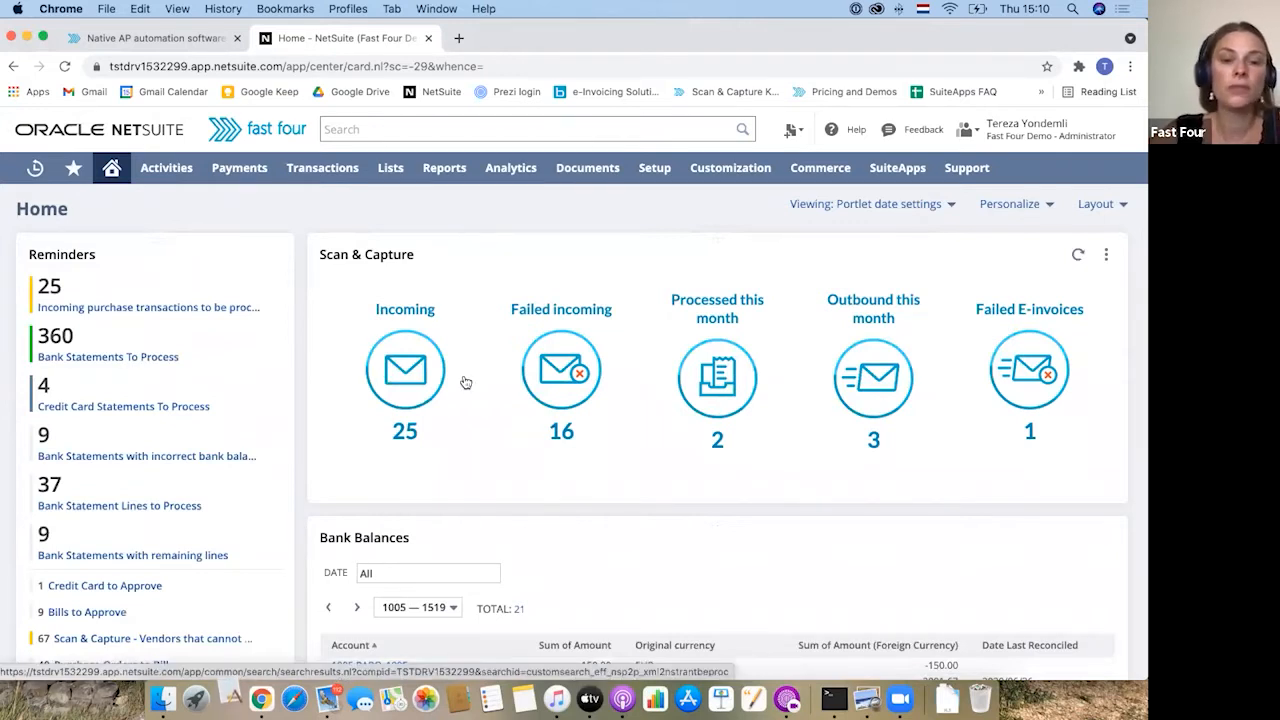
pyautogui.moveTo(524, 408)
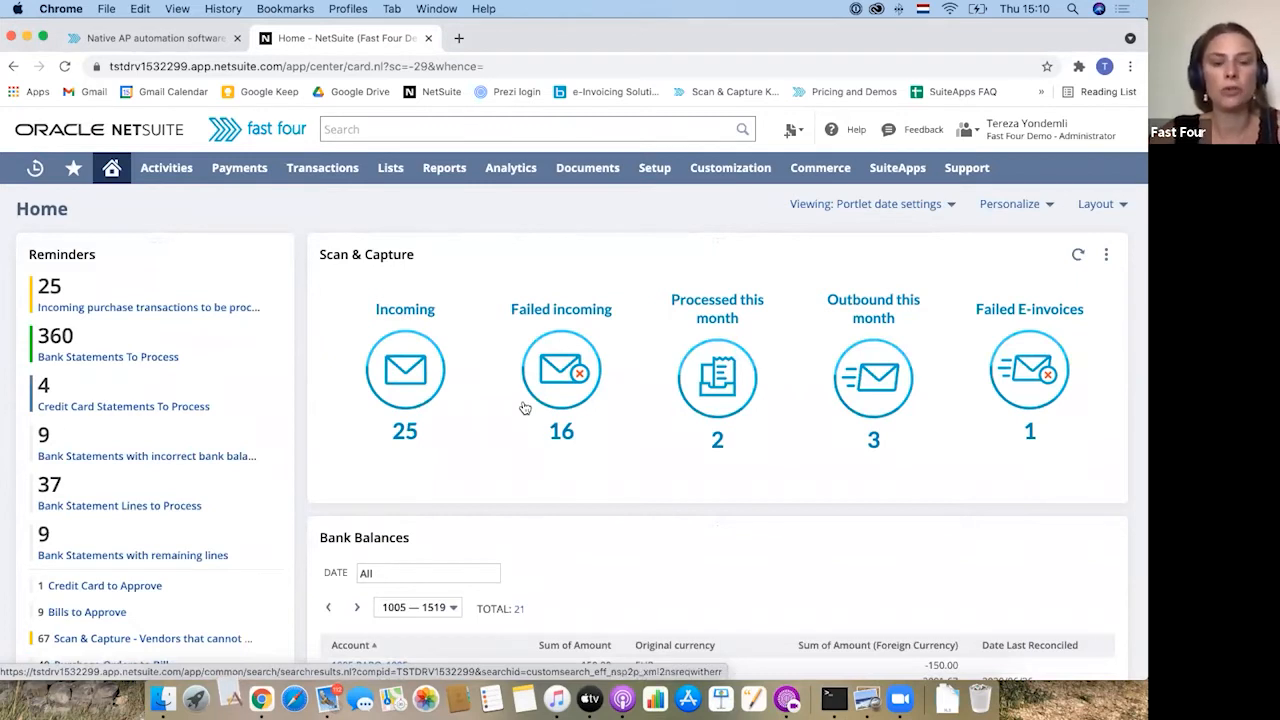
pyautogui.moveTo(536, 264)
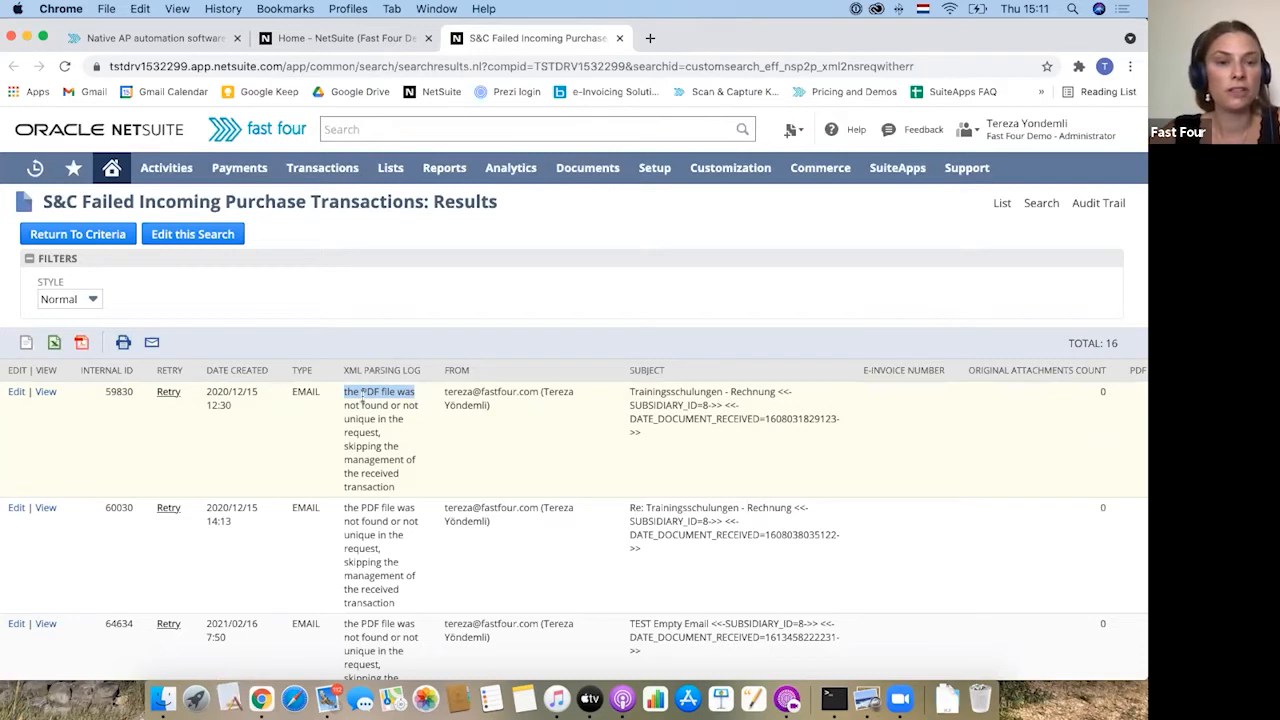
# Open the Scan and Capture folder in the File Cabinet to see received invoice files, then return to the dashboard
pyautogui.click(588, 168)
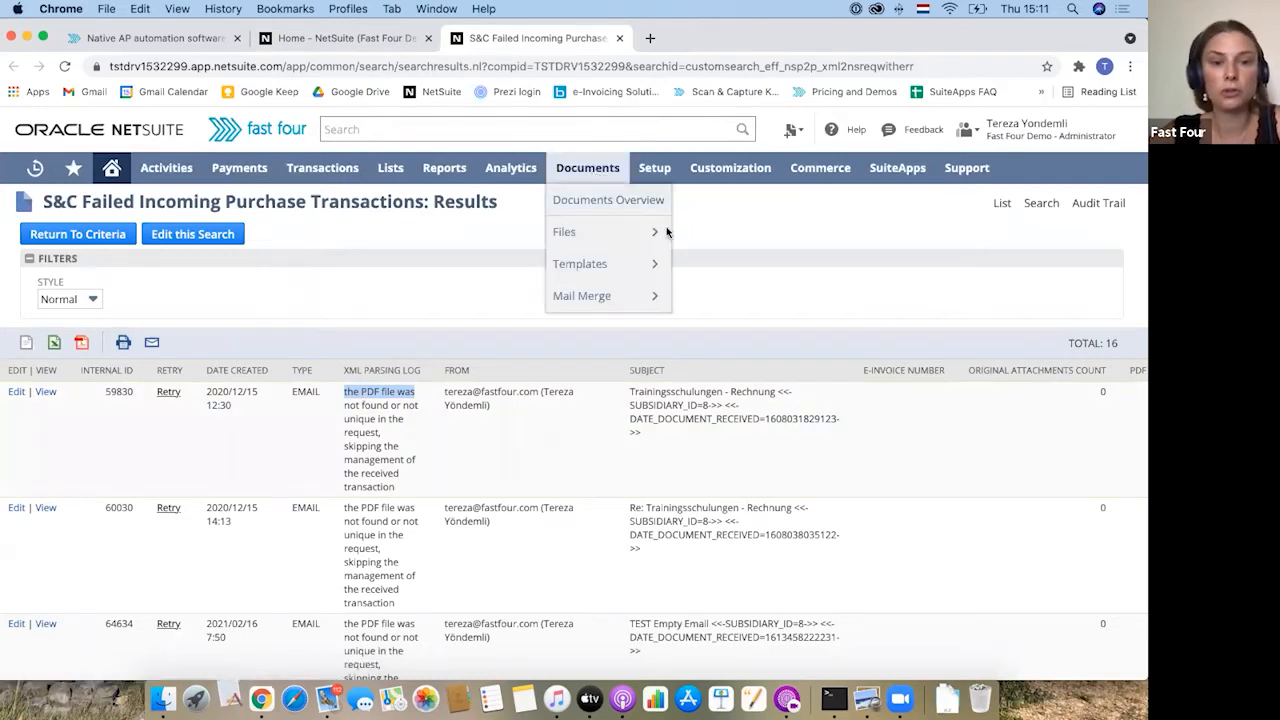
pyautogui.moveTo(564, 232)
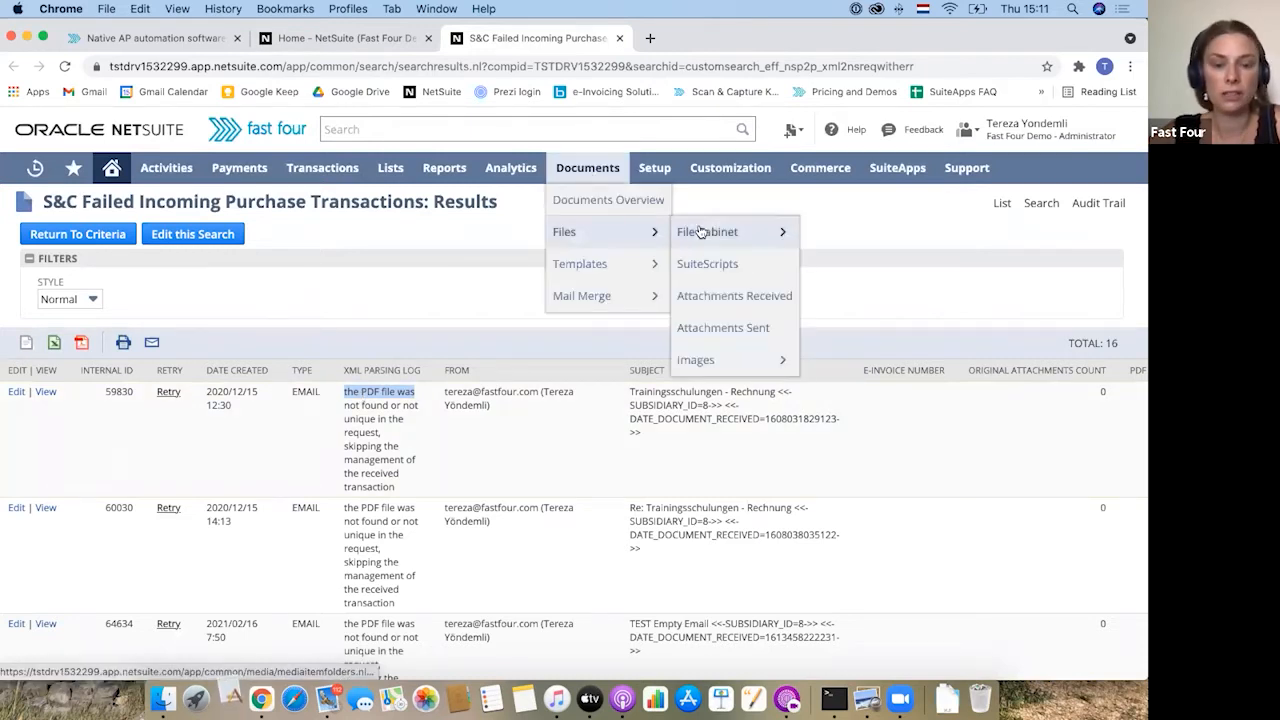
pyautogui.click(708, 232)
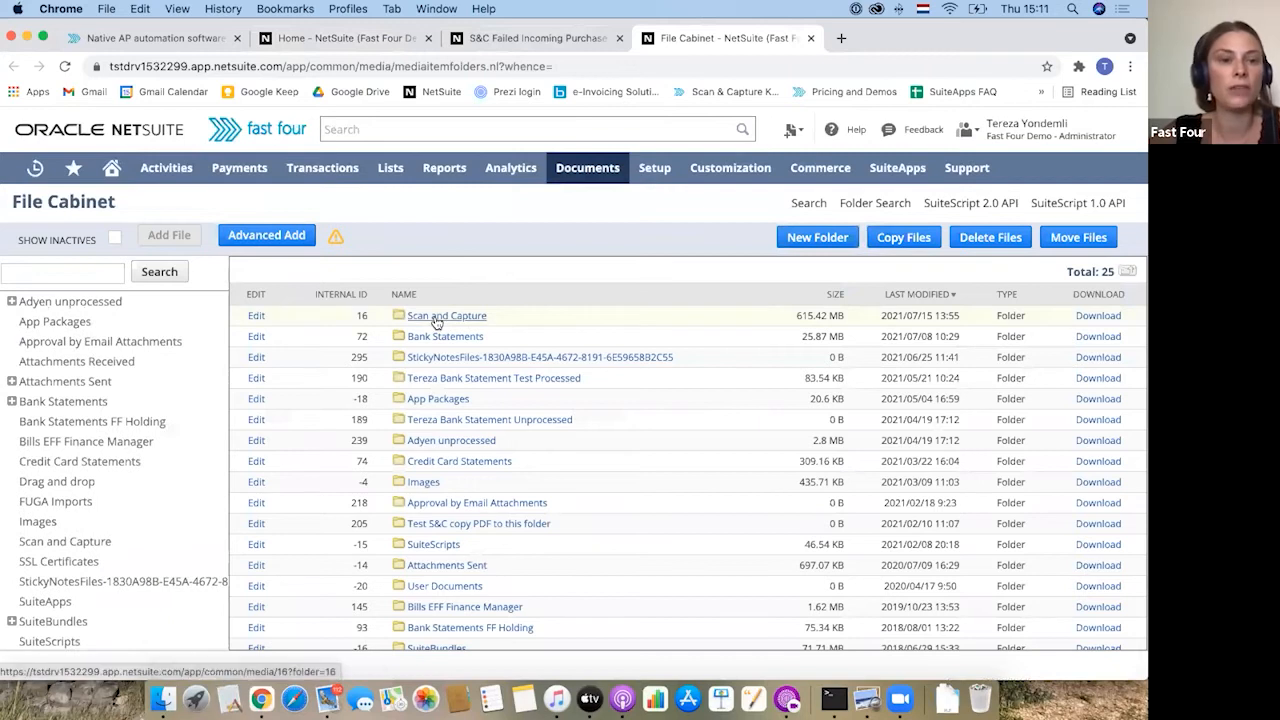
pyautogui.click(446, 316)
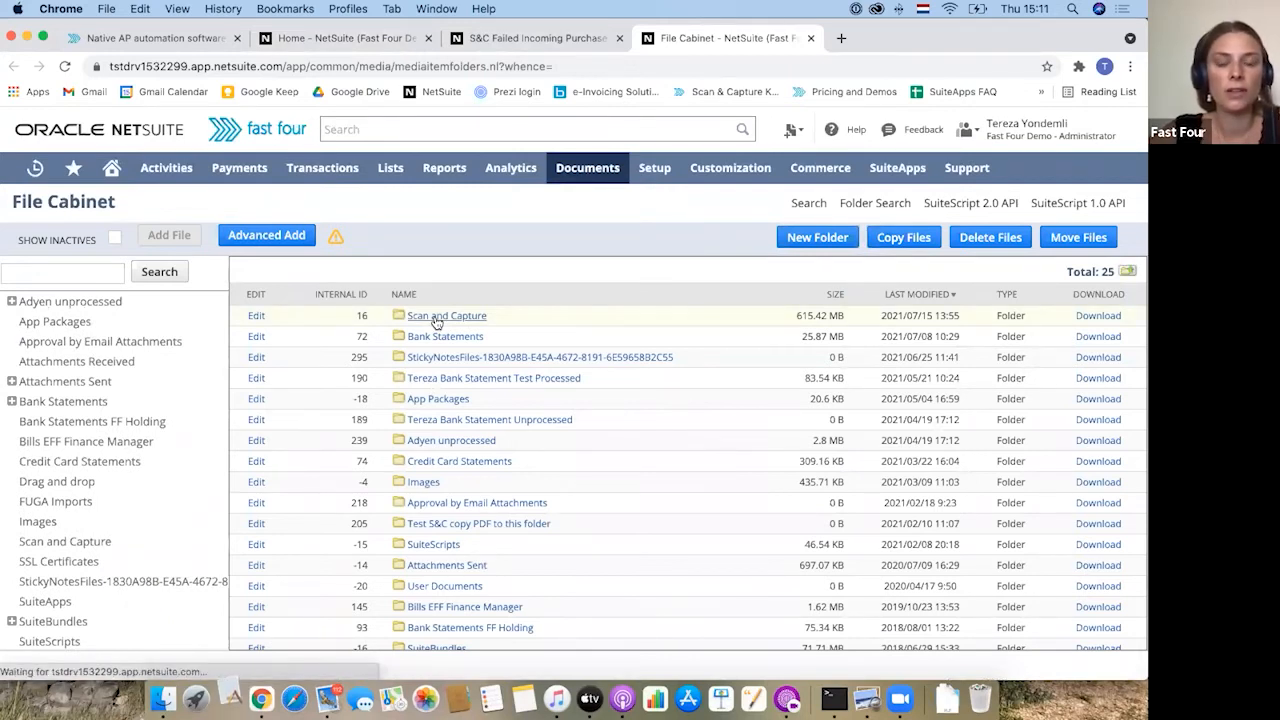
pyautogui.click(446, 316)
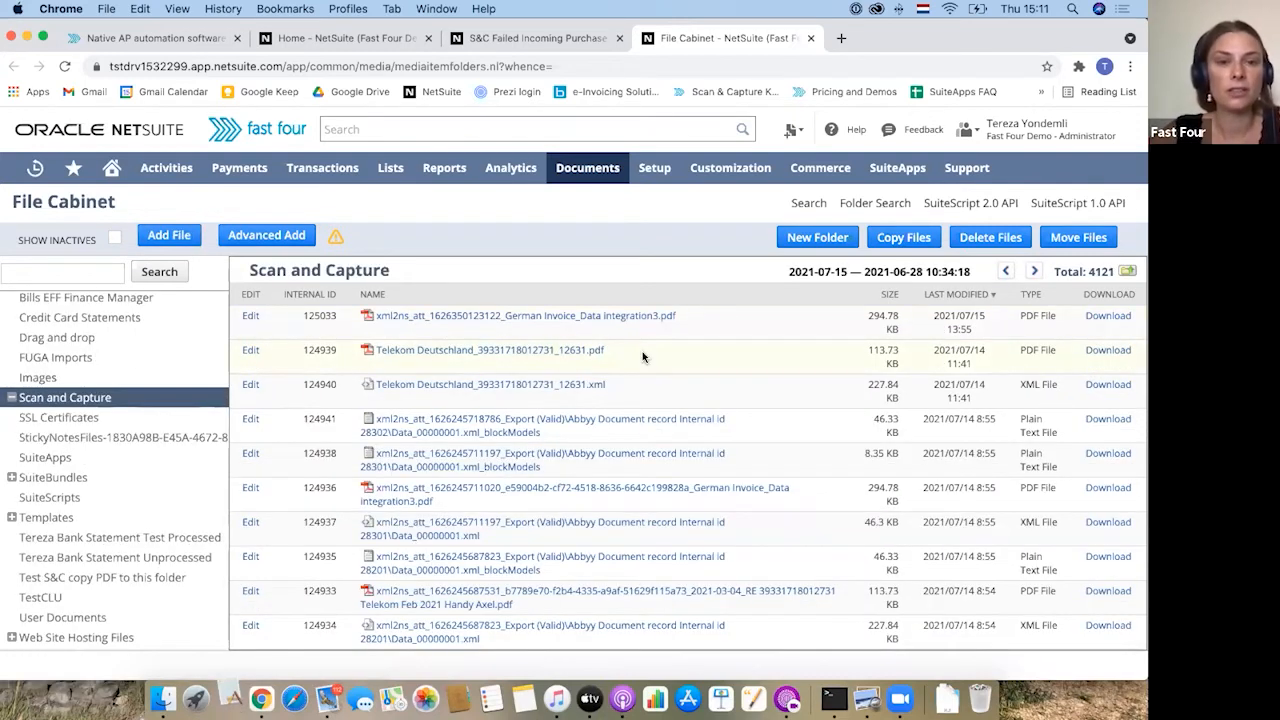
pyautogui.click(530, 38)
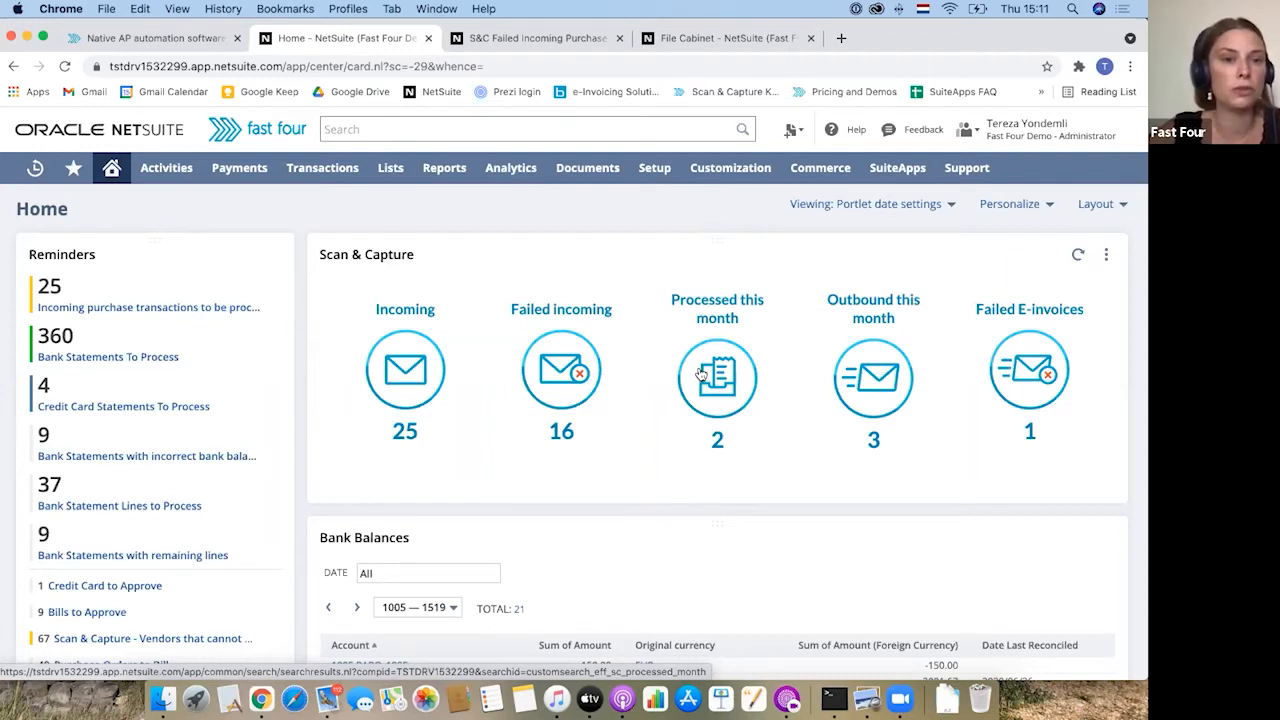
pyautogui.moveTo(1088, 322)
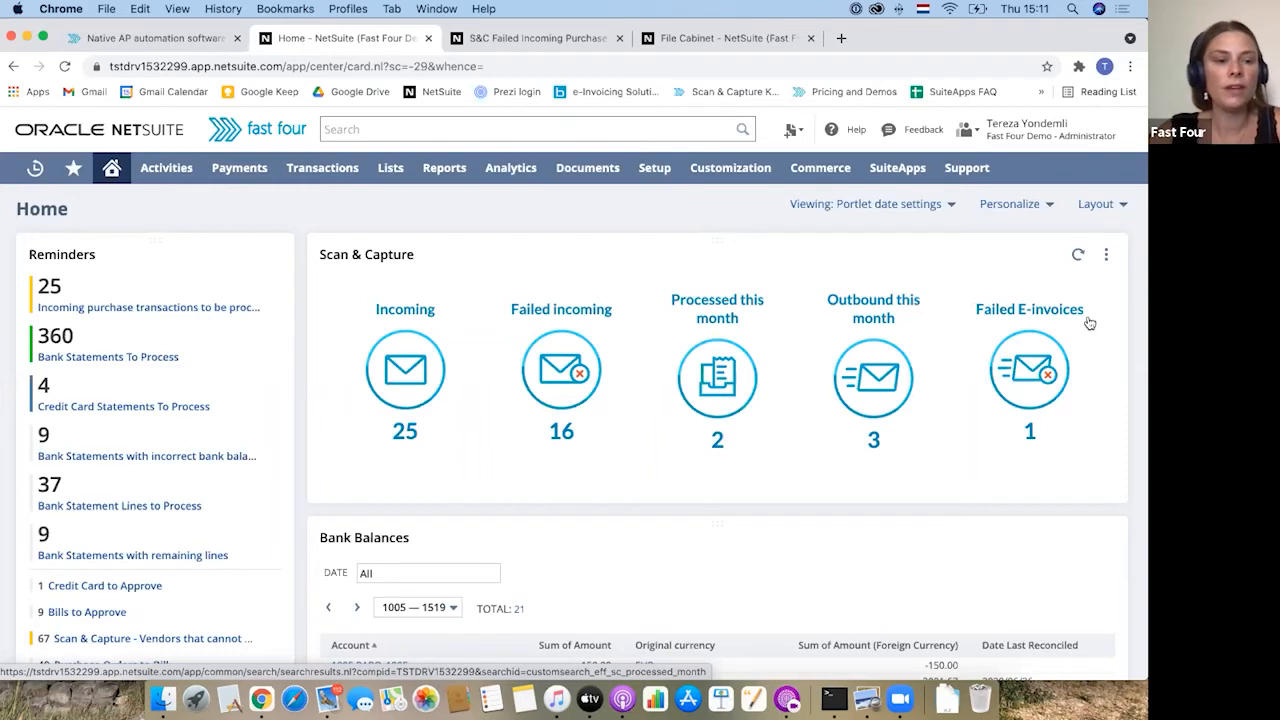
pyautogui.moveTo(800, 370)
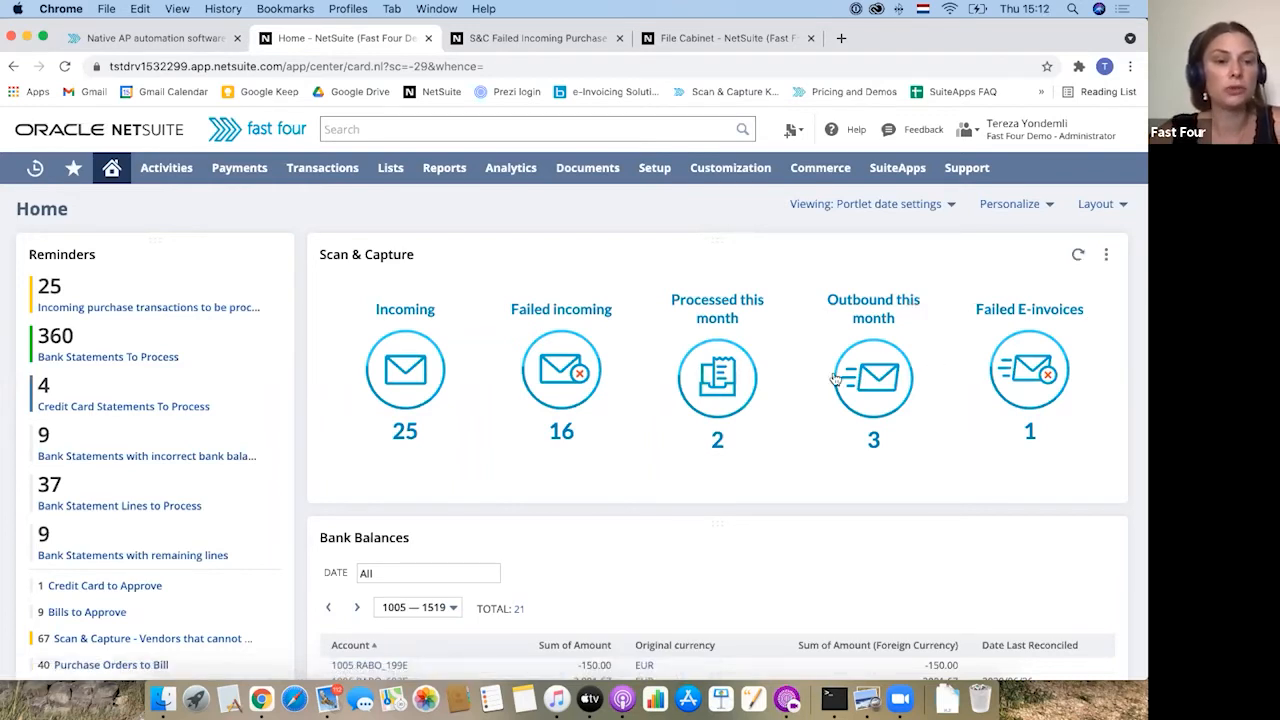
pyautogui.moveTo(836, 378)
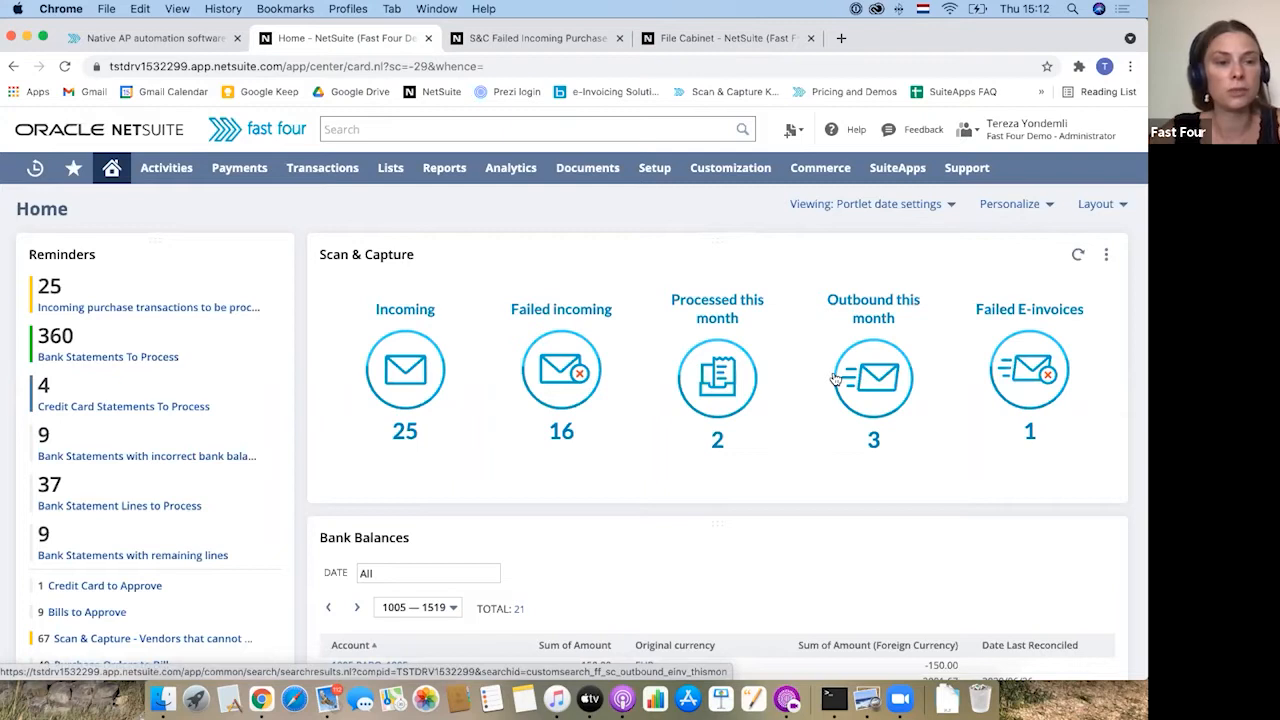
pyautogui.moveTo(956, 414)
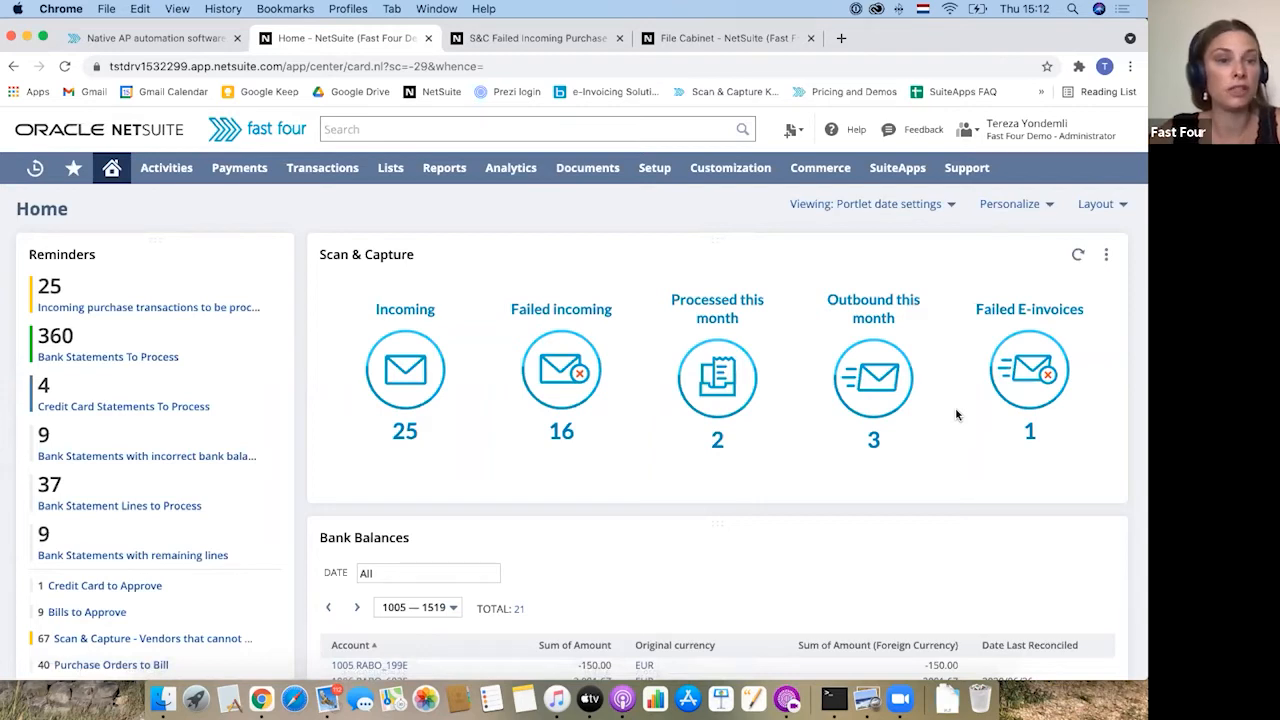
pyautogui.moveTo(1028, 392)
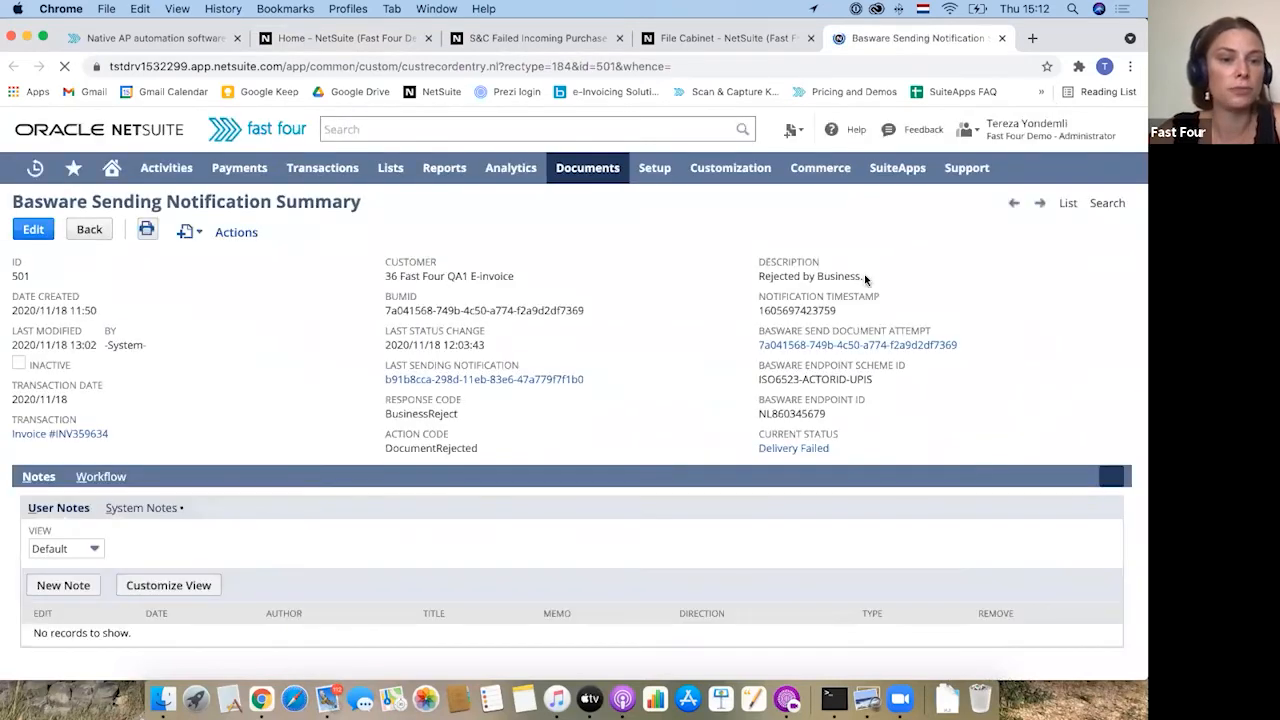
# Open the S&C Incoming purchase transactions to be processed list (25 awaiting)
pyautogui.doubleClick(810, 276)
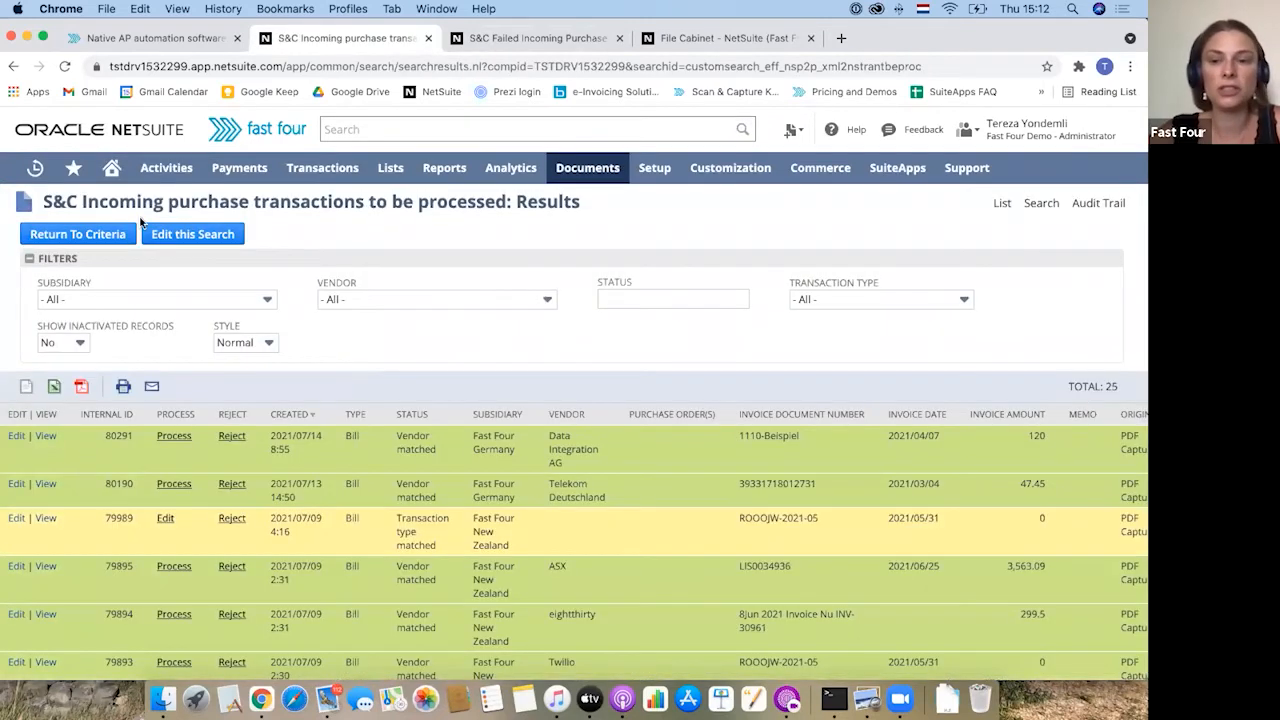
pyautogui.moveTo(84, 200); pyautogui.dragTo(384, 200)
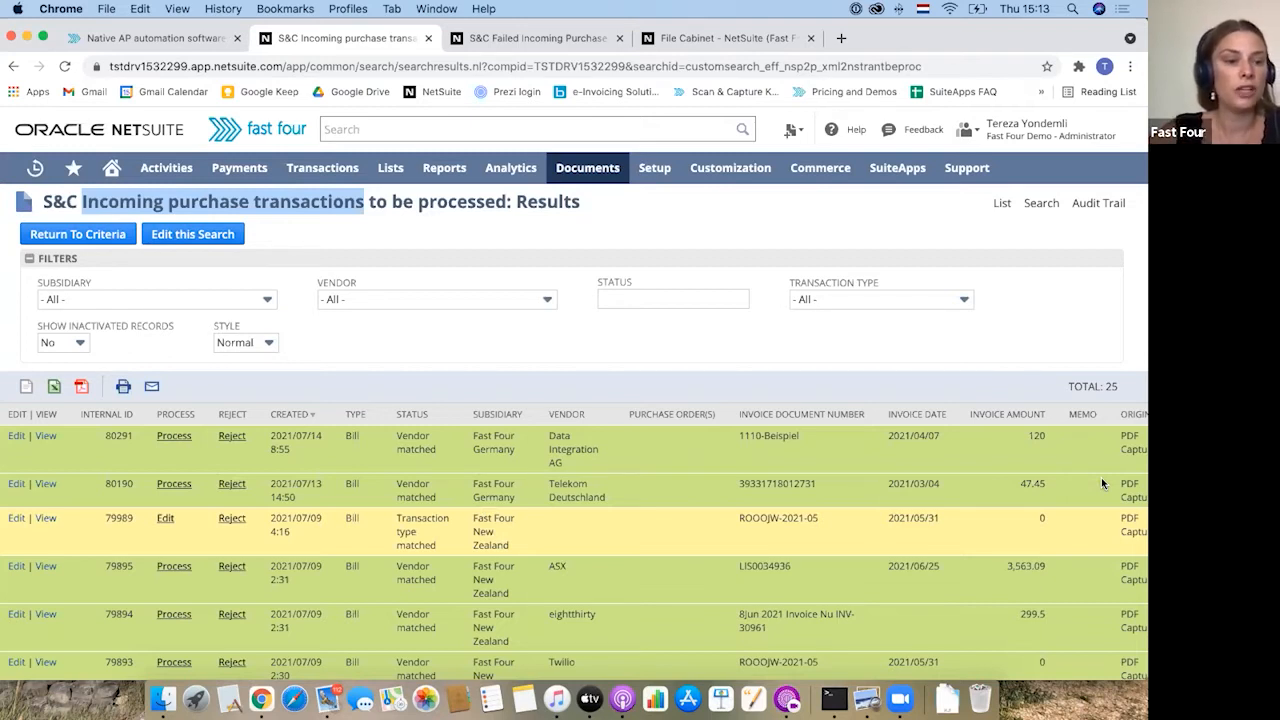
pyautogui.moveTo(1100, 452)
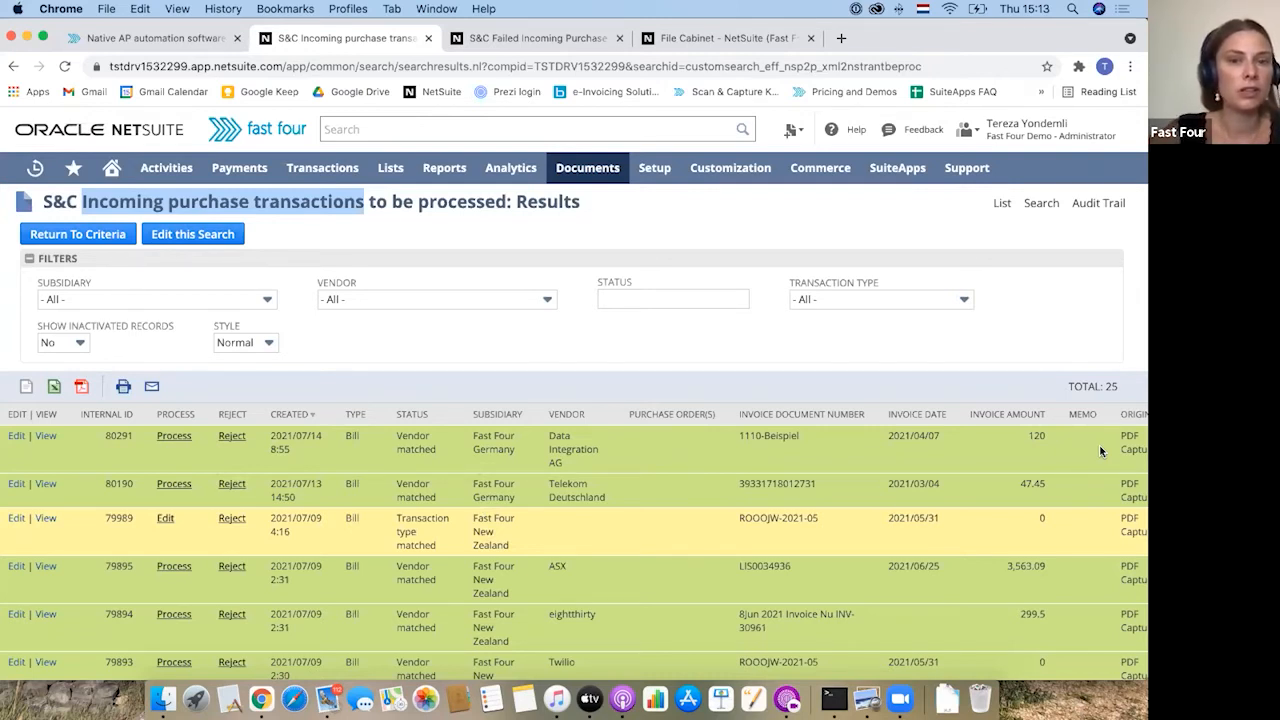
pyautogui.moveTo(1084, 430)
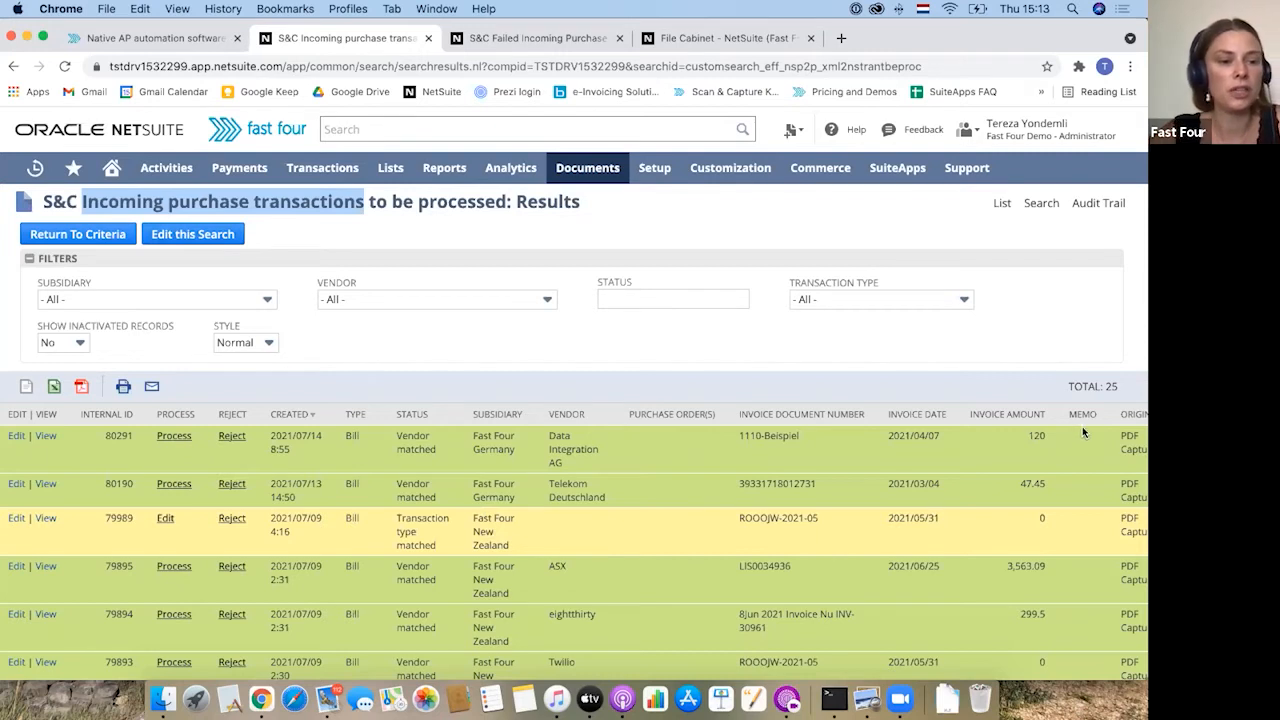
pyautogui.scroll(-3)
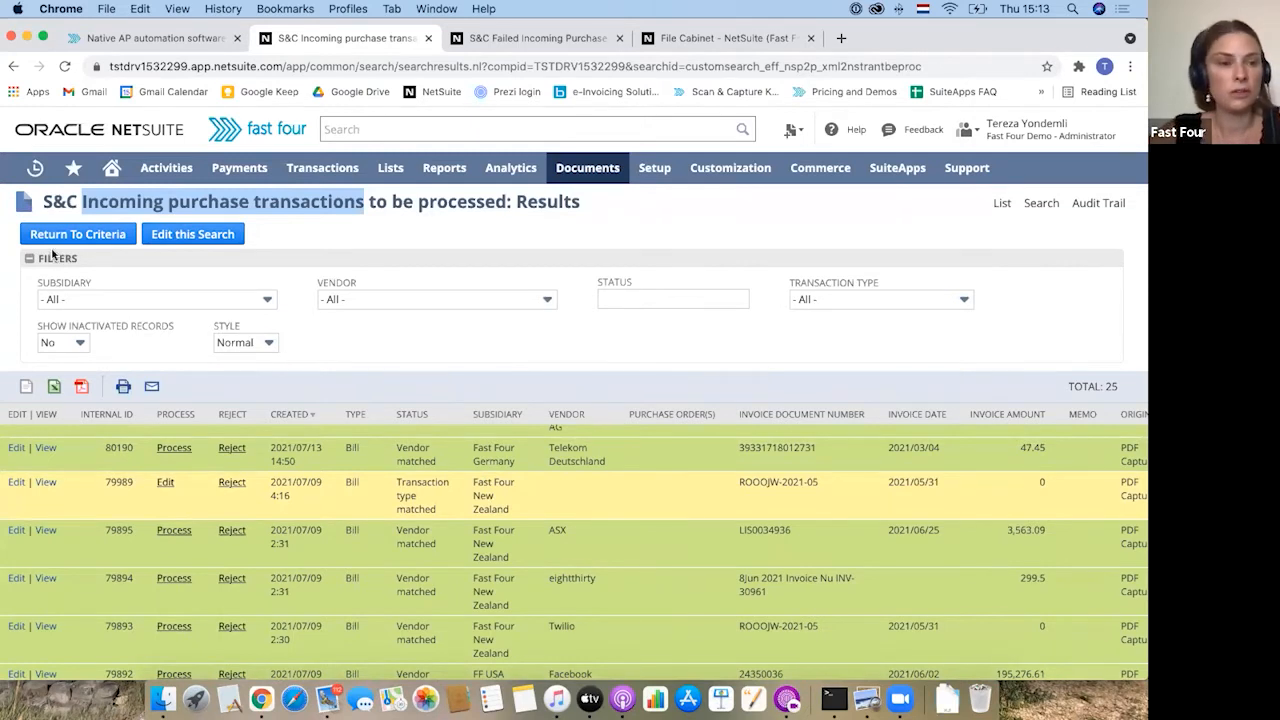
pyautogui.moveTo(212, 288)
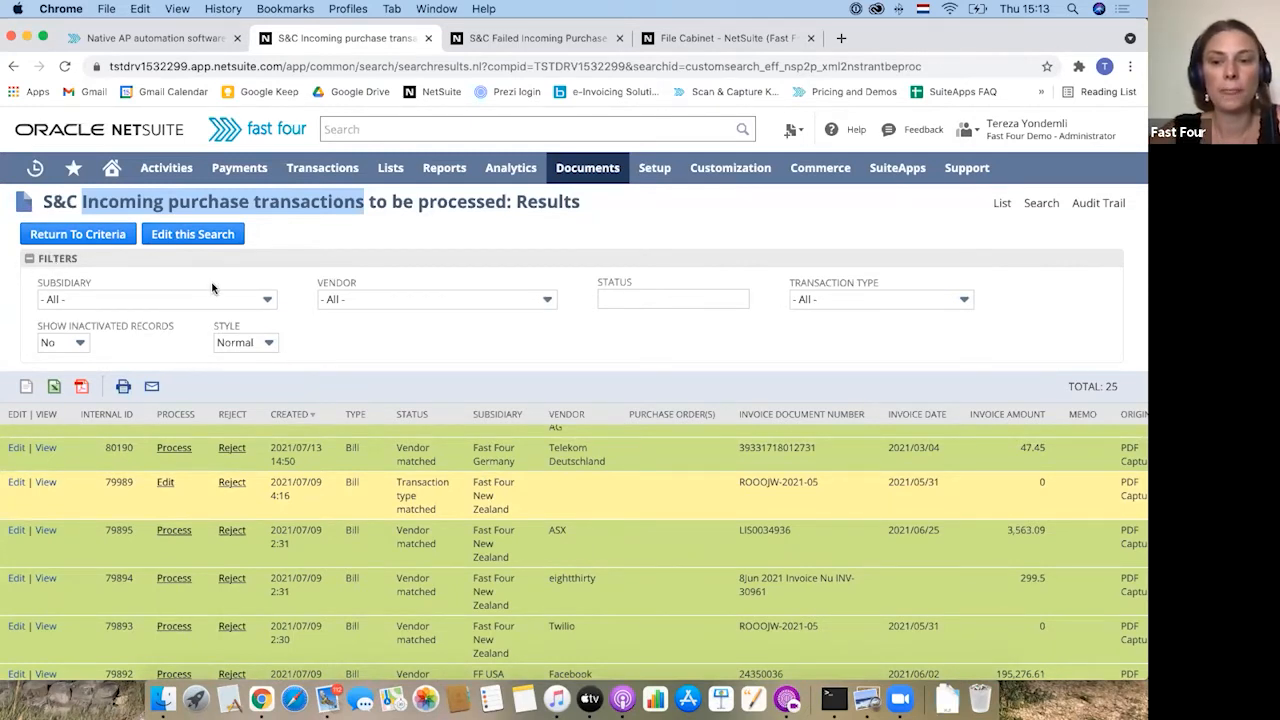
pyautogui.moveTo(184, 304)
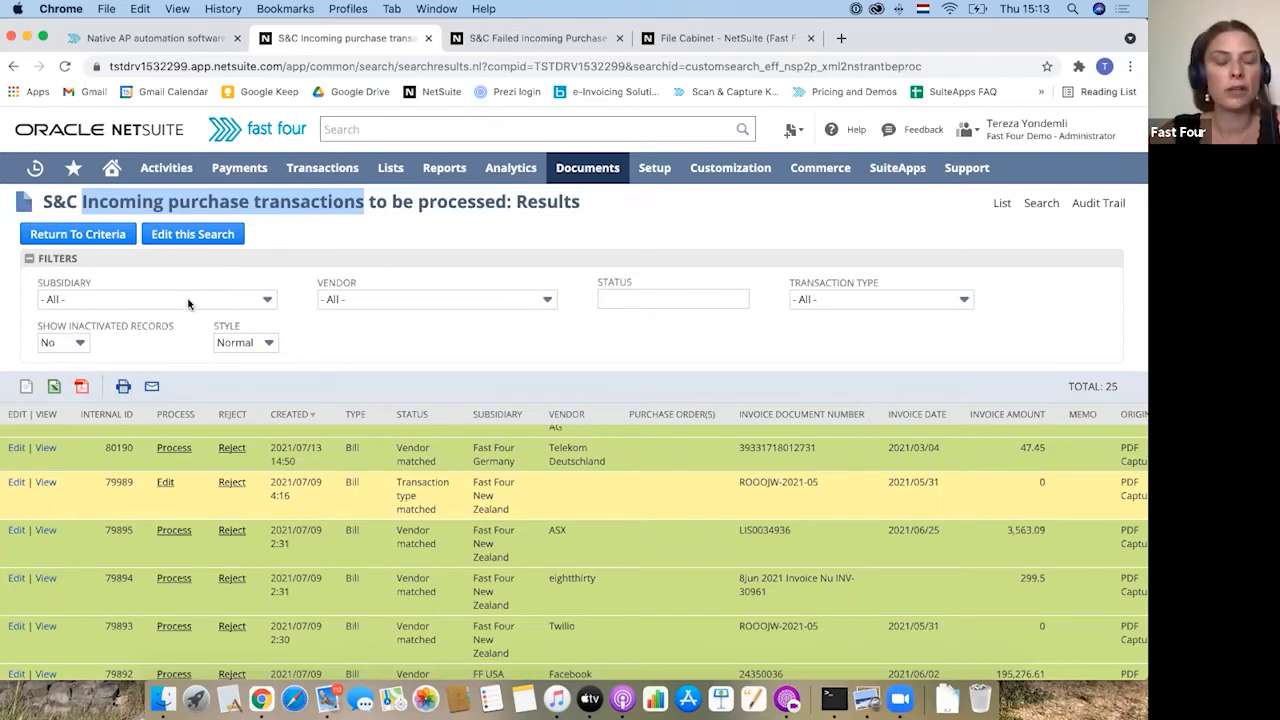
pyautogui.click(156, 300)
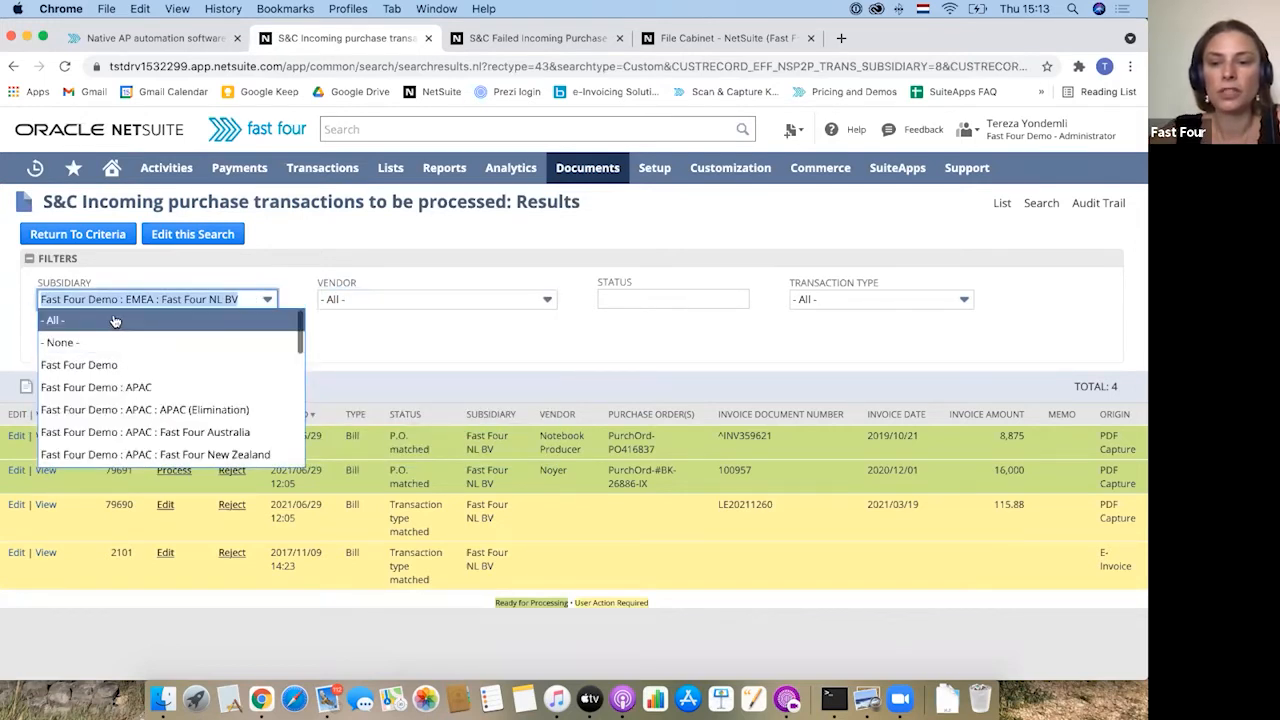
# Show transactions for -All- subsidiaries and reject the Telekom Deutschland bill, leaving 24
pyautogui.click(56, 320)
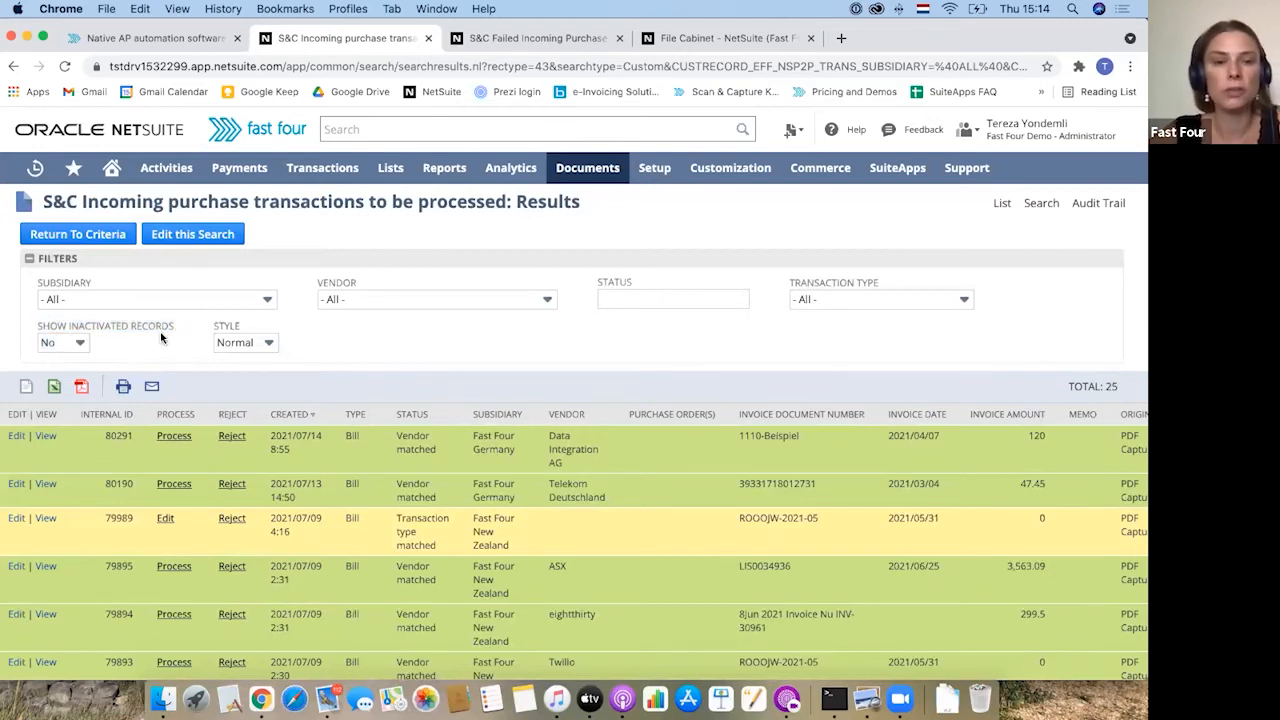
pyautogui.moveTo(116, 436)
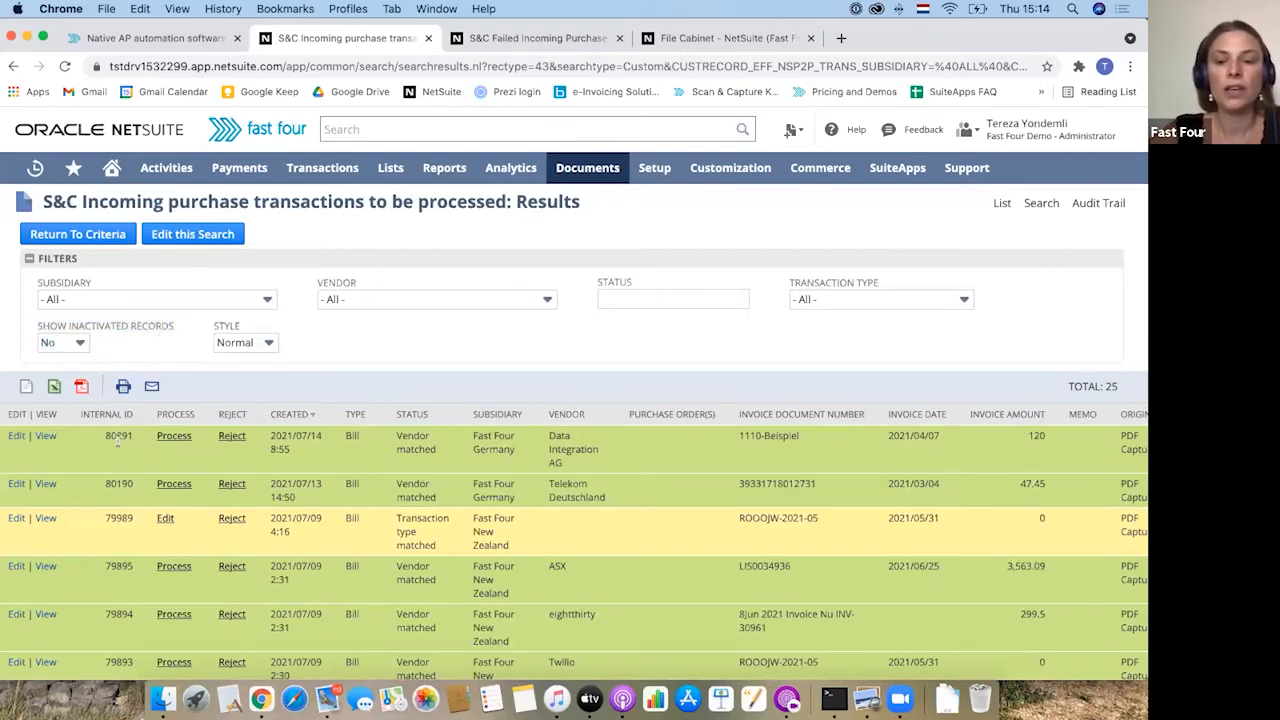
pyautogui.moveTo(322, 452)
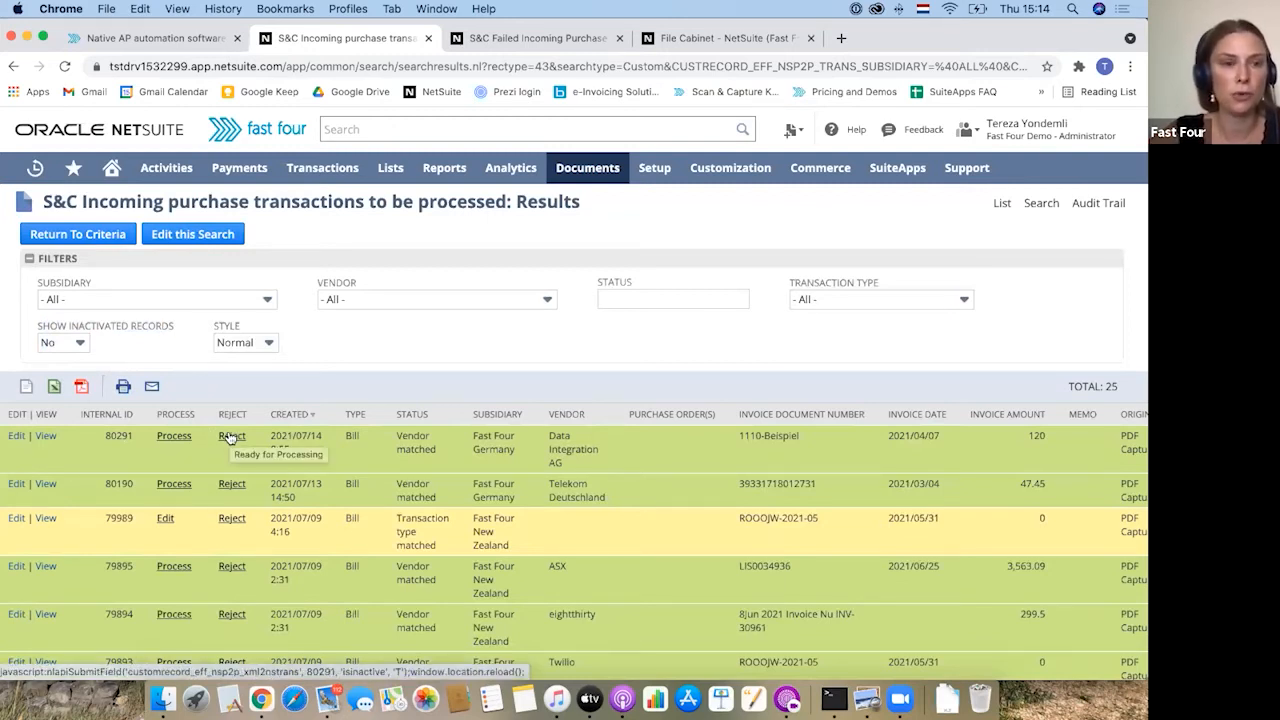
pyautogui.click(232, 436)
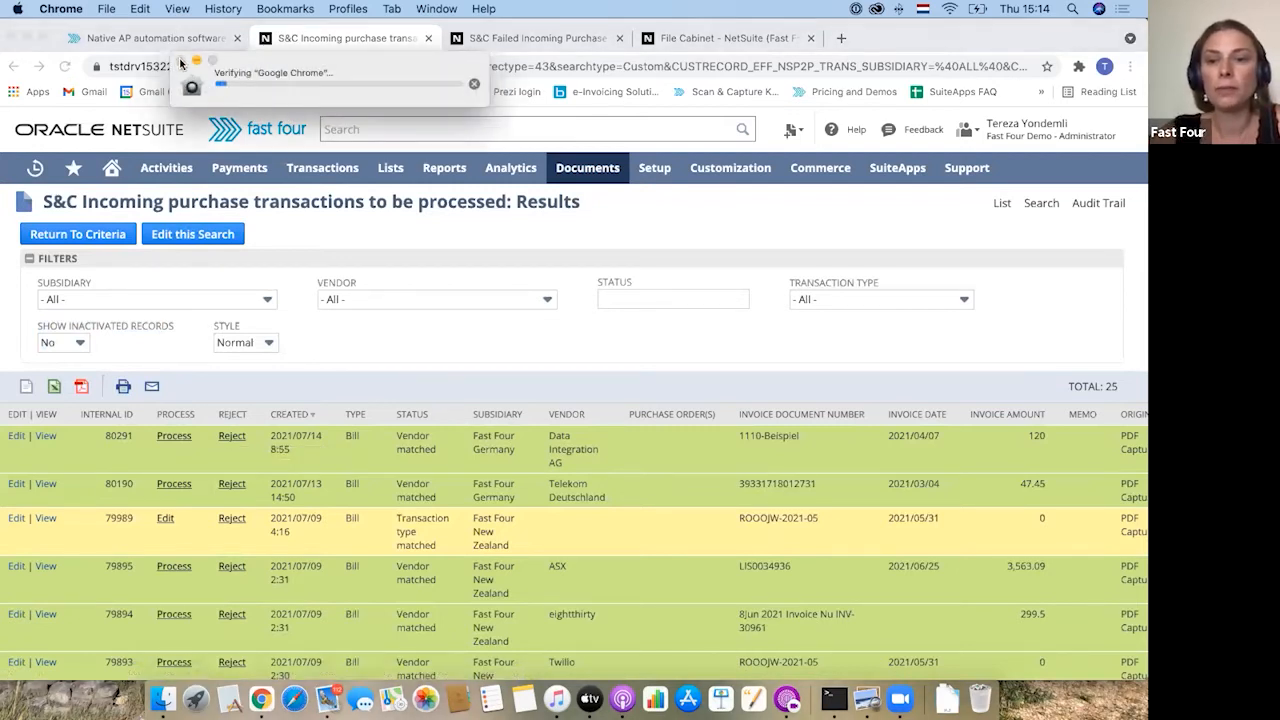
pyautogui.moveTo(374, 374)
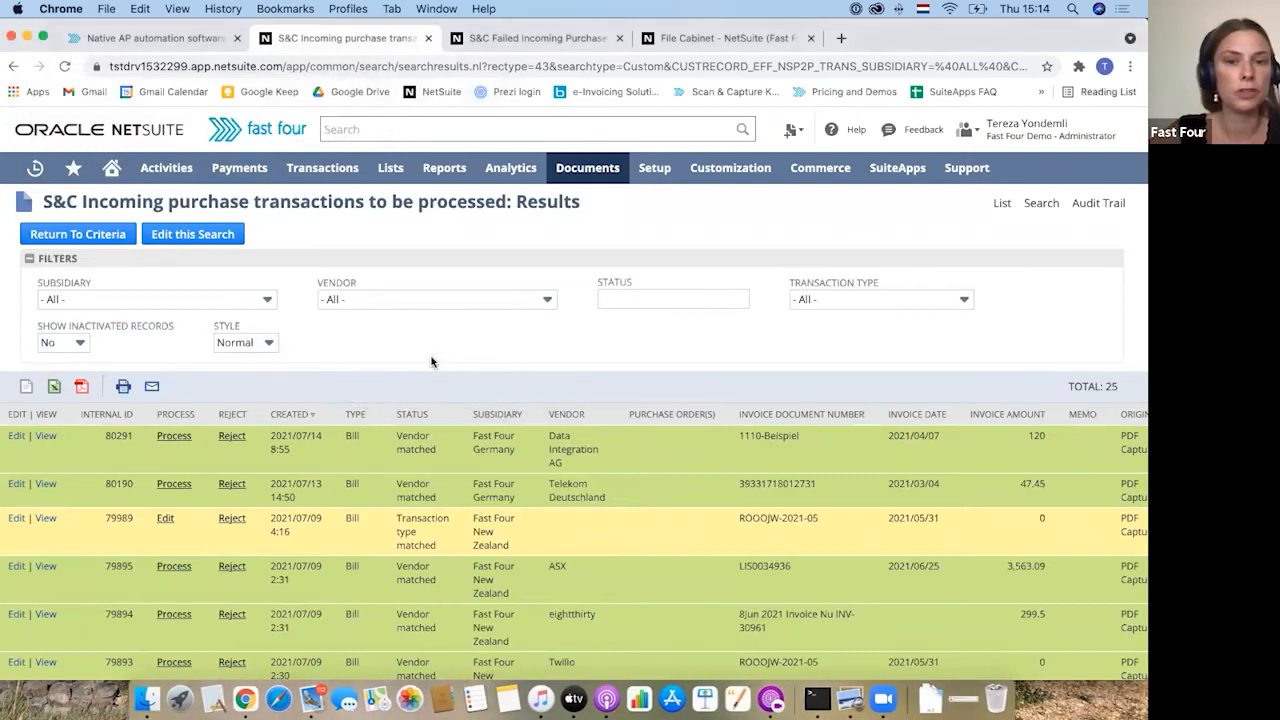
pyautogui.moveTo(432, 362)
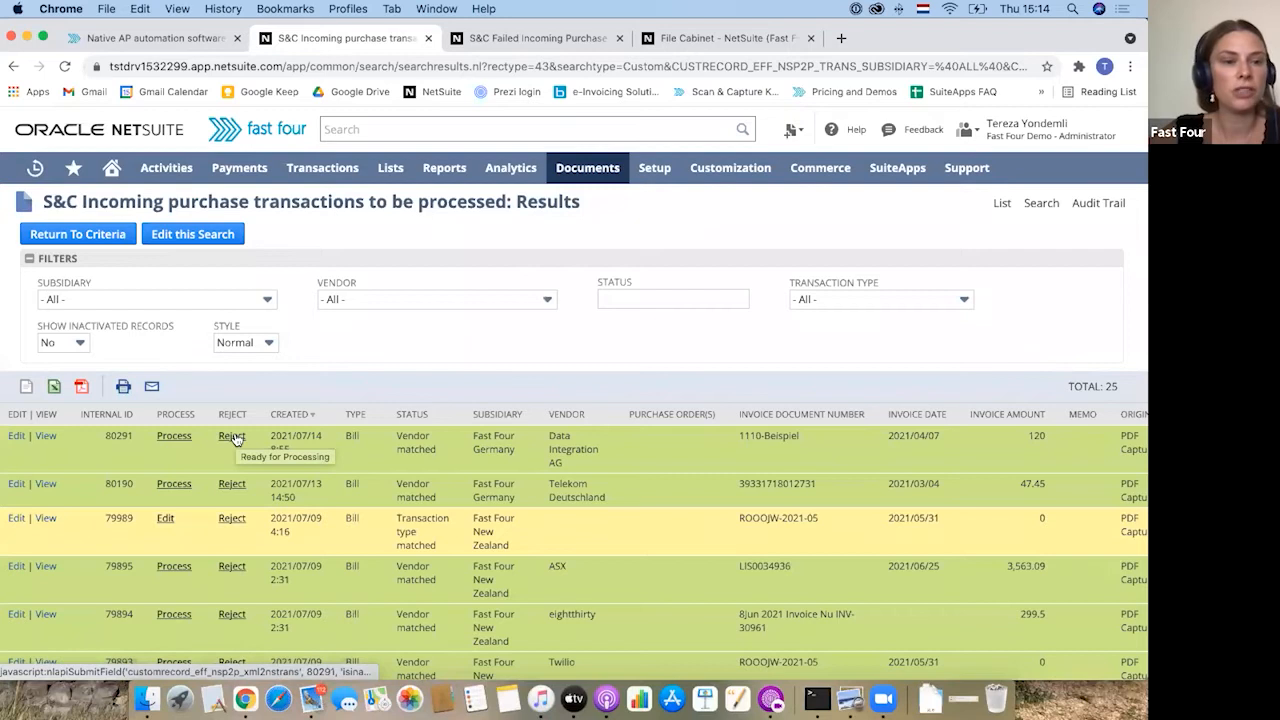
pyautogui.scroll(-3)
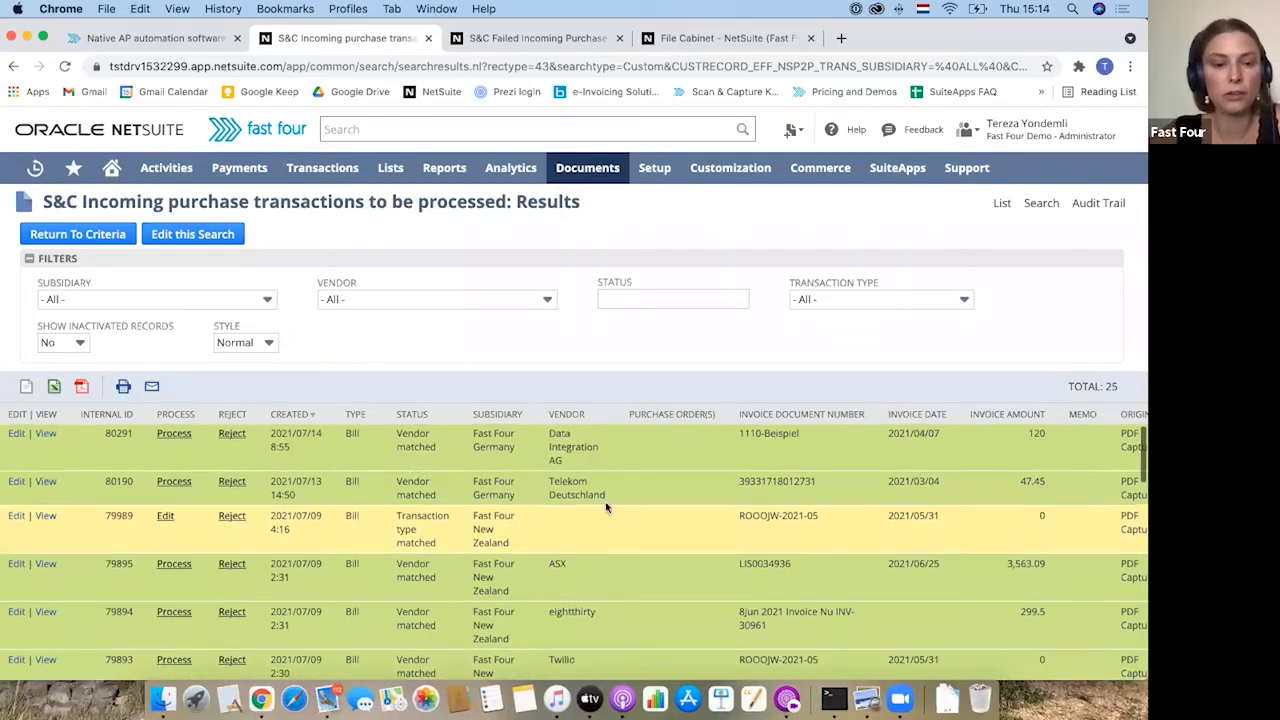
pyautogui.moveTo(228, 482)
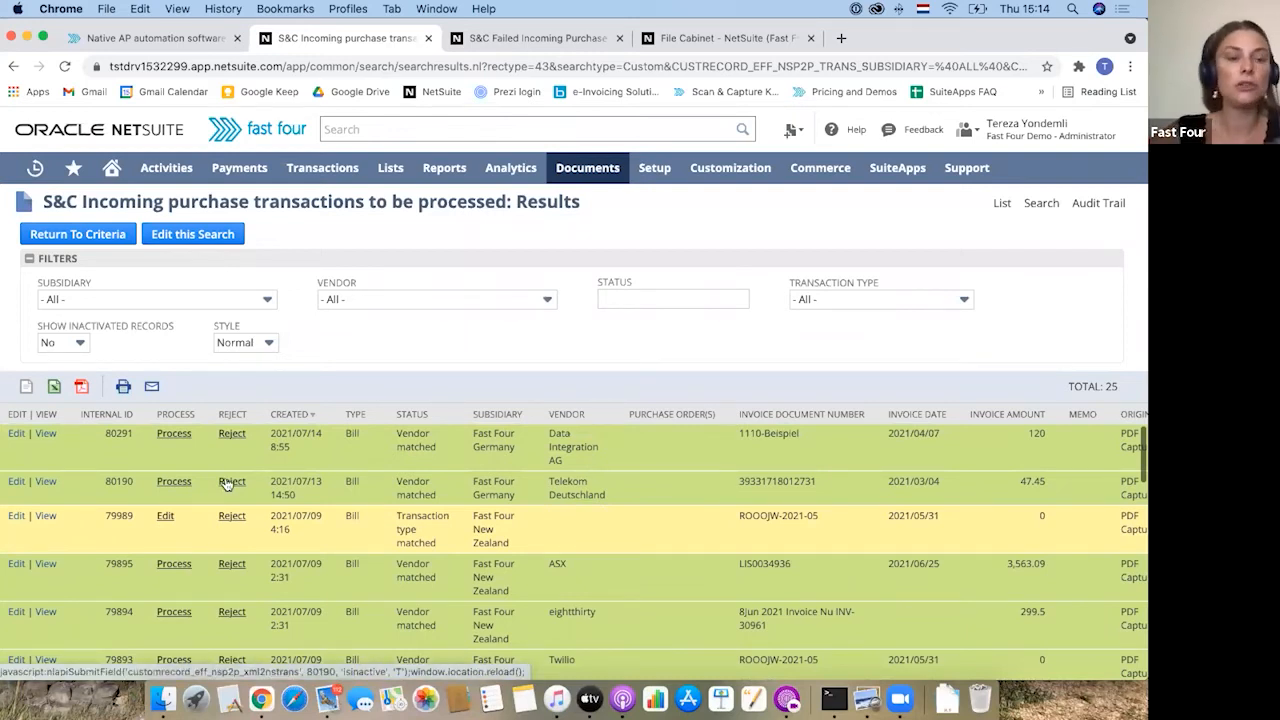
pyautogui.click(232, 480)
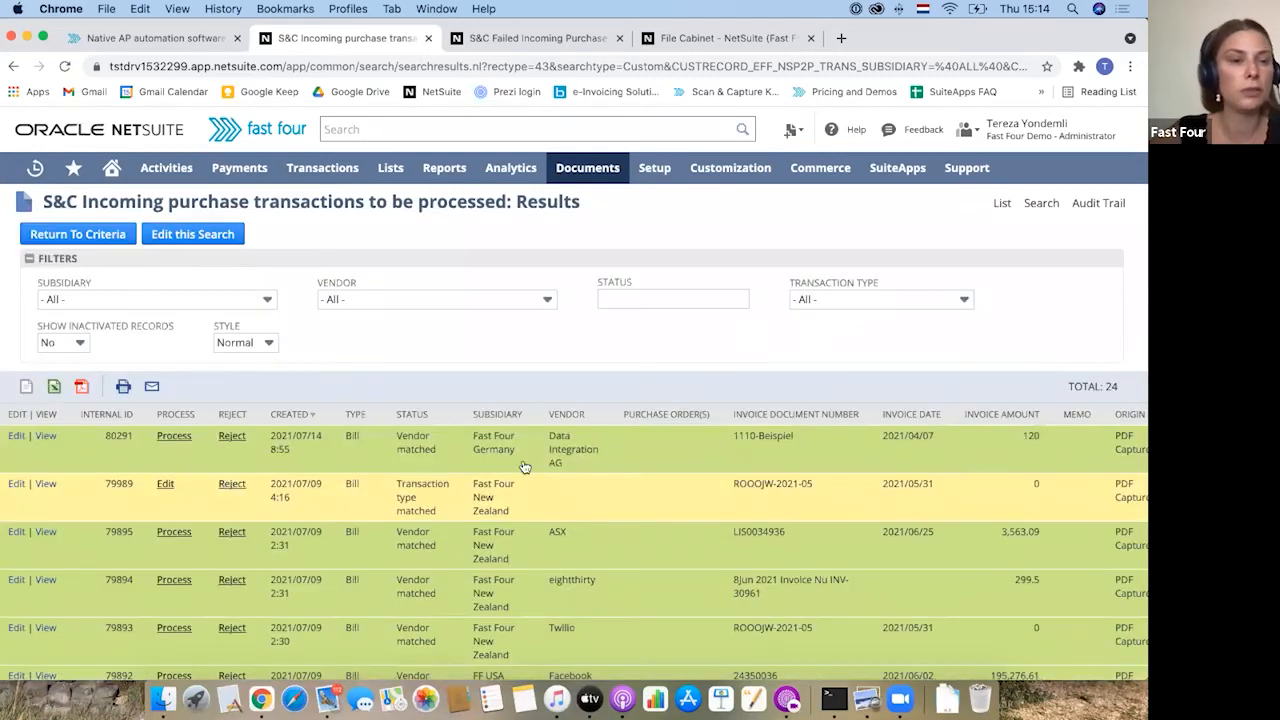
pyautogui.moveTo(56, 360)
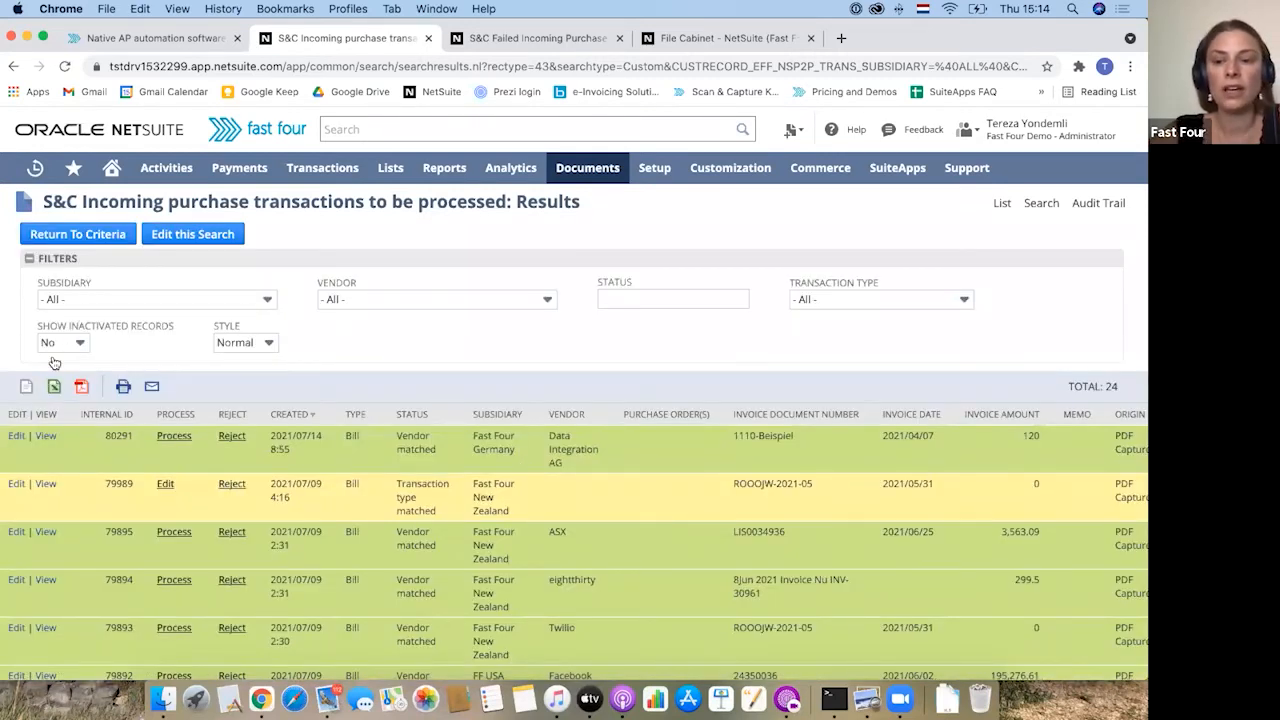
pyautogui.click(64, 342)
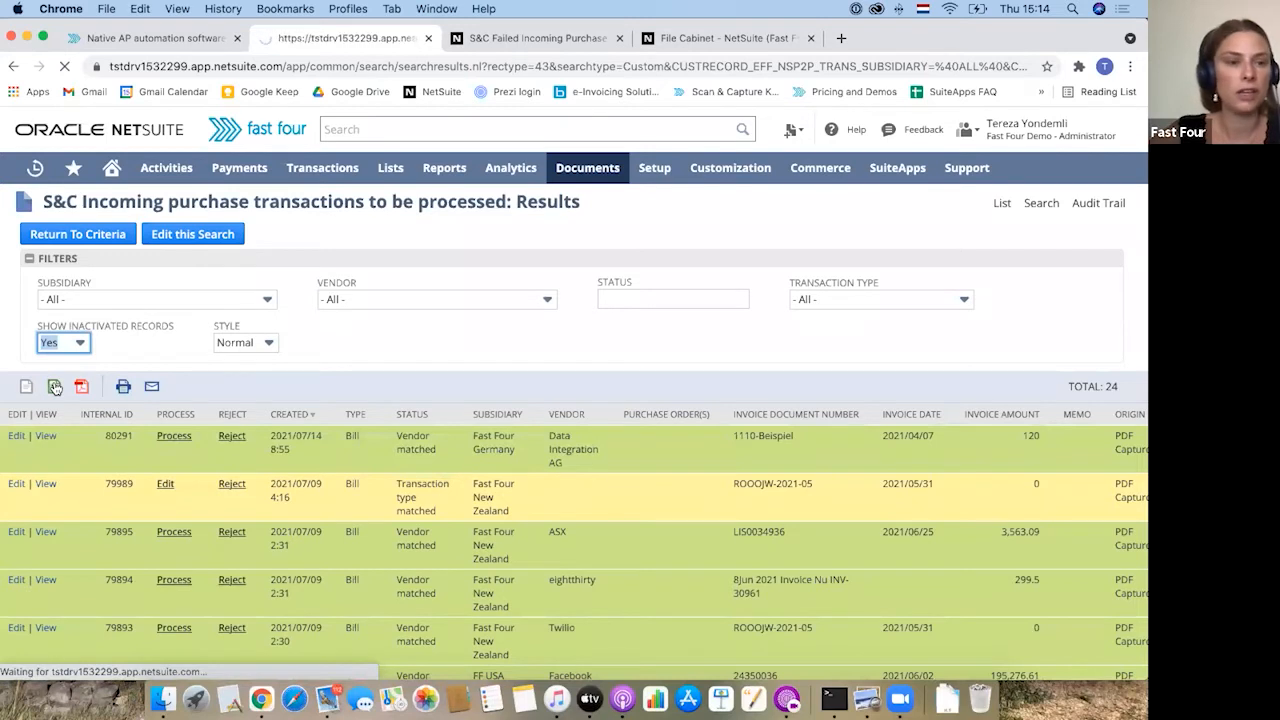
pyautogui.click(54, 386)
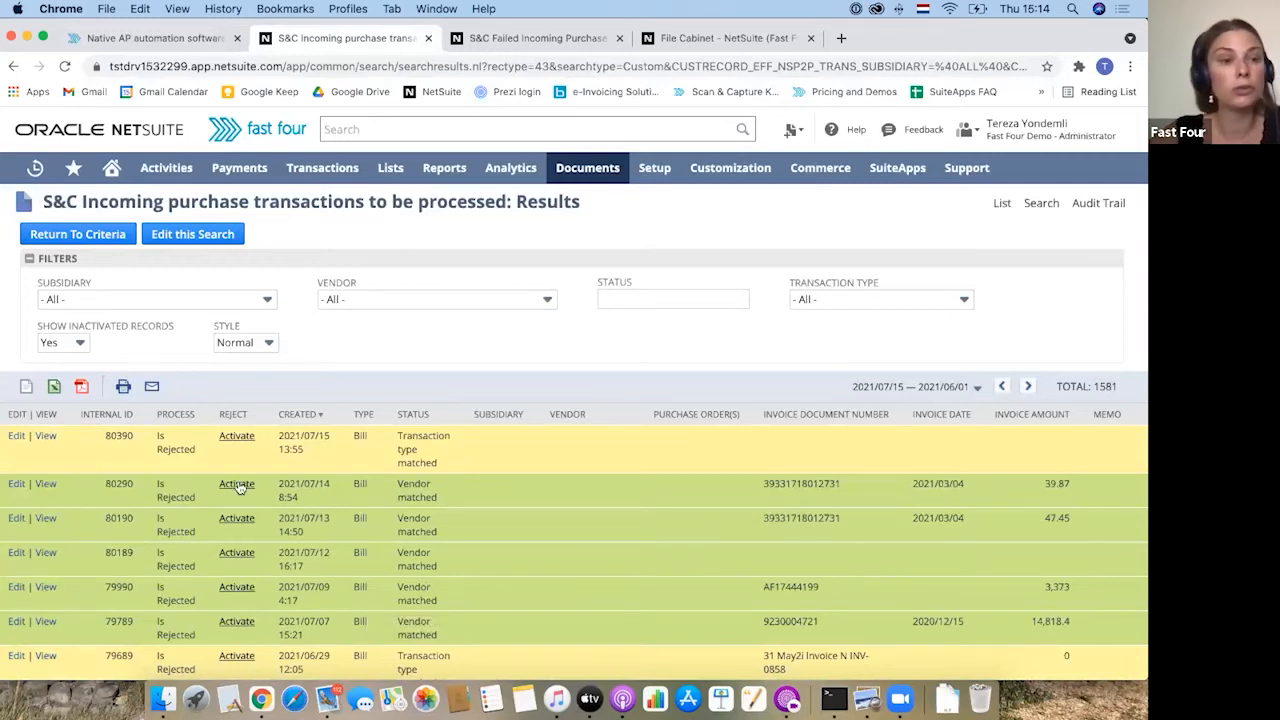
pyautogui.moveTo(236, 486)
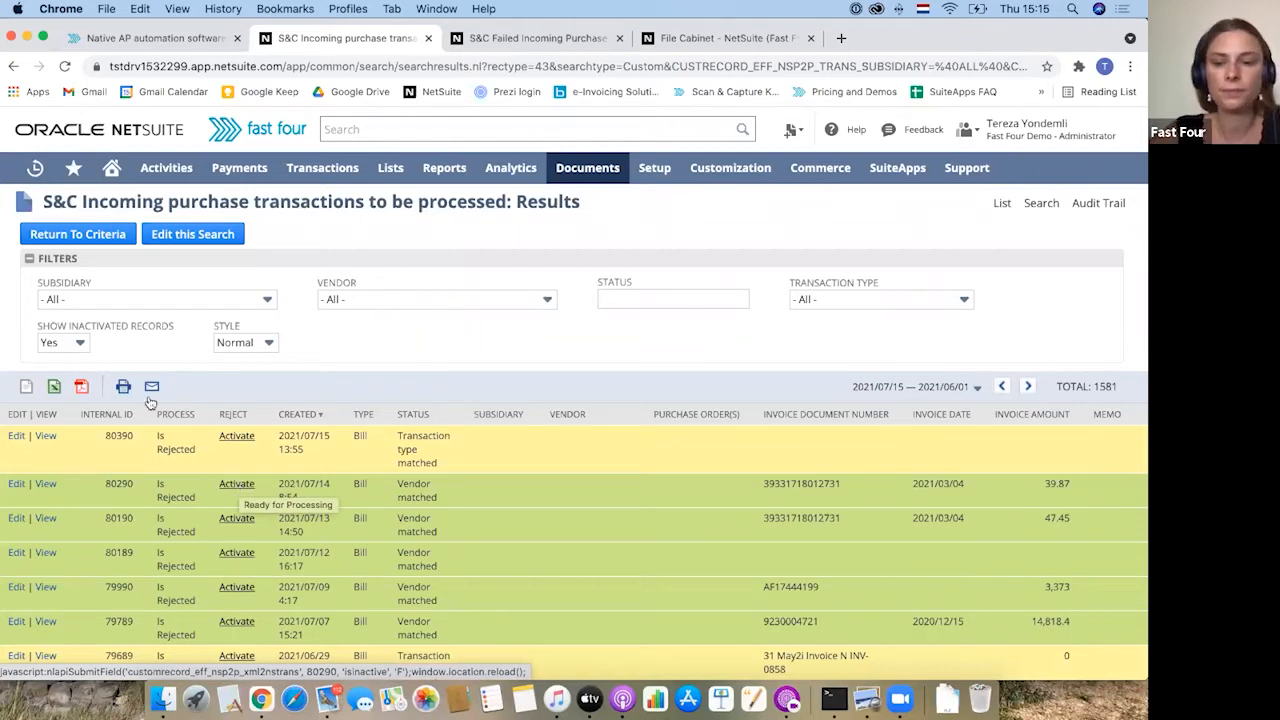
pyautogui.click(62, 342)
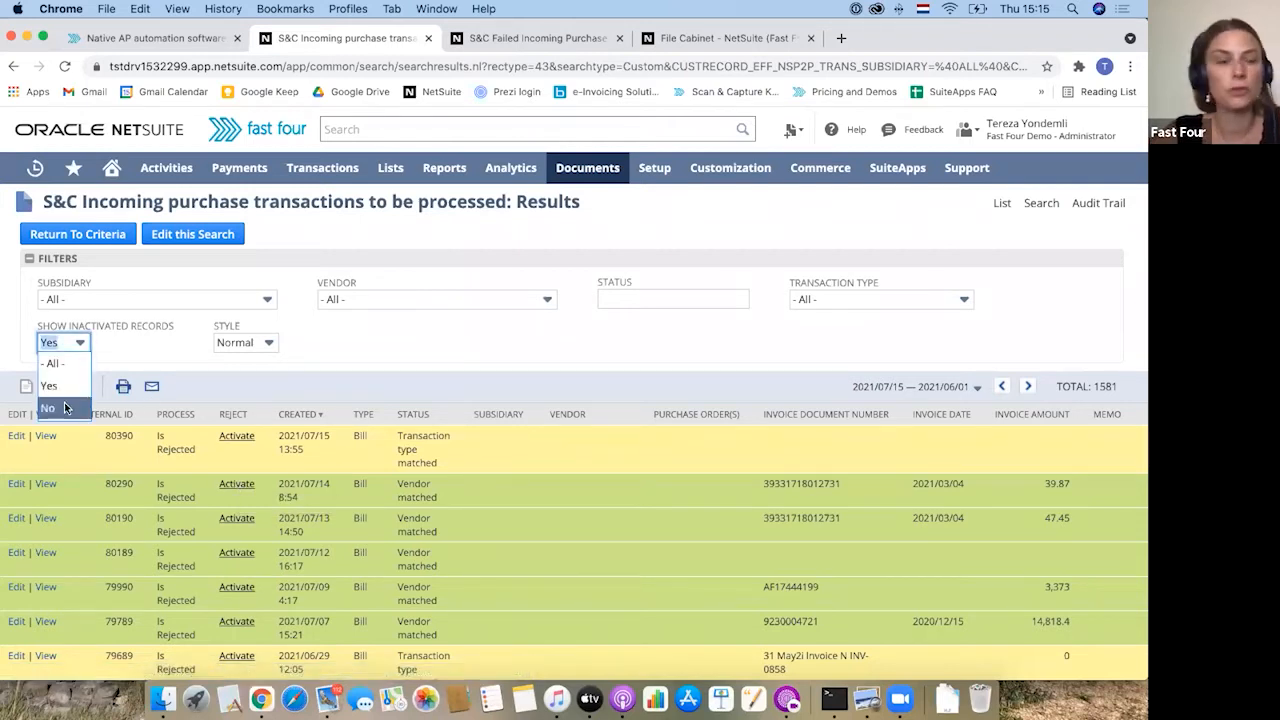
pyautogui.click(48, 408)
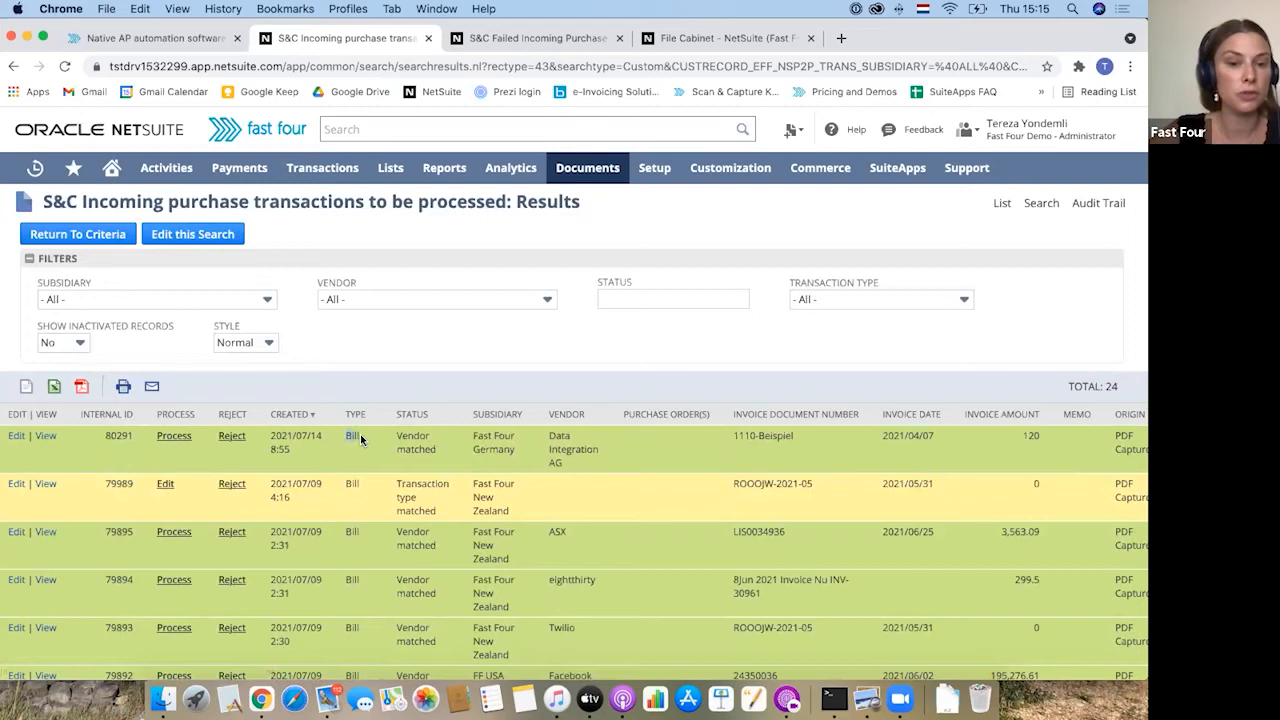
pyautogui.moveTo(356, 438)
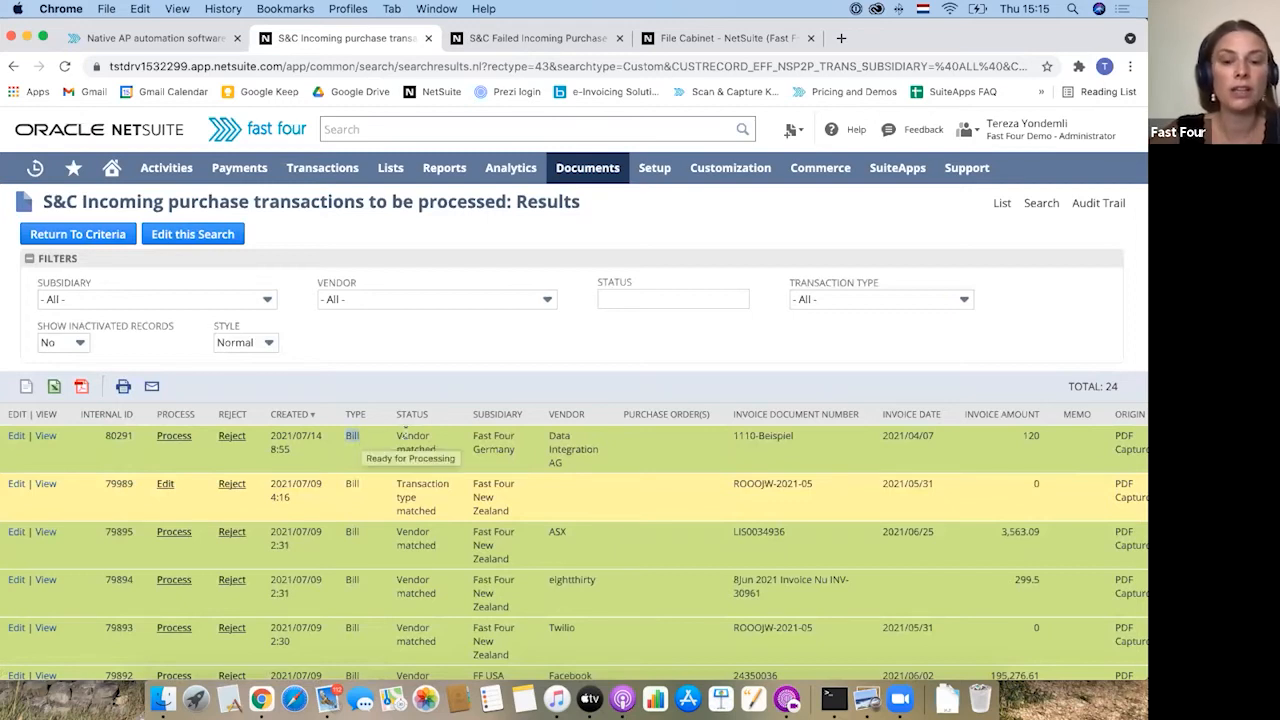
pyautogui.moveTo(448, 452)
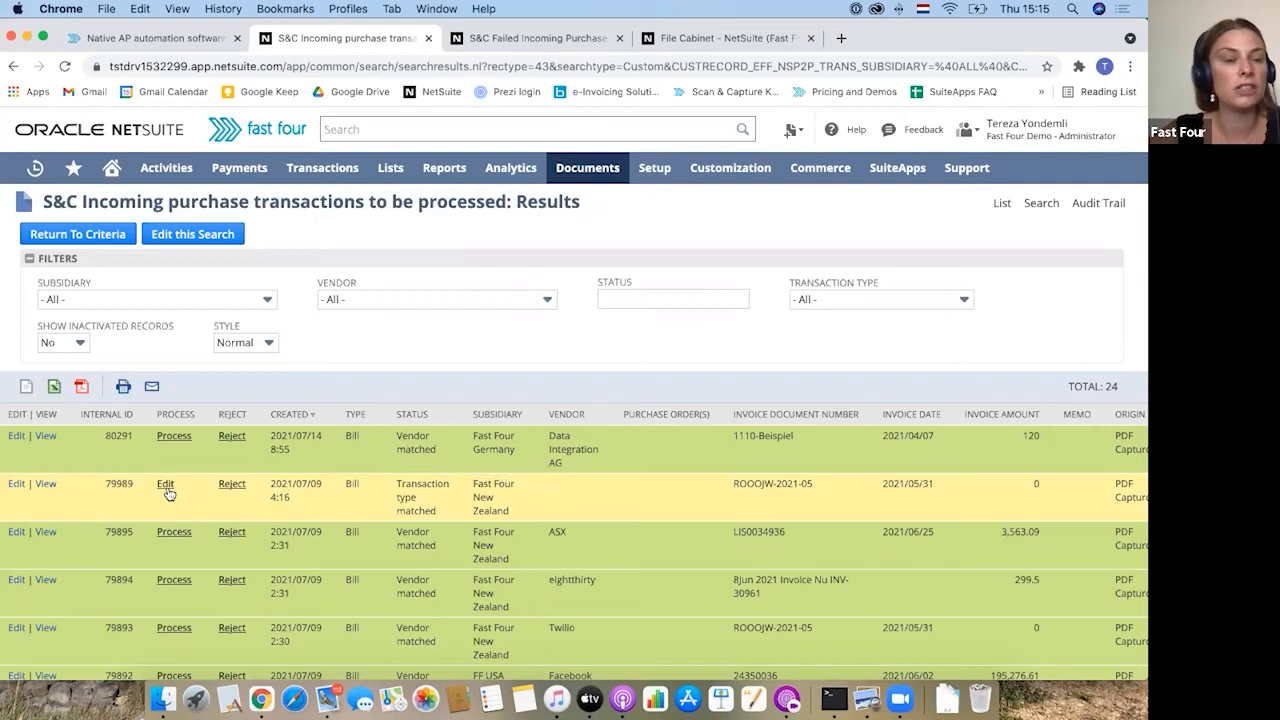
pyautogui.moveTo(584, 504)
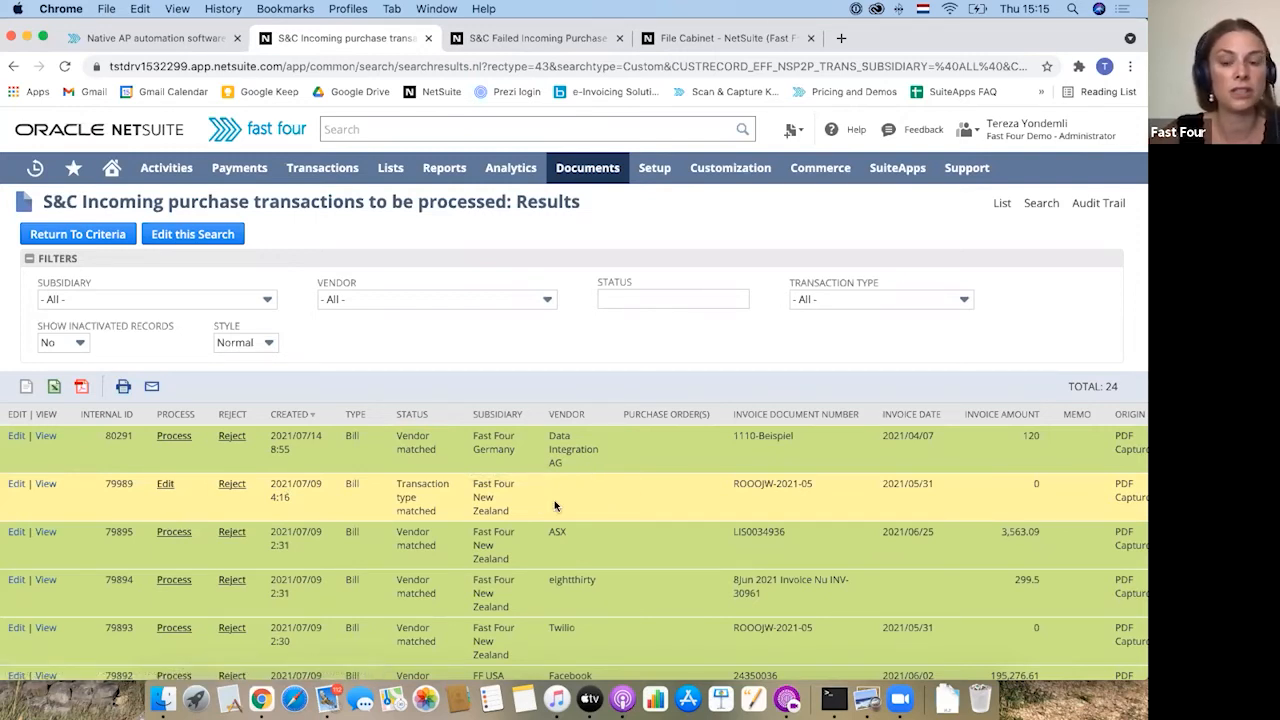
pyautogui.moveTo(164, 484)
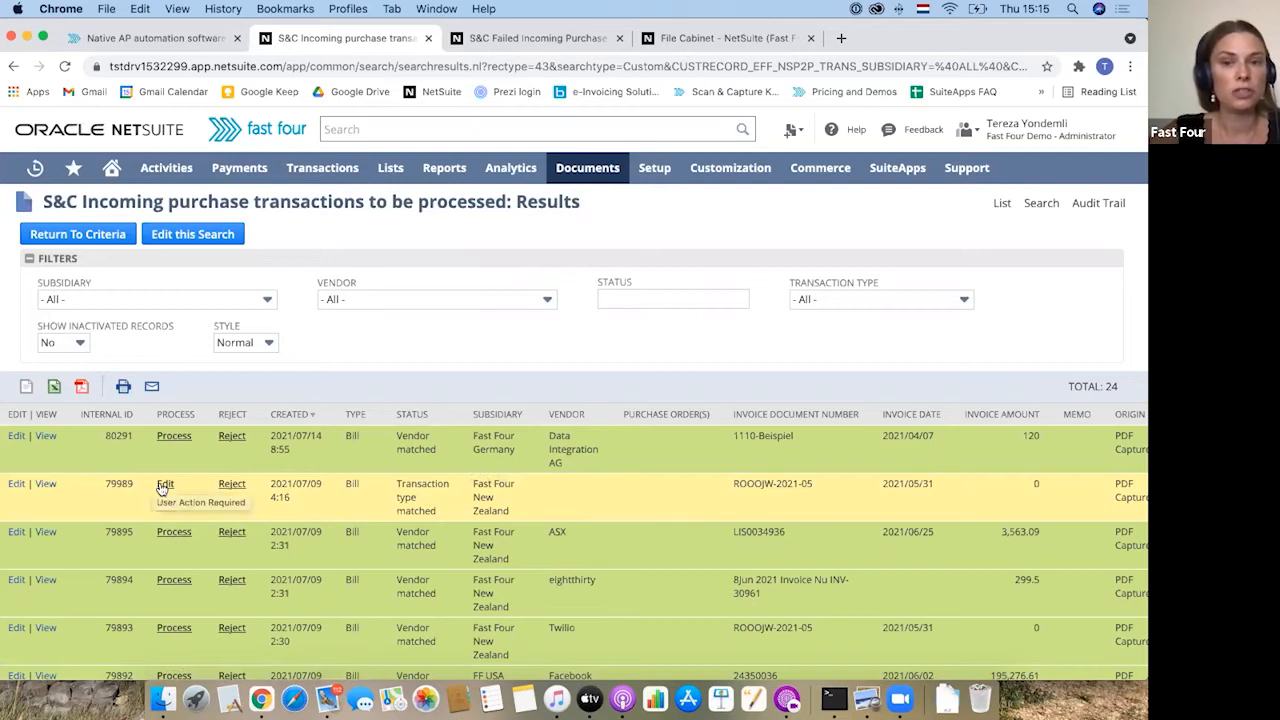
# Edit the Twilio bill needing user action and review the existing vendors in its Vendor list
pyautogui.click(164, 484)
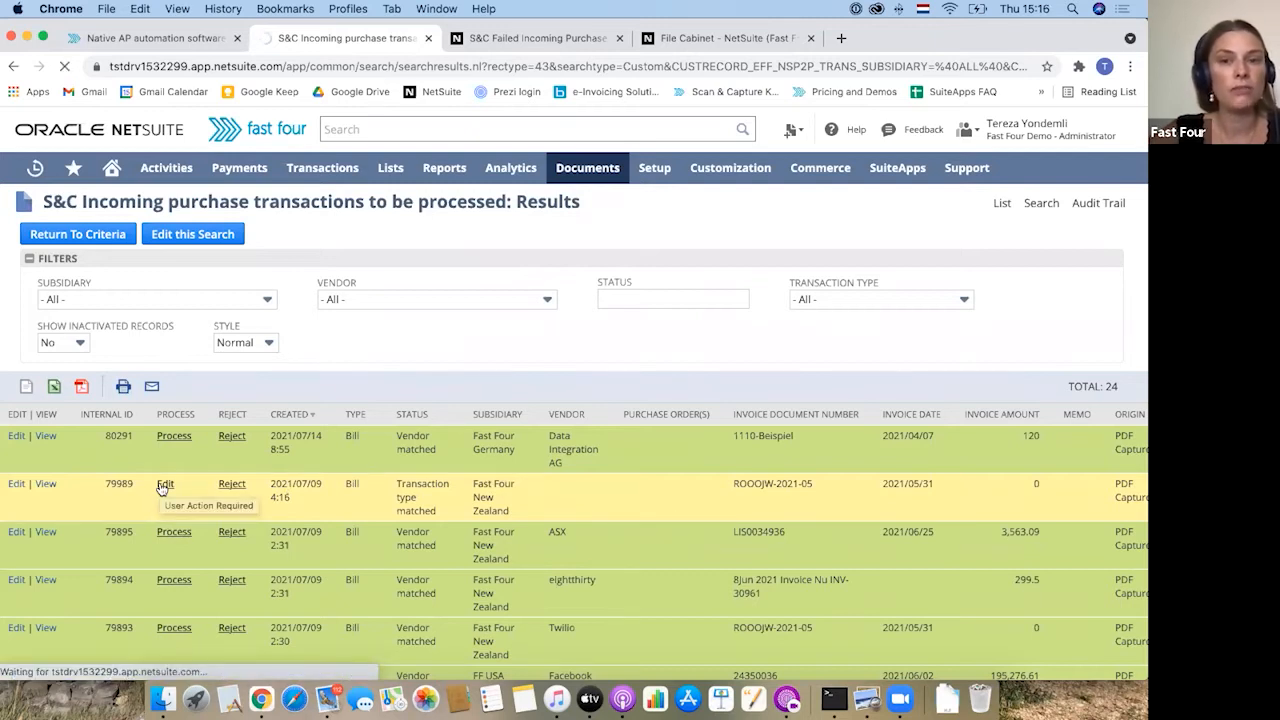
pyautogui.click(164, 482)
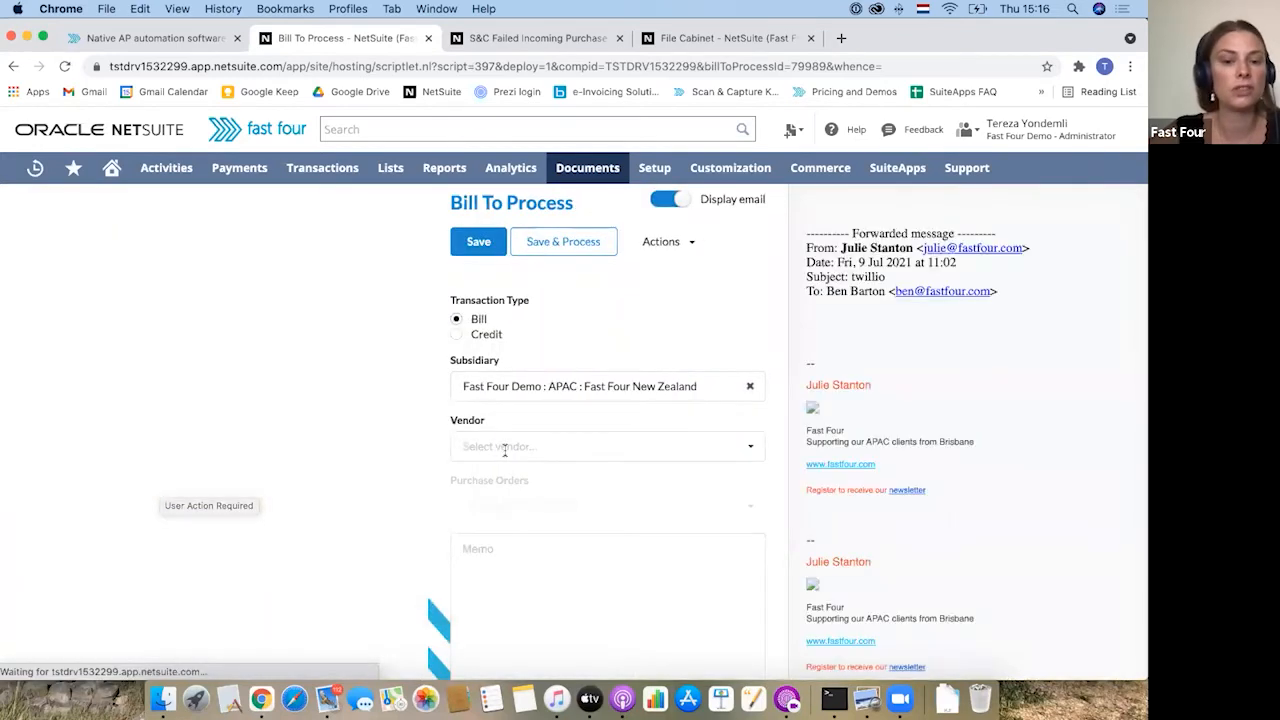
pyautogui.click(608, 448)
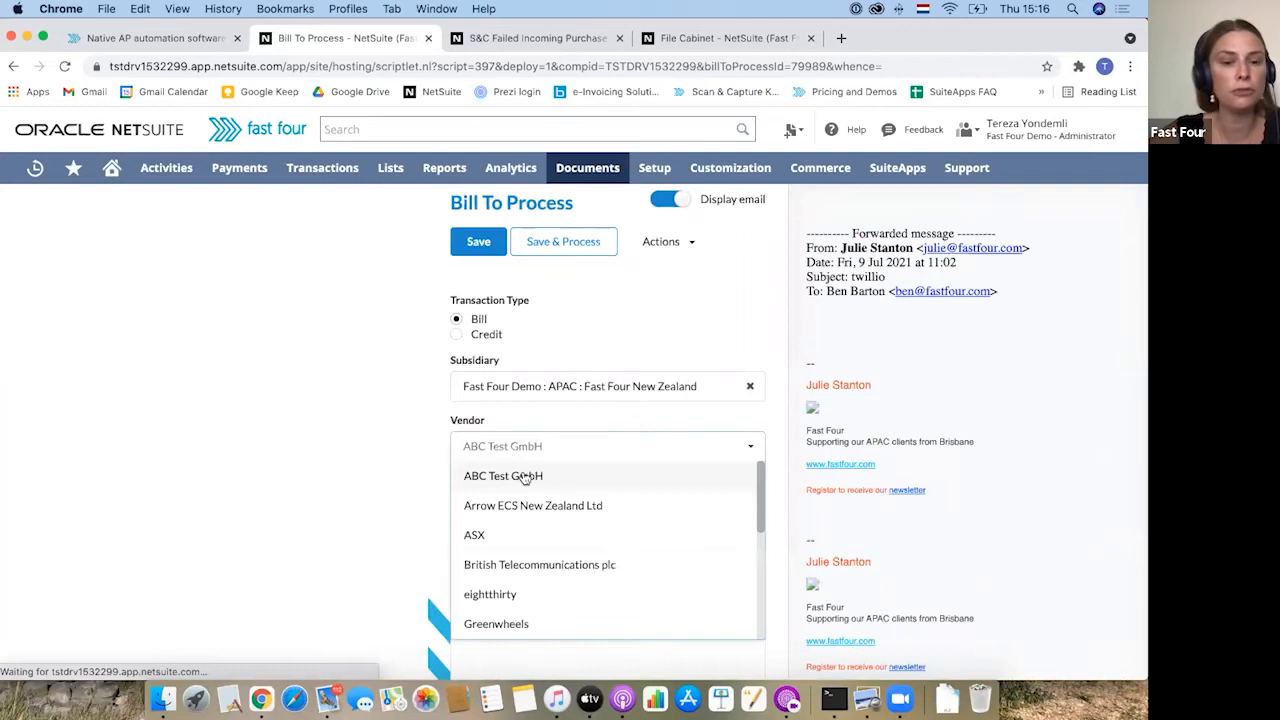
pyautogui.scroll(-3)
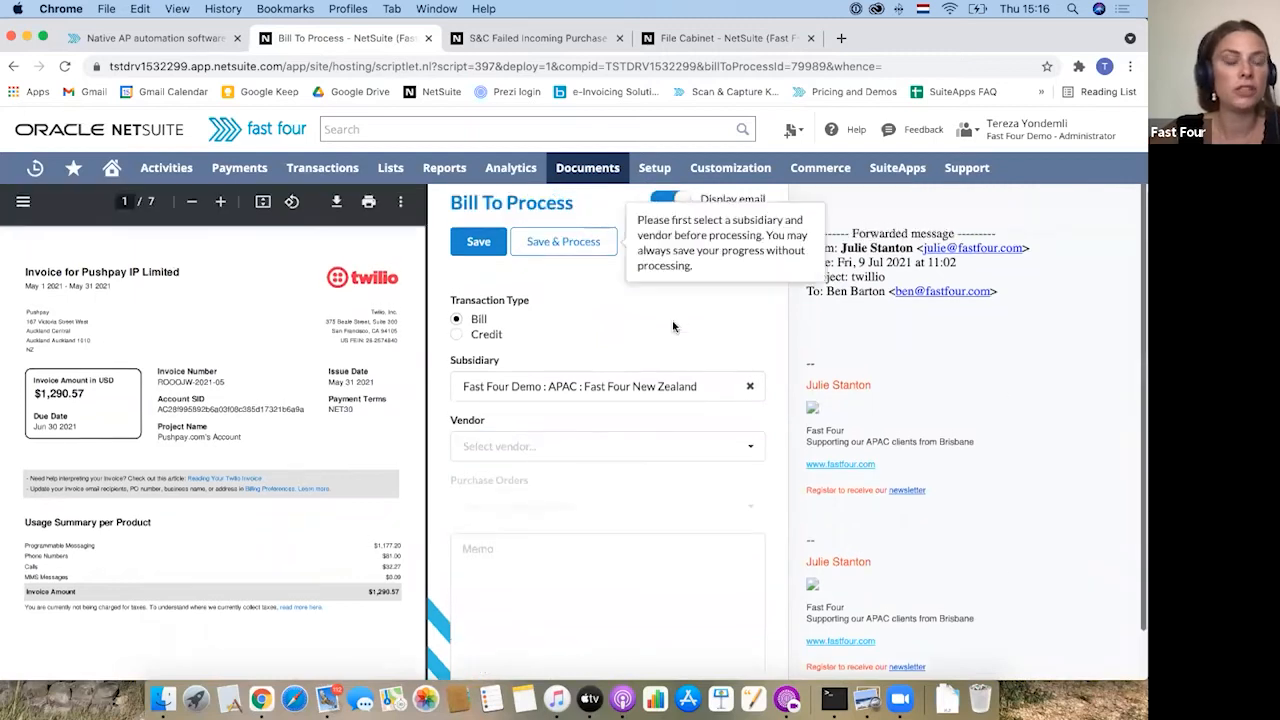
# Start creating a new vendor for the Twilio bill via Actions > Create Vendor
pyautogui.click(664, 240)
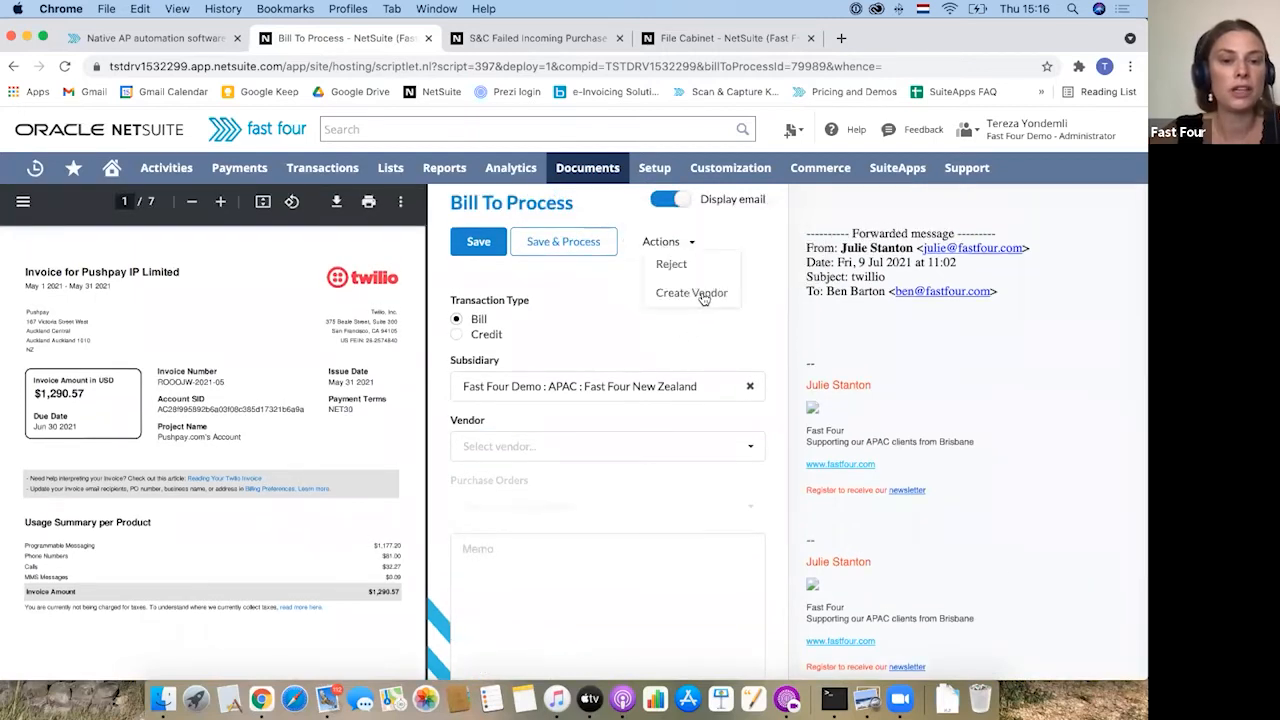
pyautogui.click(476, 240)
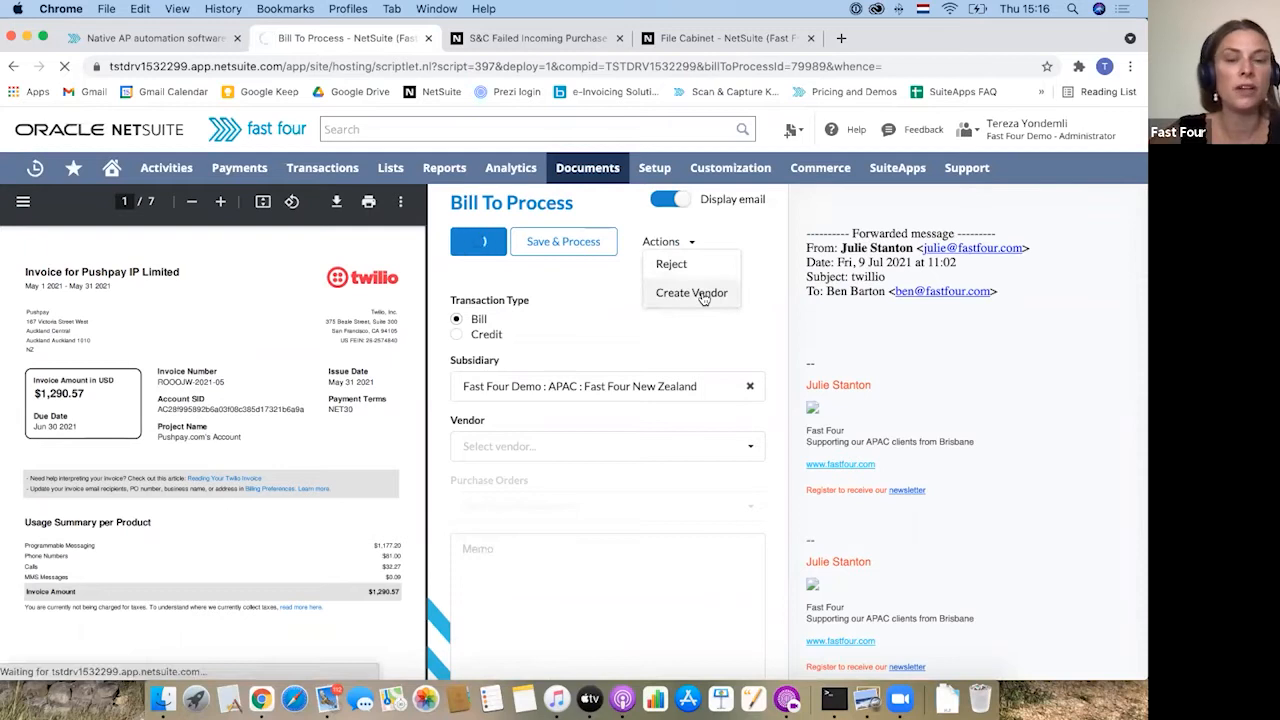
pyautogui.click(692, 292)
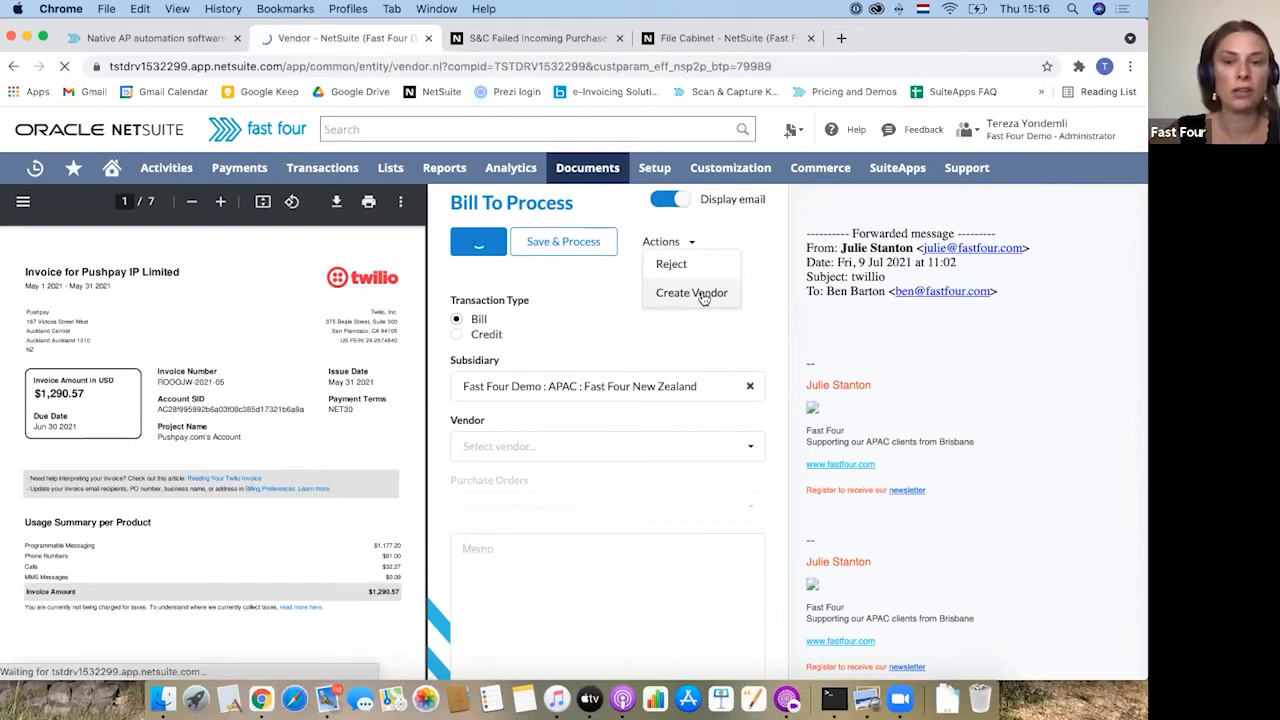
# Save the new vendor record with Company Name Twilio and return to Bill To Process
pyautogui.click(692, 292)
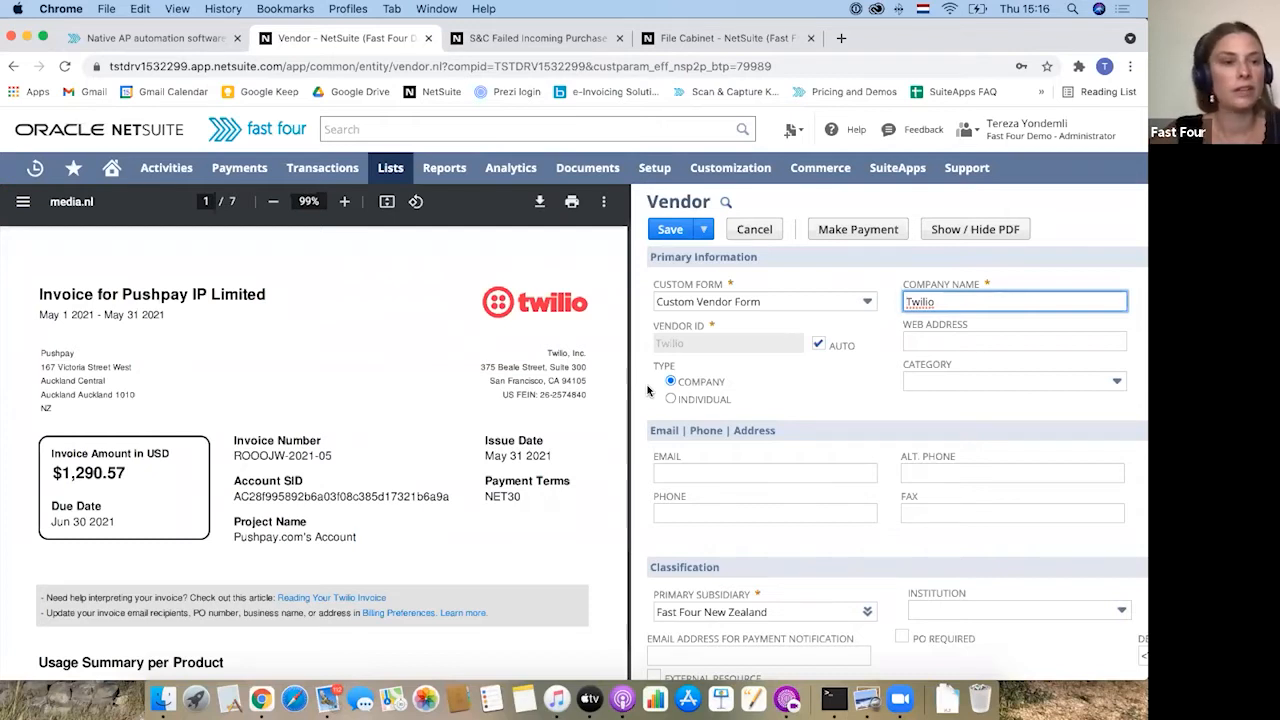
pyautogui.moveTo(984, 316)
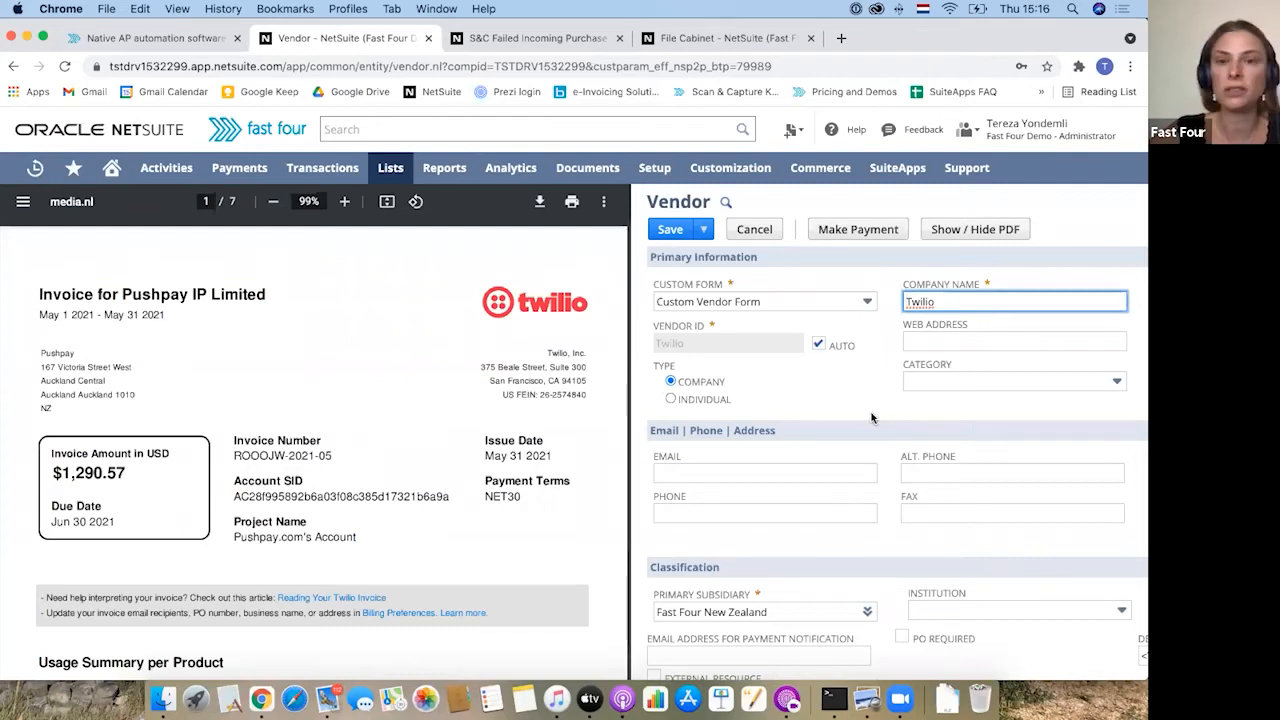
pyautogui.moveTo(848, 432)
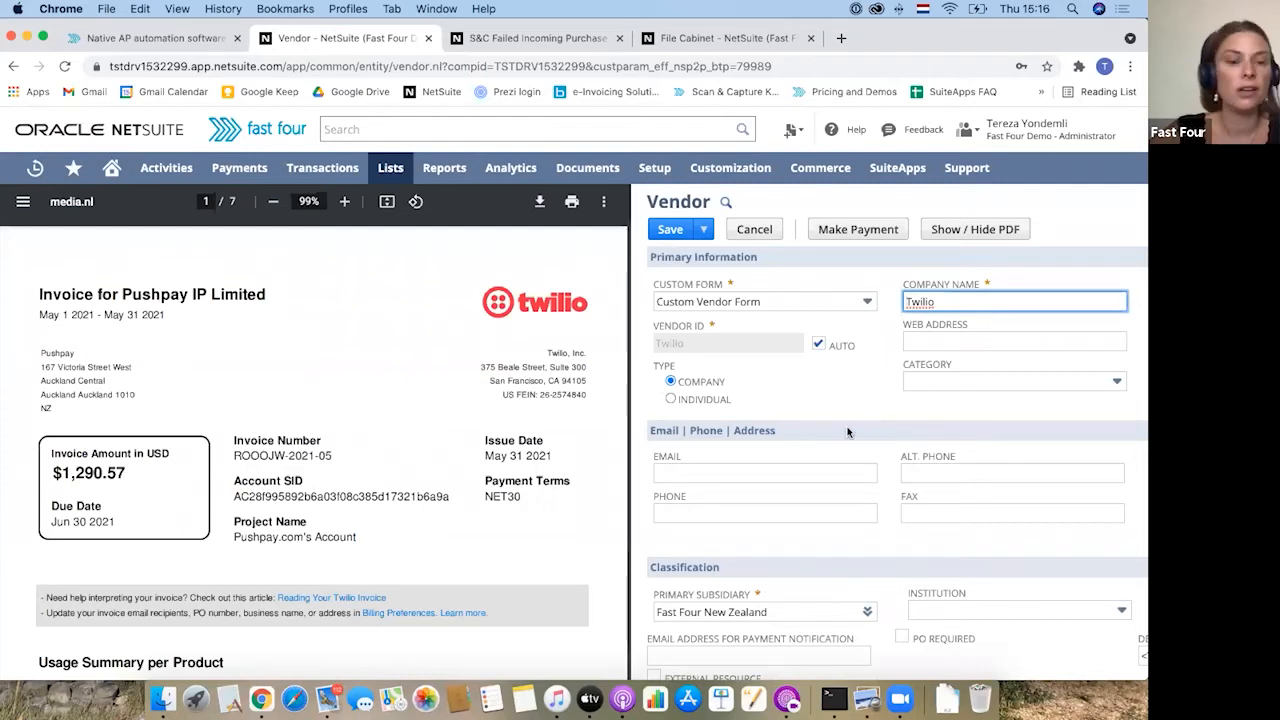
pyautogui.scroll(-3)
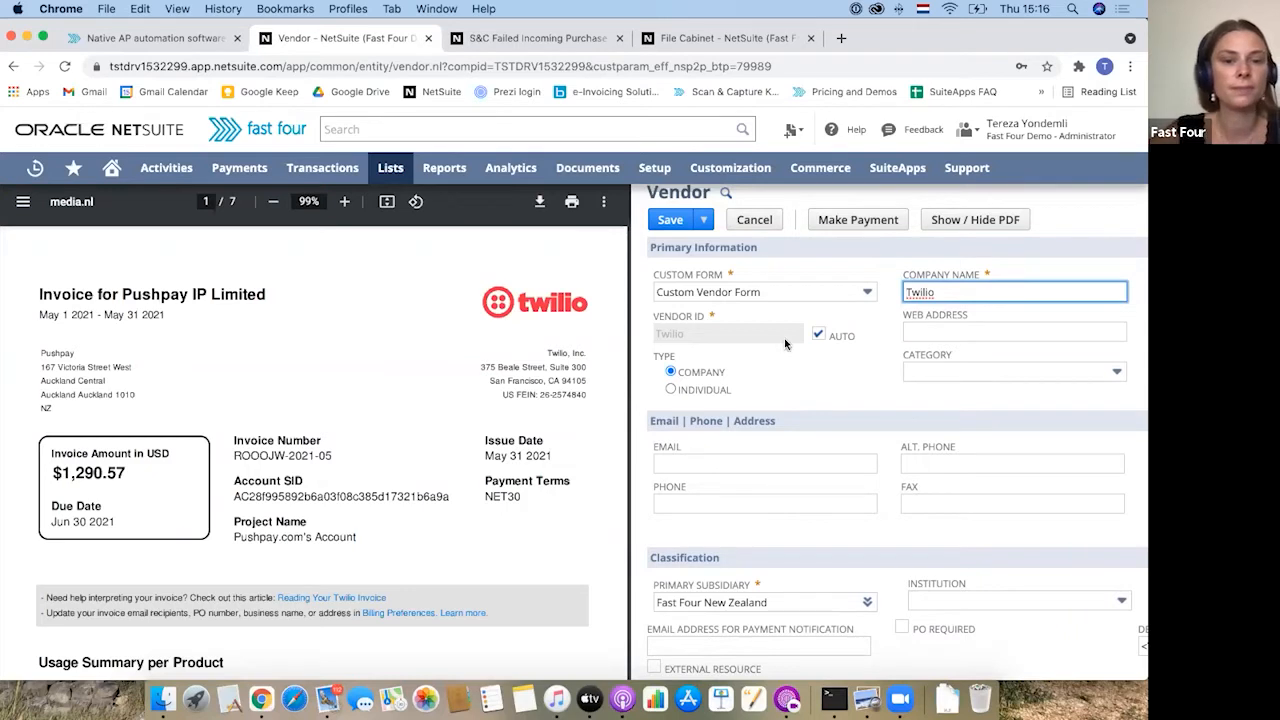
pyautogui.click(670, 218)
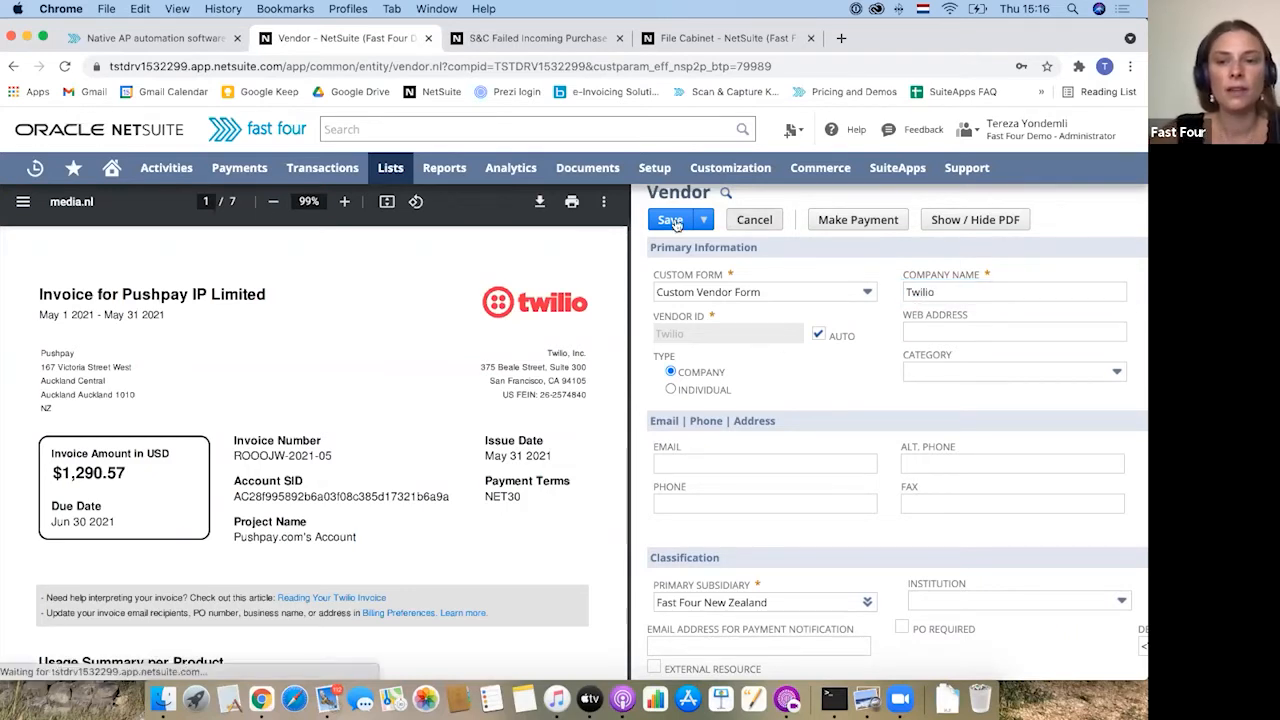
pyautogui.click(670, 218)
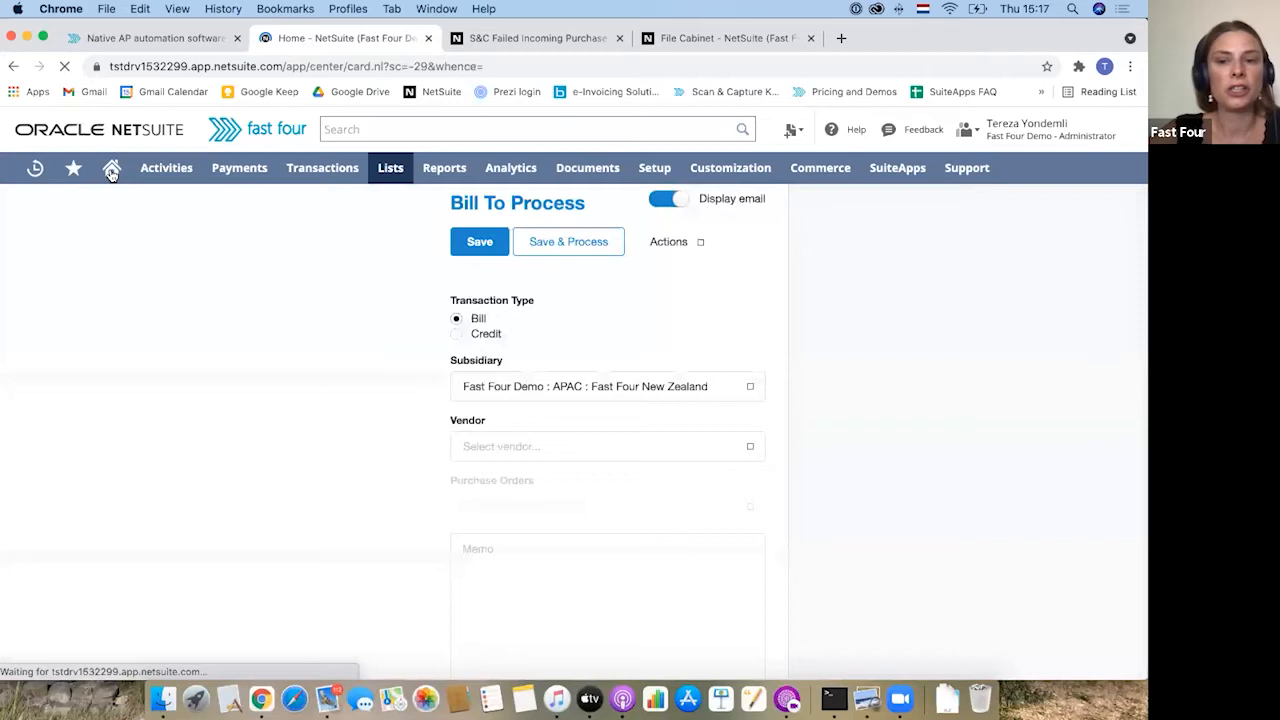
# Return to the 24 awaiting transactions and start processing the Data Integration AG bill
pyautogui.click(112, 168)
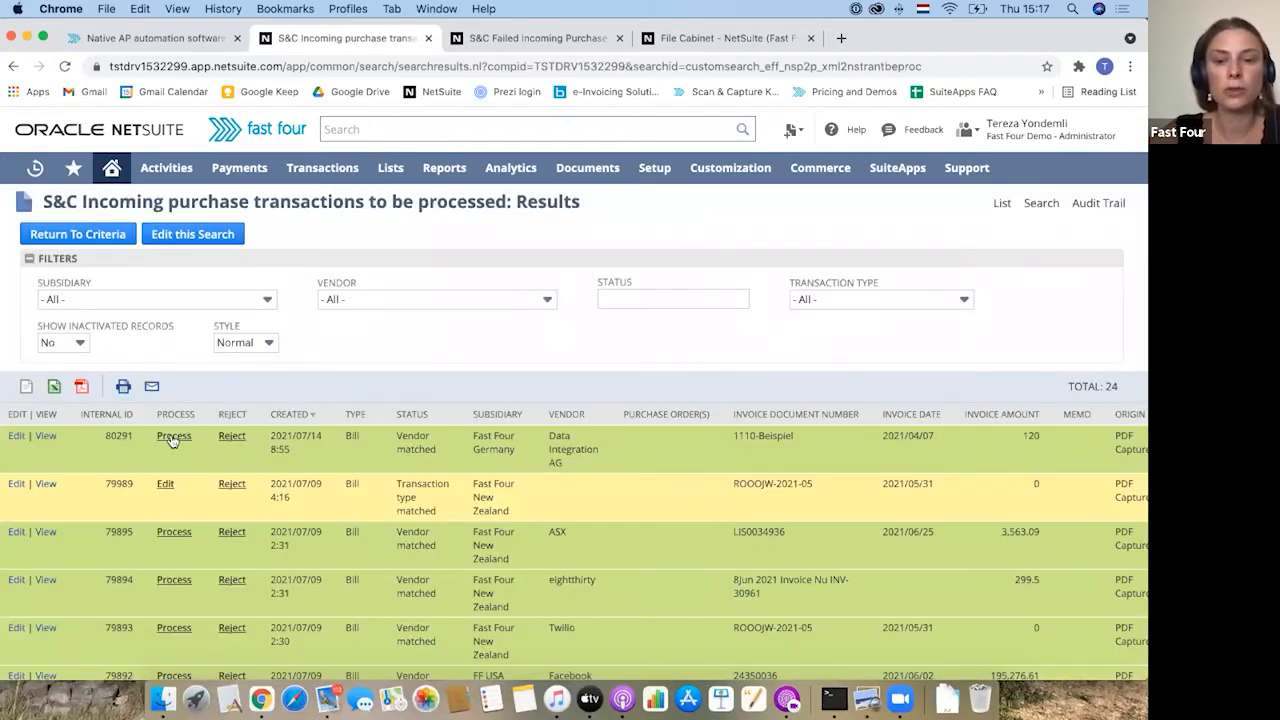
pyautogui.click(172, 436)
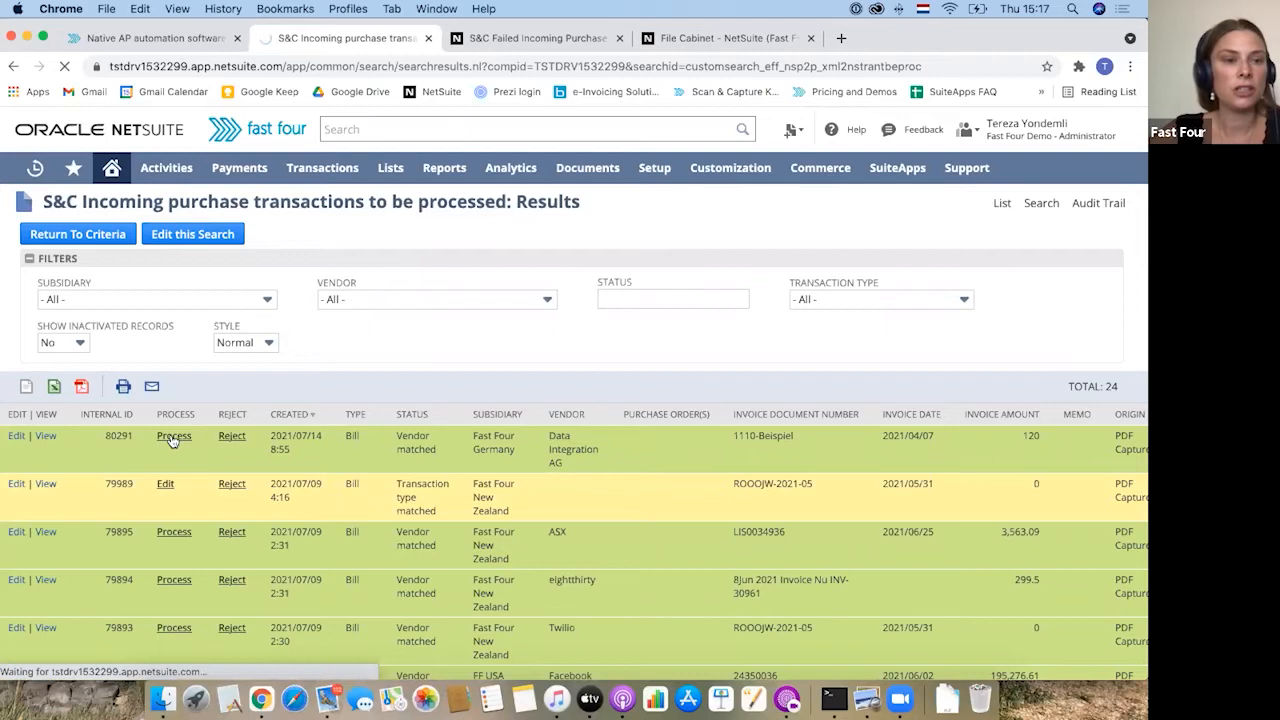
pyautogui.click(172, 436)
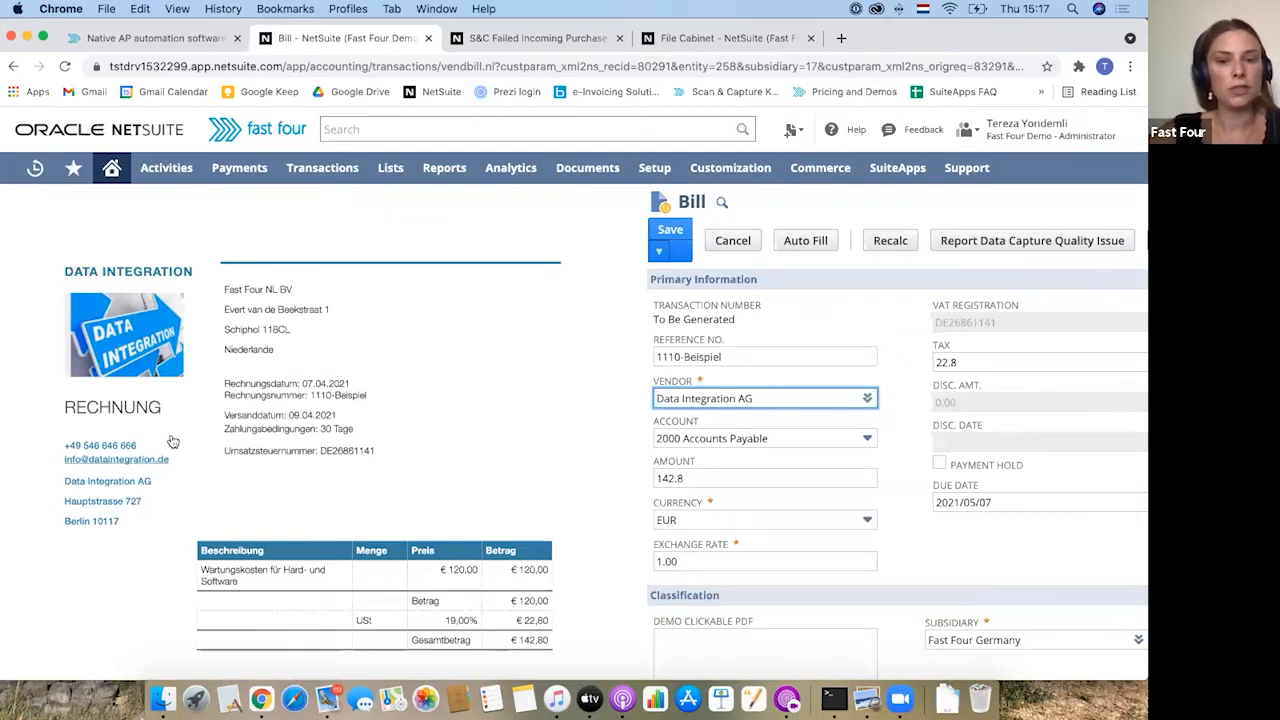
pyautogui.moveTo(214, 390)
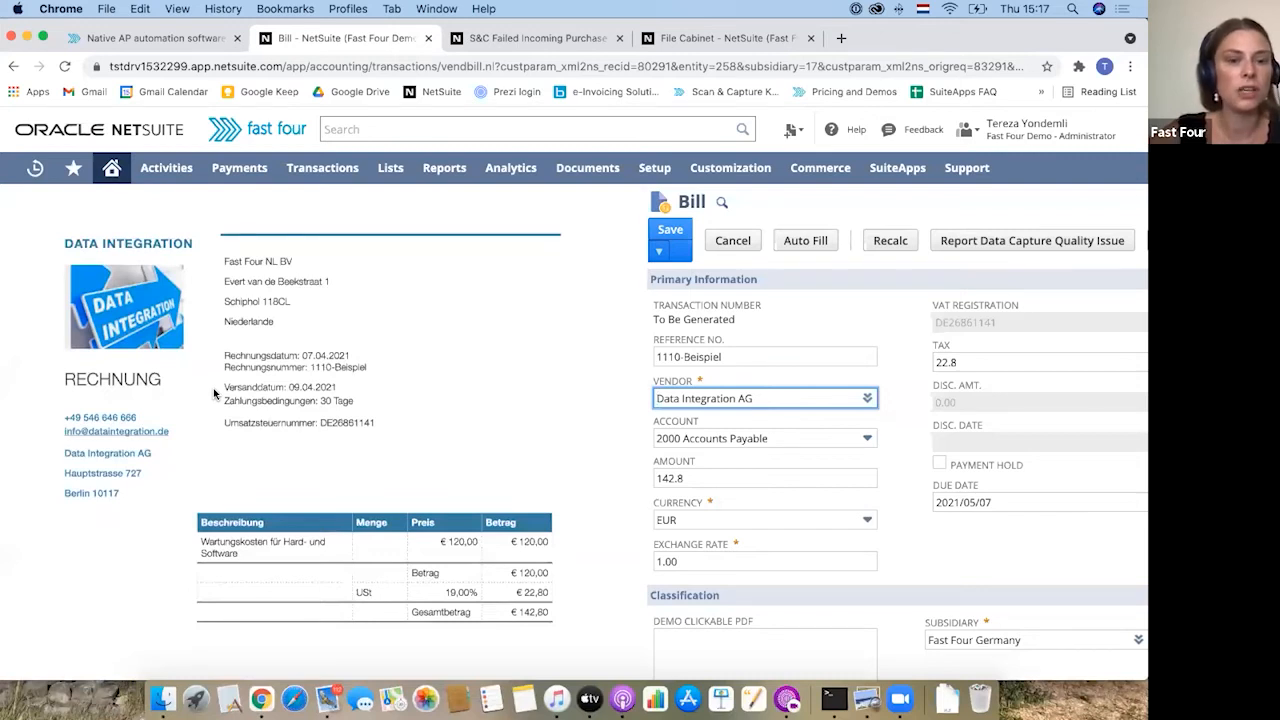
pyautogui.click(764, 356)
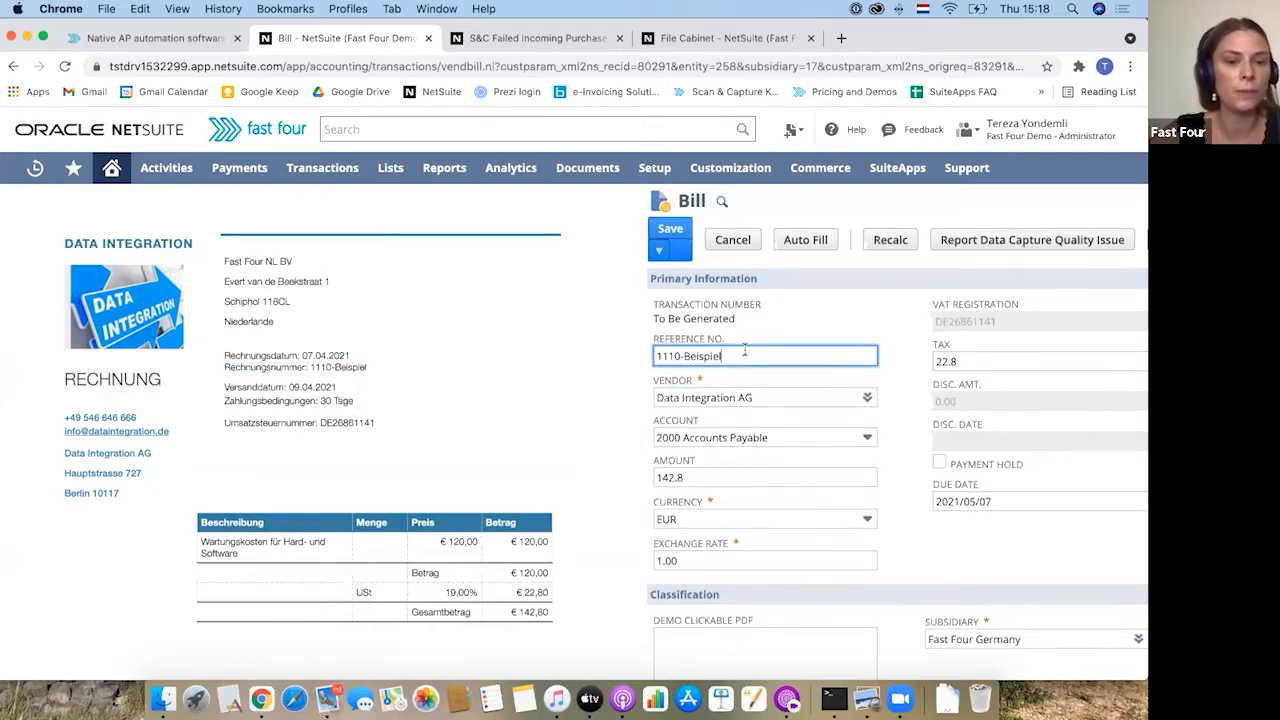
pyautogui.scroll(-3)
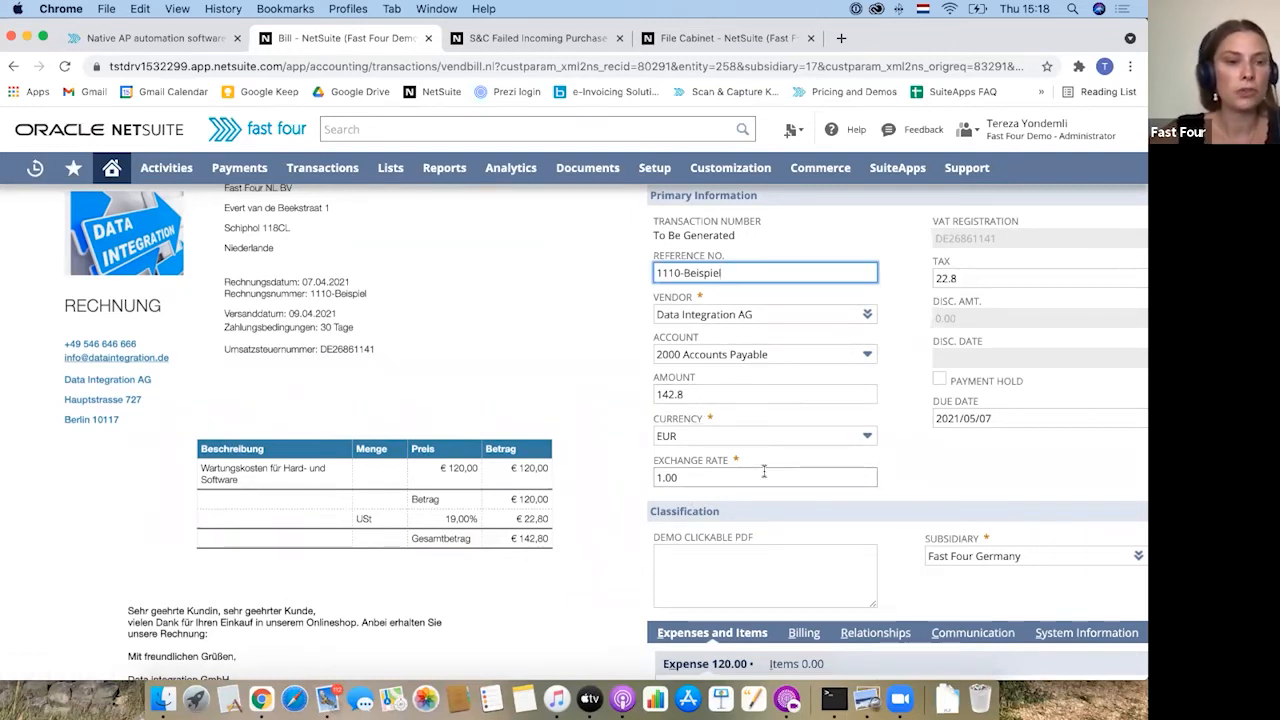
pyautogui.click(764, 272)
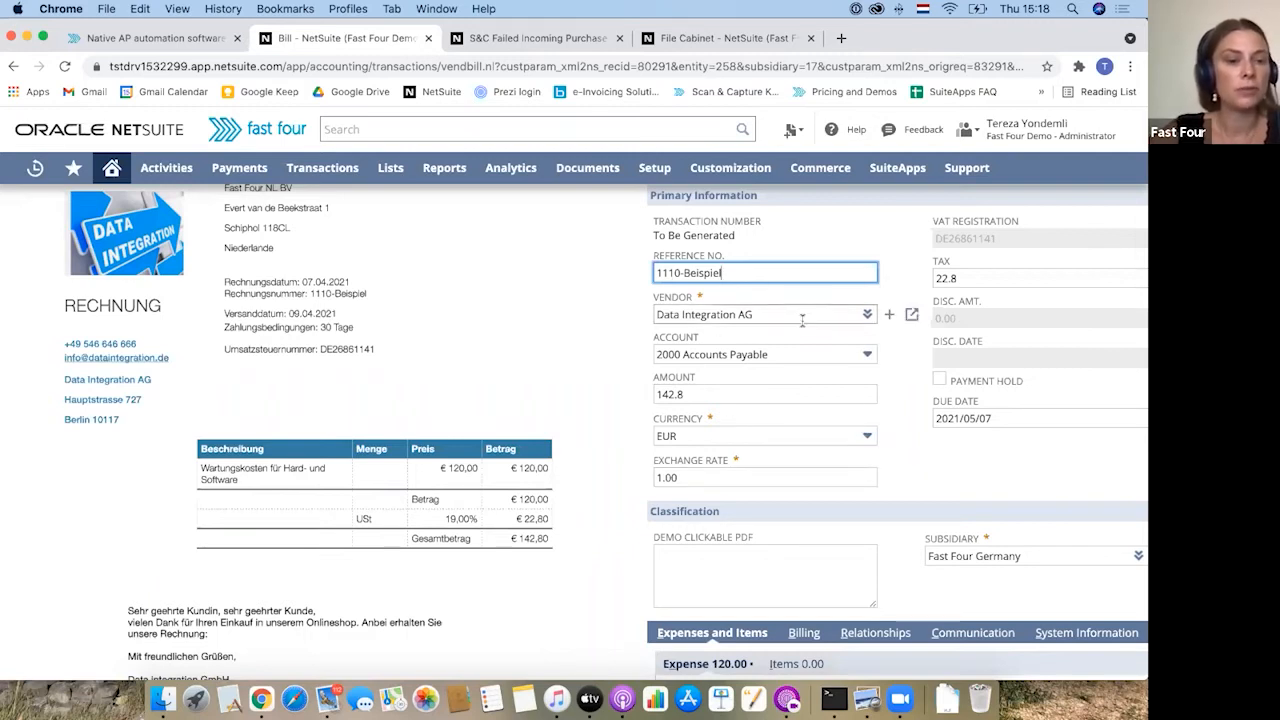
pyautogui.moveTo(802, 320)
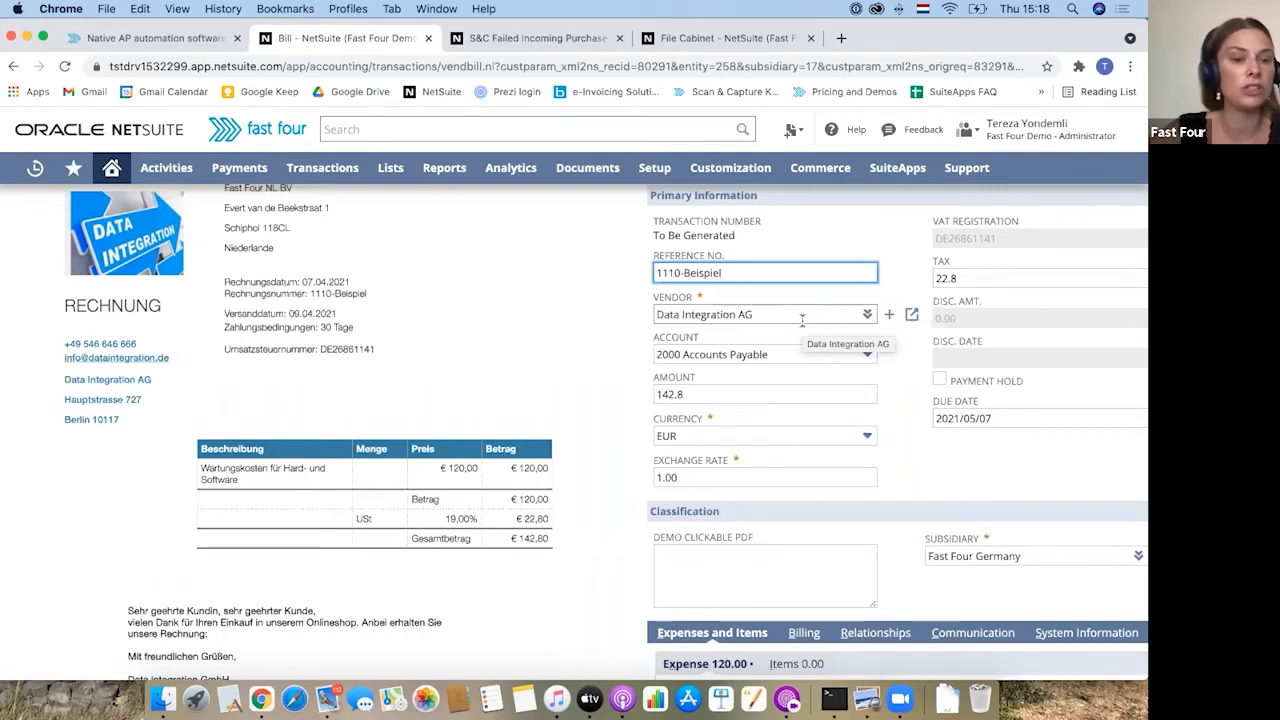
pyautogui.click(864, 436)
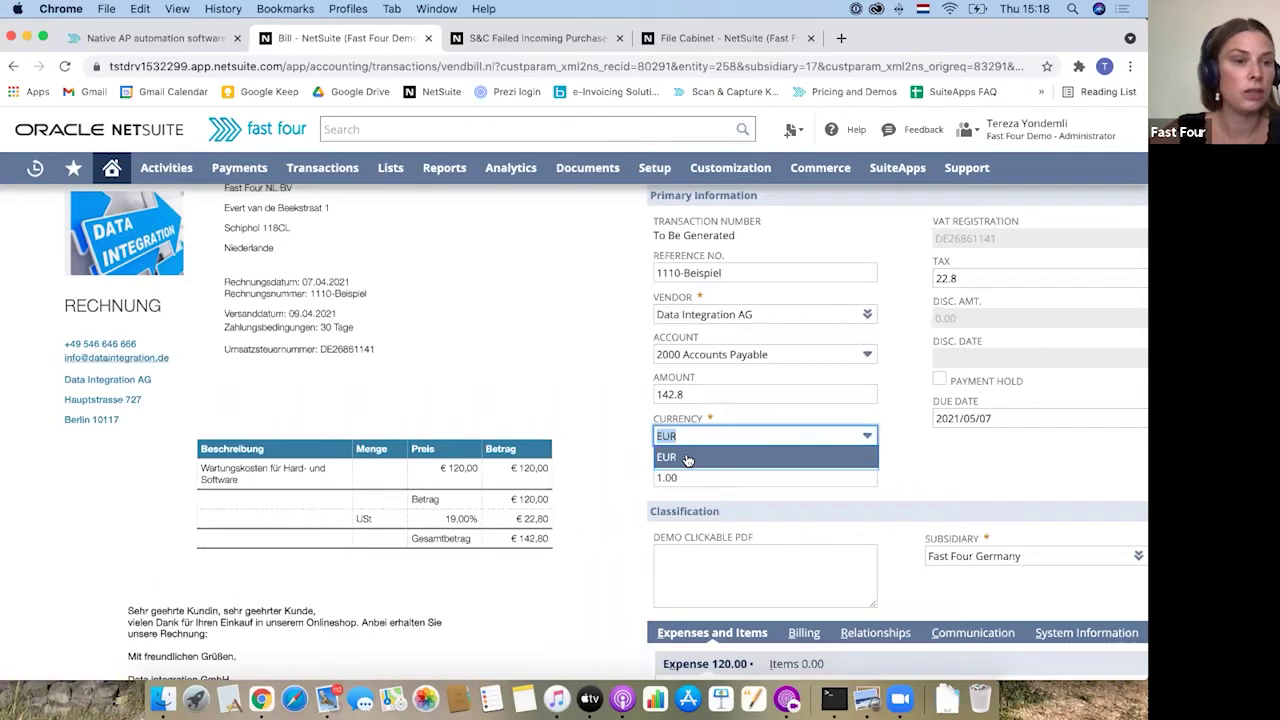
pyautogui.moveTo(660, 464)
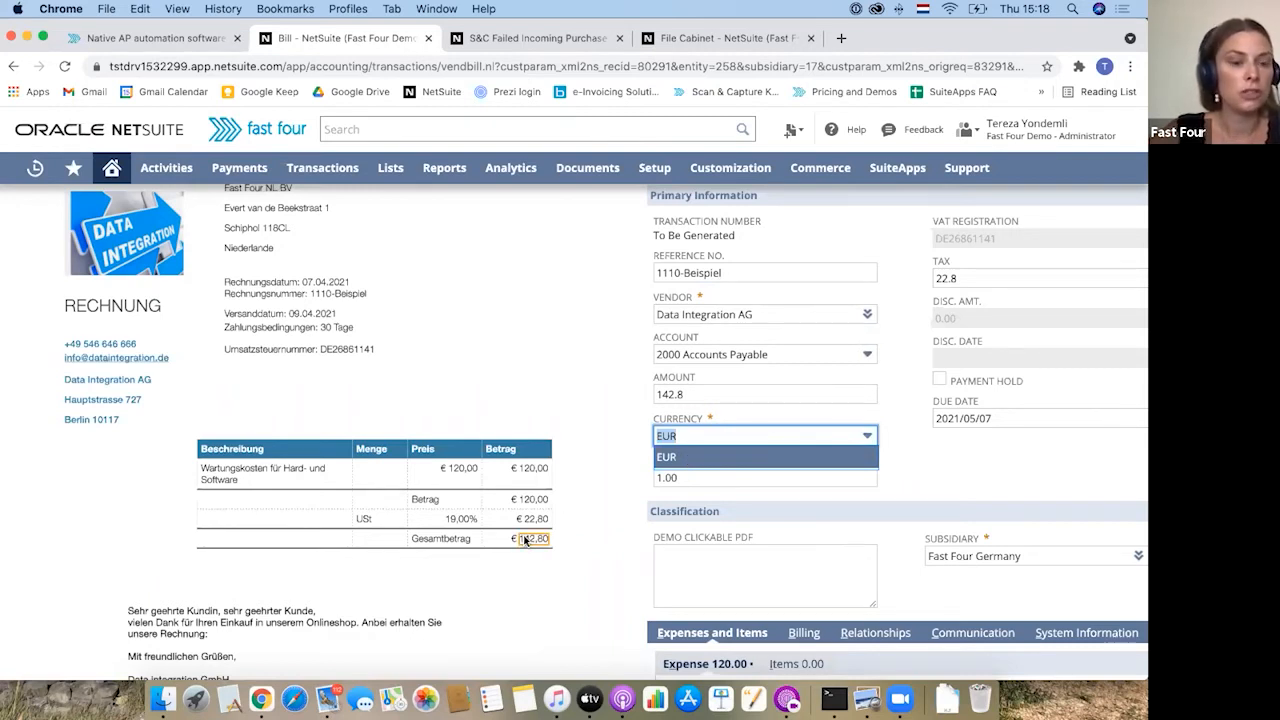
pyautogui.click(664, 456)
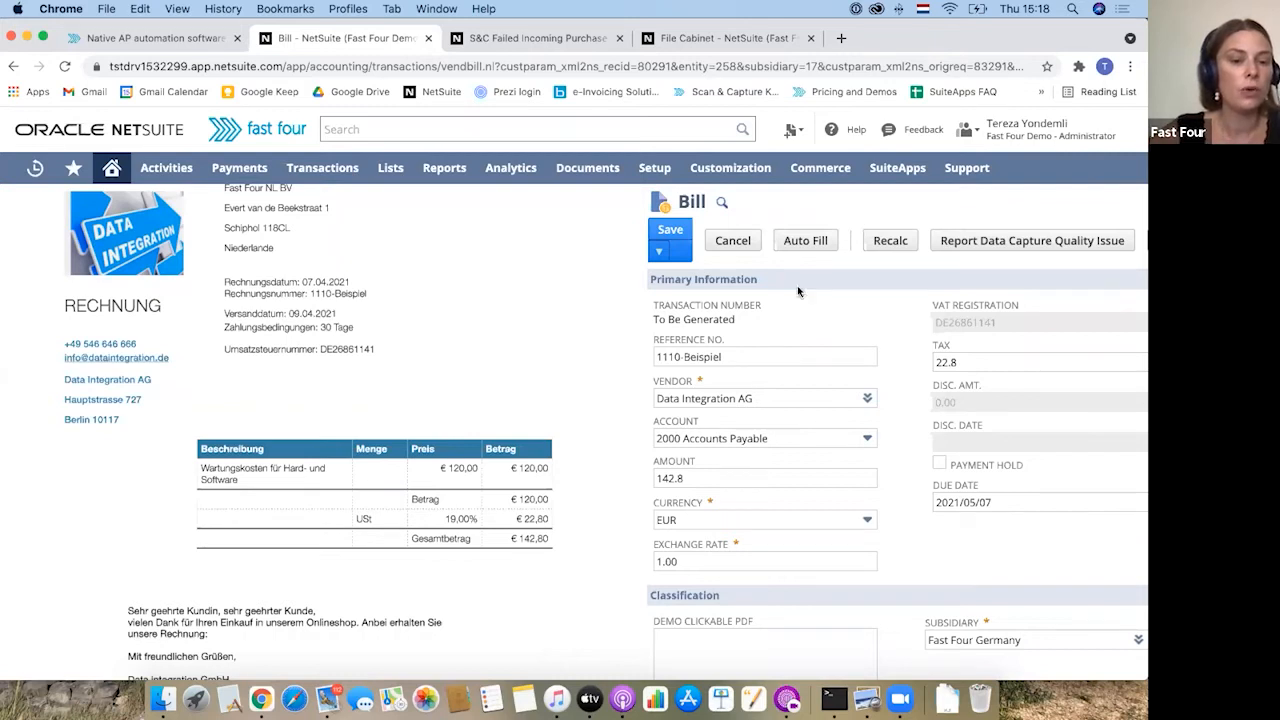
pyautogui.moveTo(704, 526)
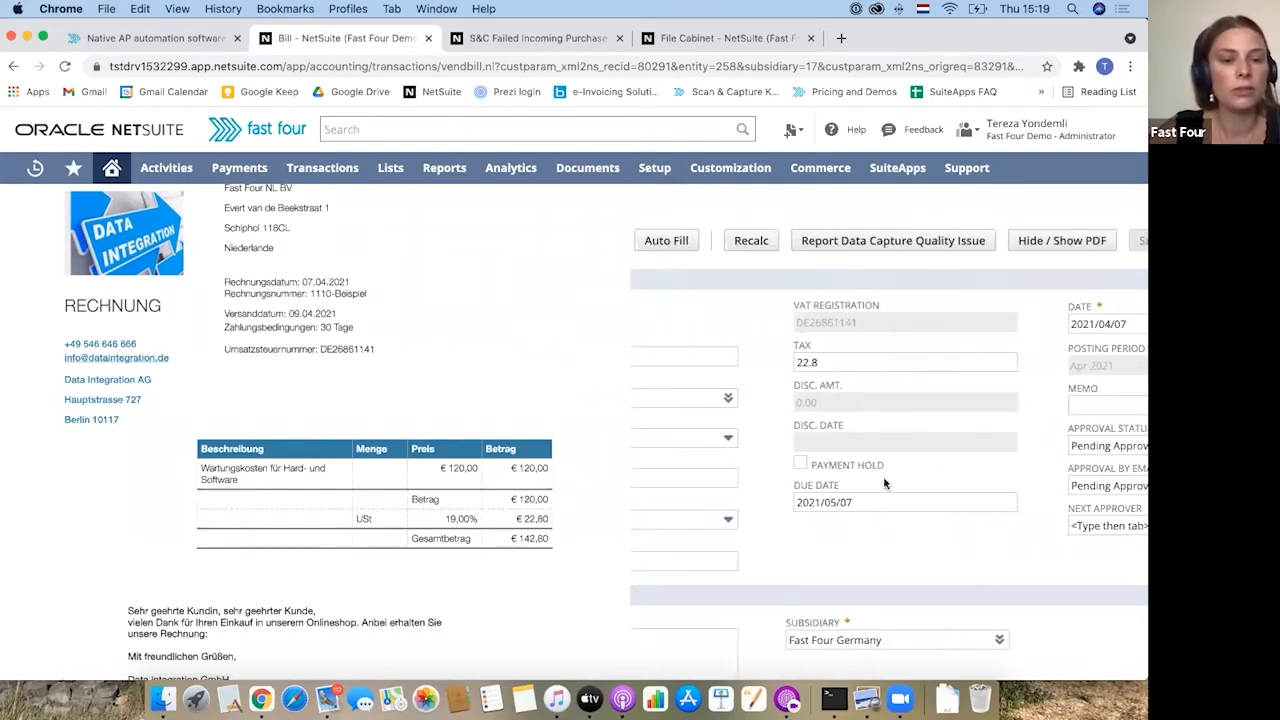
pyautogui.moveTo(800, 380)
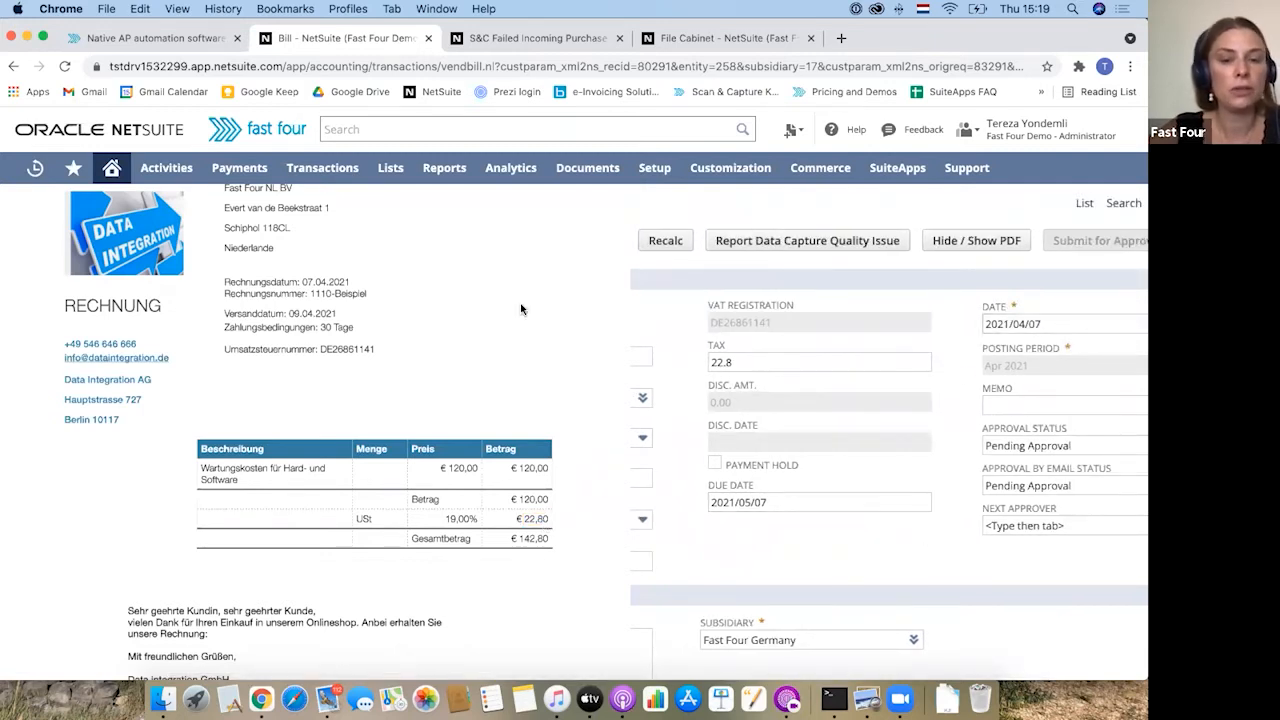
pyautogui.doubleClick(322, 280)
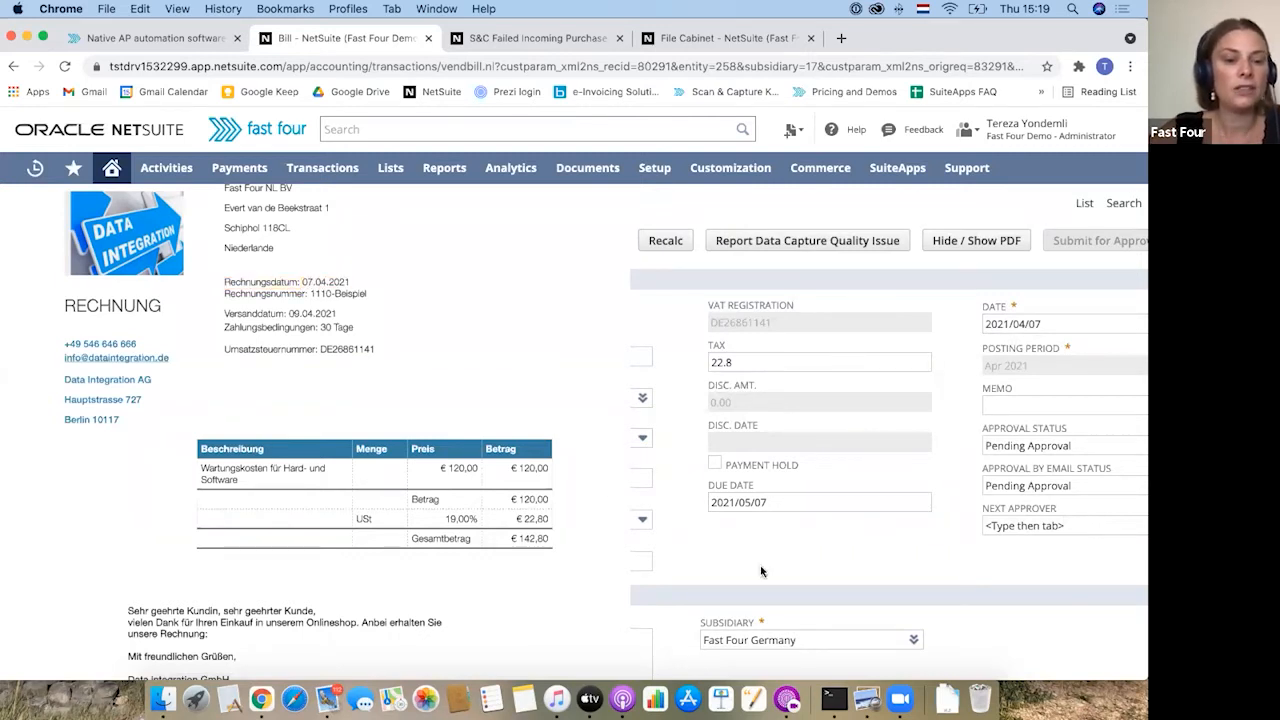
pyautogui.moveTo(728, 552)
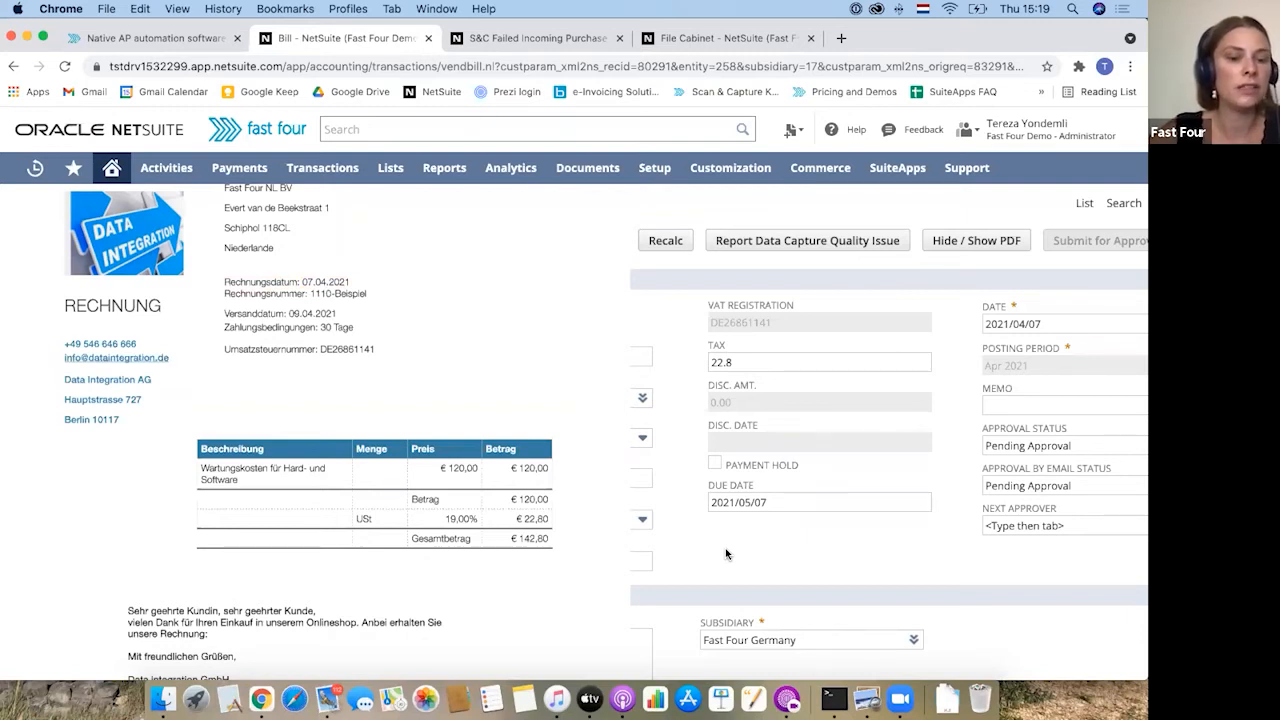
pyautogui.moveTo(780, 534)
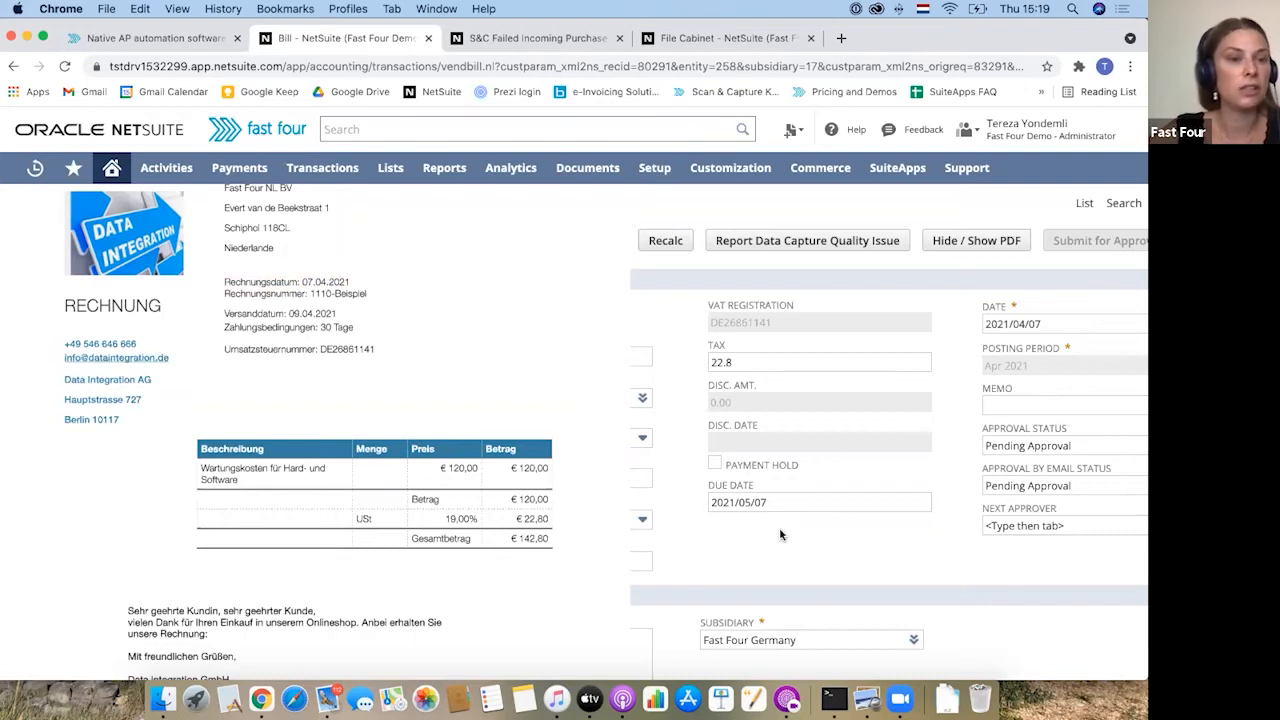
pyautogui.moveTo(216, 348)
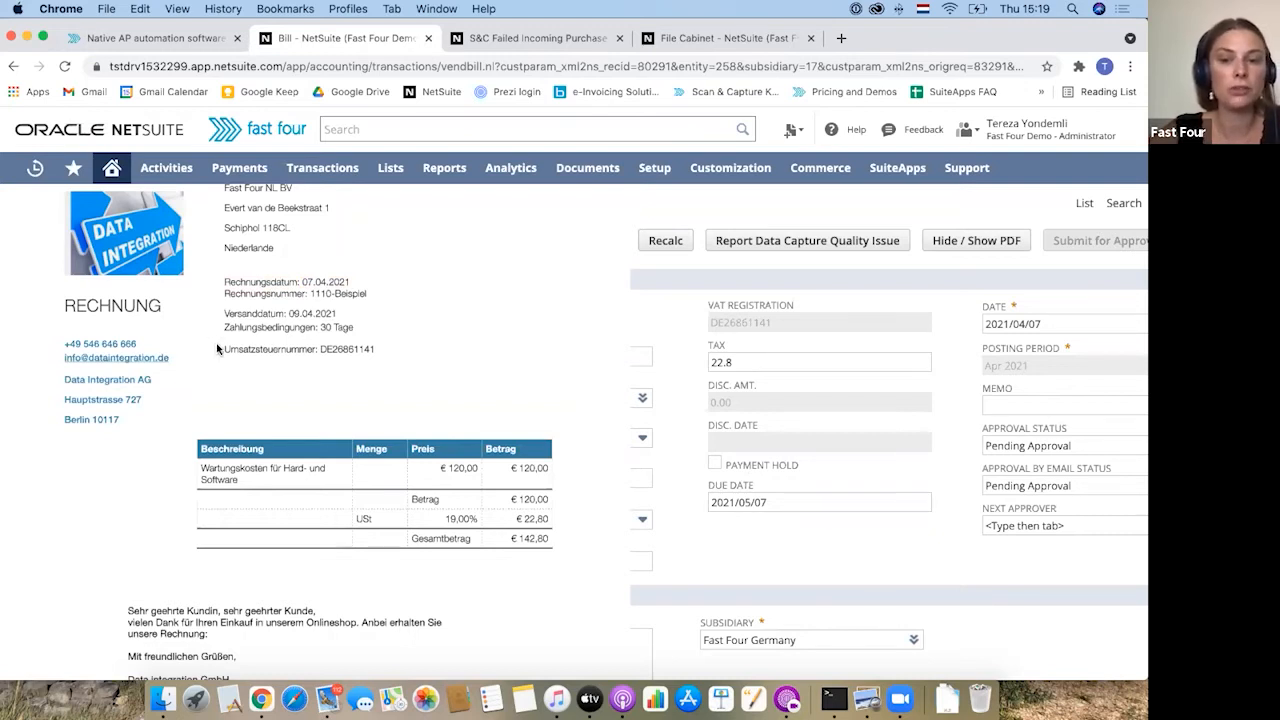
pyautogui.doubleClick(340, 328)
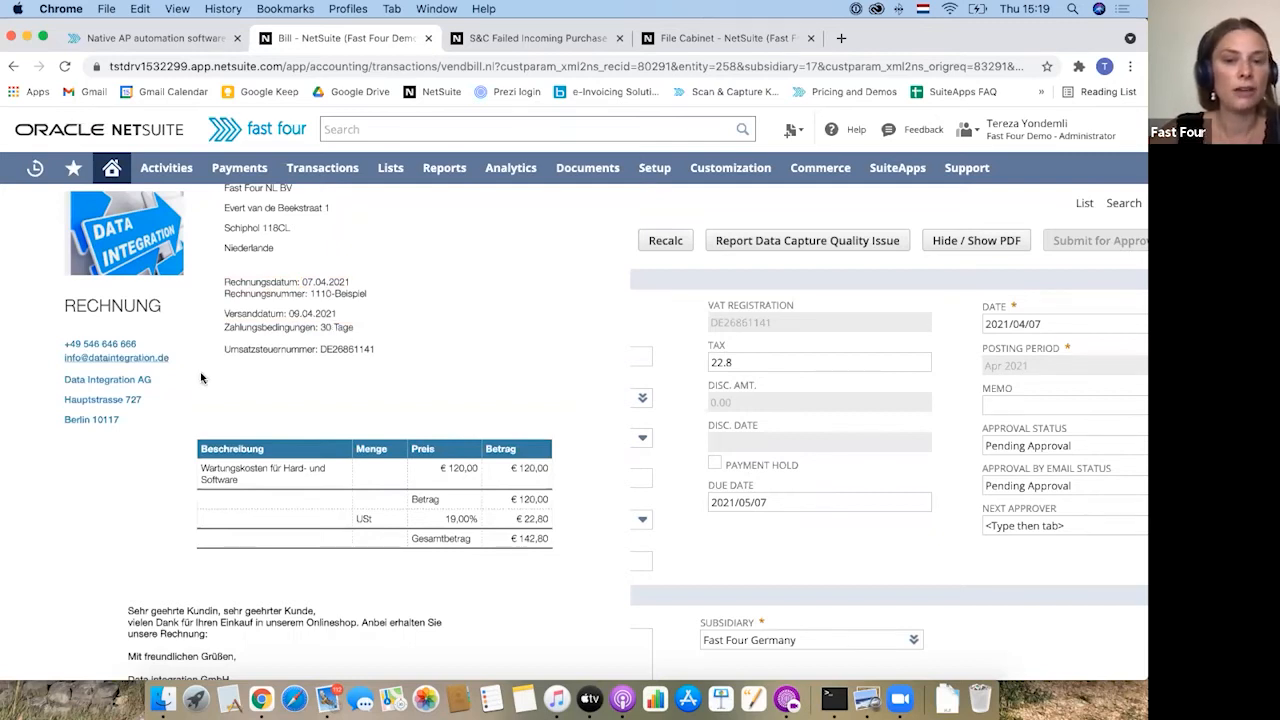
pyautogui.moveTo(372, 324)
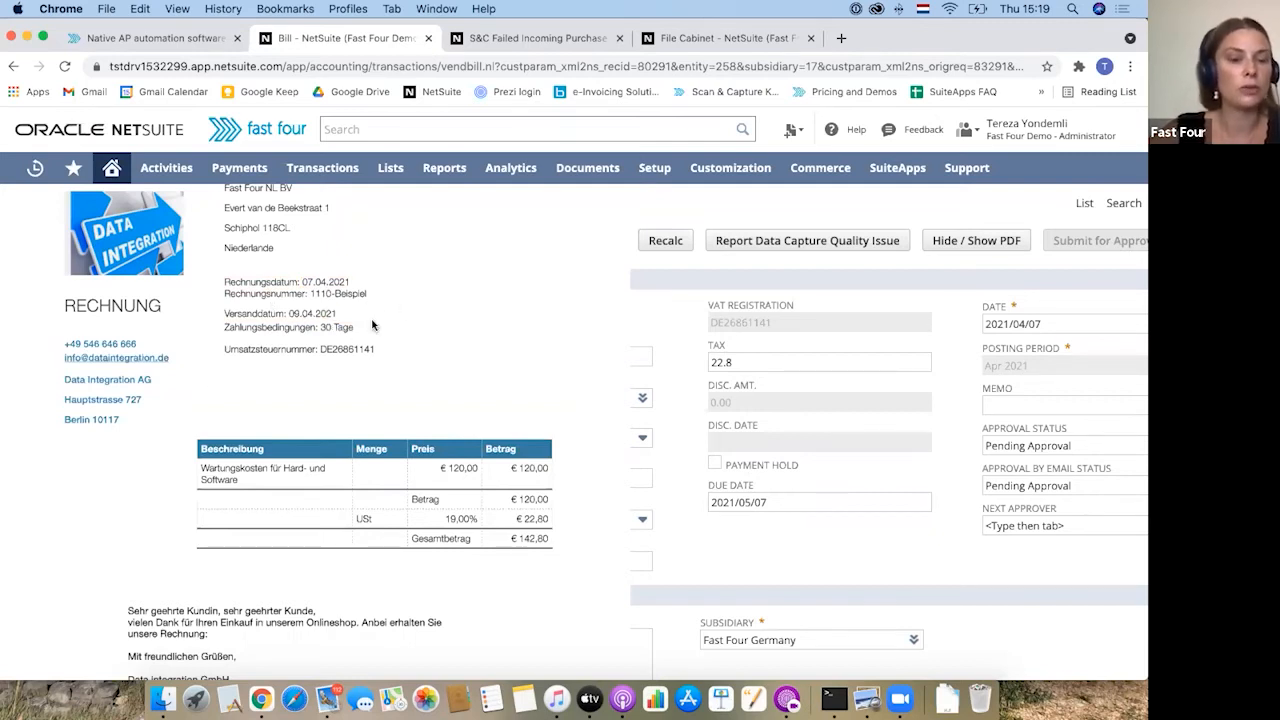
pyautogui.moveTo(874, 550)
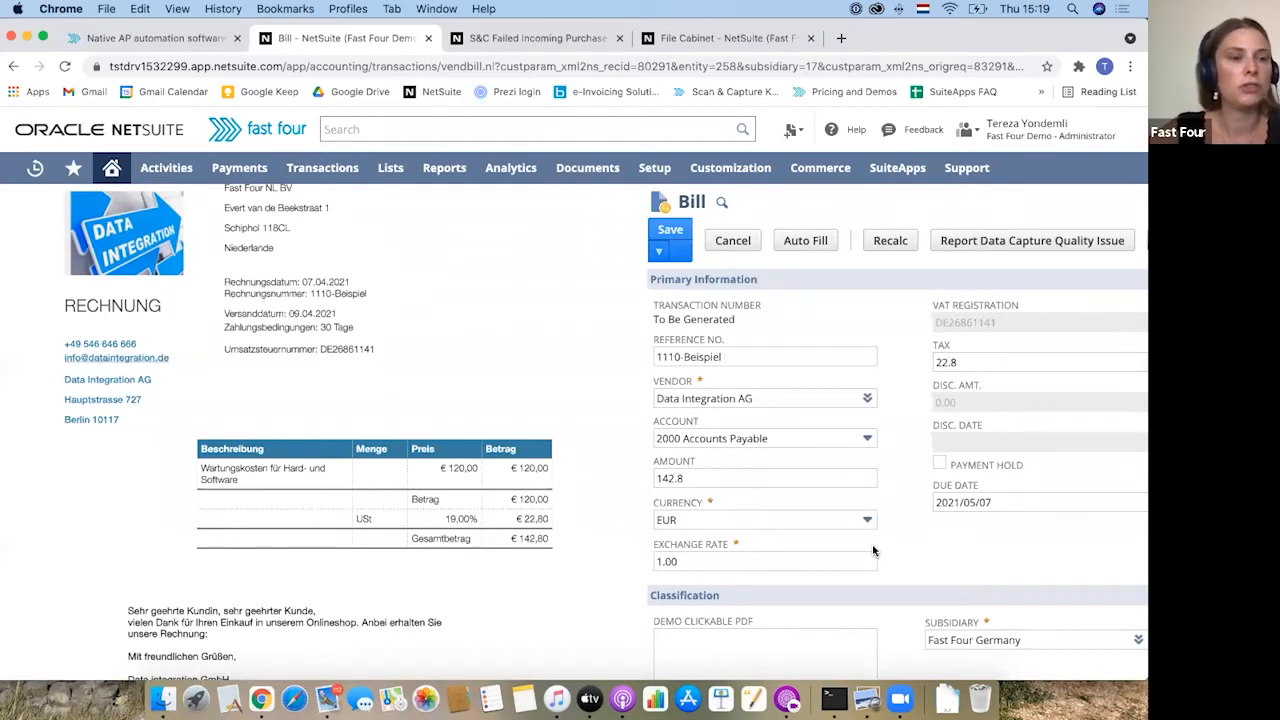
# Enter the supplier VAT number DE26861141 in the bill's Memo field
pyautogui.scroll(-3)
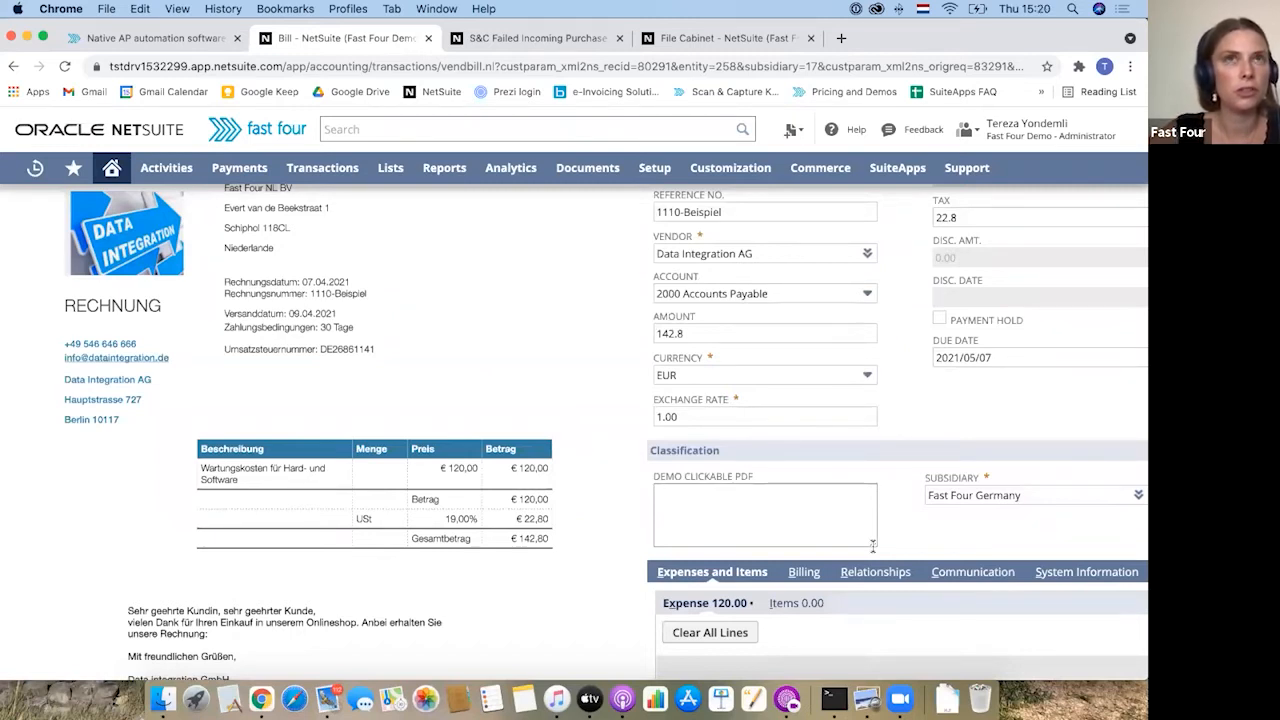
pyautogui.moveTo(712, 572)
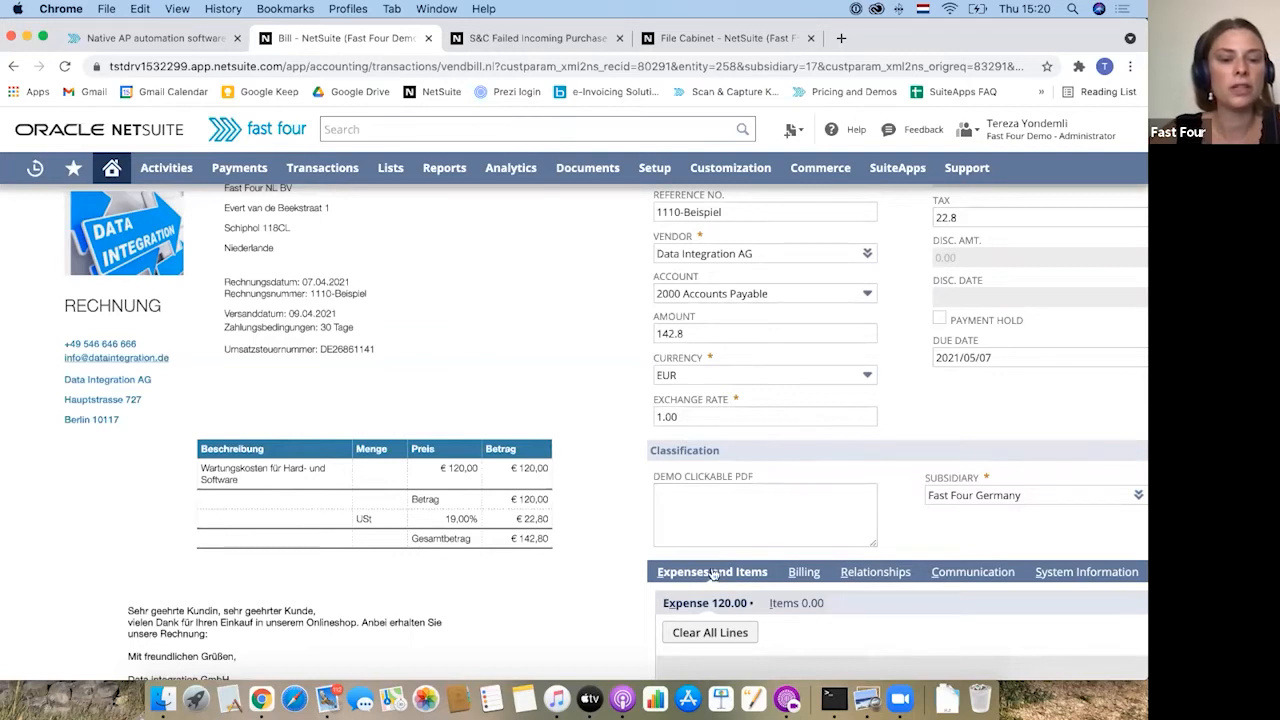
pyautogui.moveTo(932, 440)
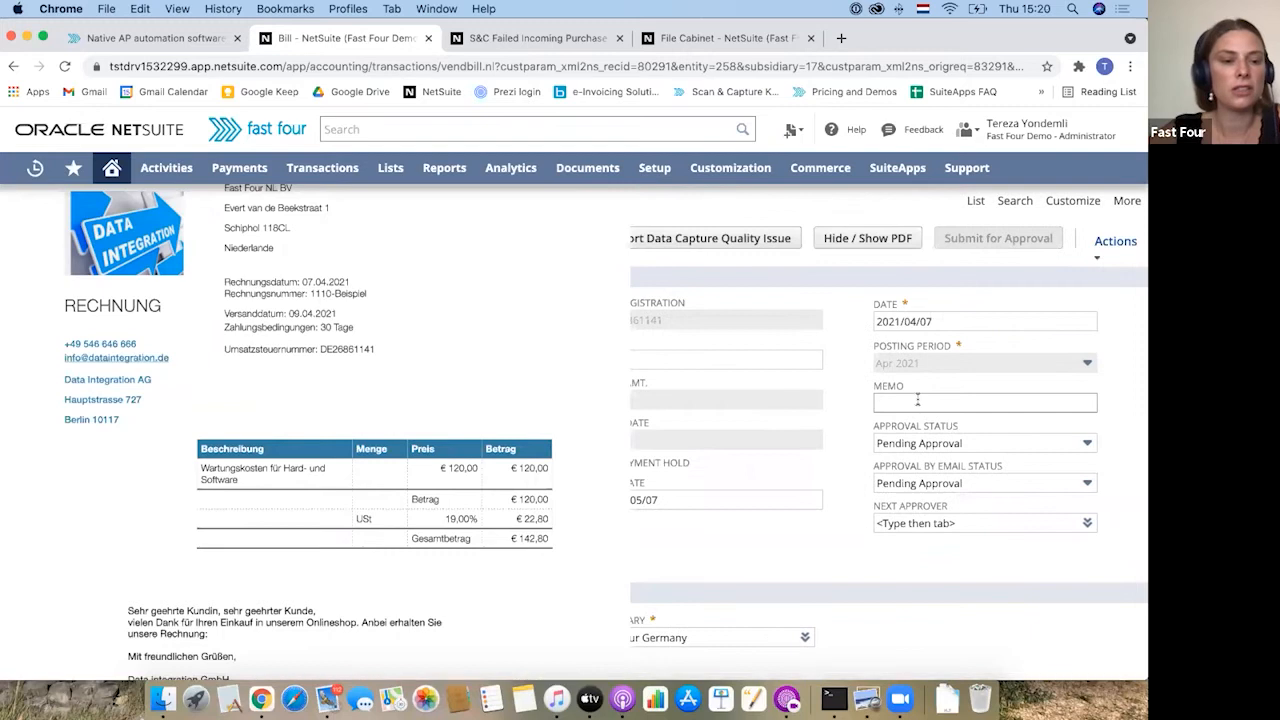
pyautogui.click(984, 402)
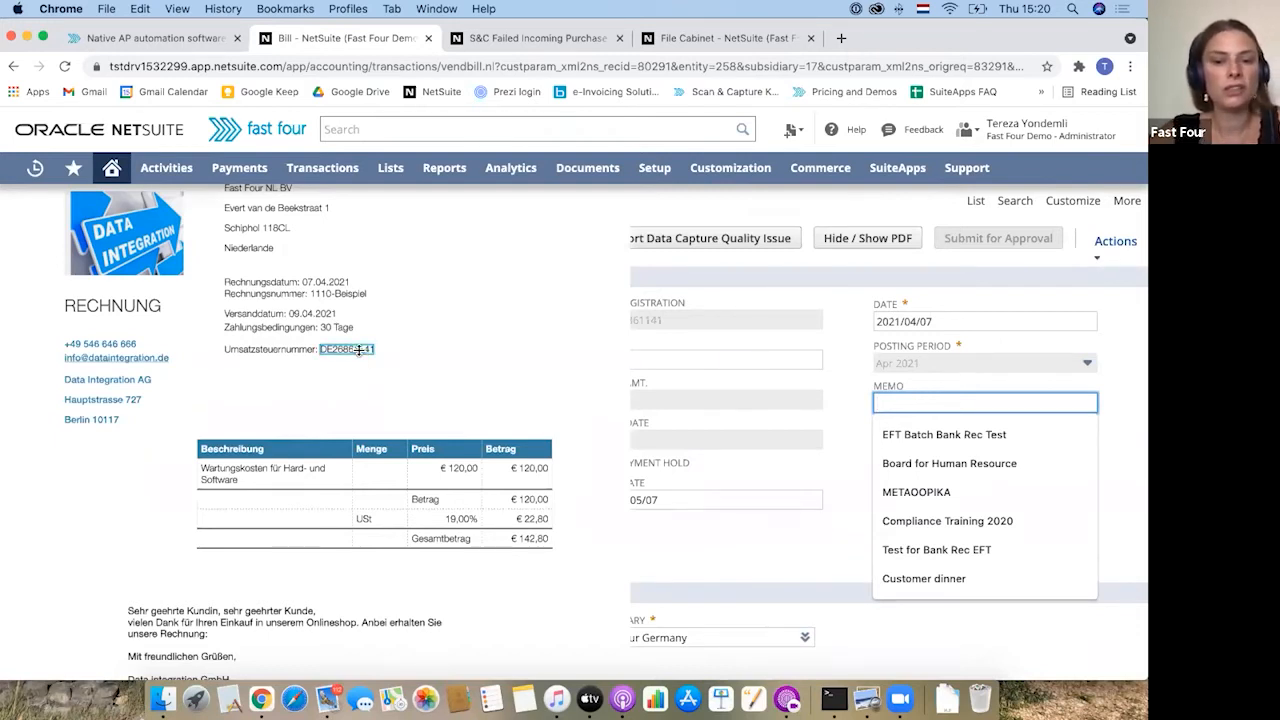
pyautogui.write('DE26861141')
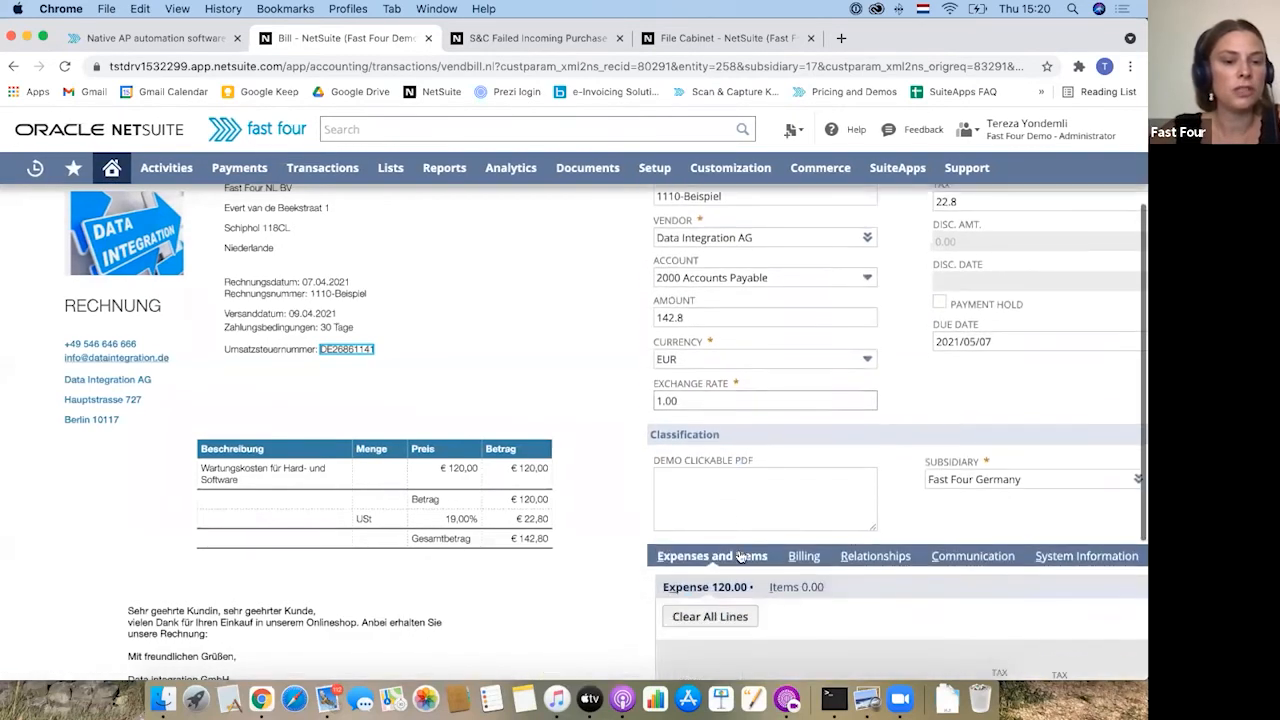
pyautogui.click(764, 496)
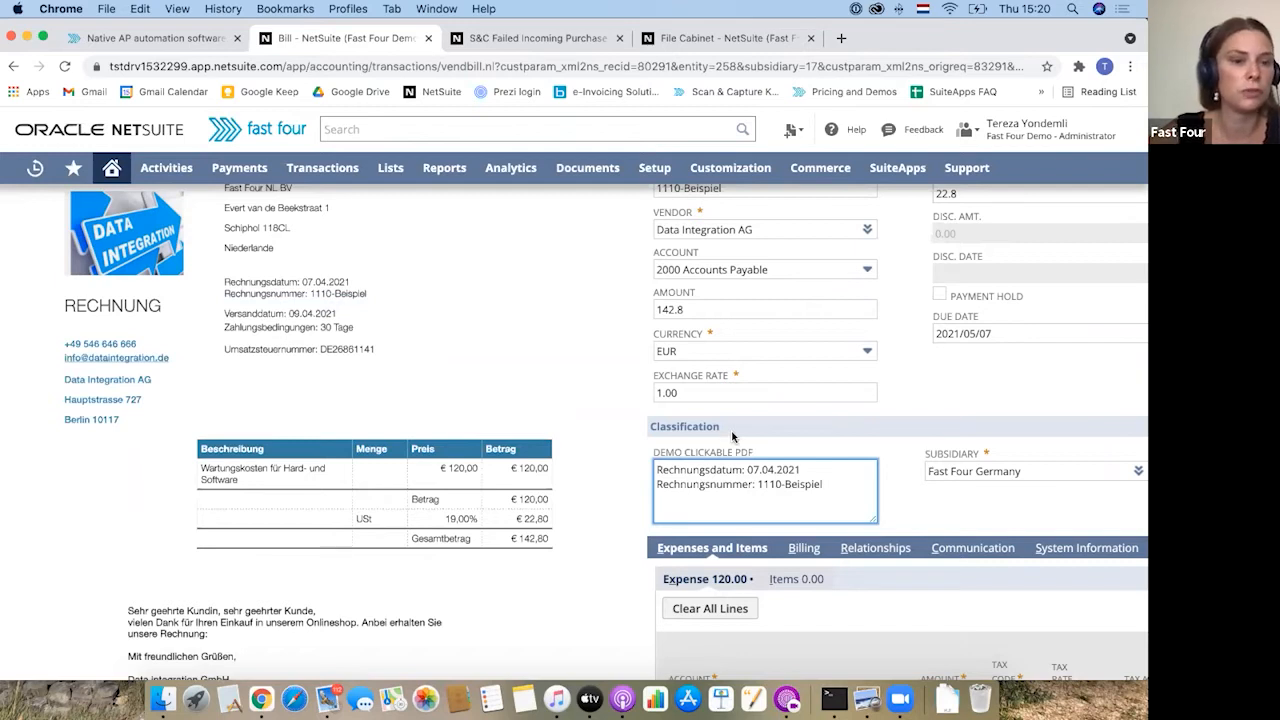
pyautogui.moveTo(288, 440)
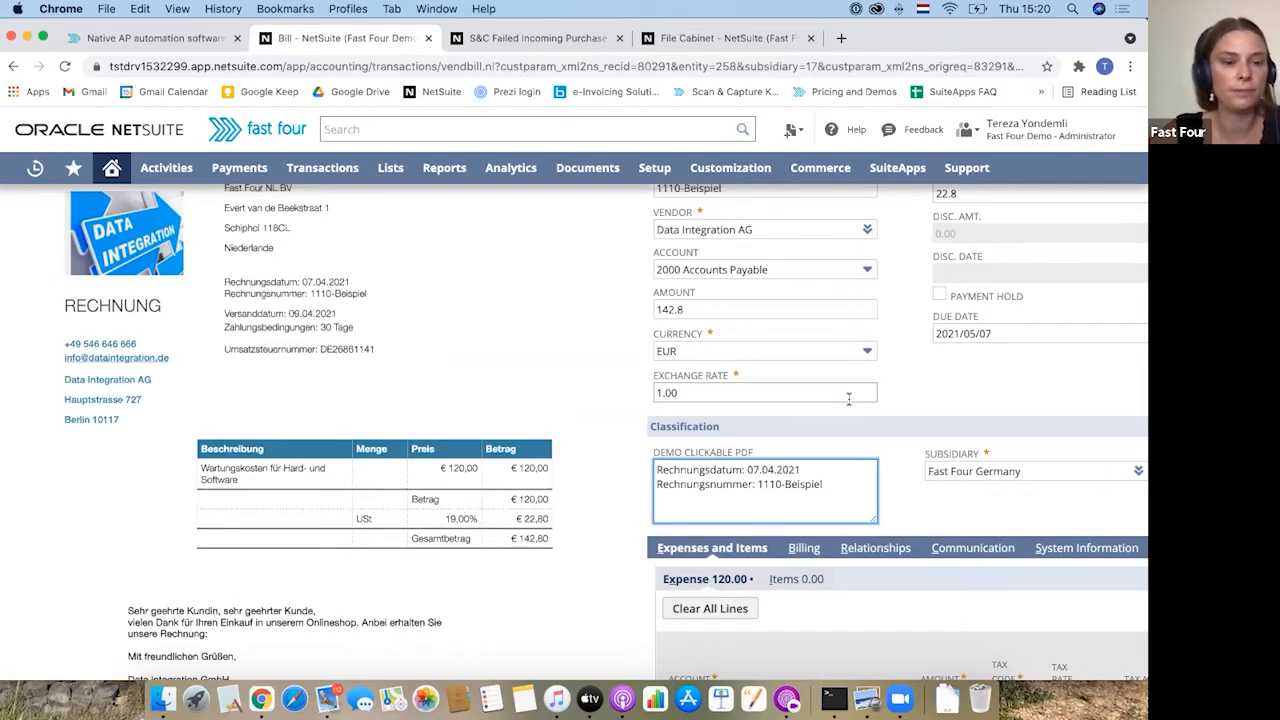
pyautogui.scroll(-3)
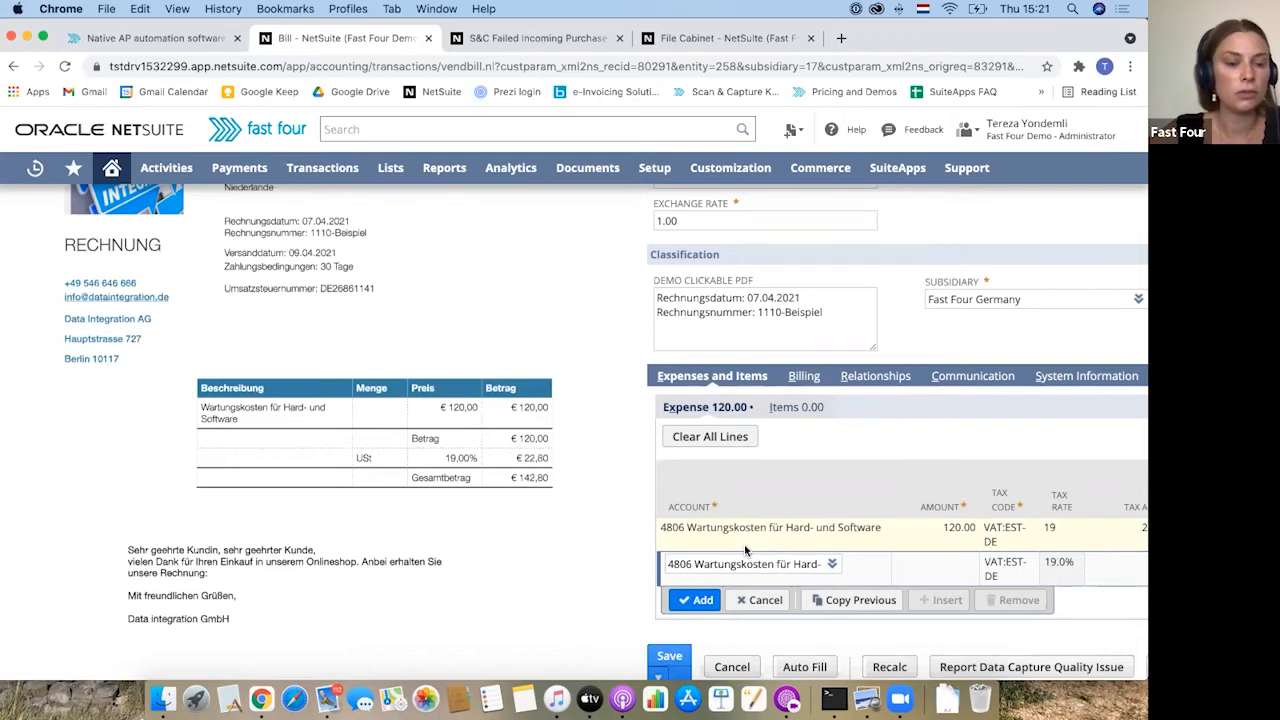
pyautogui.moveTo(512, 392)
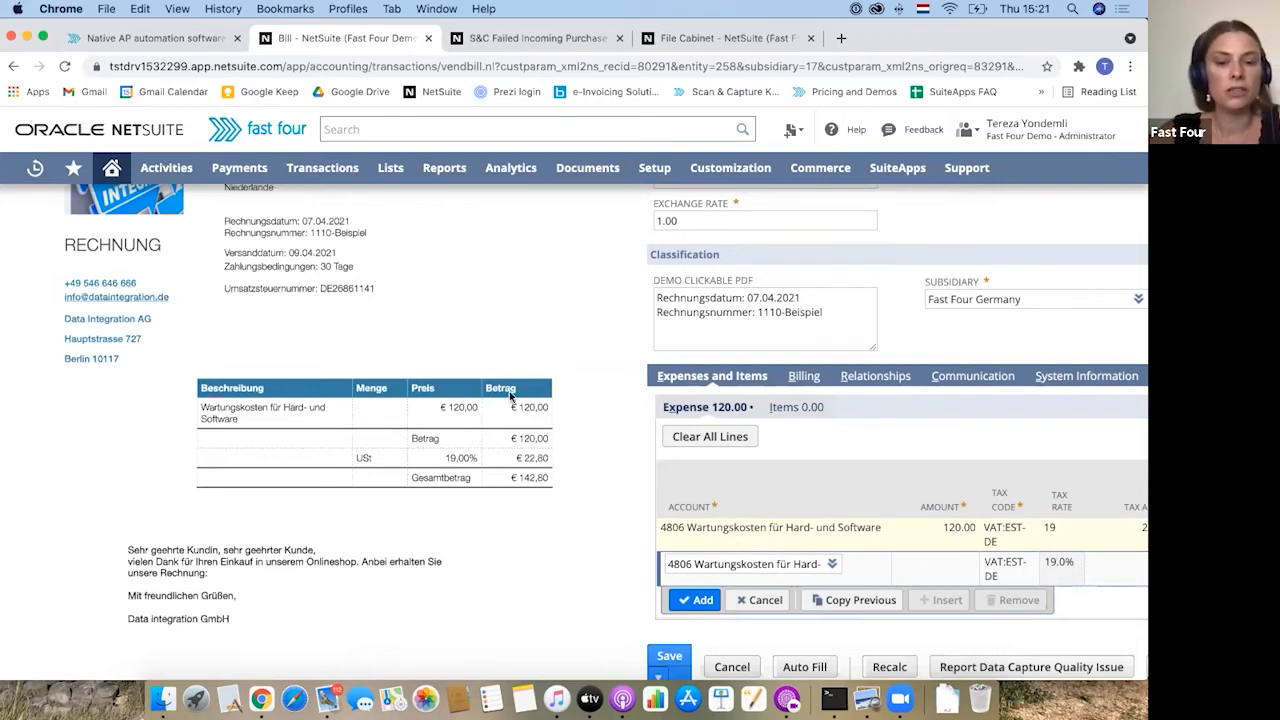
pyautogui.hscroll(3)
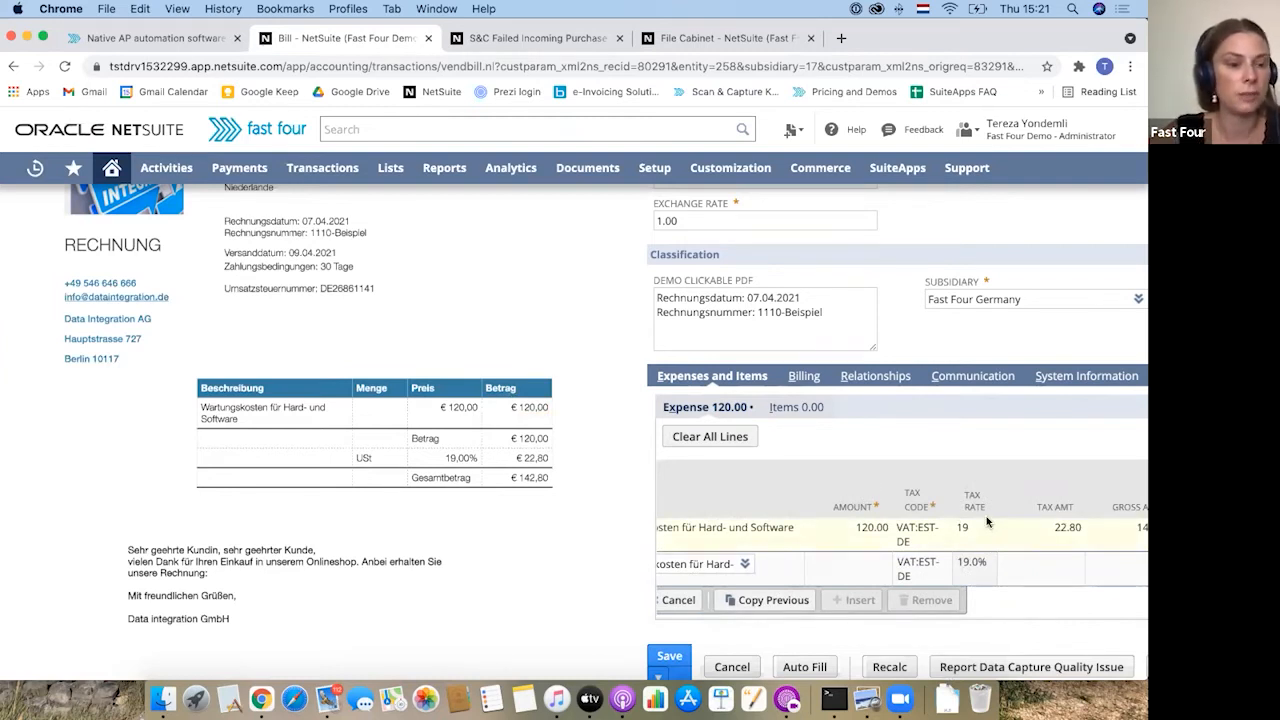
pyautogui.hscroll(3)
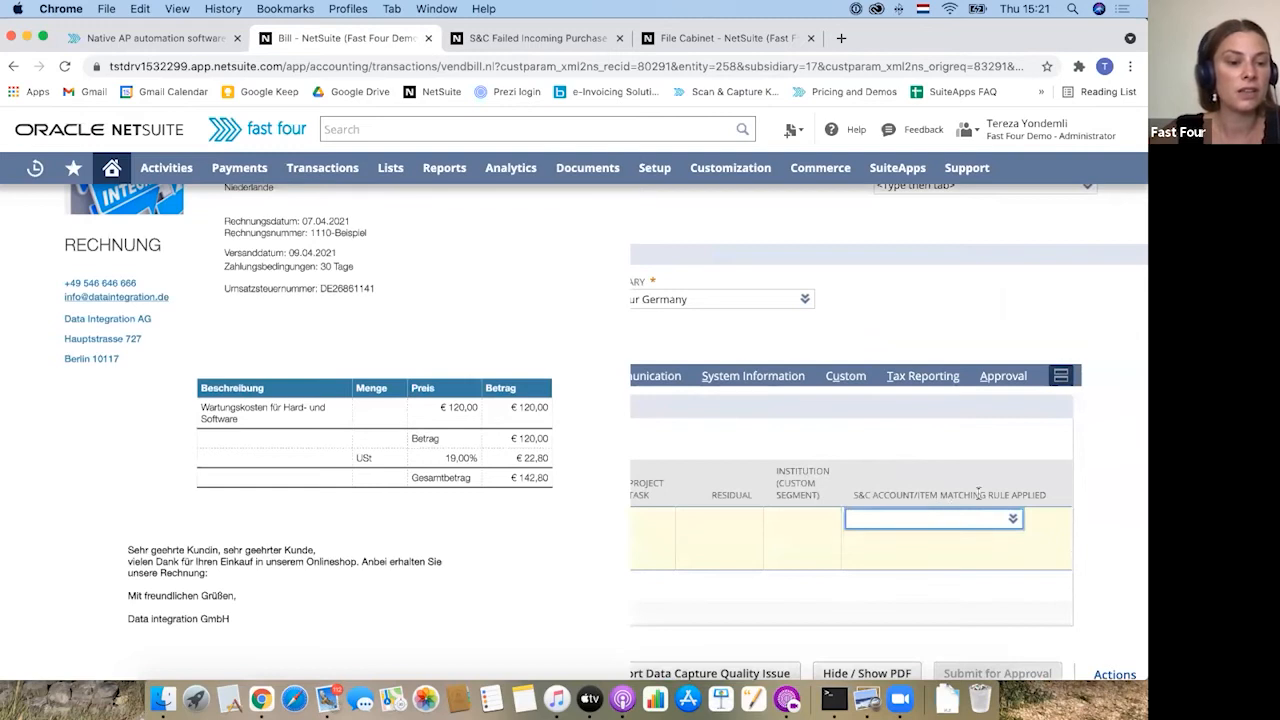
pyautogui.moveTo(930, 502)
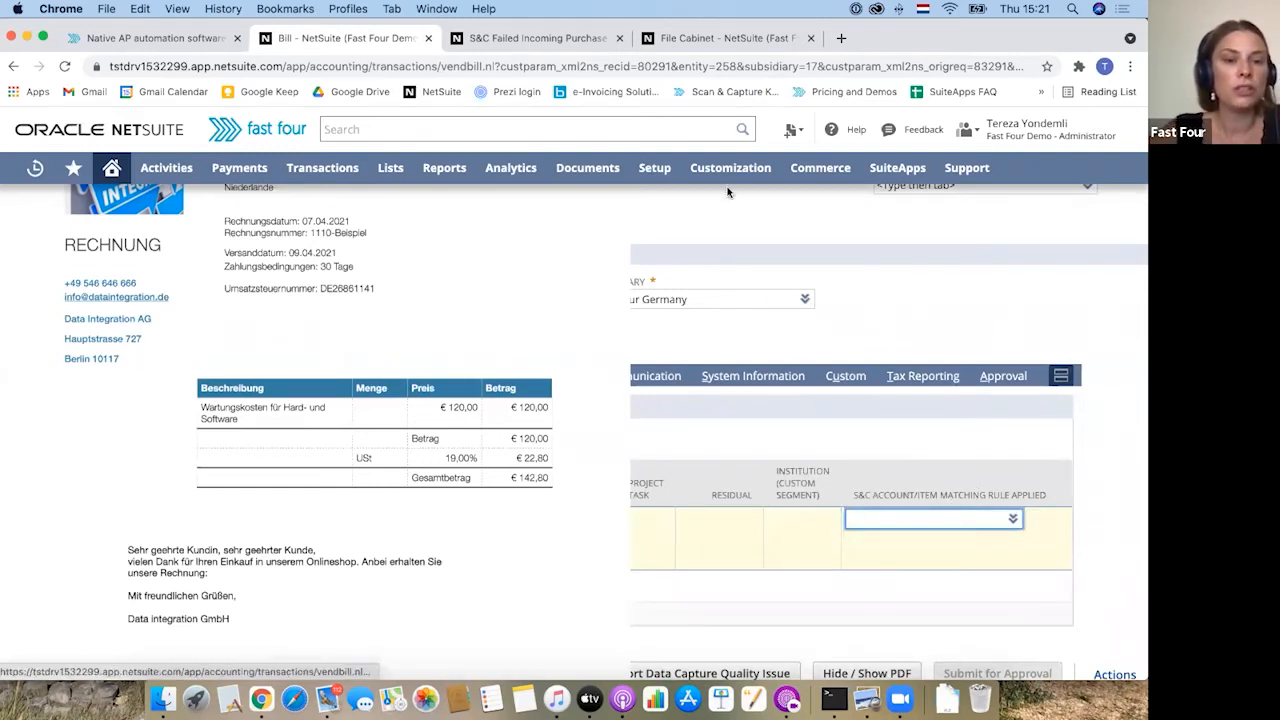
# View the September Skies record from the Transaction Line Default list of 22 rules
pyautogui.click(654, 168)
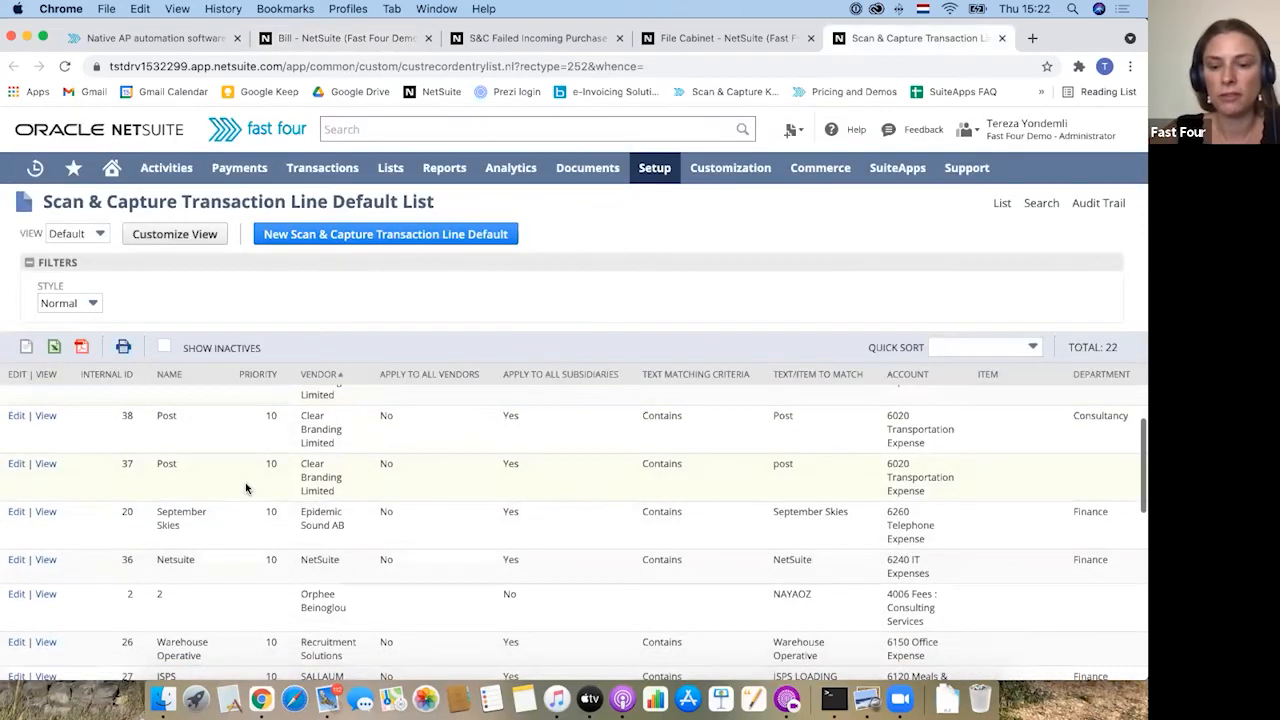
pyautogui.scroll(-3)
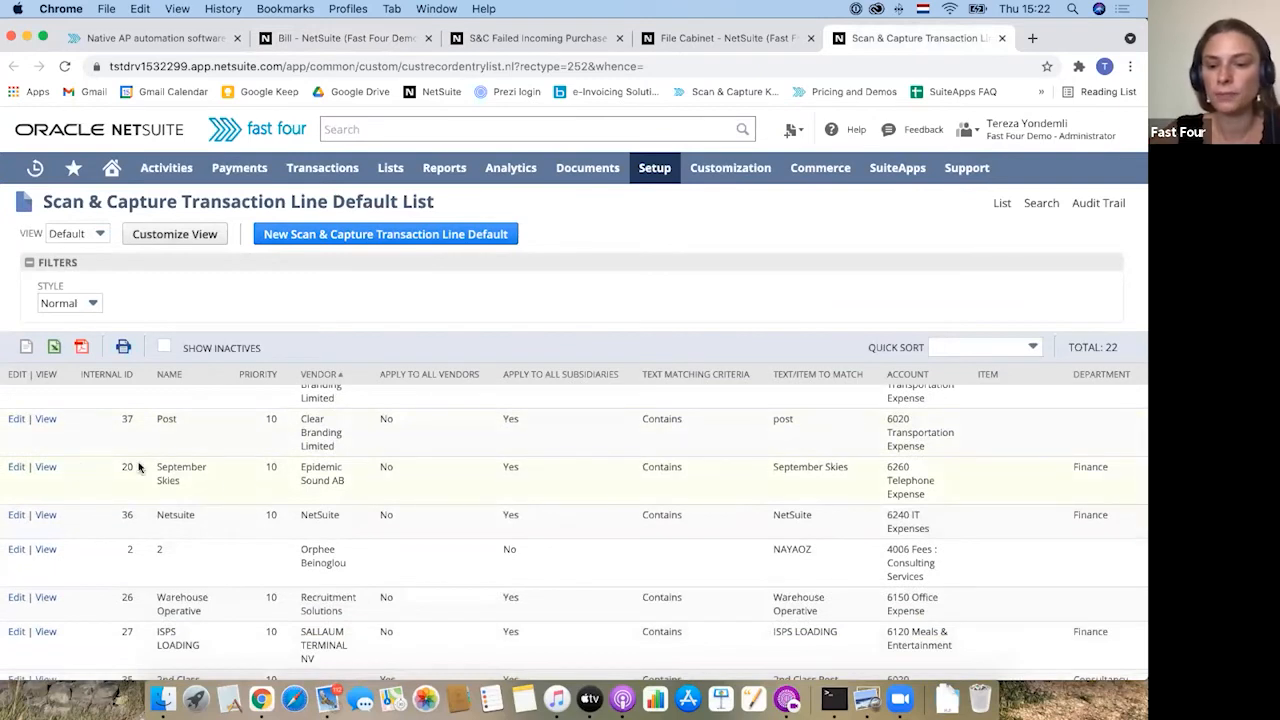
pyautogui.click(44, 468)
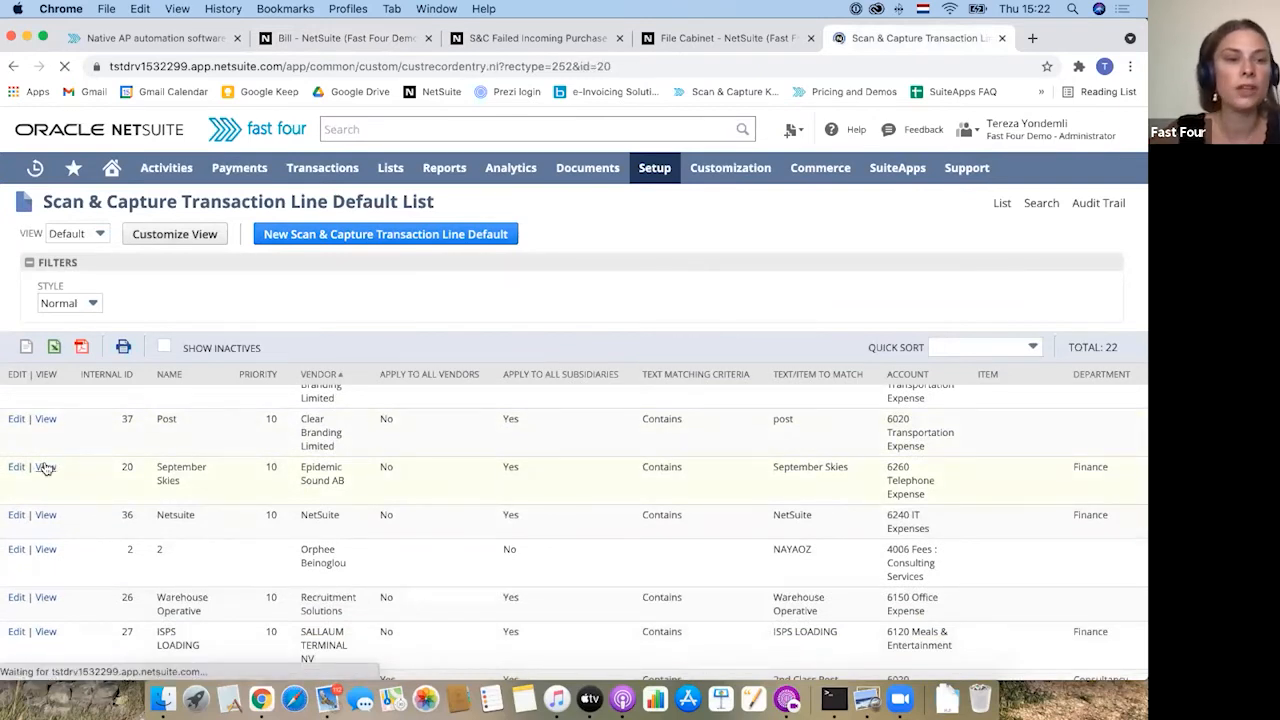
pyautogui.click(44, 468)
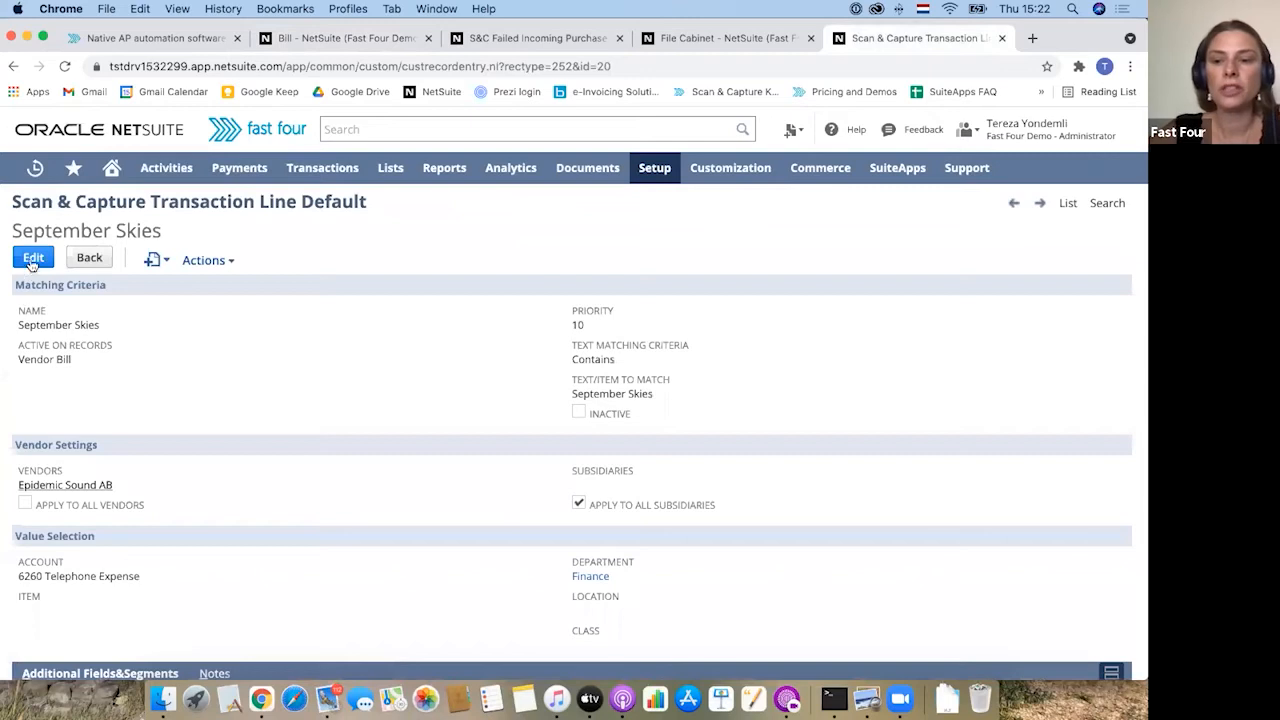
pyautogui.click(32, 256)
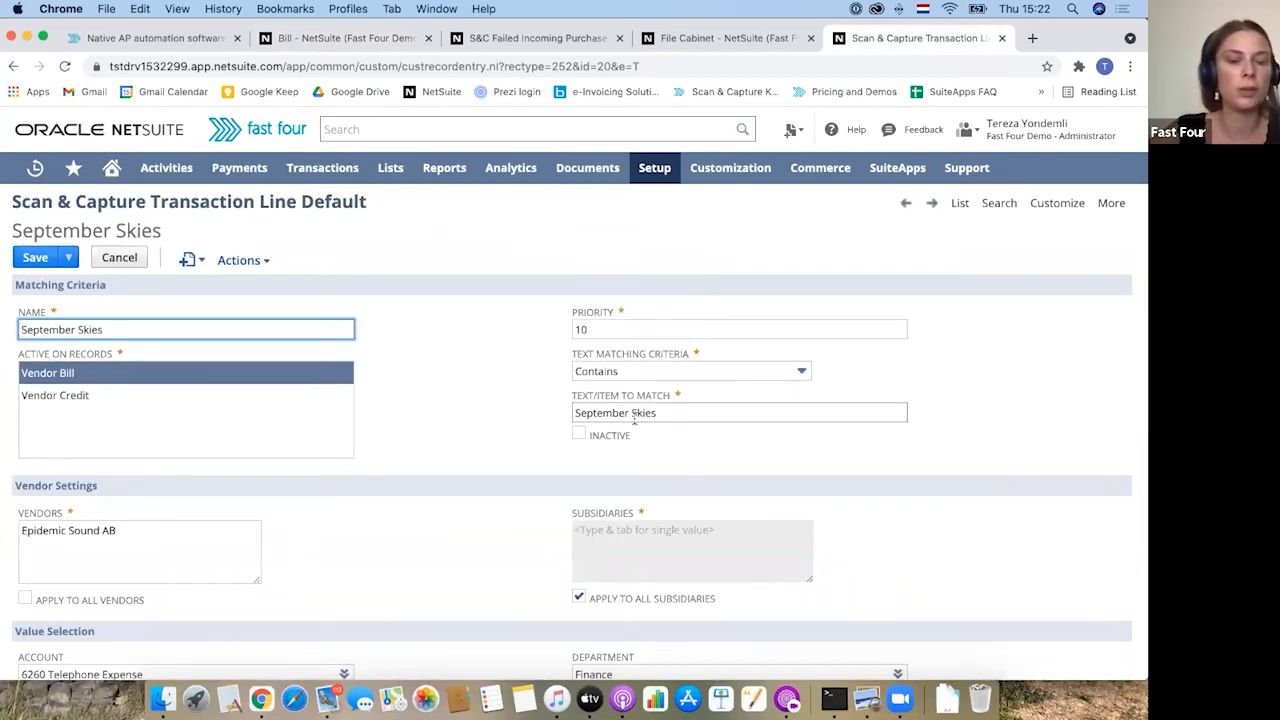
pyautogui.click(740, 412)
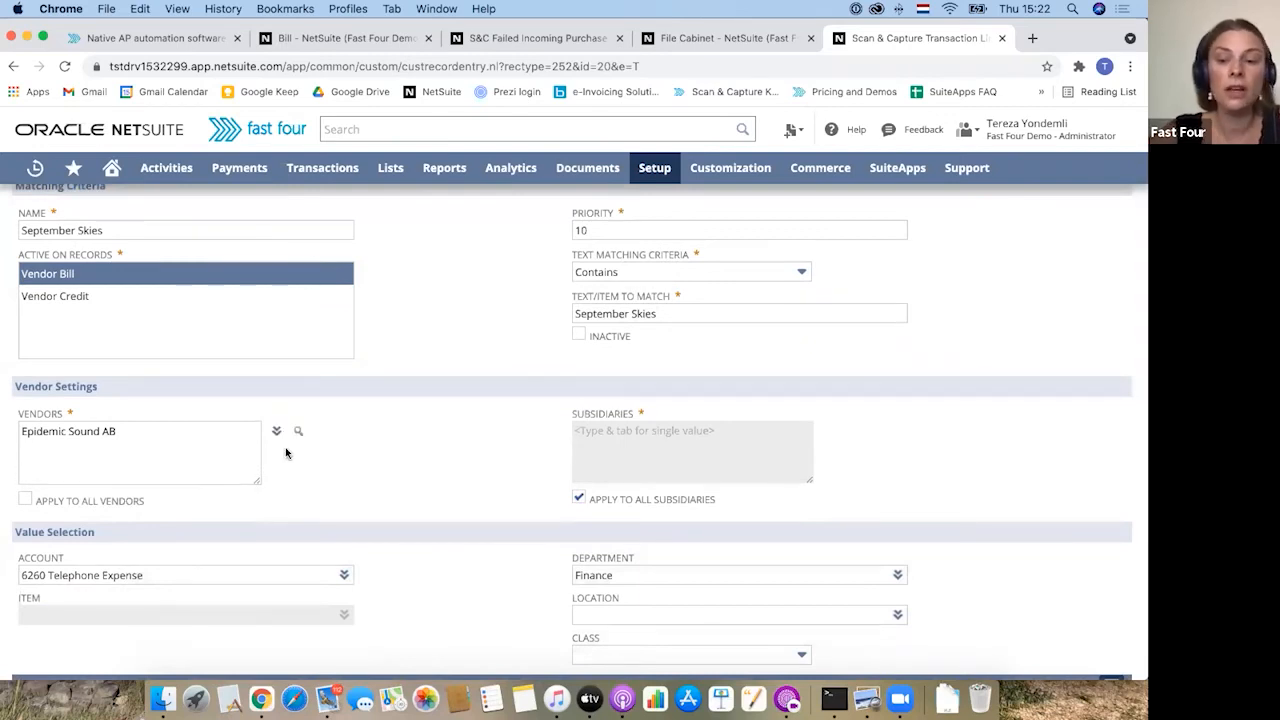
pyautogui.click(138, 452)
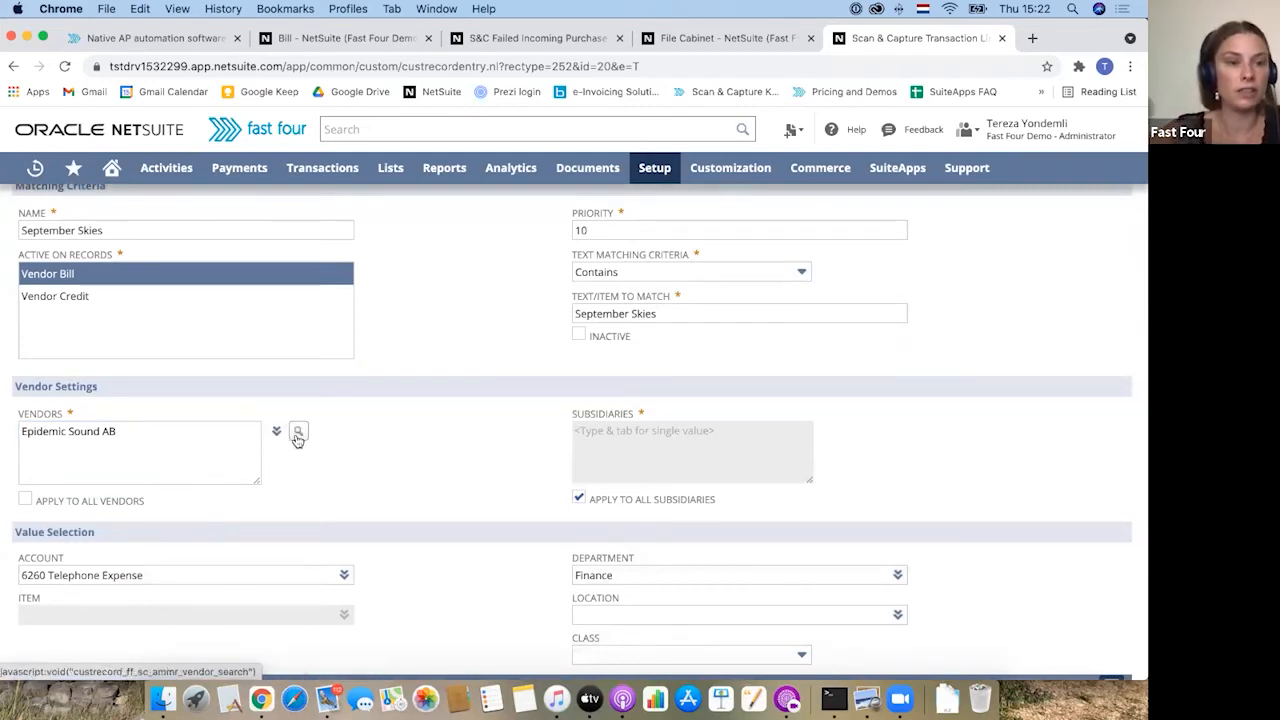
pyautogui.click(296, 432)
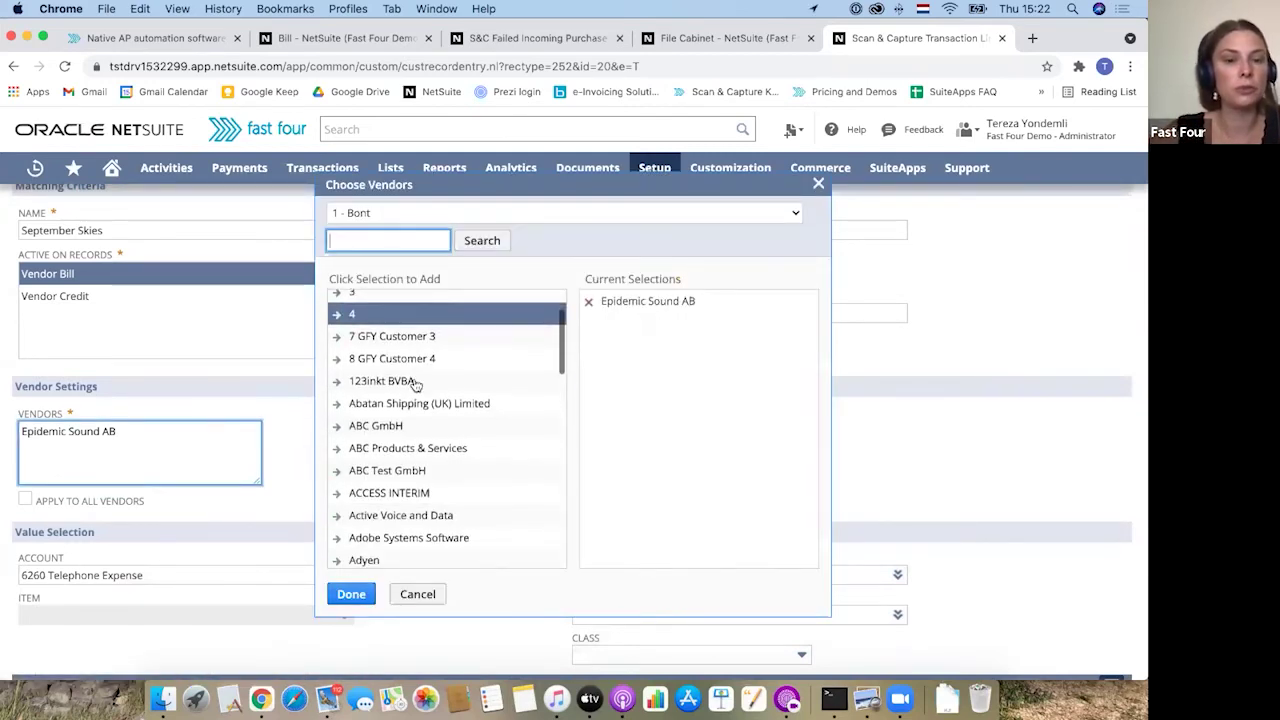
pyautogui.click(376, 424)
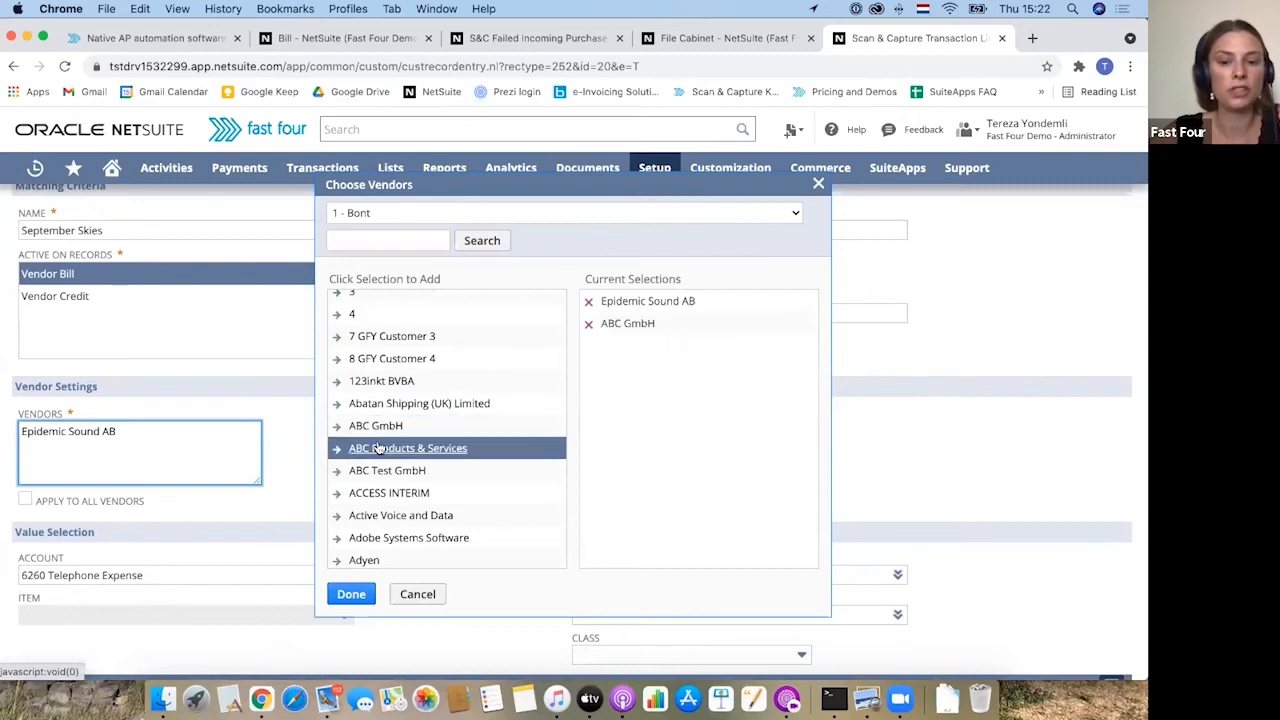
pyautogui.click(352, 594)
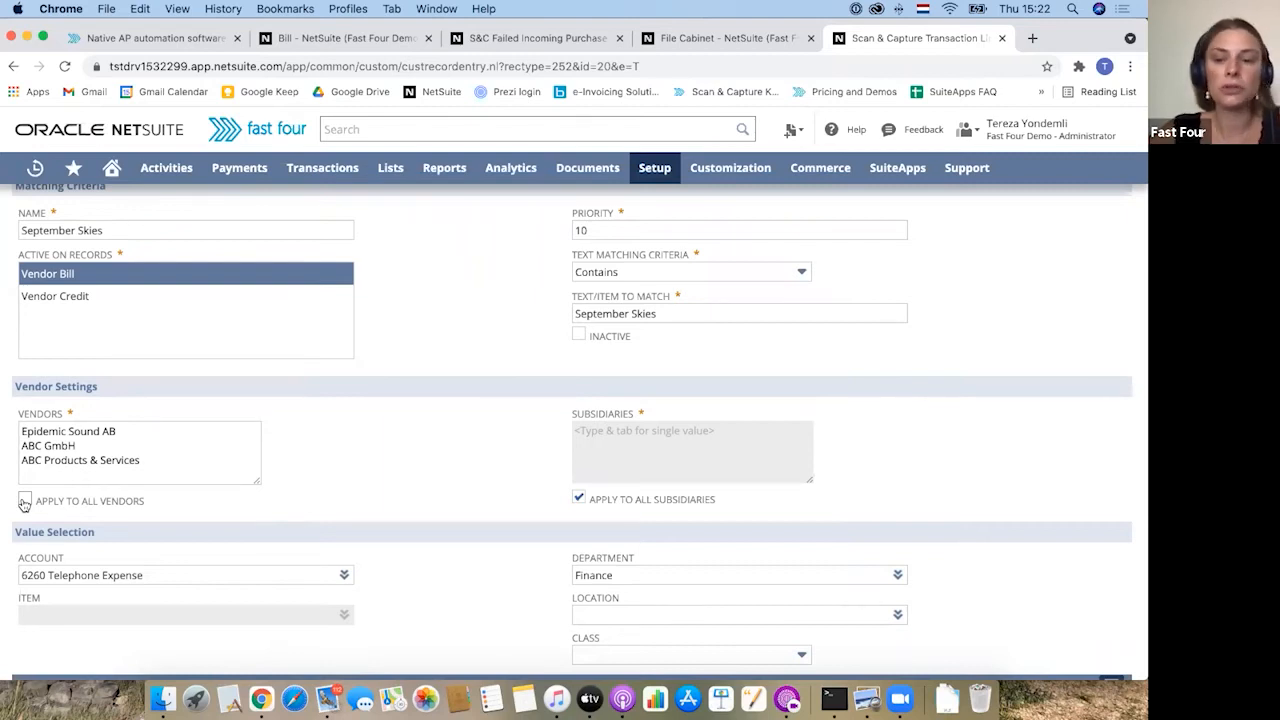
pyautogui.click(24, 498)
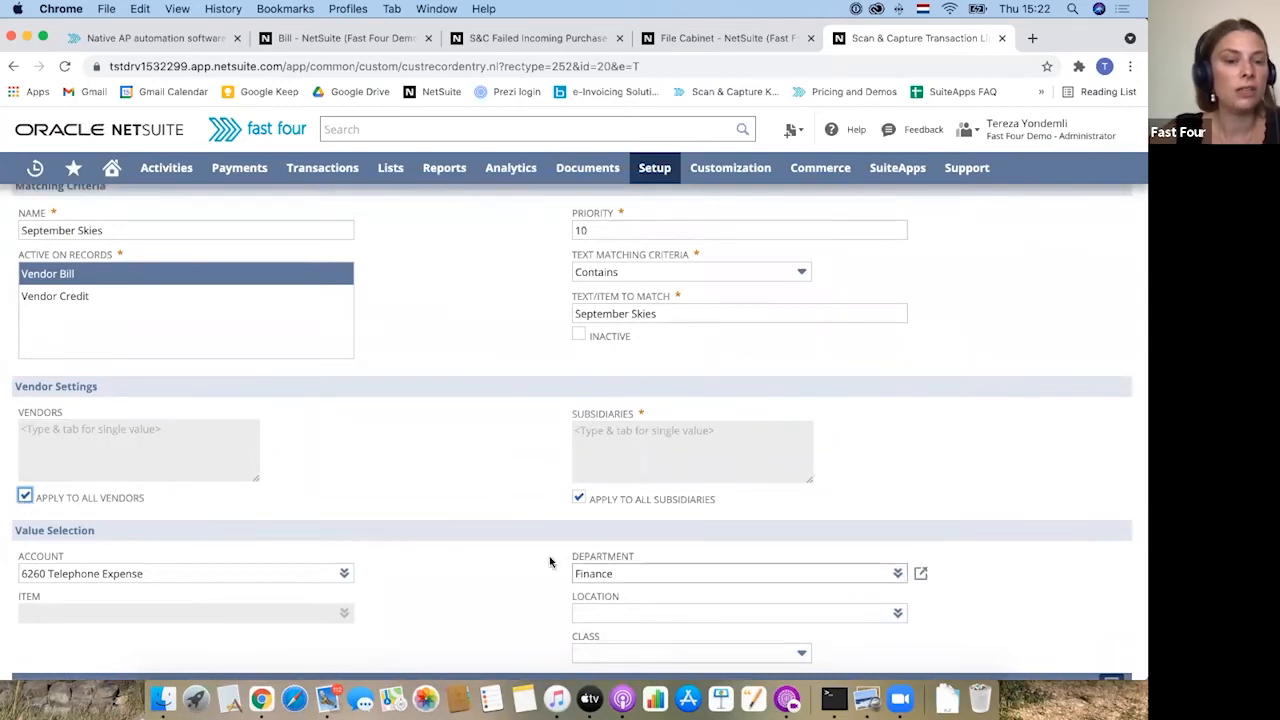
pyautogui.moveTo(684, 528)
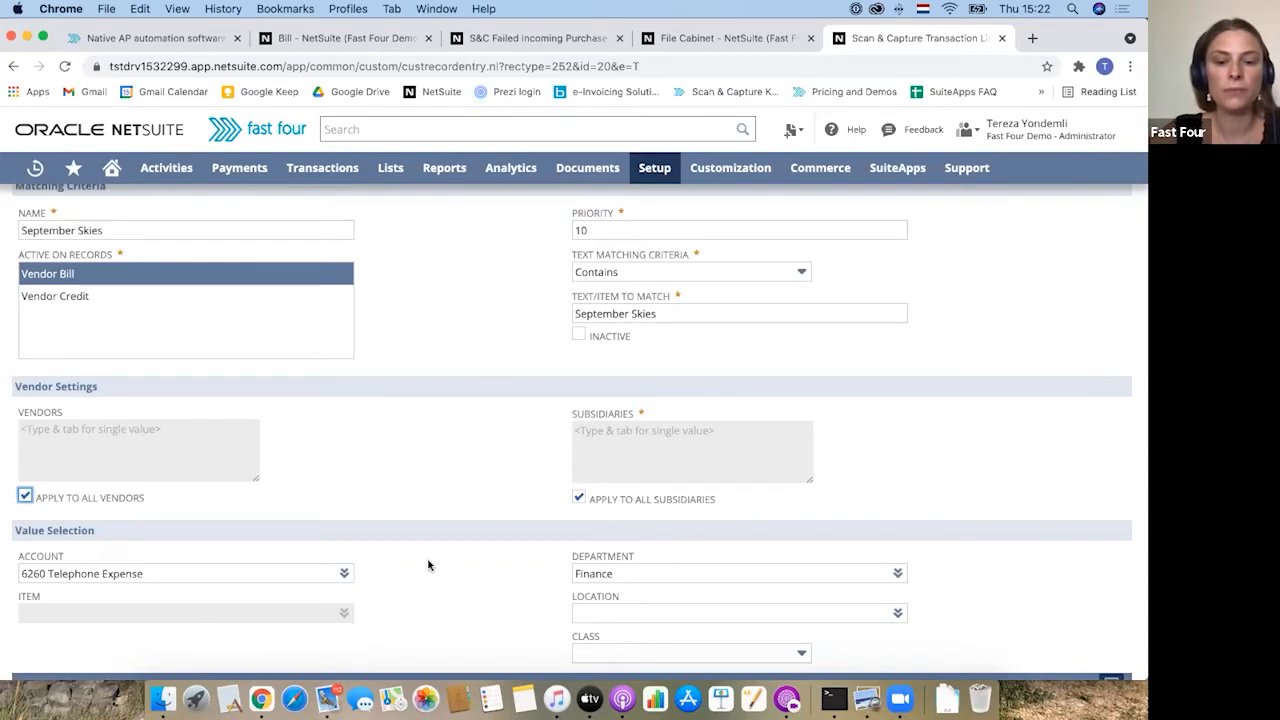
pyautogui.scroll(-3)
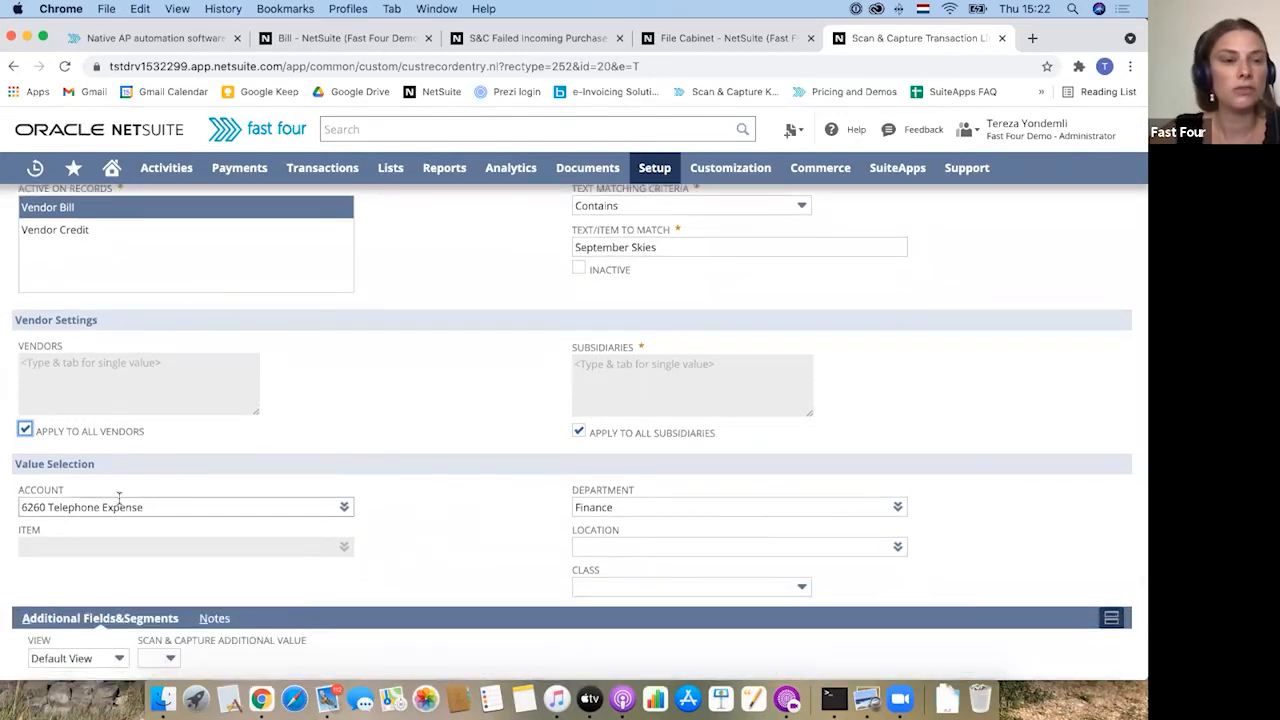
pyautogui.click(180, 508)
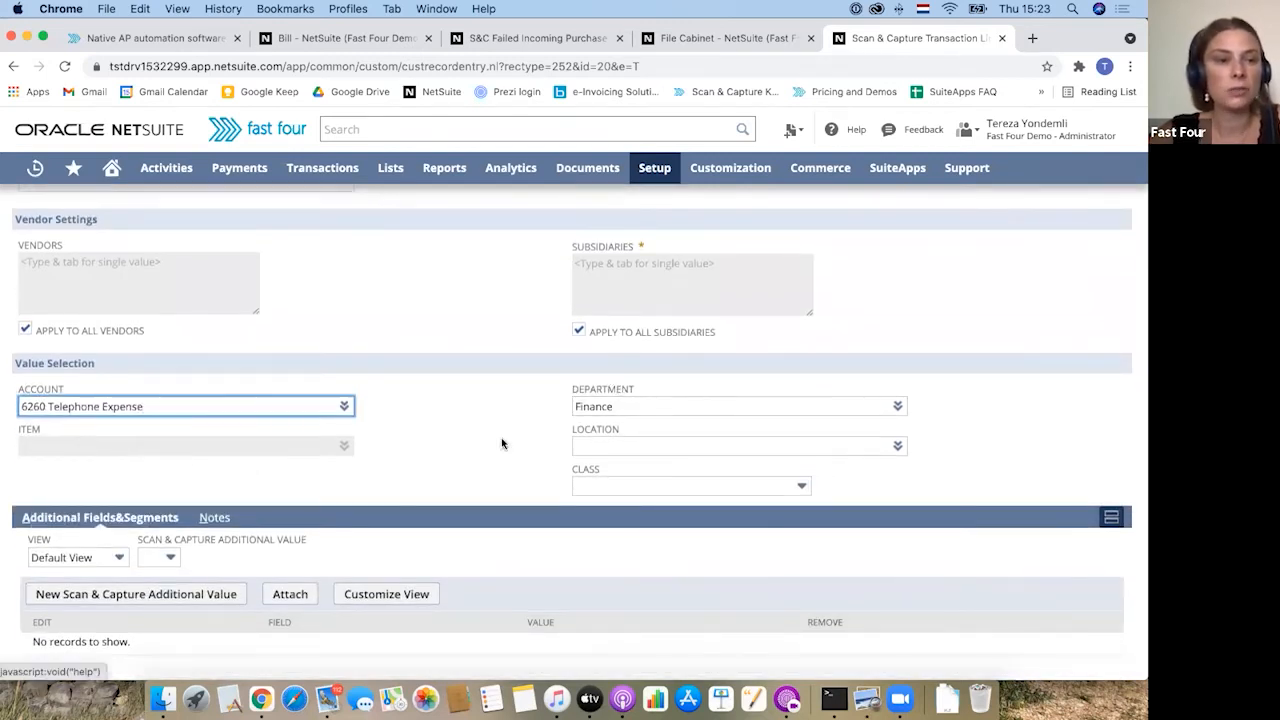
pyautogui.moveTo(804, 380)
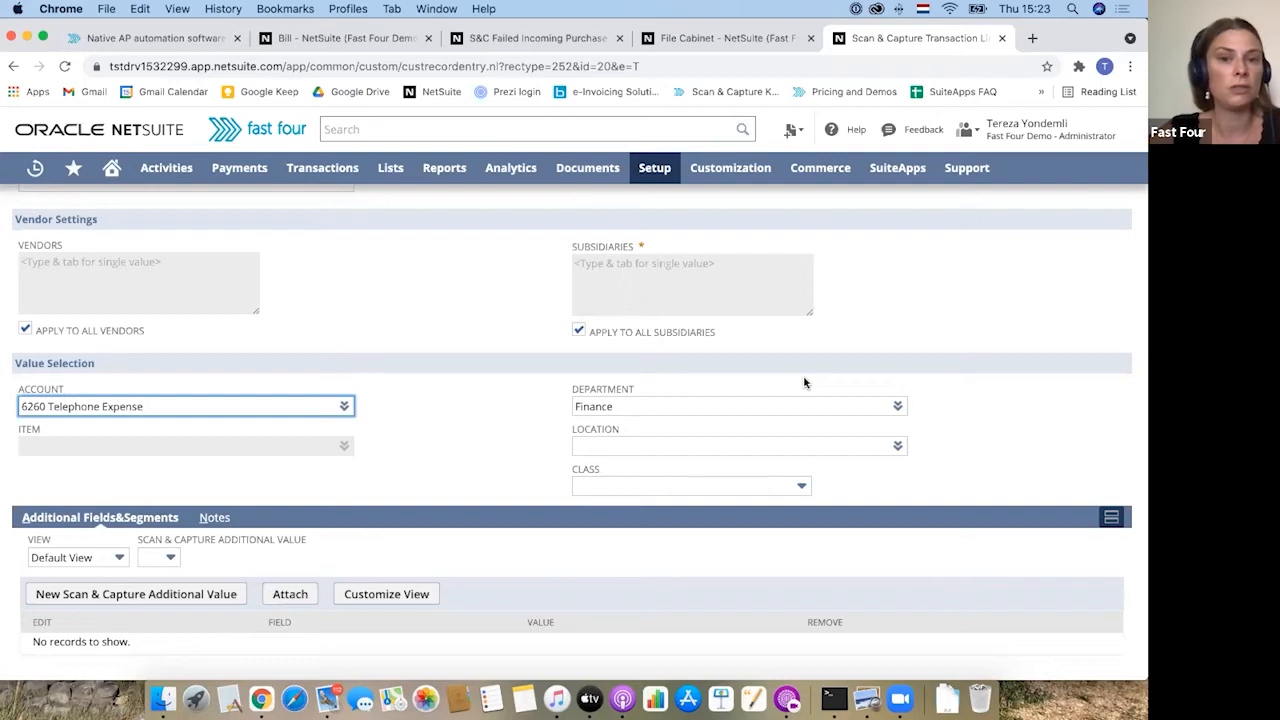
pyautogui.moveTo(546, 432)
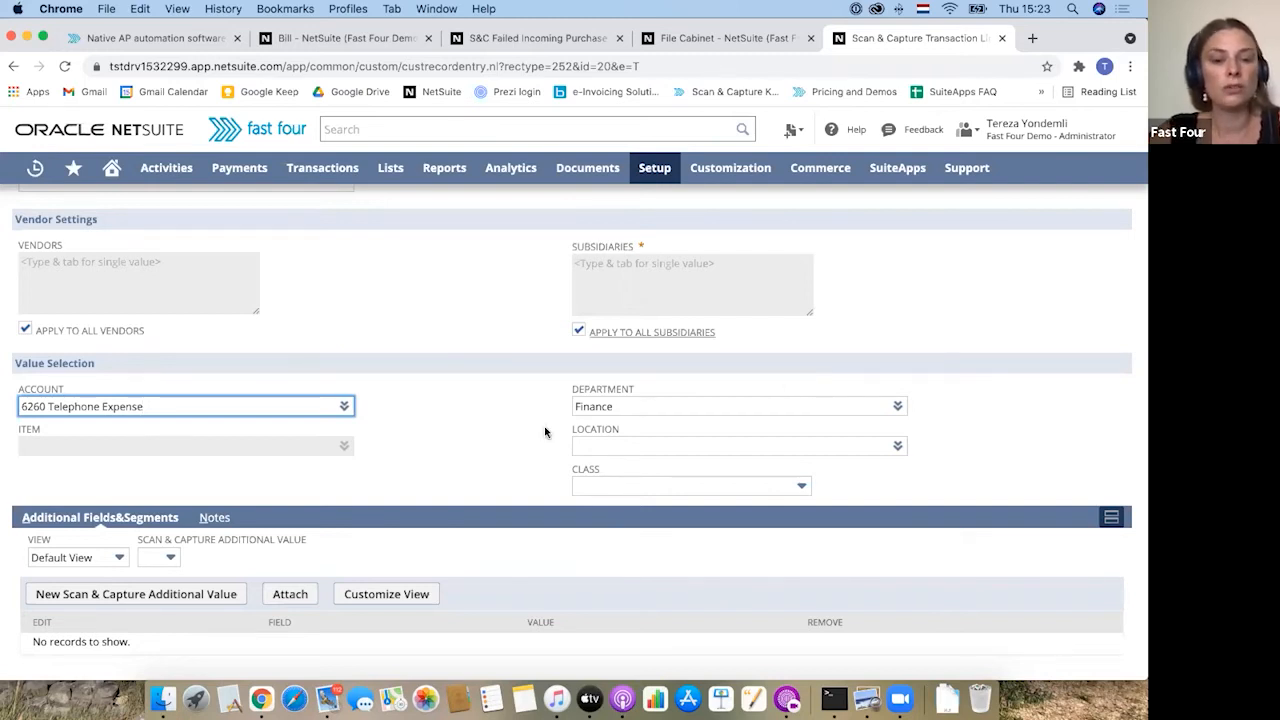
pyautogui.moveTo(760, 500)
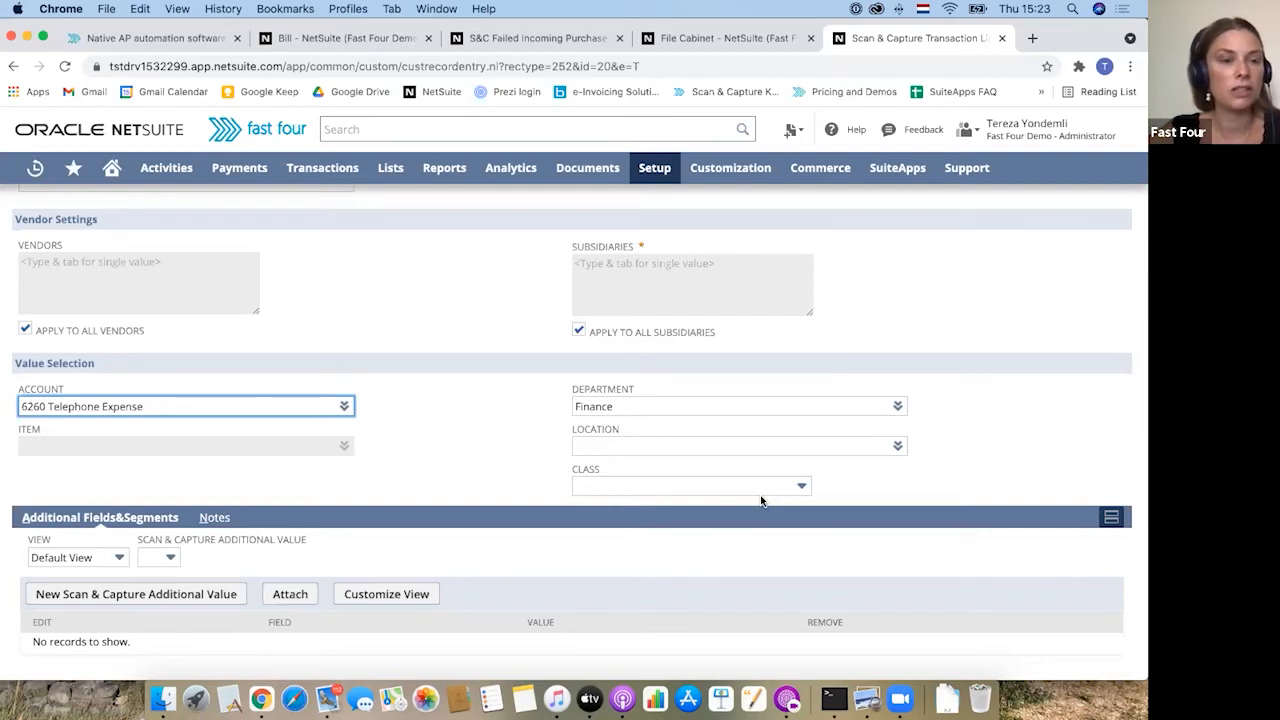
pyautogui.moveTo(308, 492)
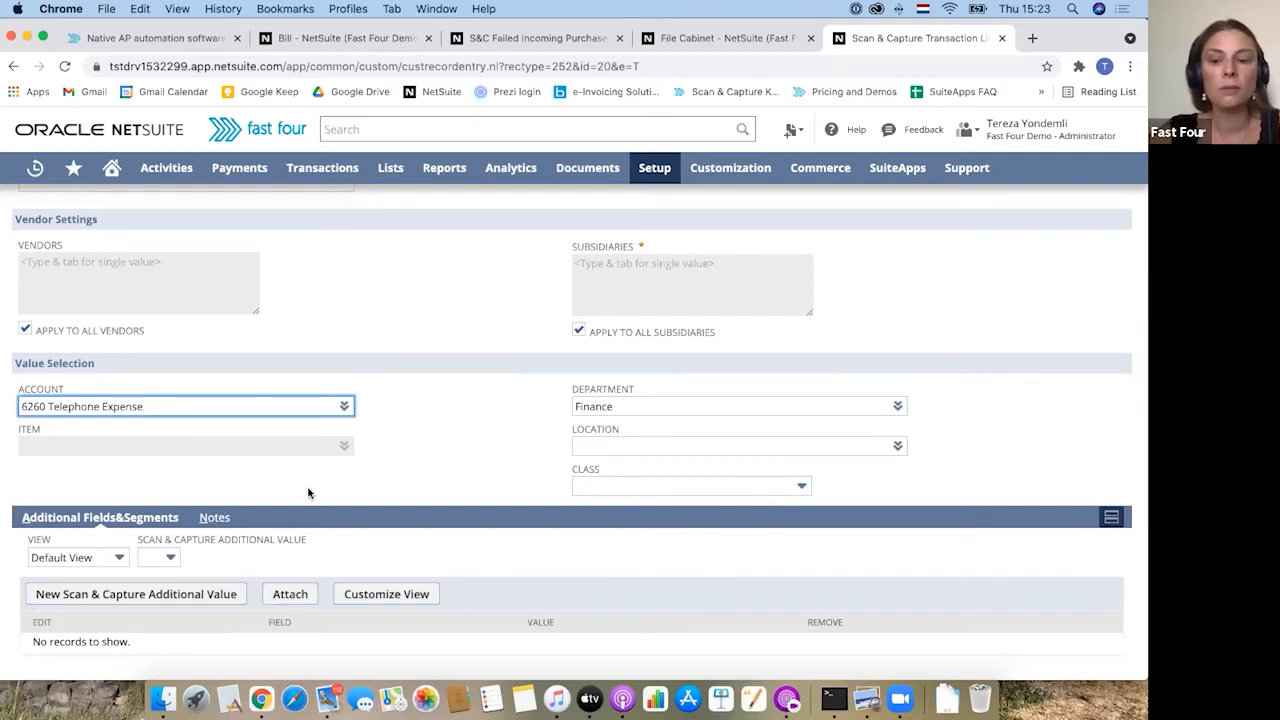
pyautogui.scroll(-3)
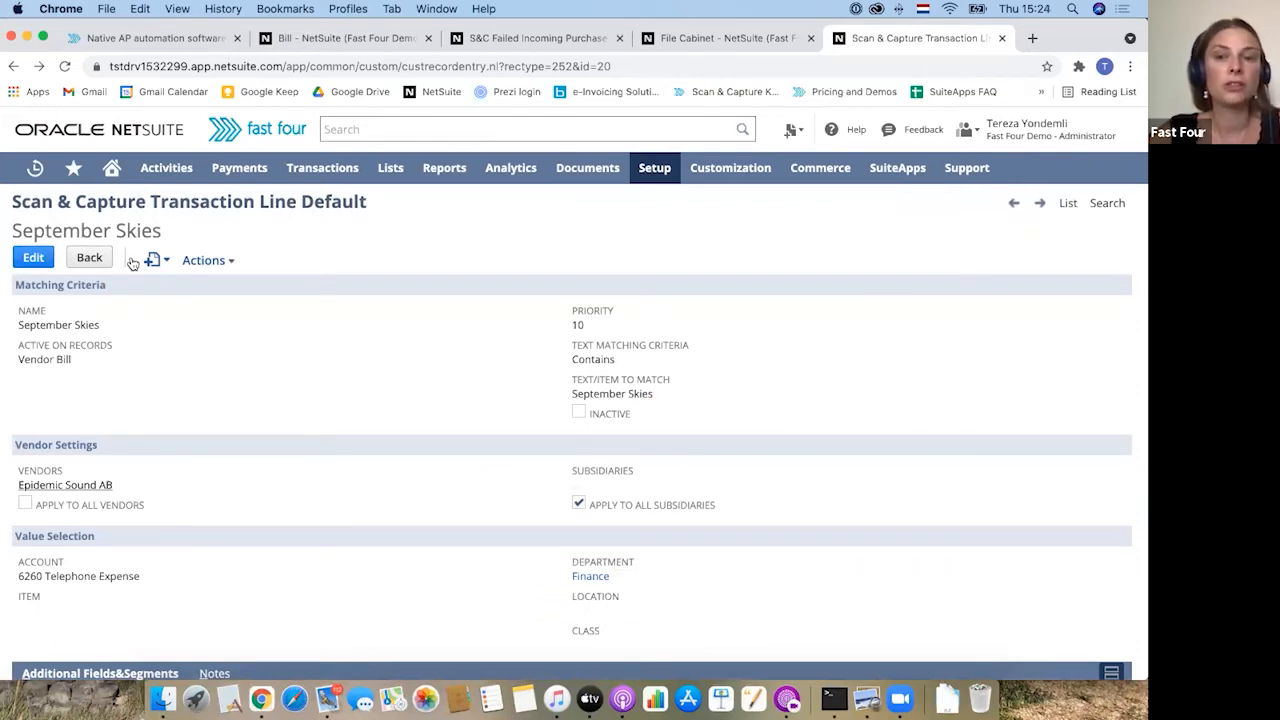
pyautogui.click(330, 40)
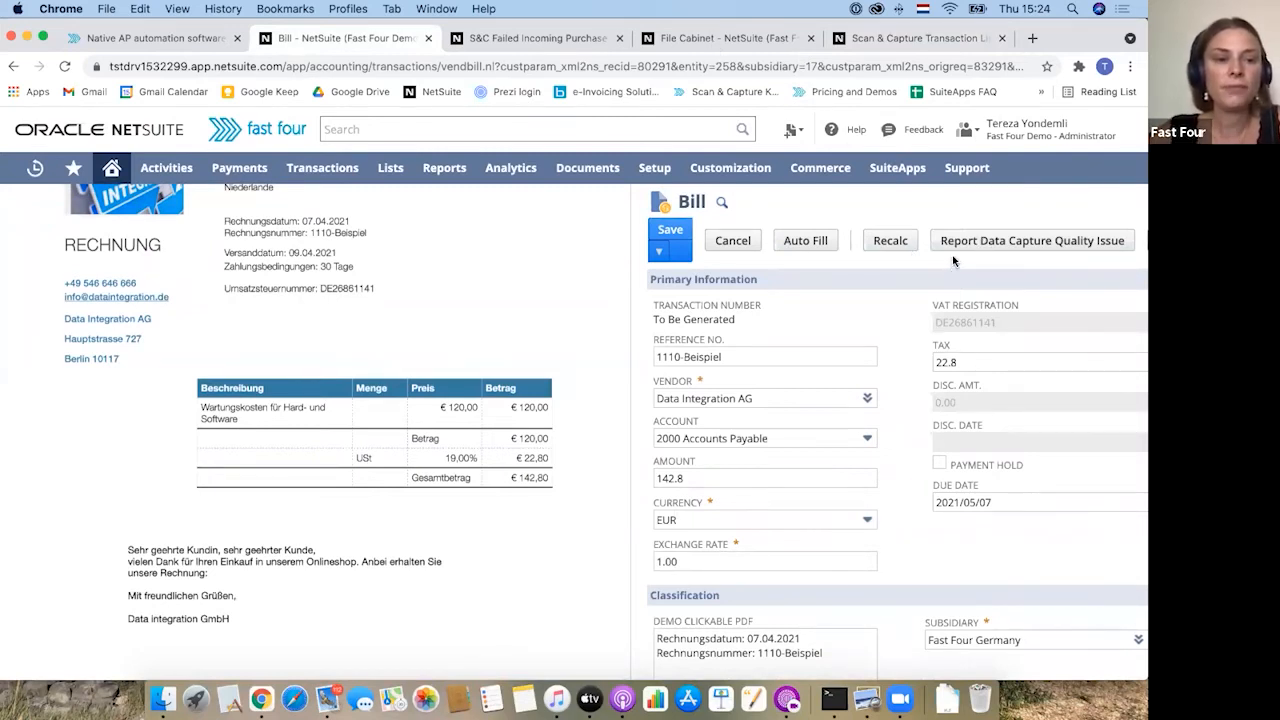
pyautogui.moveTo(982, 246)
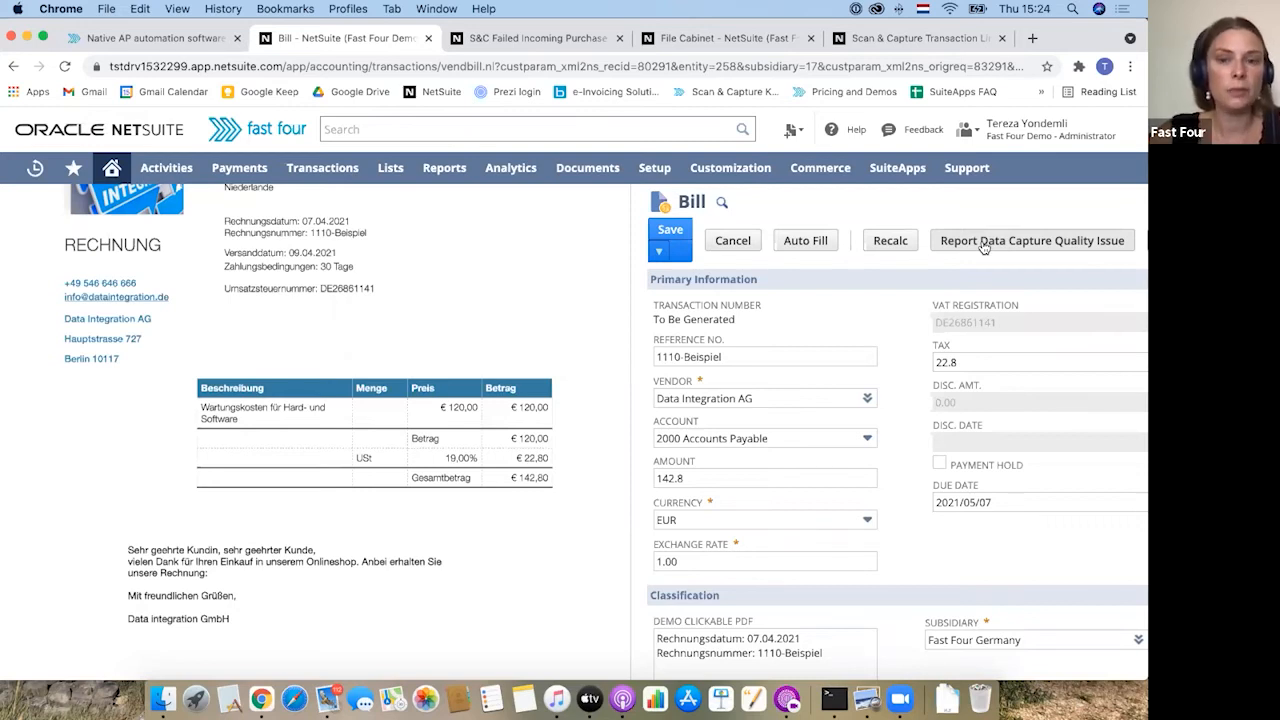
pyautogui.click(322, 168)
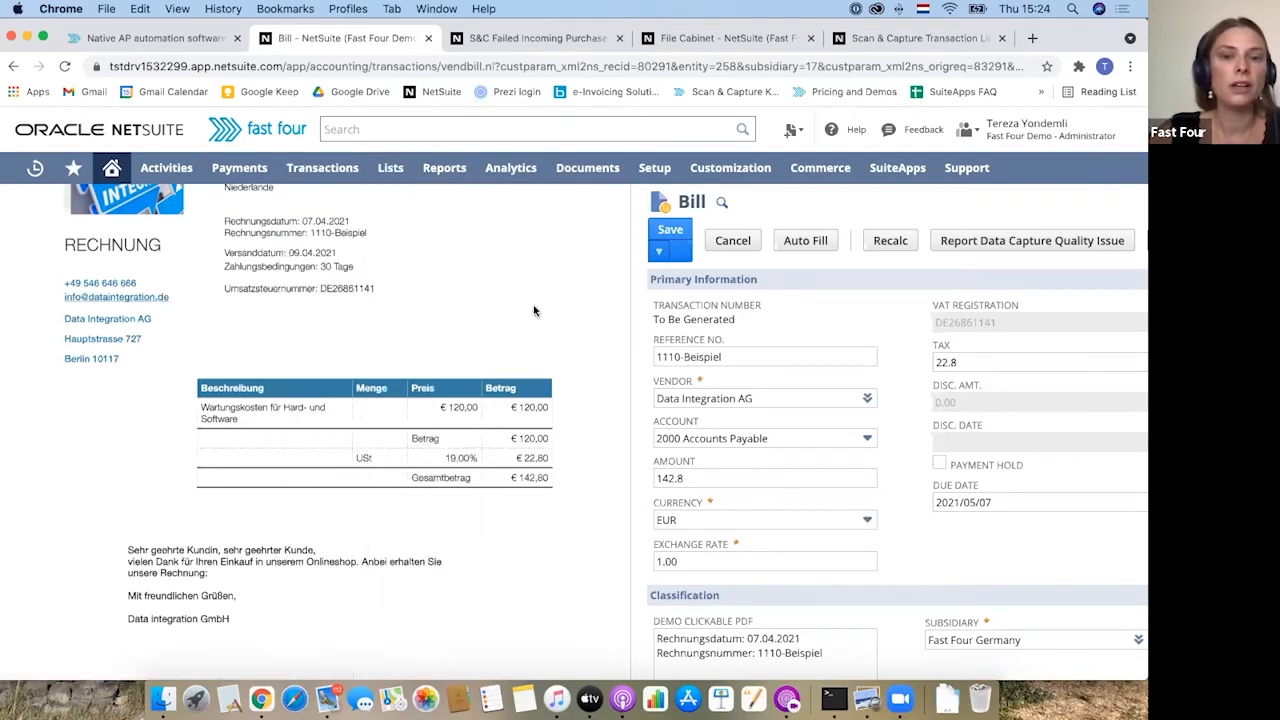
pyautogui.moveTo(820, 412)
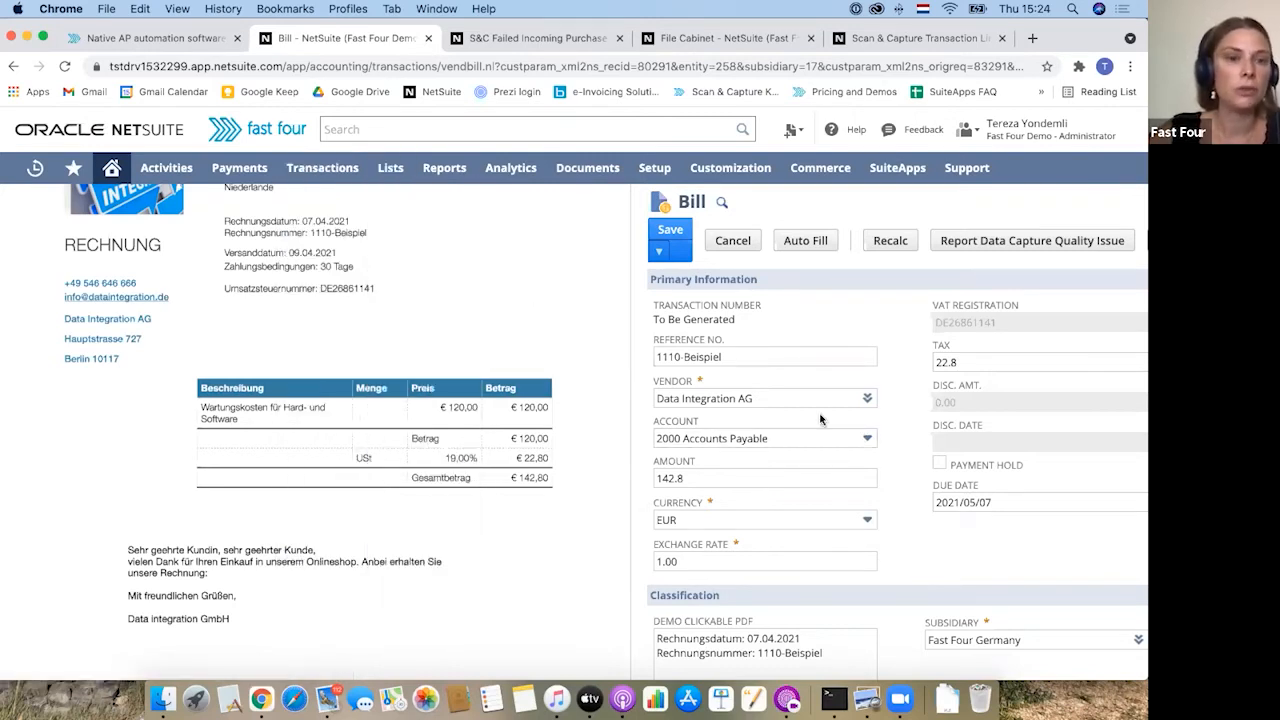
pyautogui.scroll(-3)
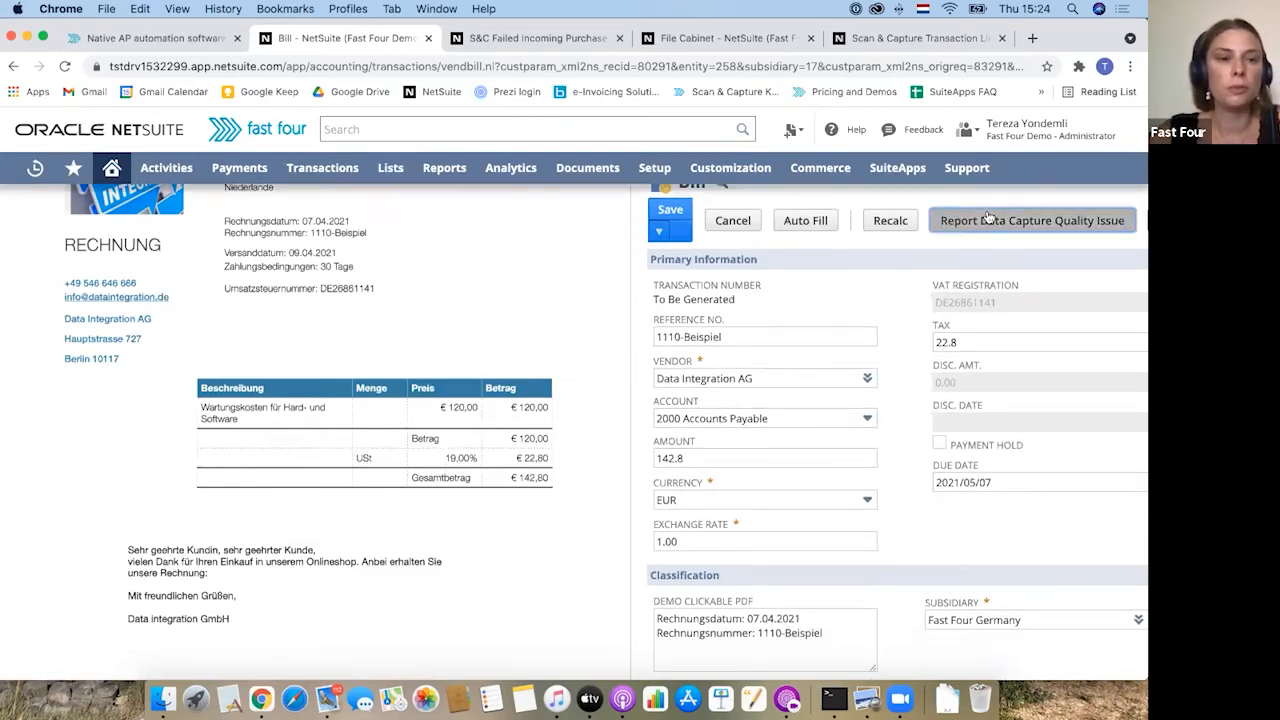
# Open the Report Data Capture Quality Issue request for record 80291, leaving its description empty, and return to the bill
pyautogui.click(1032, 220)
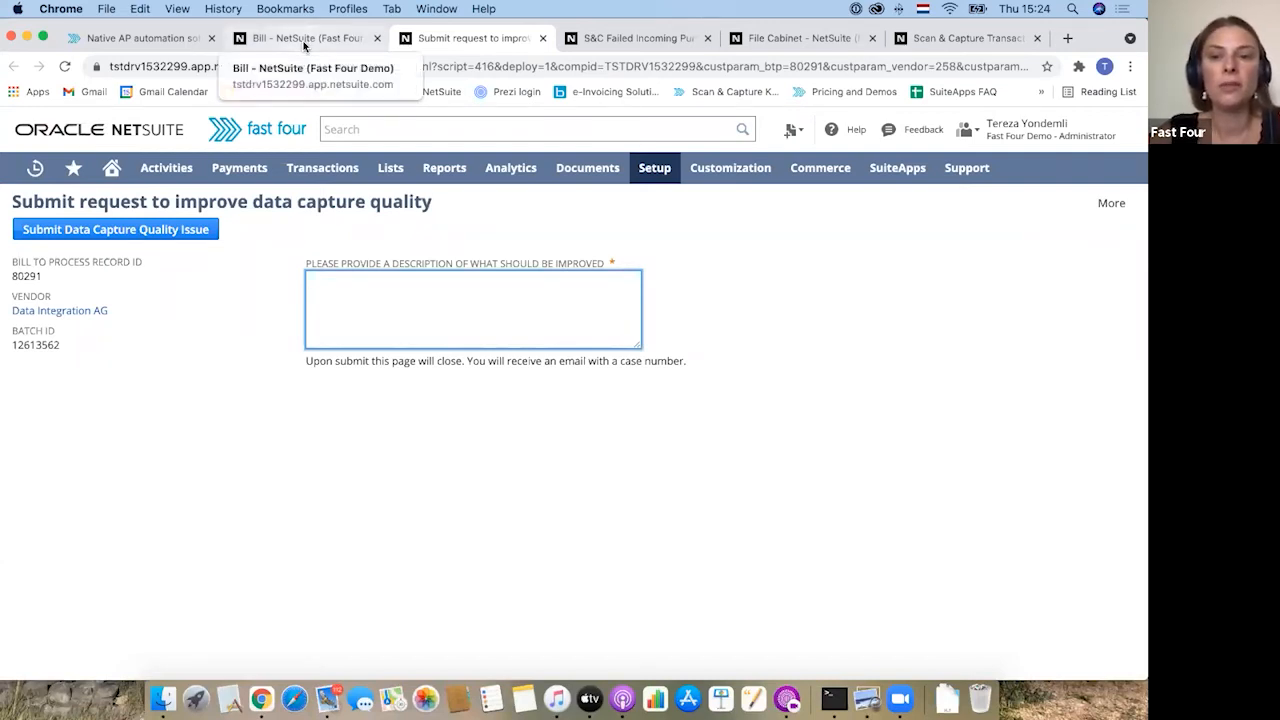
pyautogui.click(300, 40)
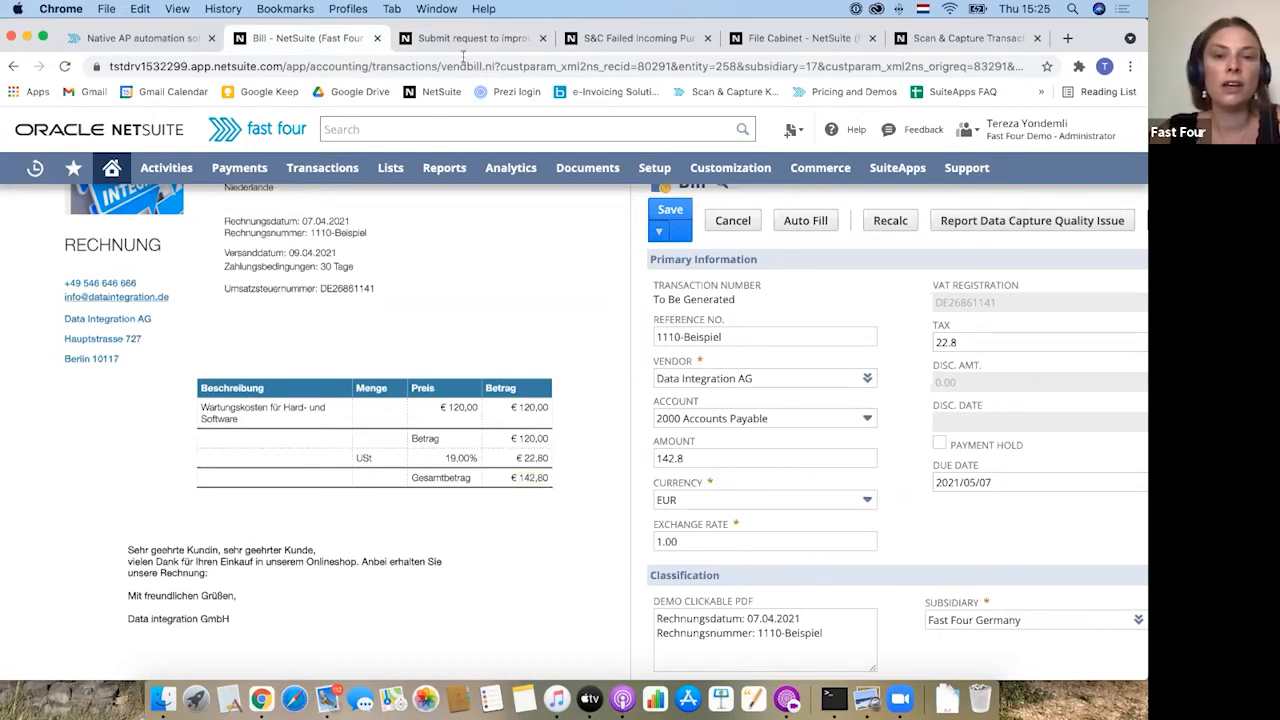
pyautogui.click(470, 38)
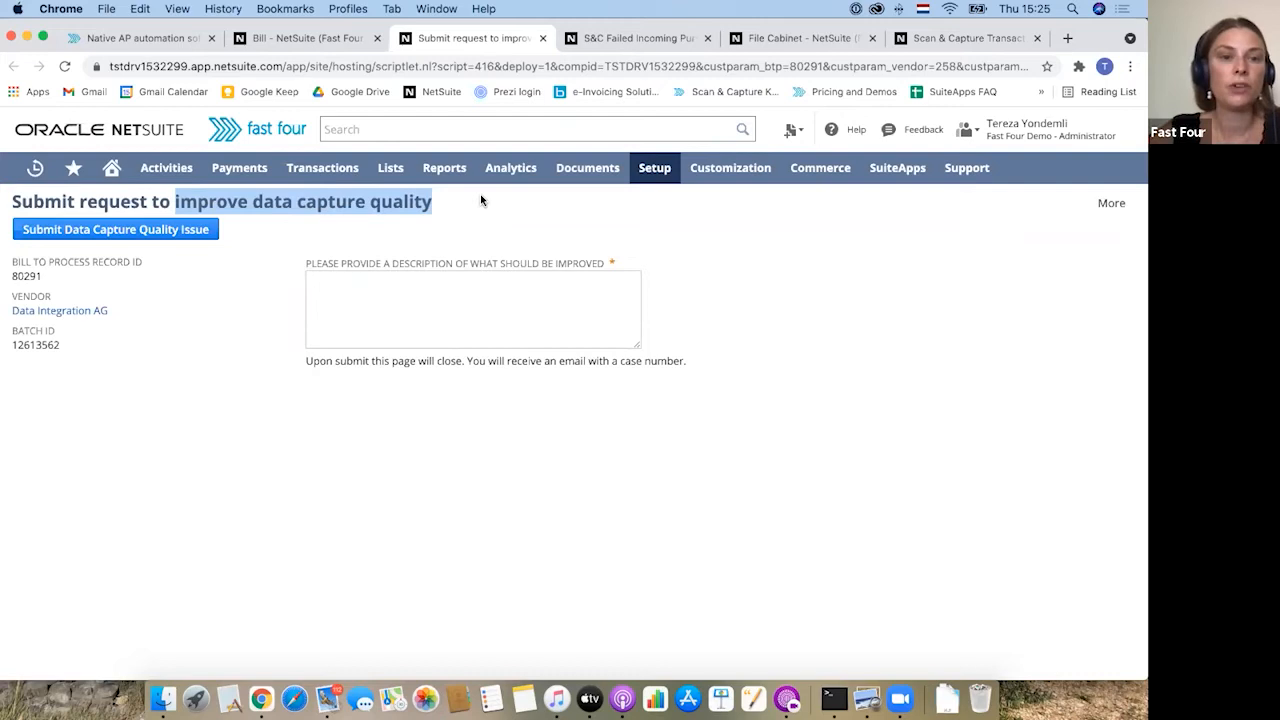
pyautogui.moveTo(476, 208)
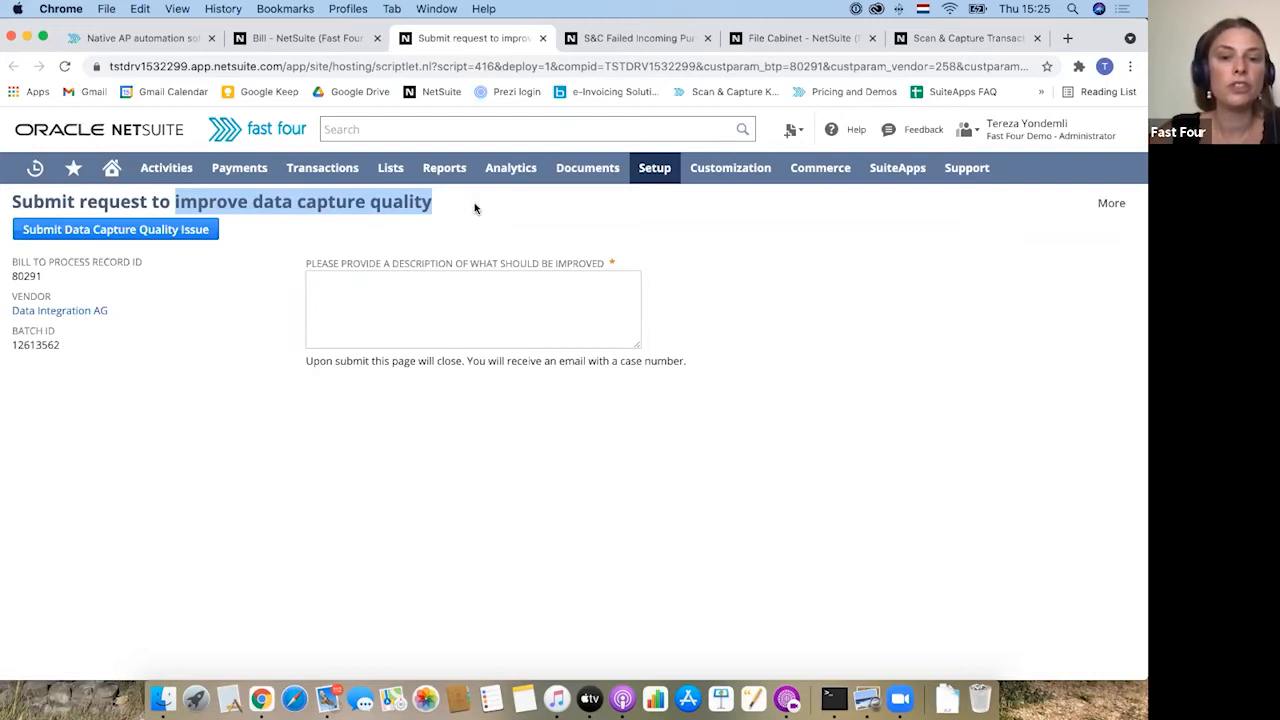
pyautogui.click(472, 308)
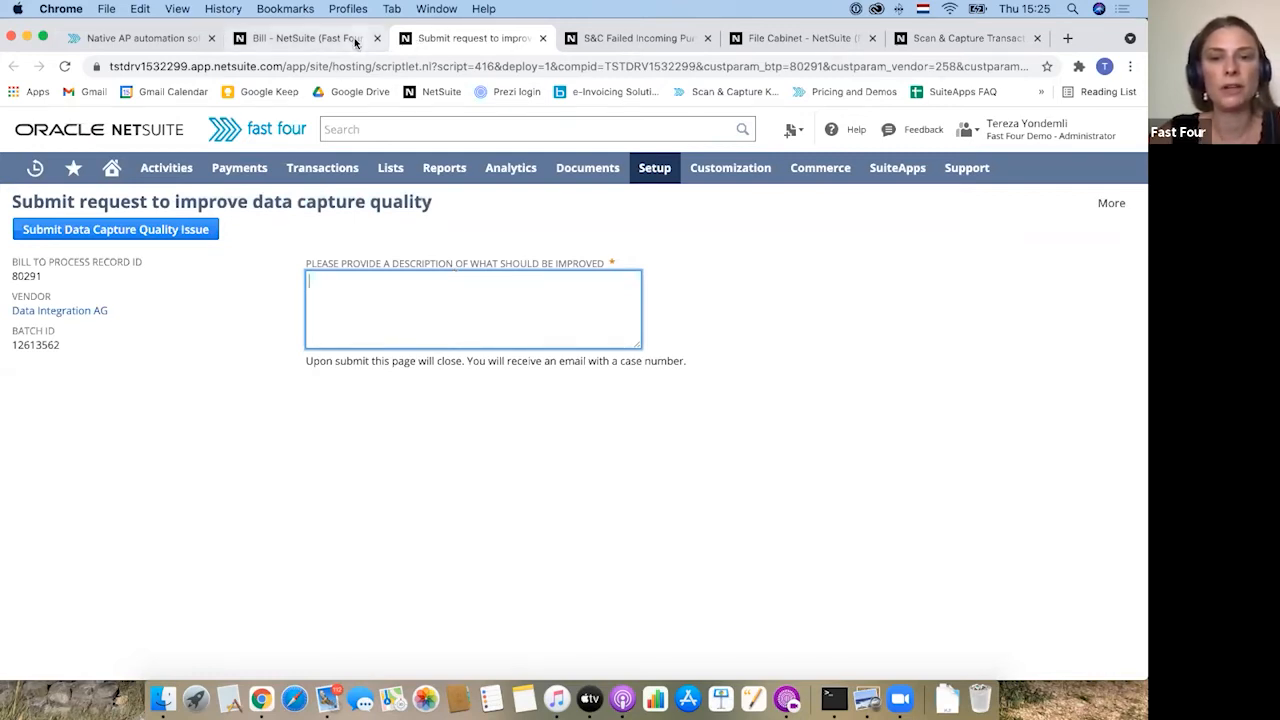
pyautogui.click(300, 40)
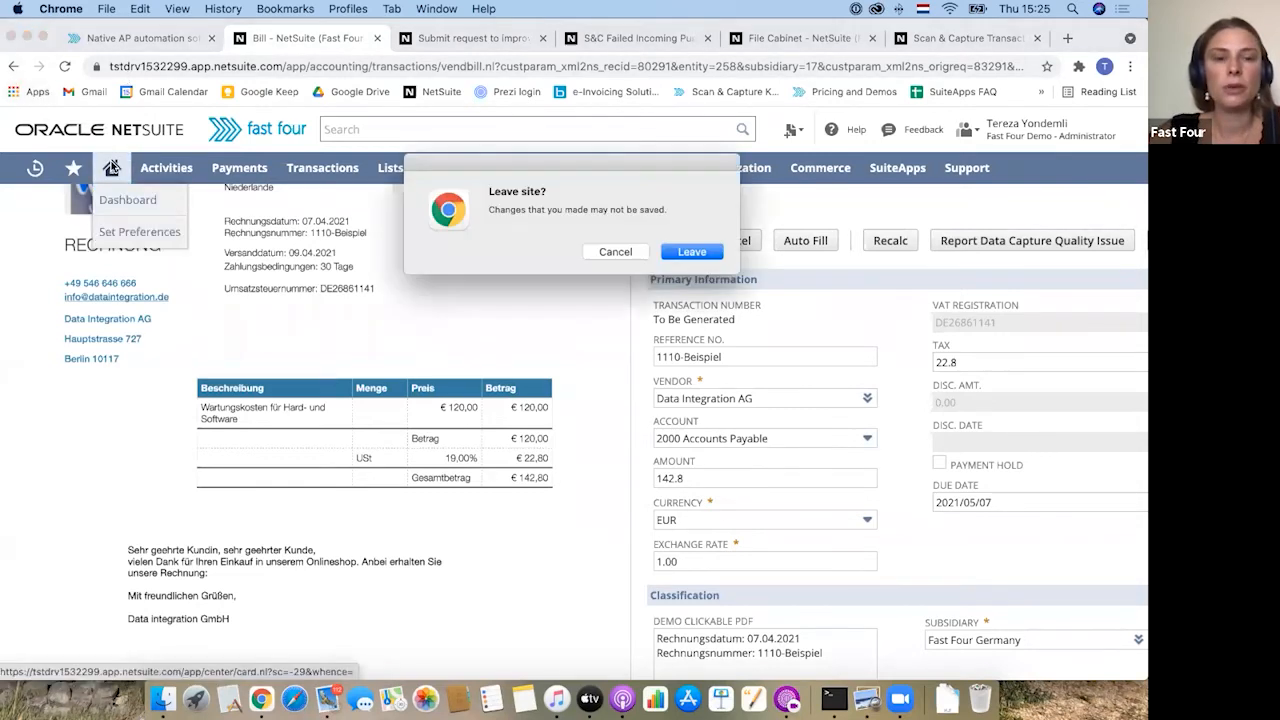
# Leave the unsaved bill, return Home and list the incoming purchase transactions to process
pyautogui.click(692, 252)
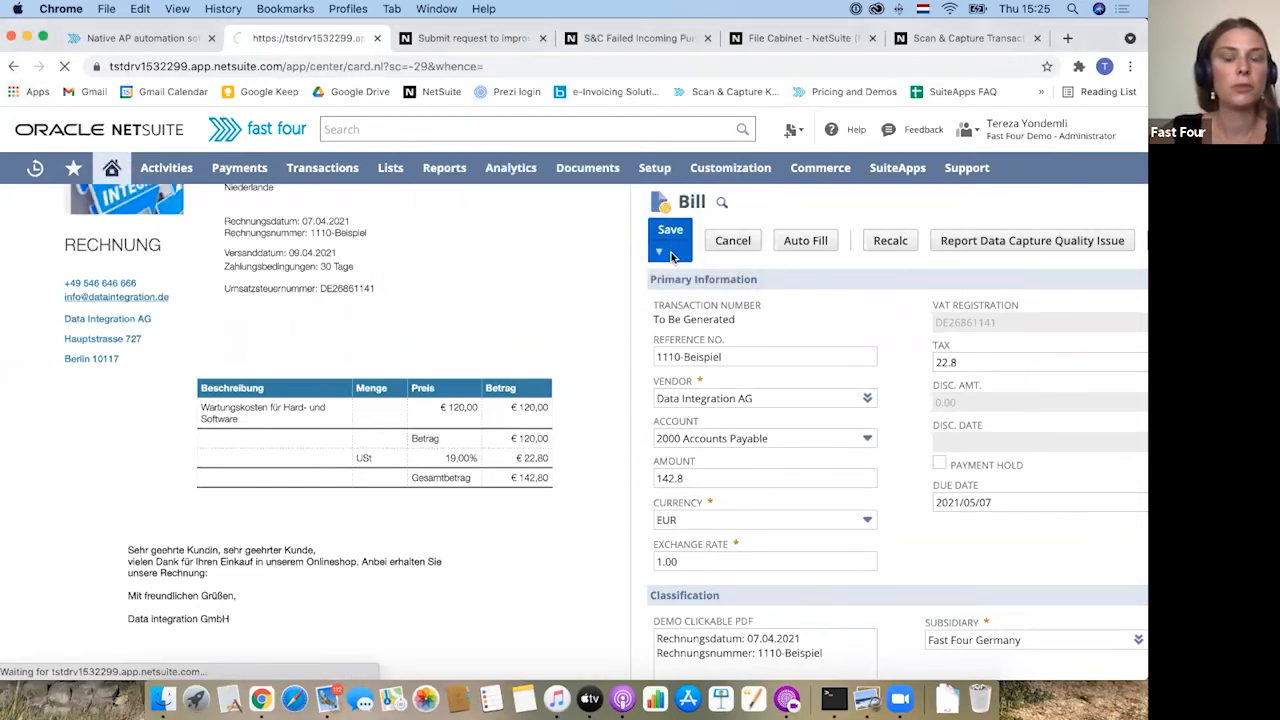
pyautogui.click(668, 240)
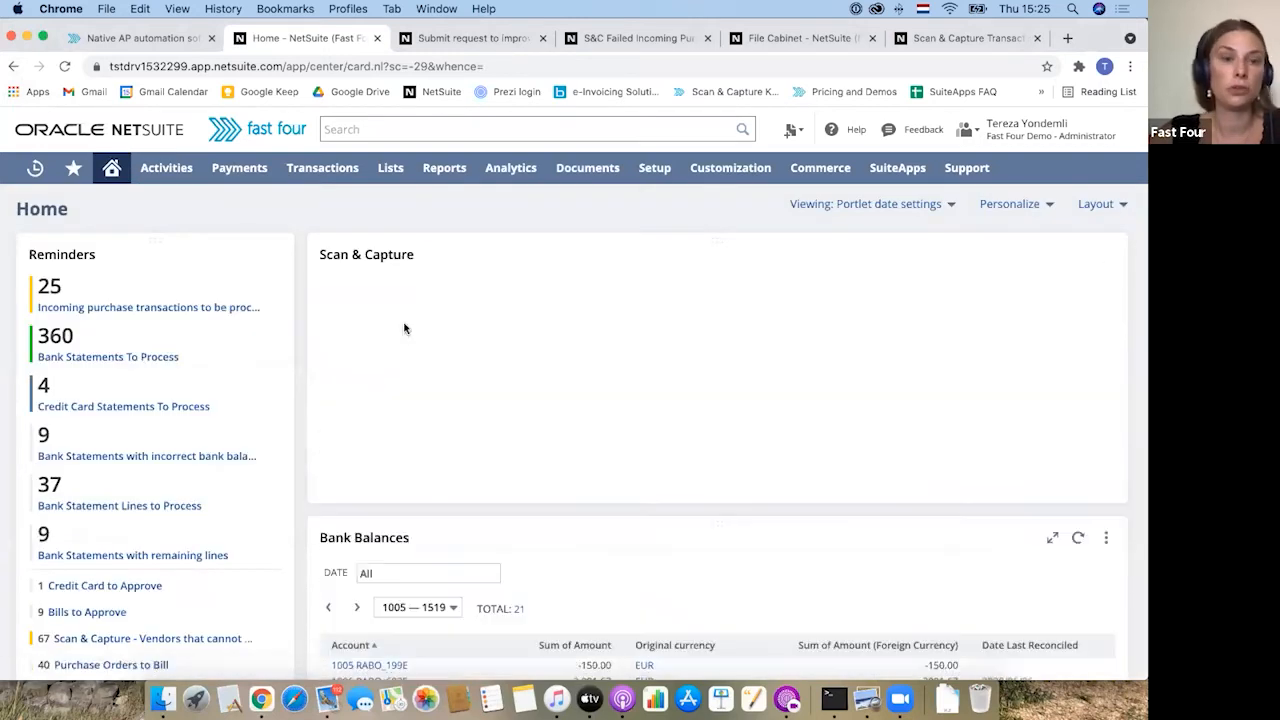
pyautogui.click(404, 368)
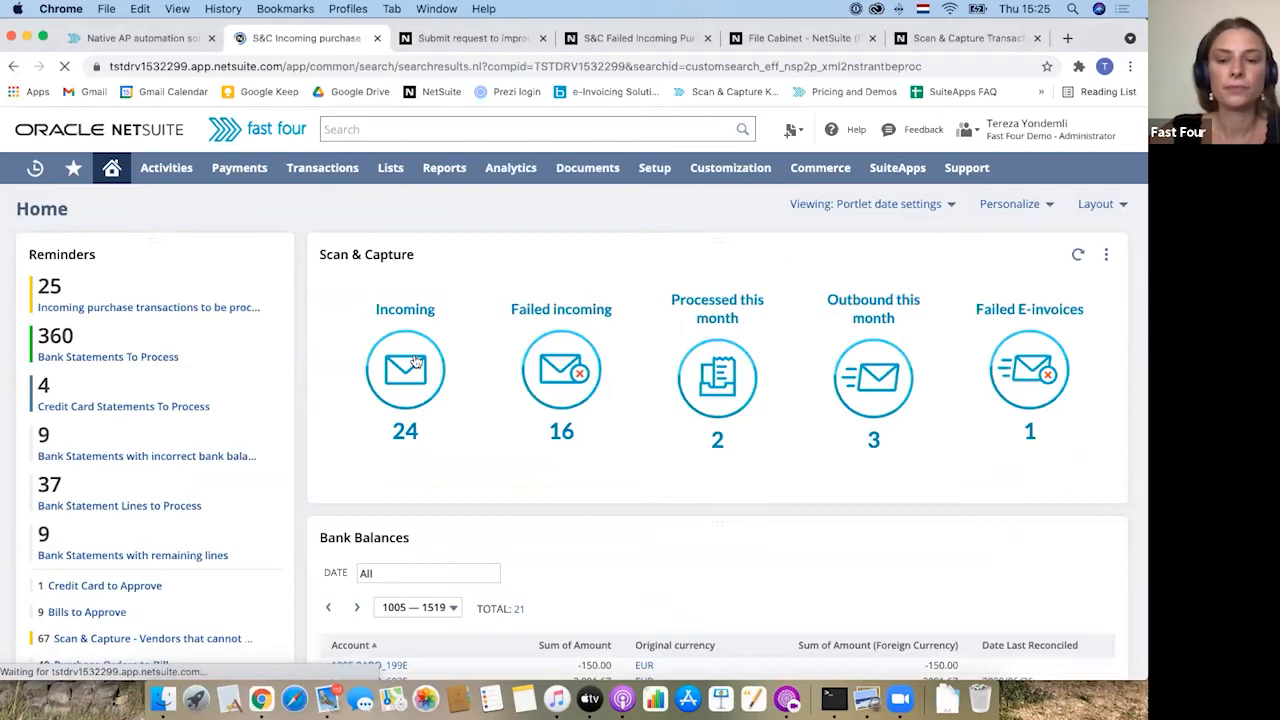
pyautogui.click(404, 370)
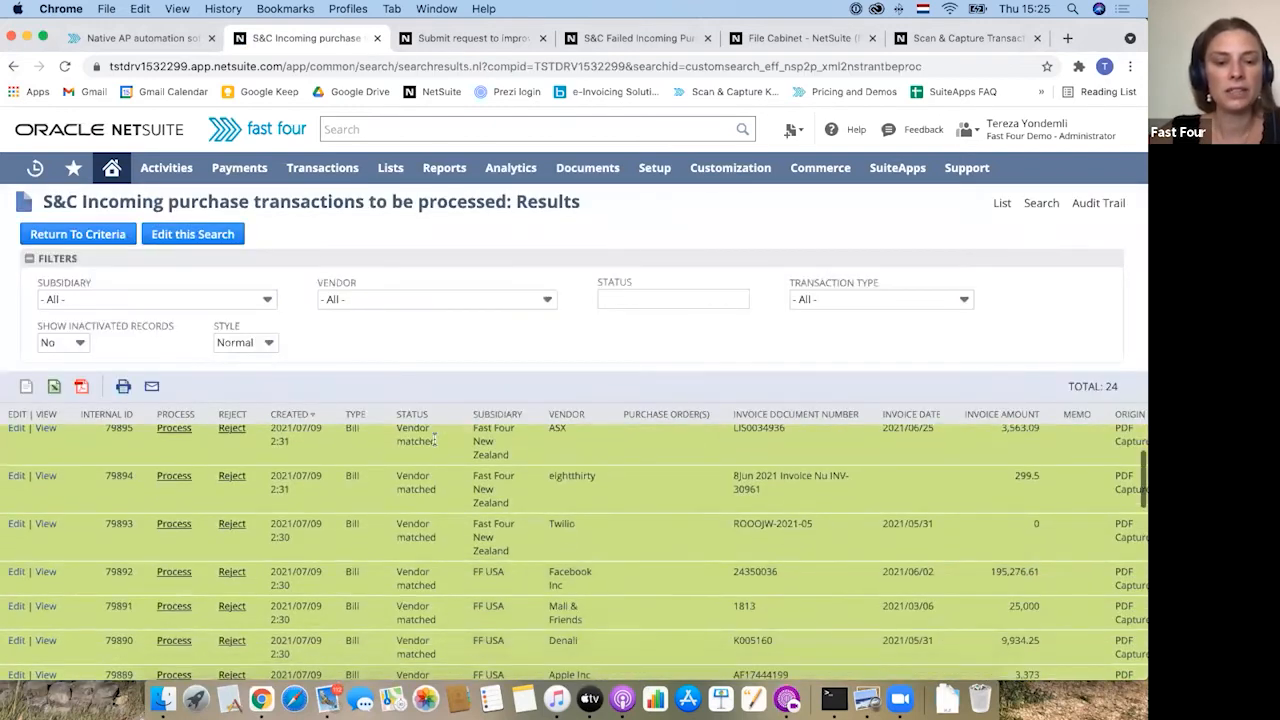
pyautogui.scroll(-3)
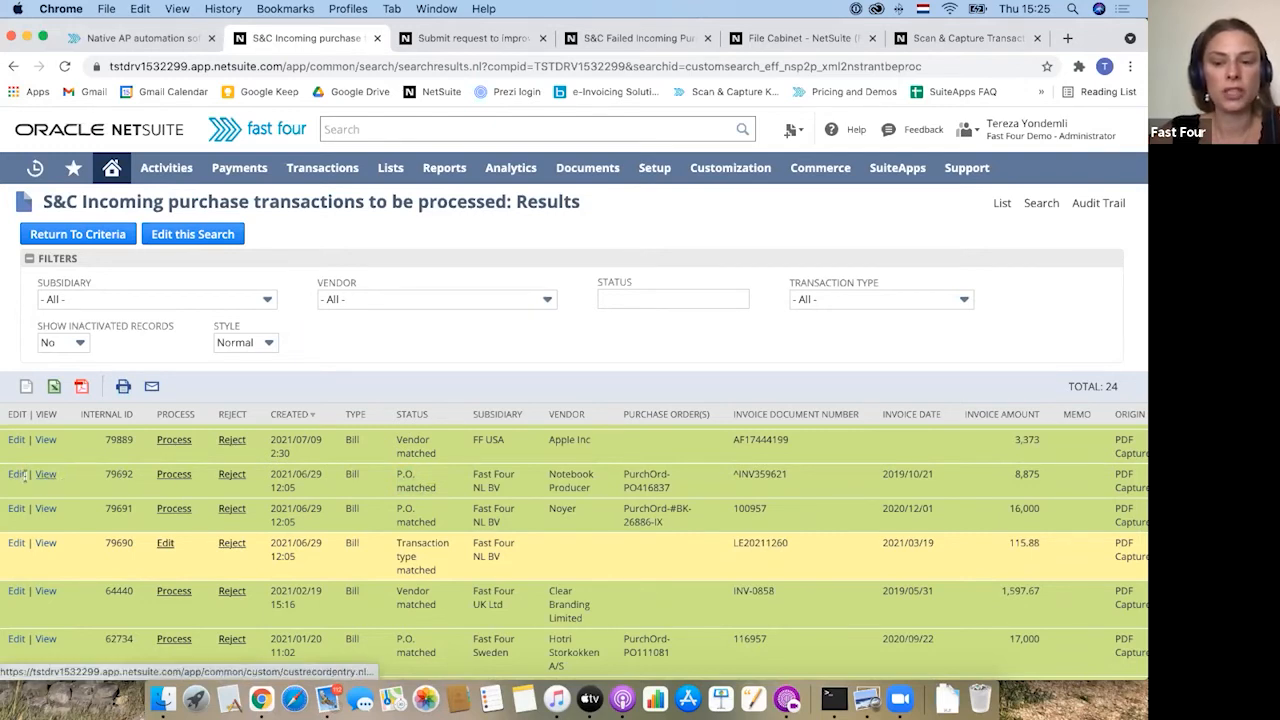
pyautogui.moveTo(14, 474)
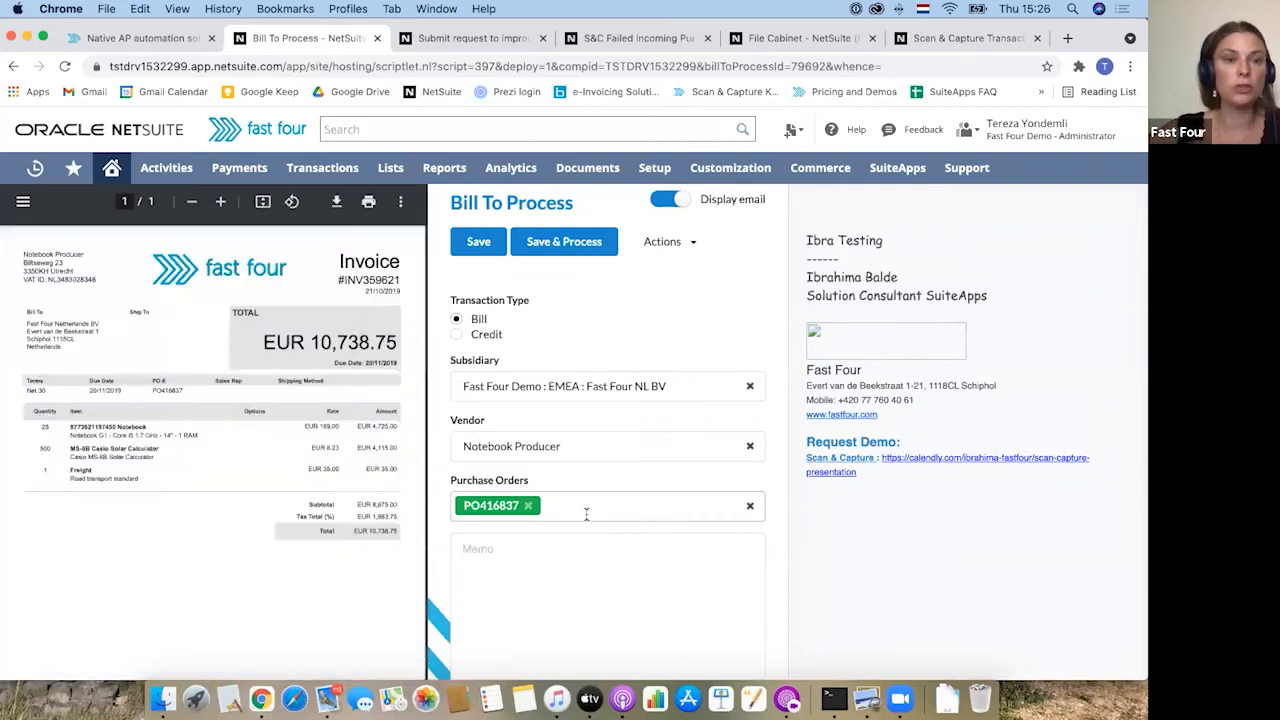
# Match the invoice to PO416837 only, removing unapproved PO416848, and Save & Process it
pyautogui.click(630, 506)
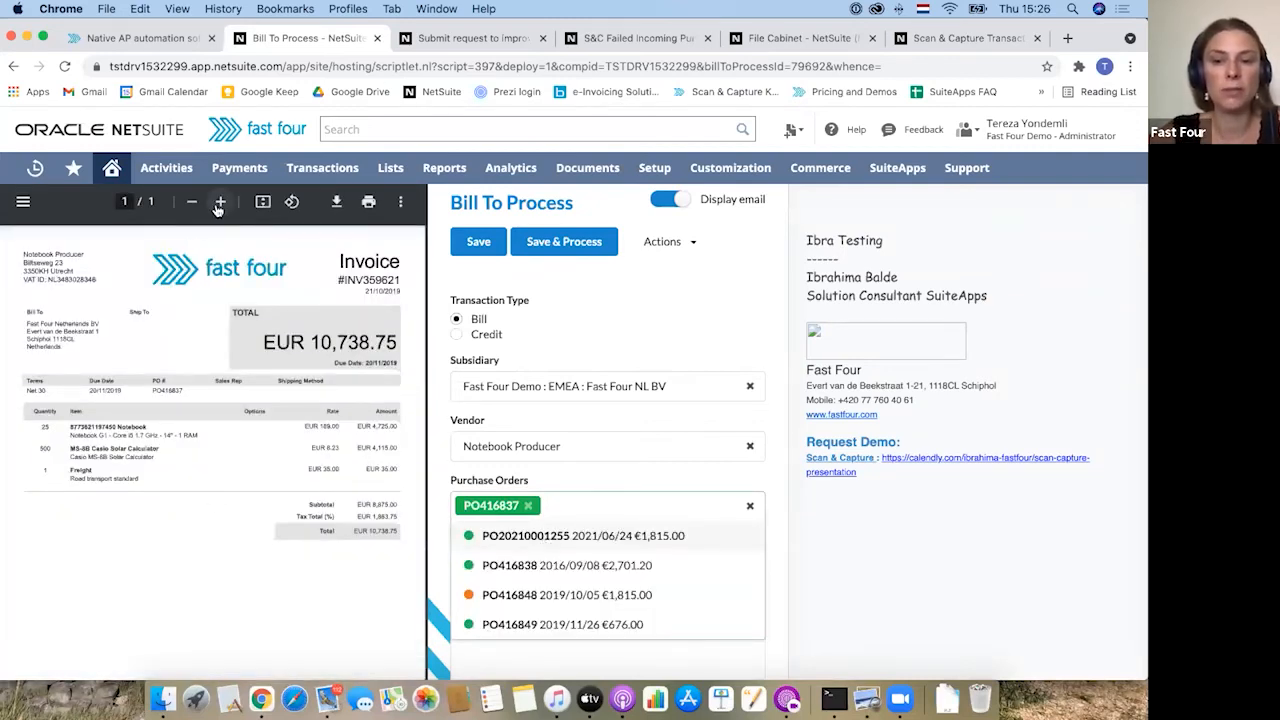
pyautogui.click(220, 204)
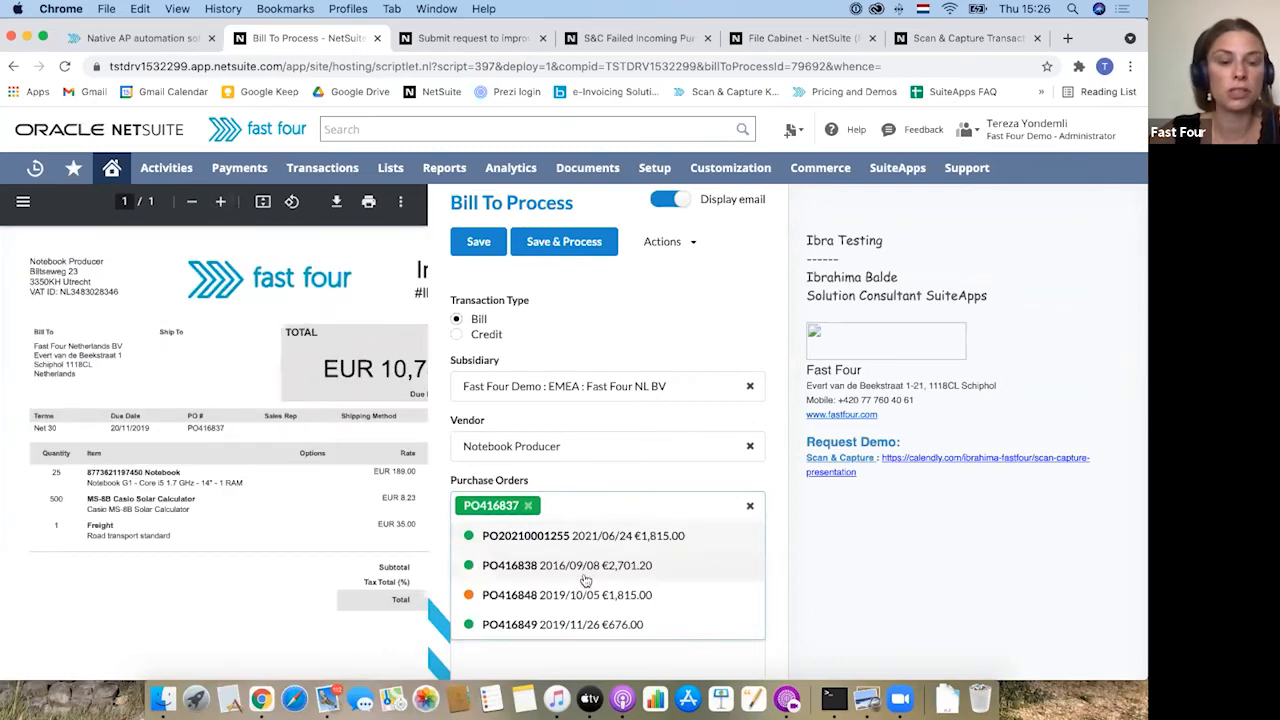
pyautogui.moveTo(600, 540)
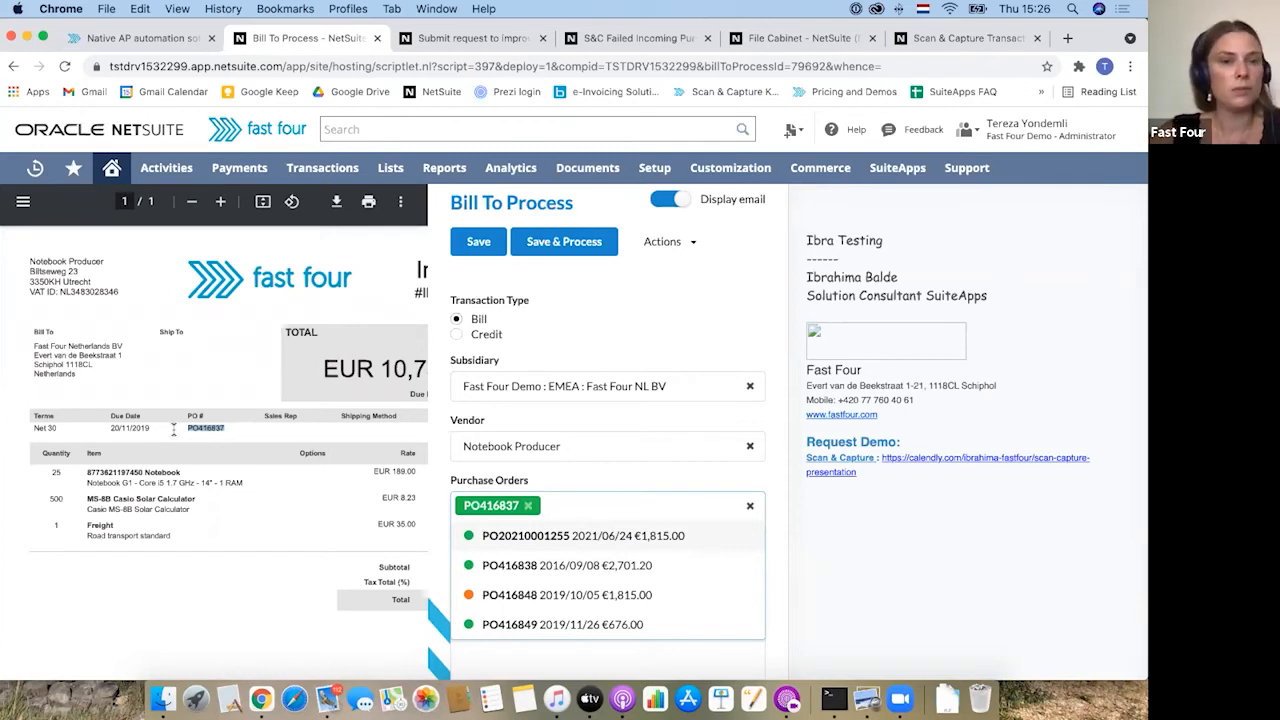
pyautogui.moveTo(236, 436)
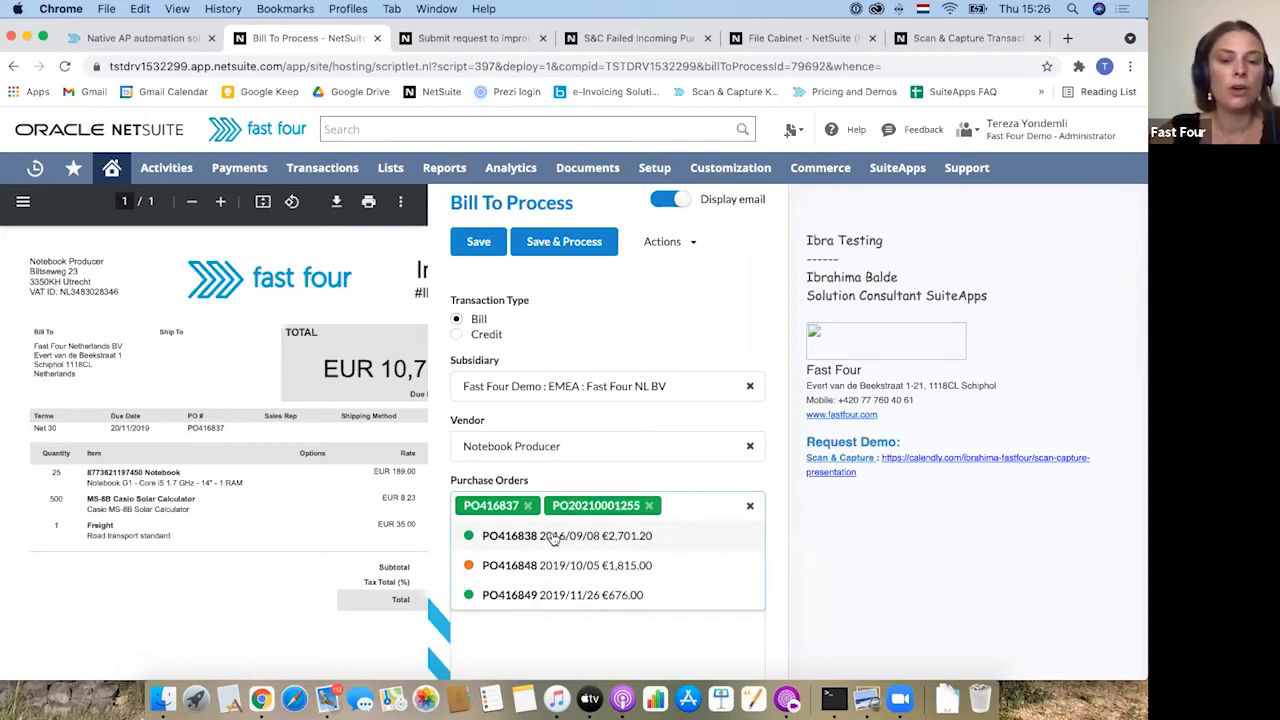
pyautogui.moveTo(518, 544)
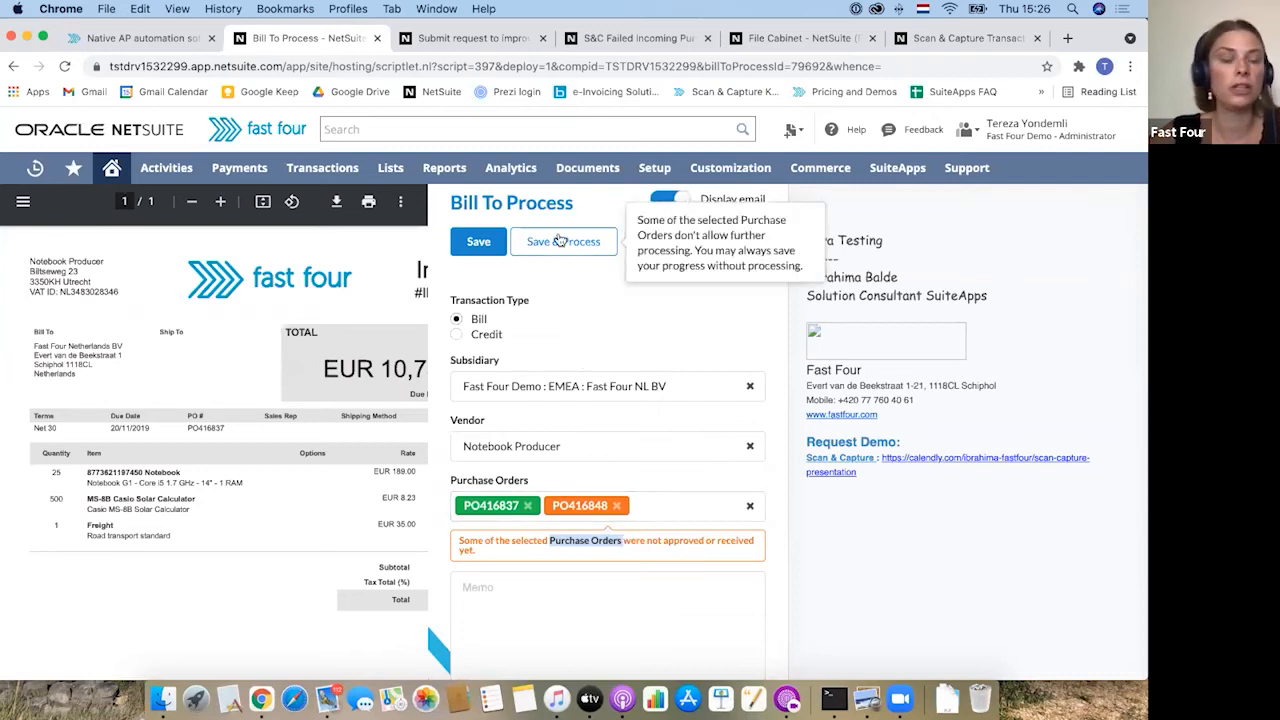
pyautogui.moveTo(644, 334)
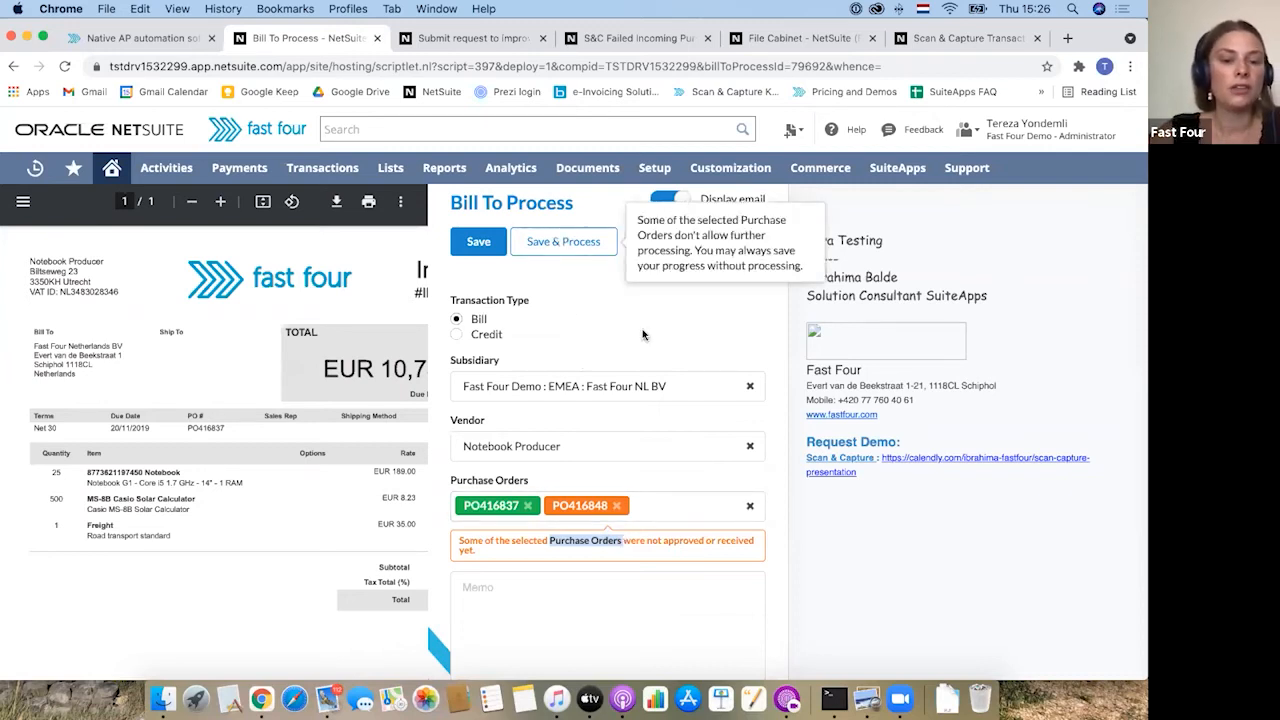
pyautogui.click(680, 506)
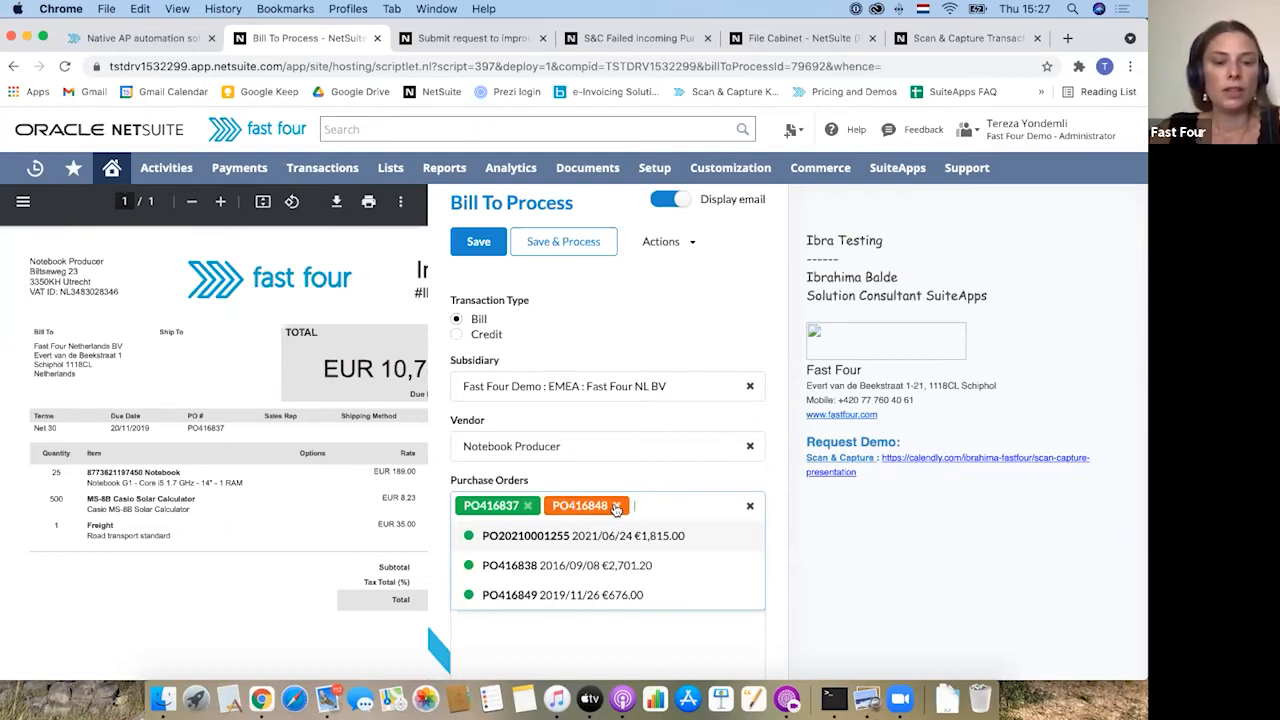
pyautogui.click(614, 504)
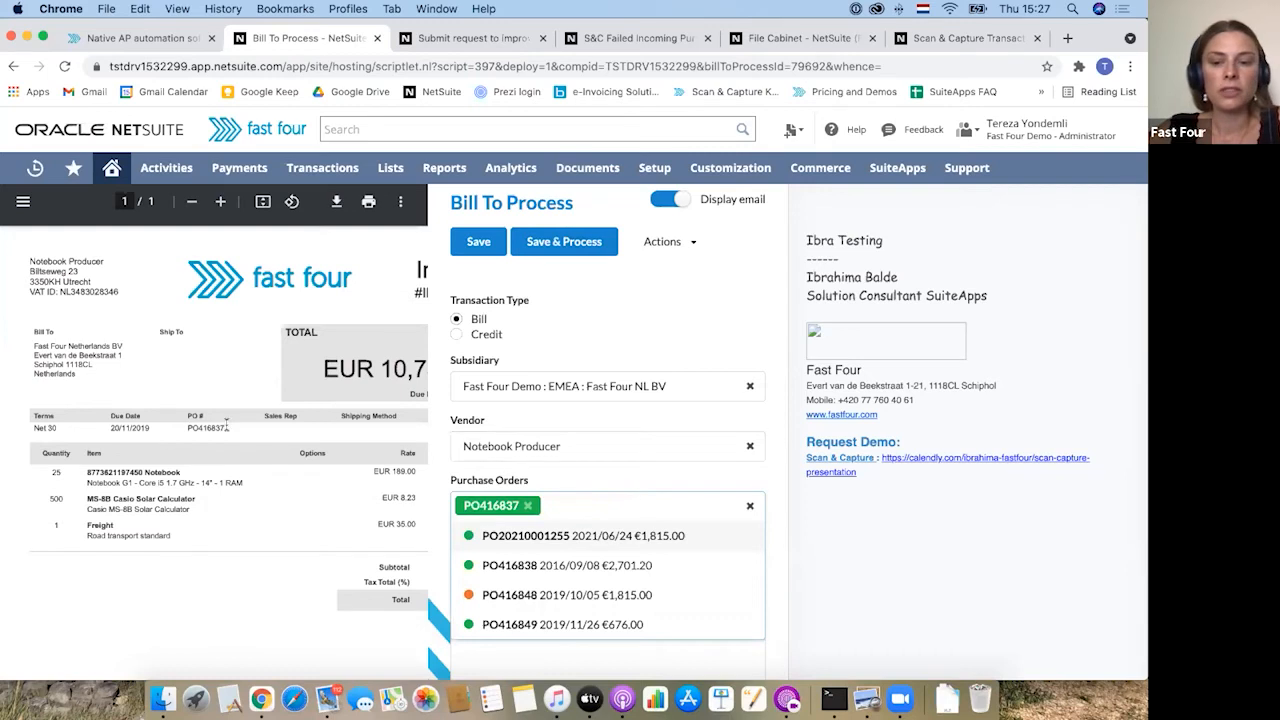
pyautogui.click(564, 242)
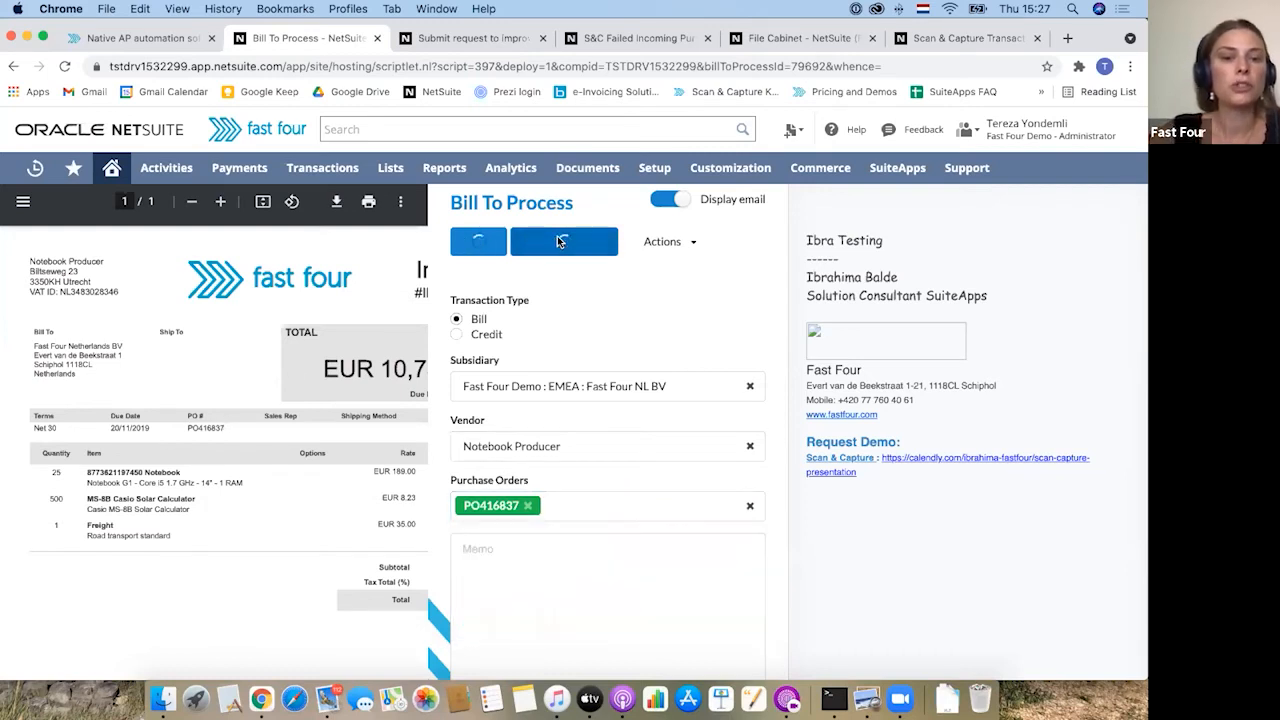
pyautogui.click(564, 240)
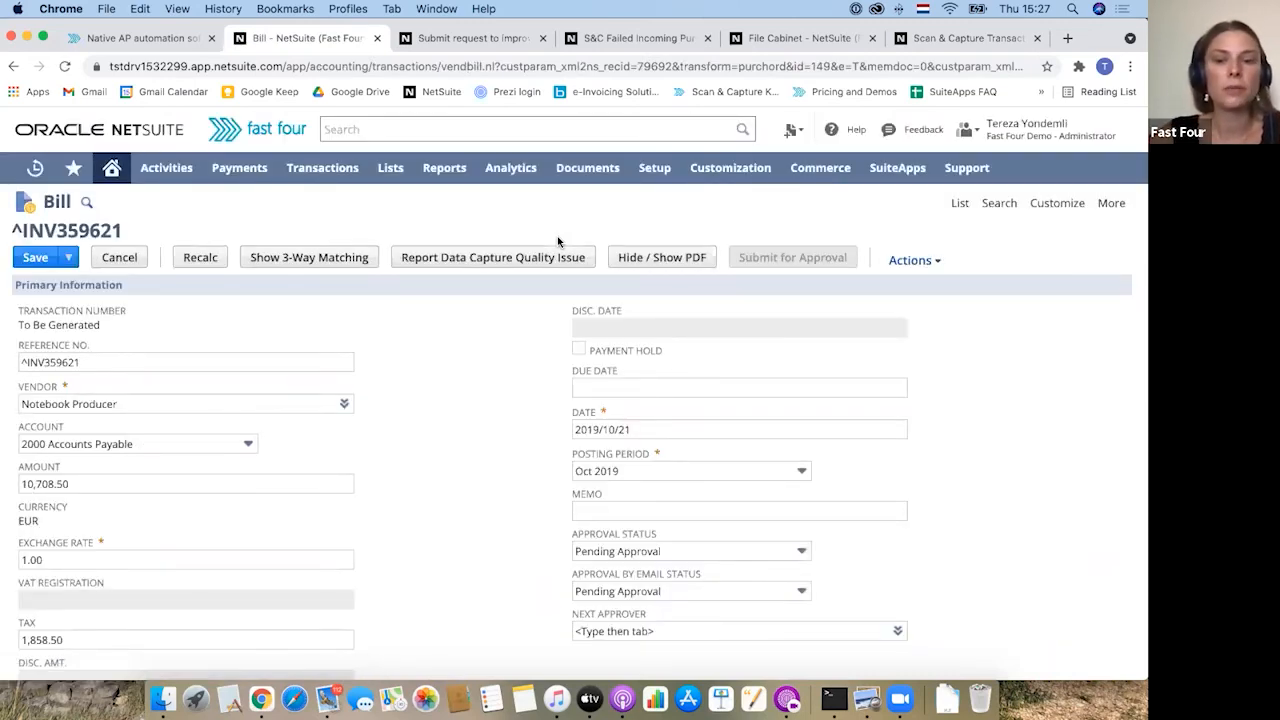
pyautogui.moveTo(540, 384)
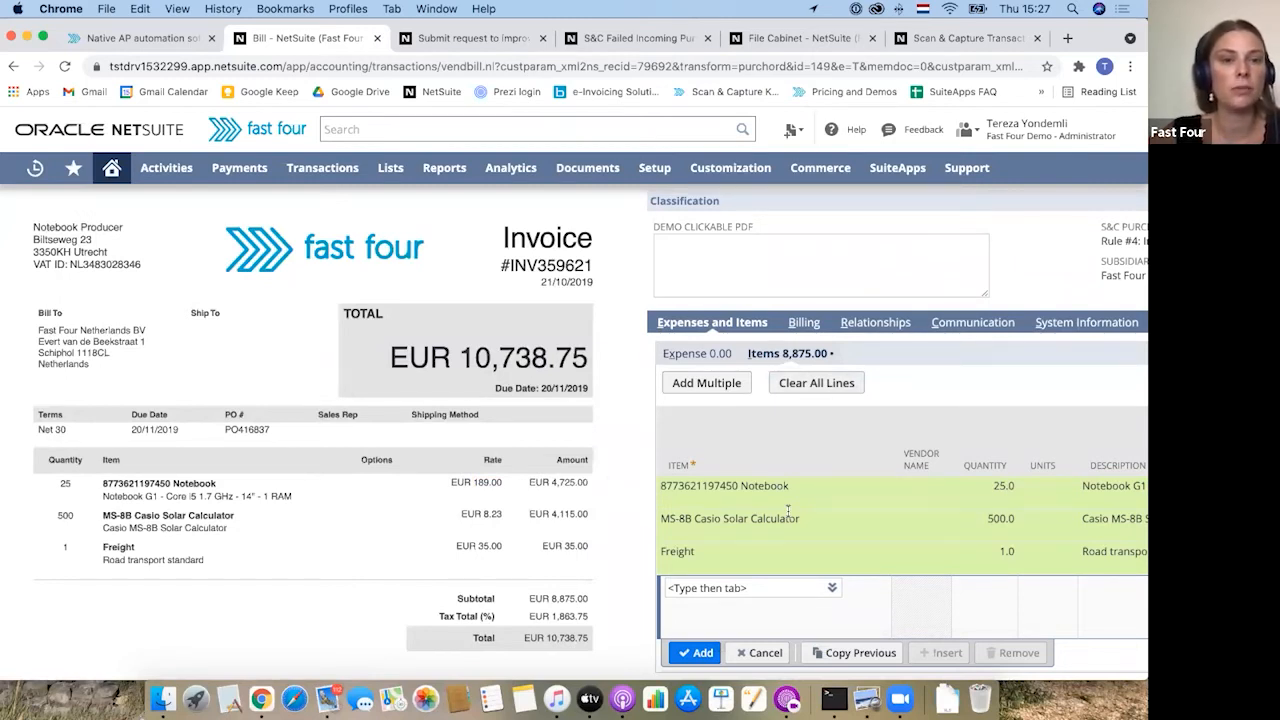
pyautogui.moveTo(776, 510)
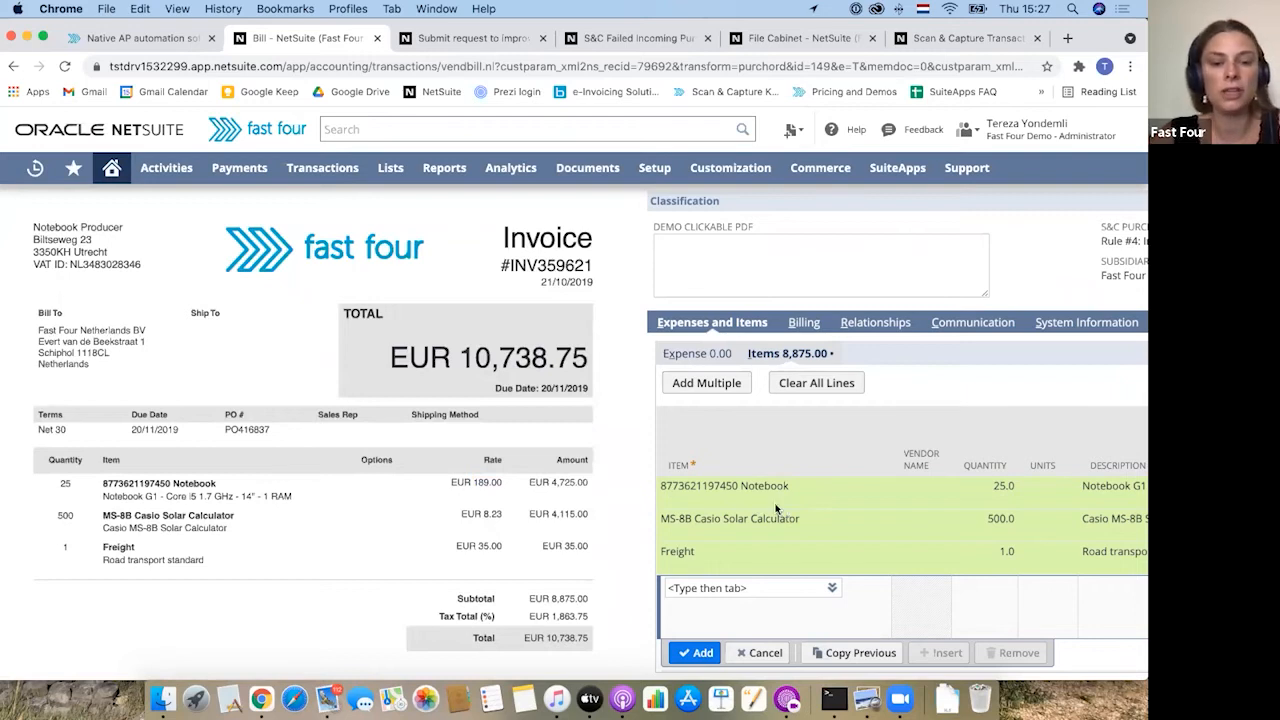
pyautogui.moveTo(796, 490)
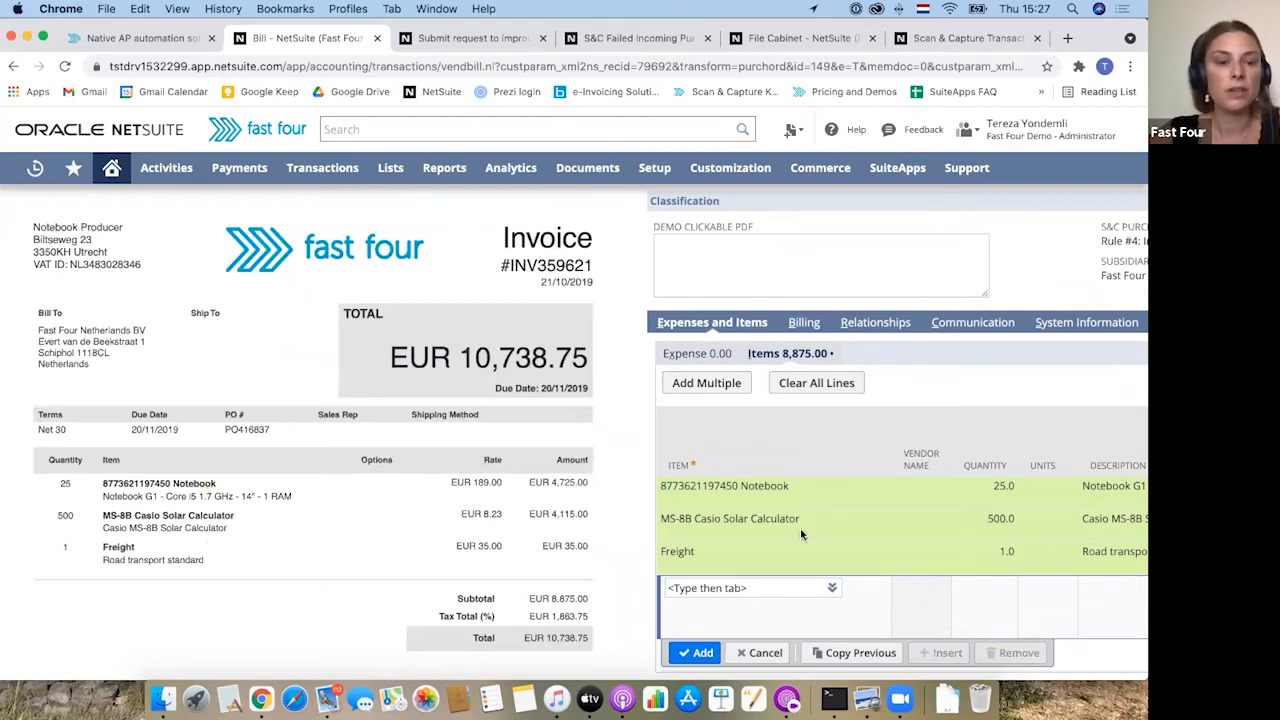
pyautogui.moveTo(856, 552)
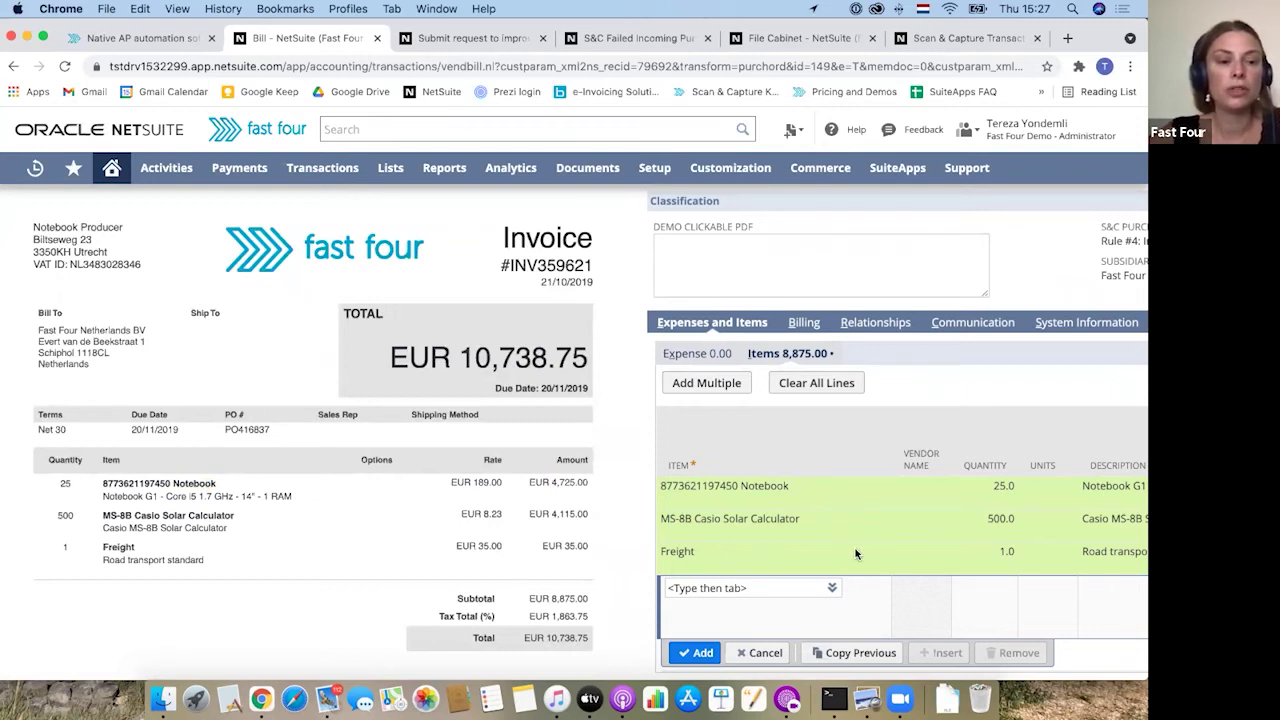
# Scroll the bill's panel to read the applied S&C Purchase Order Validation Rule #4
pyautogui.hscroll(3)
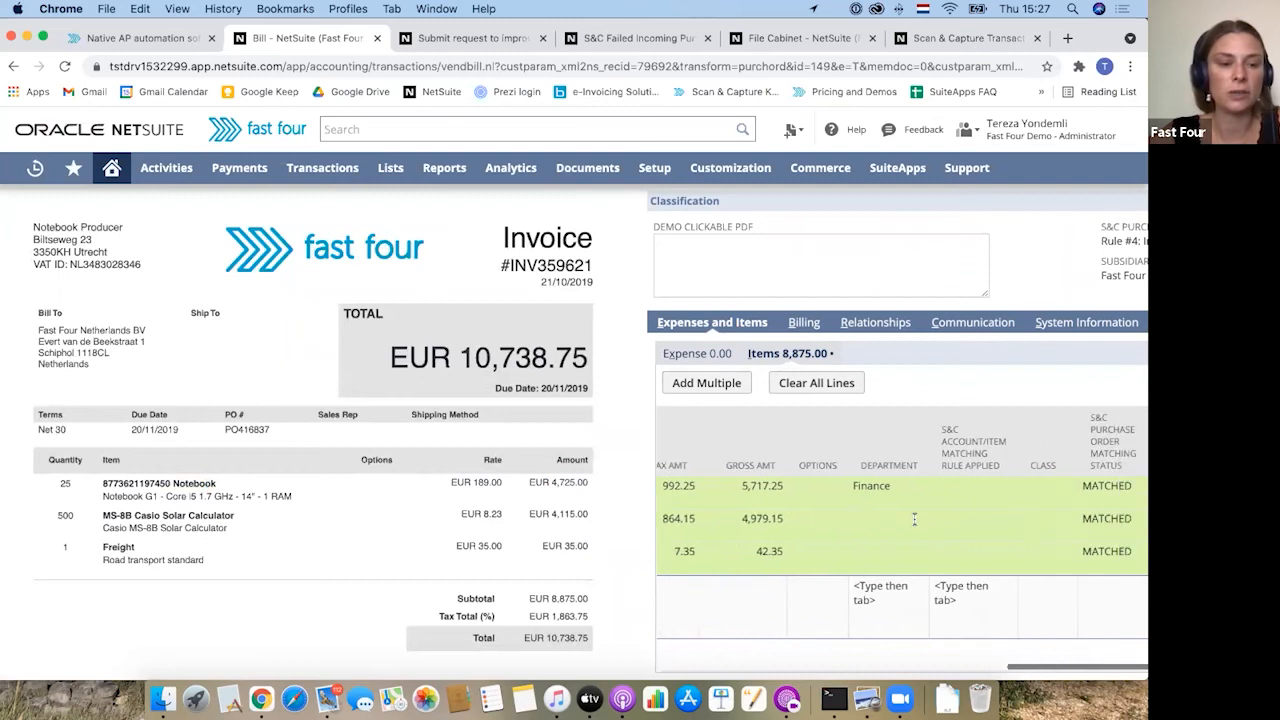
pyautogui.hscroll(3)
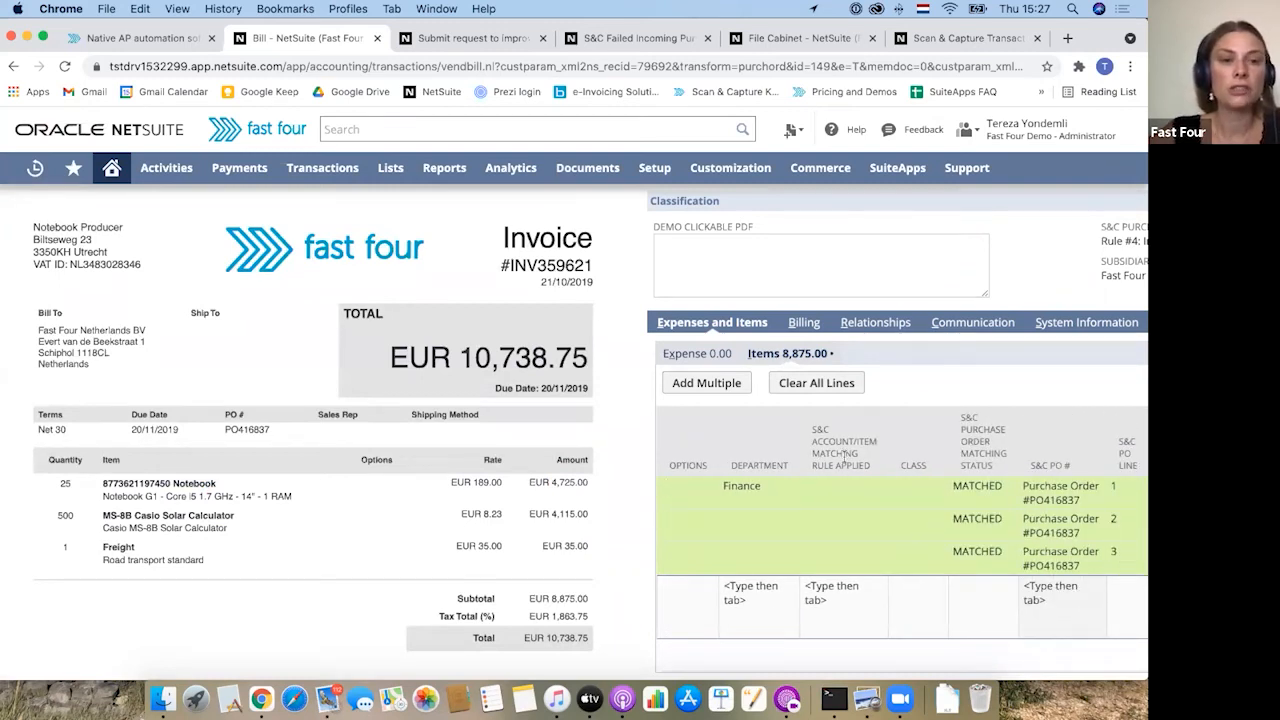
pyautogui.moveTo(880, 368)
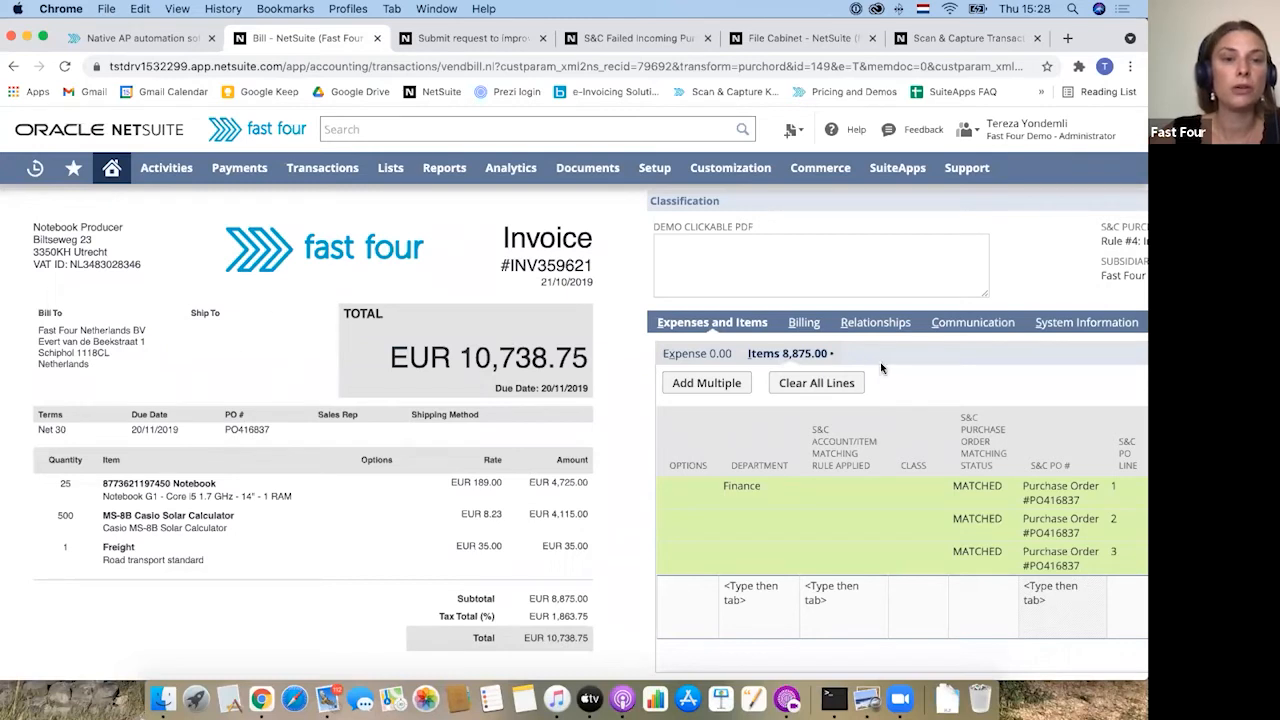
pyautogui.moveTo(270, 352)
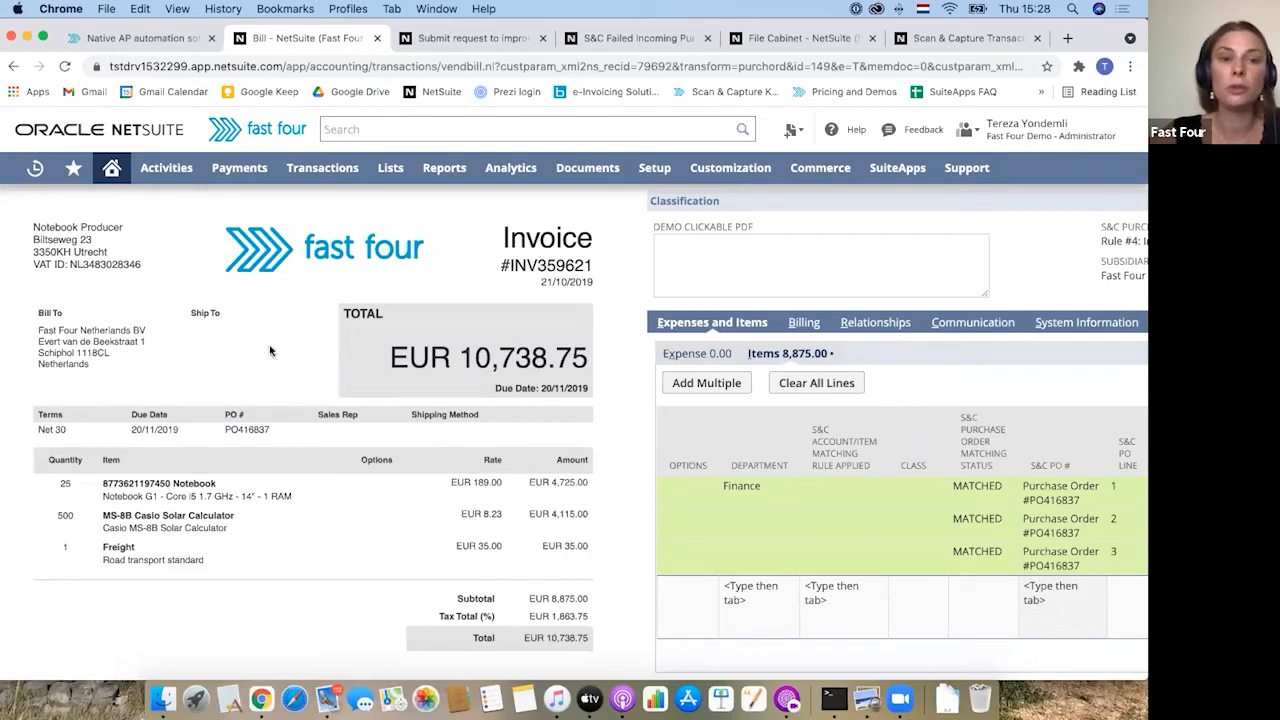
pyautogui.moveTo(852, 522)
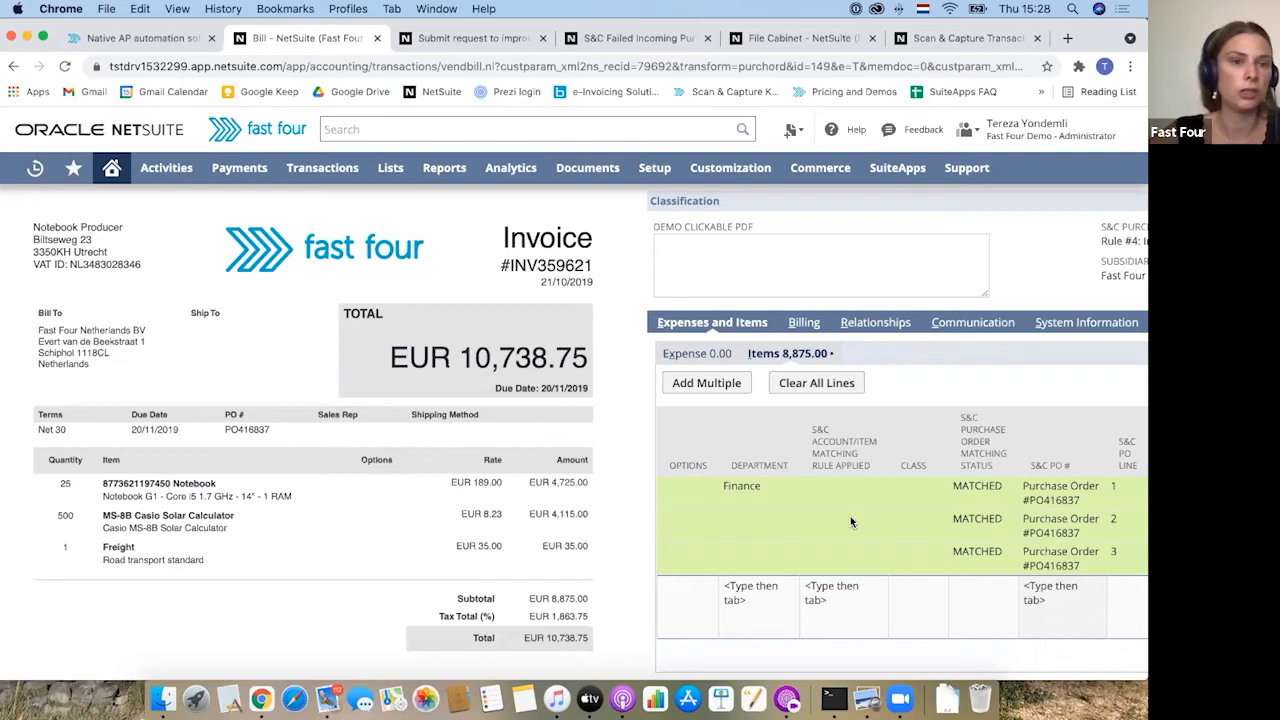
pyautogui.moveTo(1036, 234)
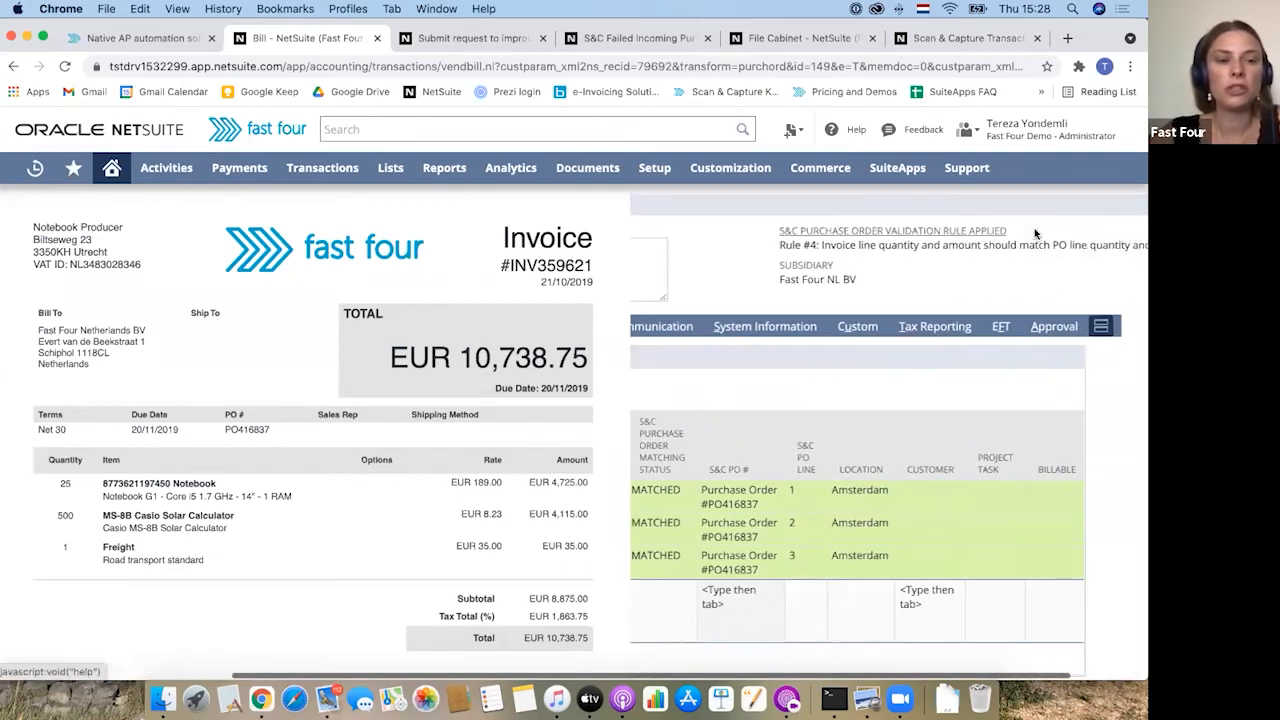
pyautogui.moveTo(916, 232)
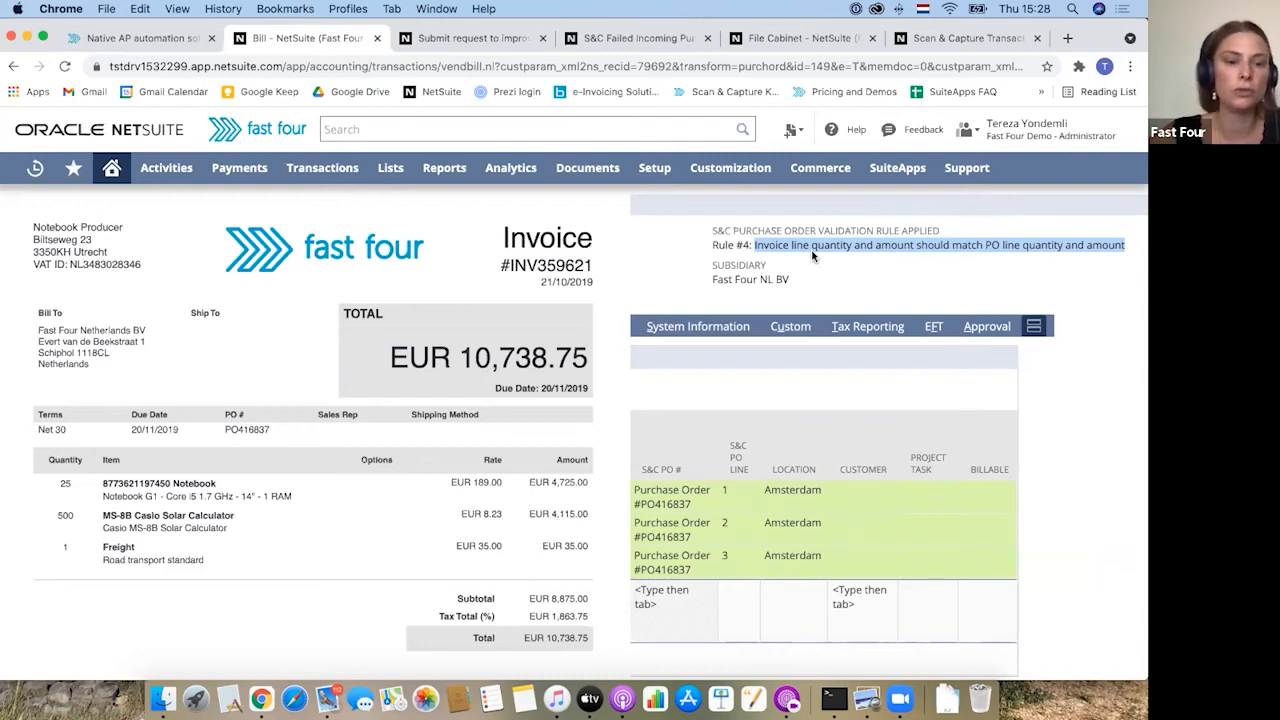
pyautogui.moveTo(838, 560)
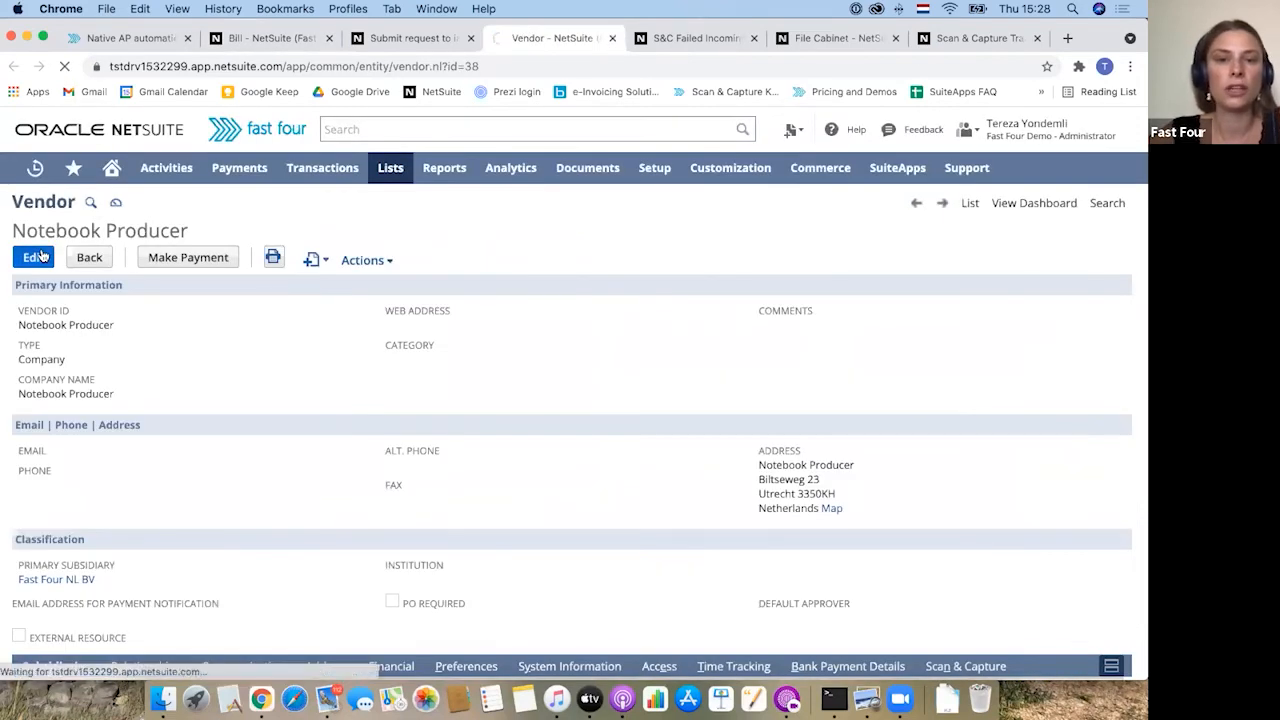
# Edit the Notebook Producer vendor and list its six S&C purchase order validation rules
pyautogui.click(30, 256)
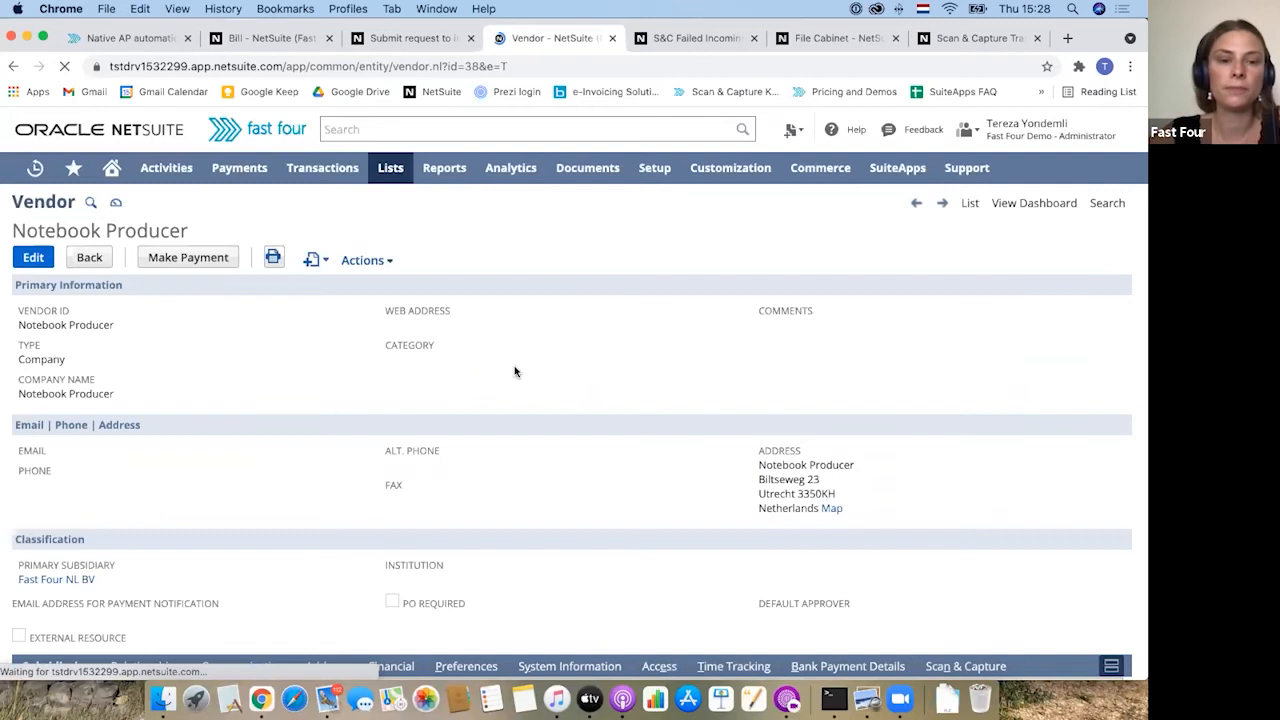
pyautogui.click(34, 256)
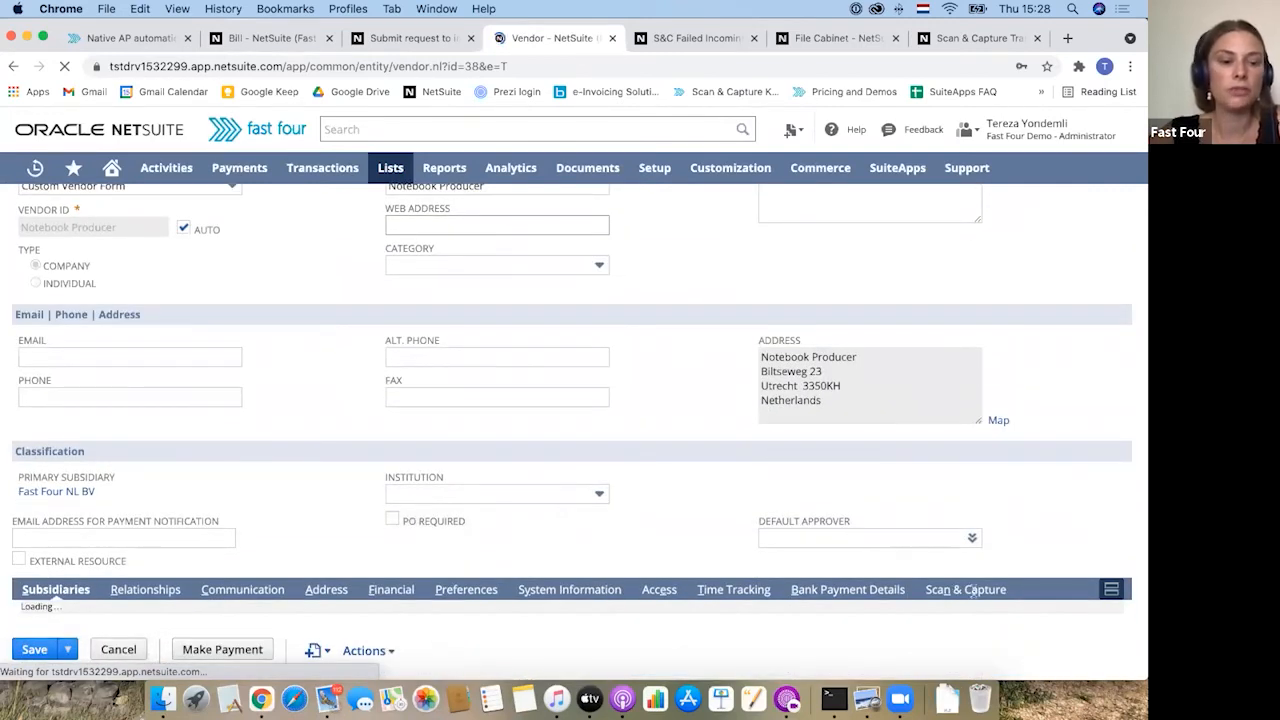
pyautogui.click(964, 588)
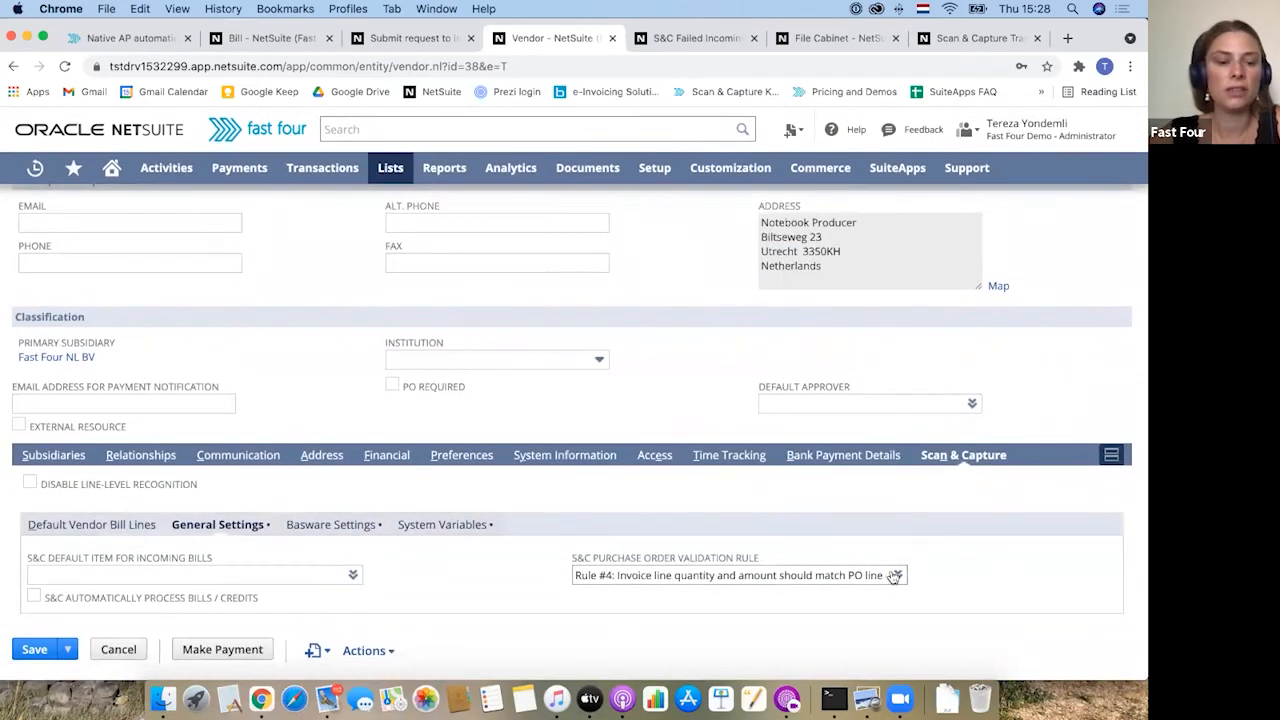
pyautogui.click(896, 576)
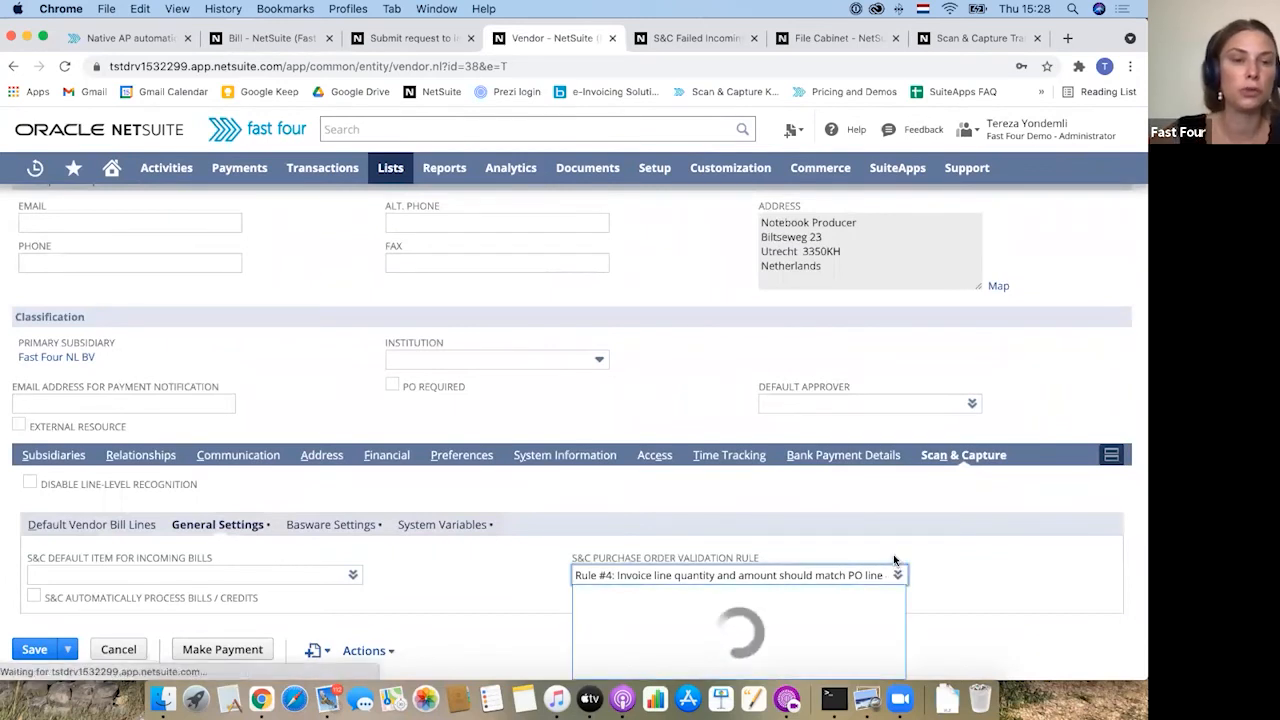
pyautogui.click(896, 576)
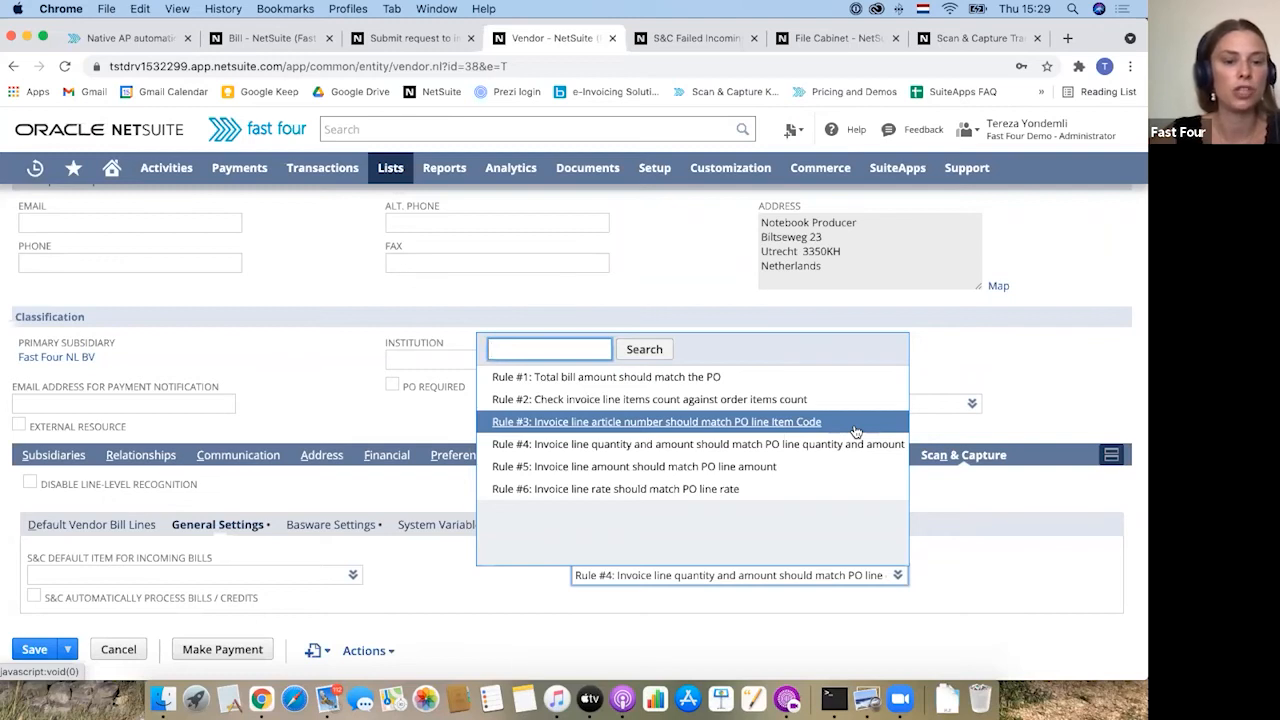
pyautogui.moveTo(656, 456)
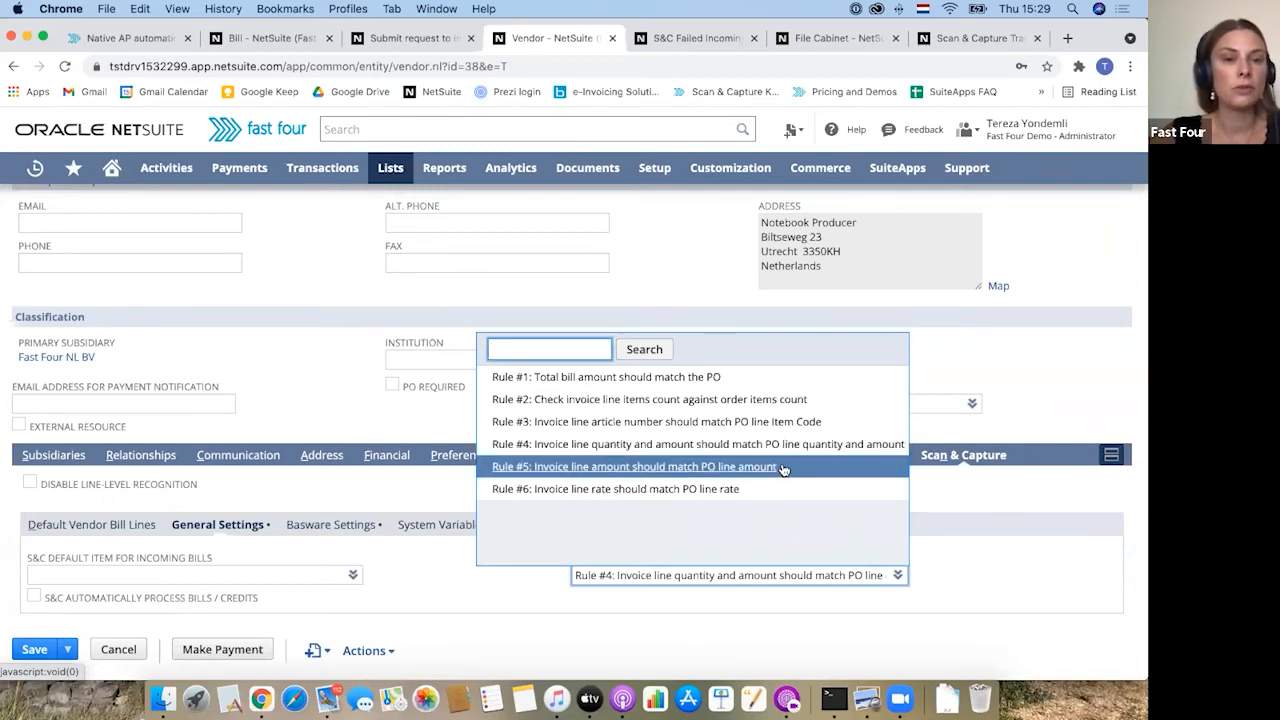
pyautogui.moveTo(756, 494)
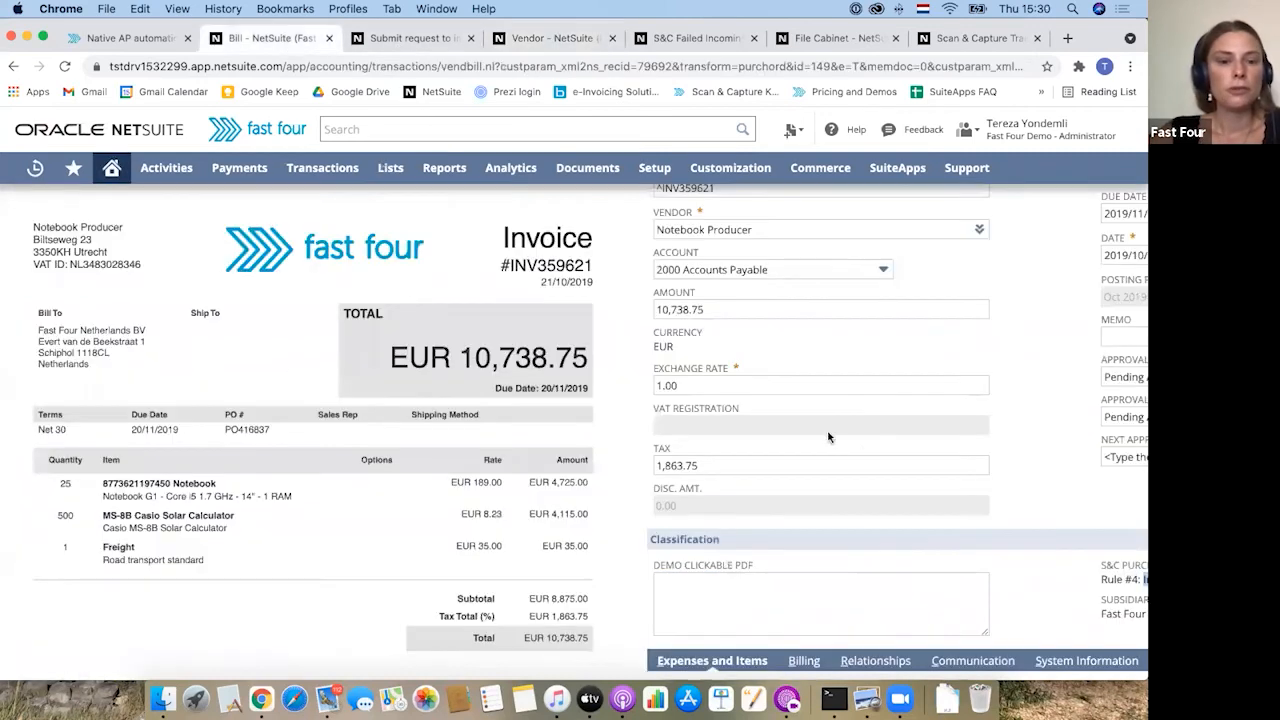
# Return from the bill to the S&C processing list, discarding unsaved changes
pyautogui.scroll(-3)
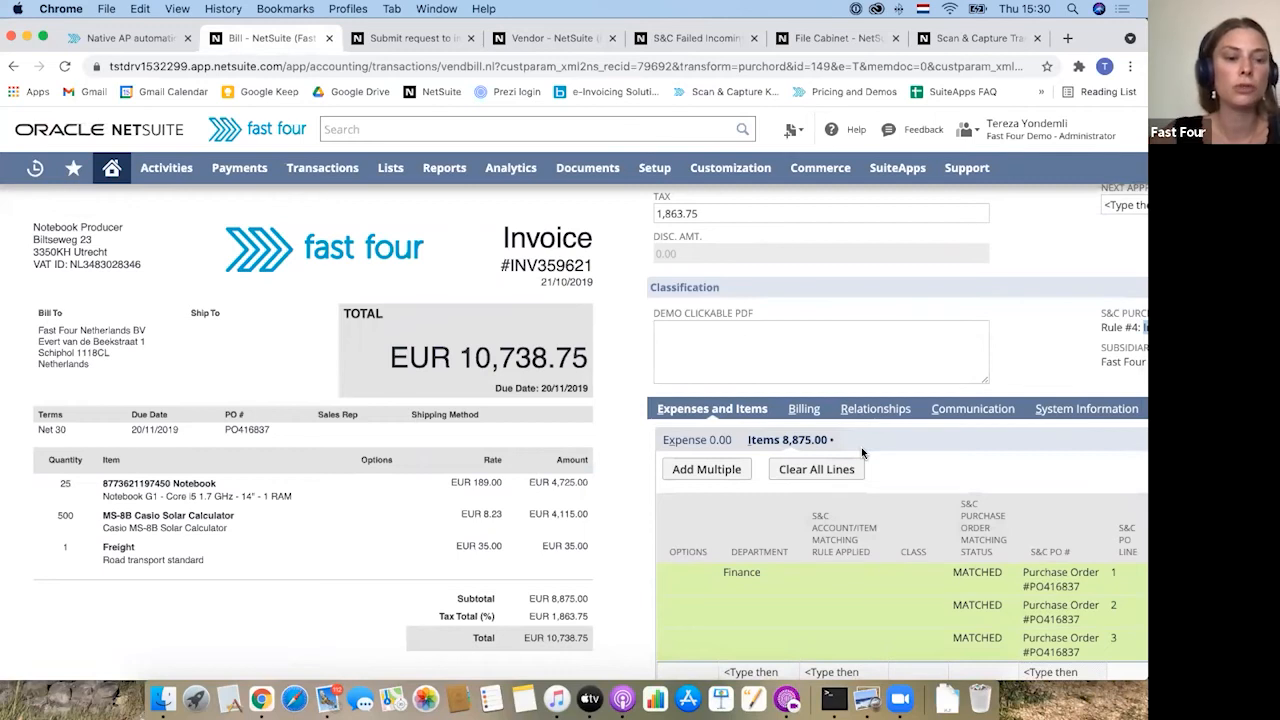
pyautogui.scroll(-3)
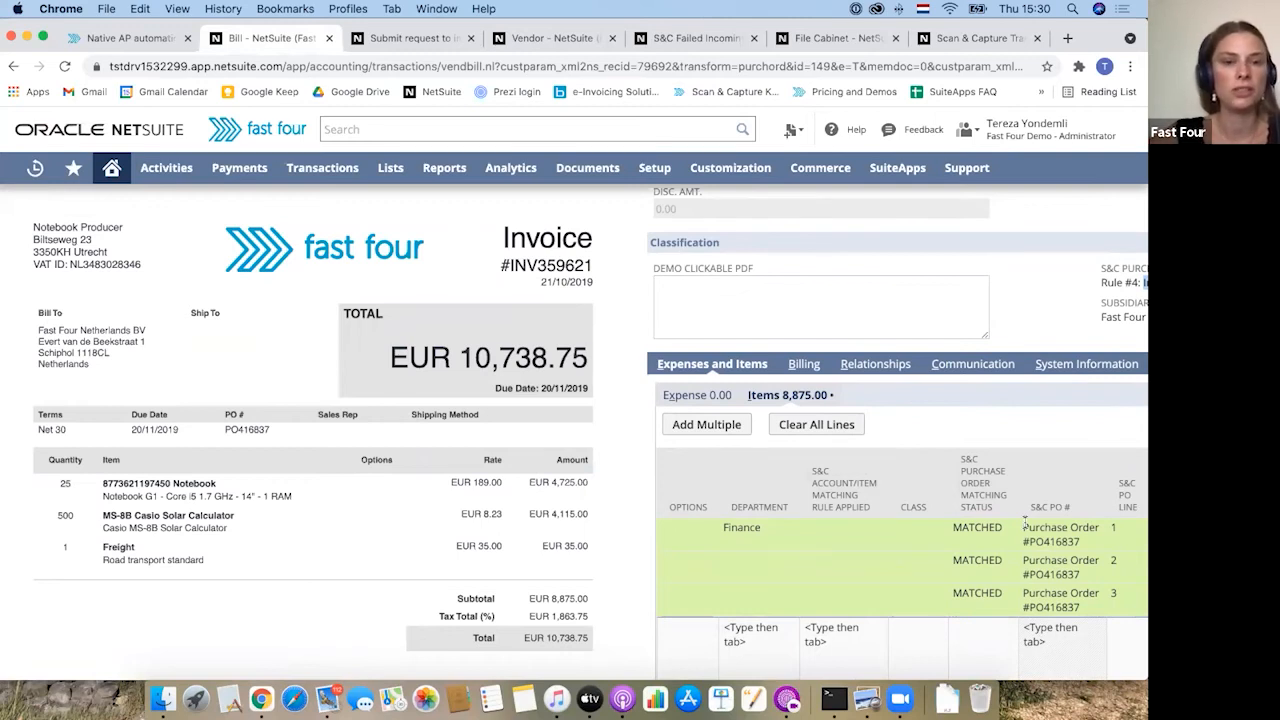
pyautogui.click(110, 168)
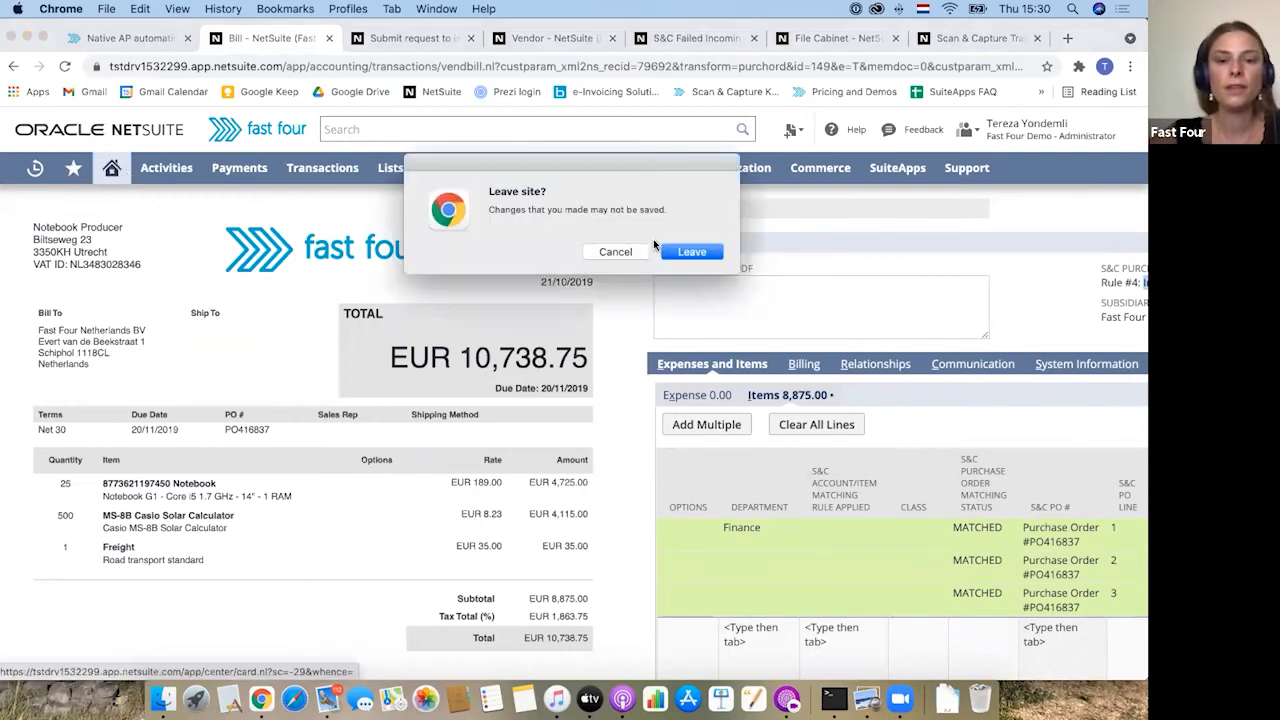
pyautogui.click(692, 252)
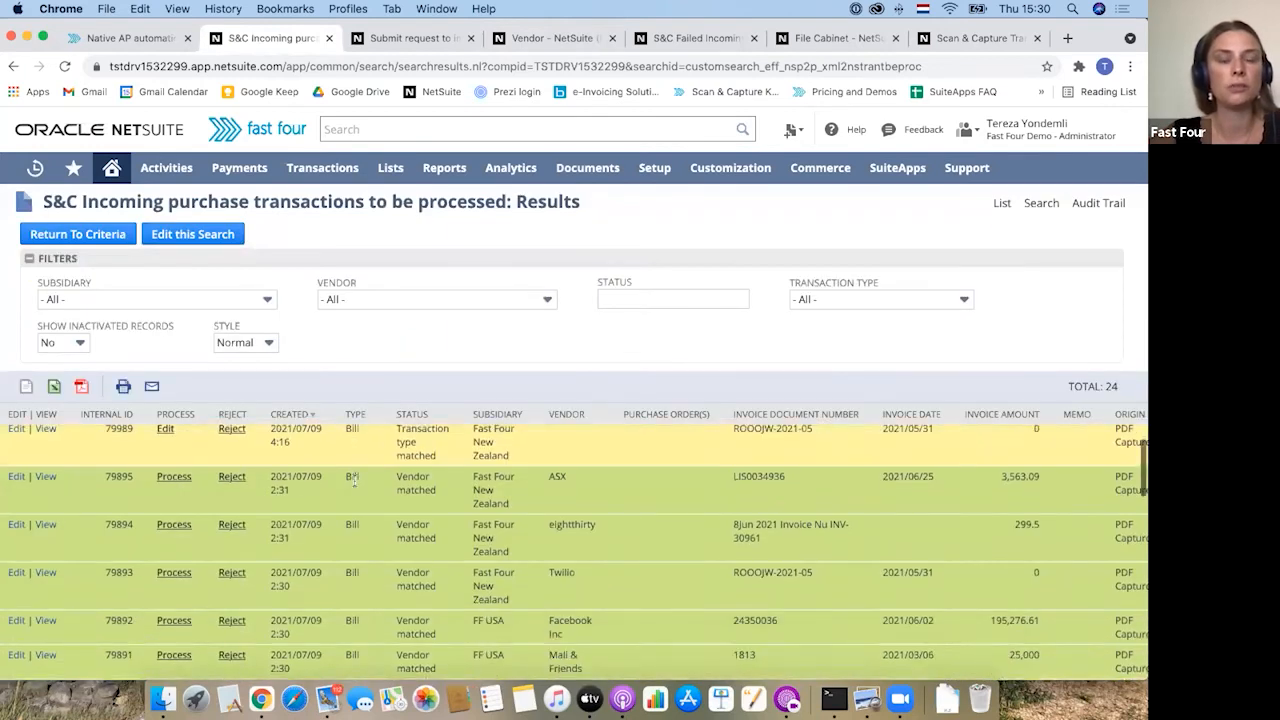
# Process the Hotri Storkøkken A/S transaction (internal ID 62734) into a bill form
pyautogui.scroll(-3)
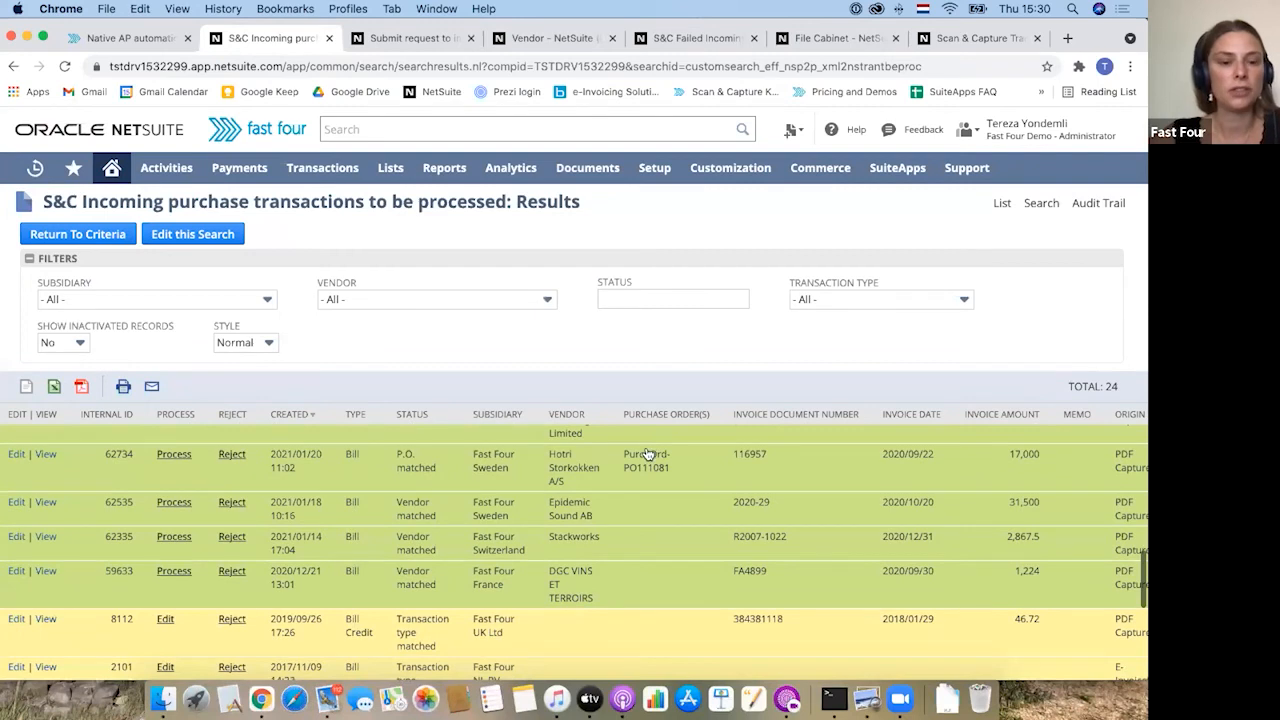
pyautogui.click(172, 454)
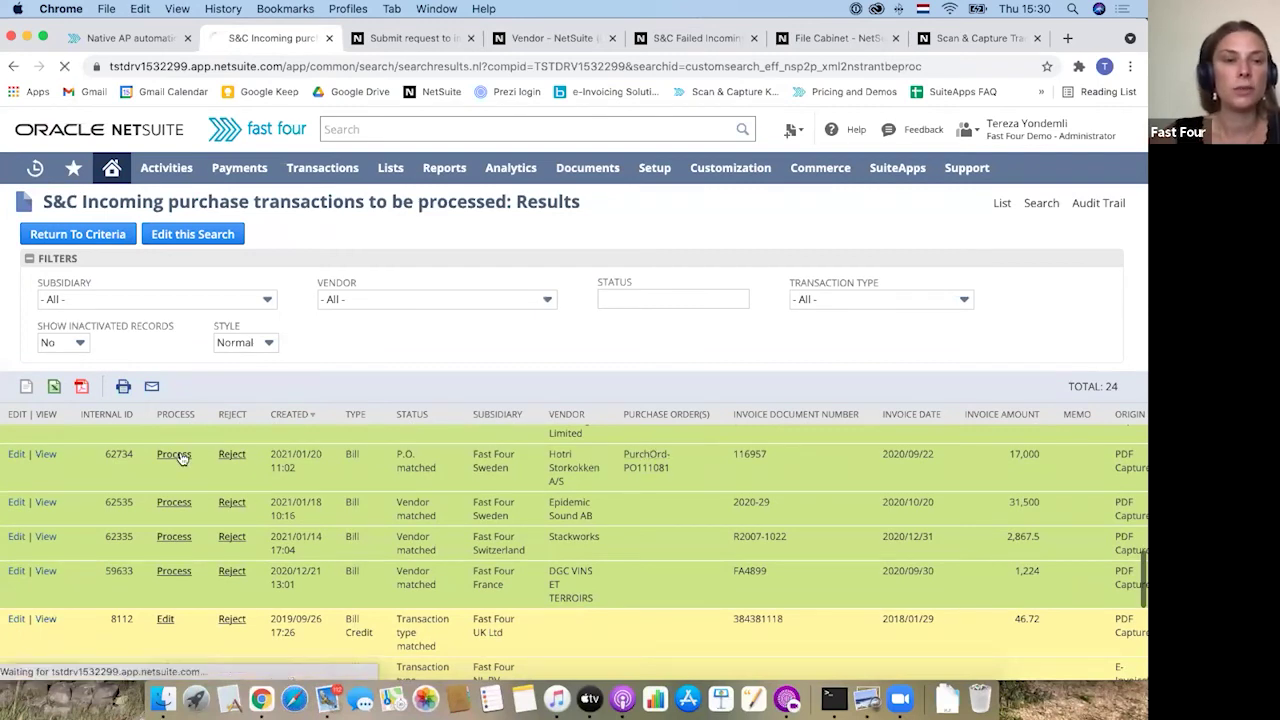
pyautogui.click(172, 454)
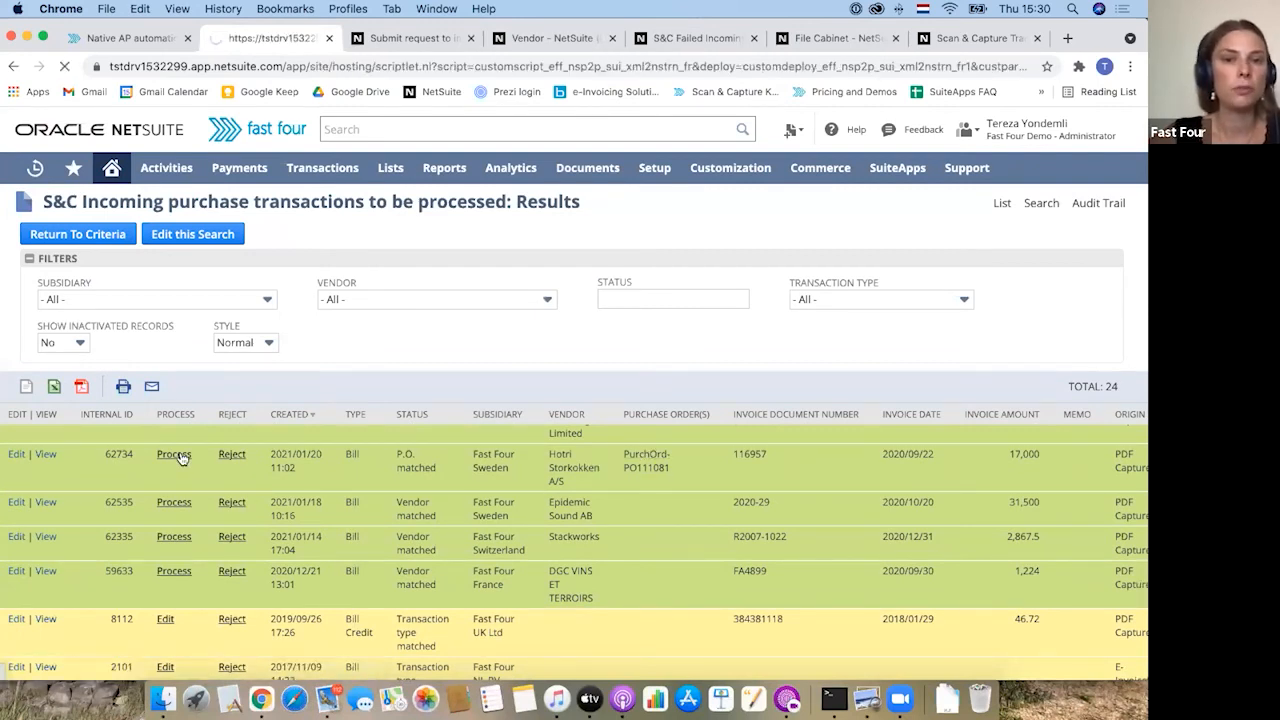
pyautogui.click(172, 454)
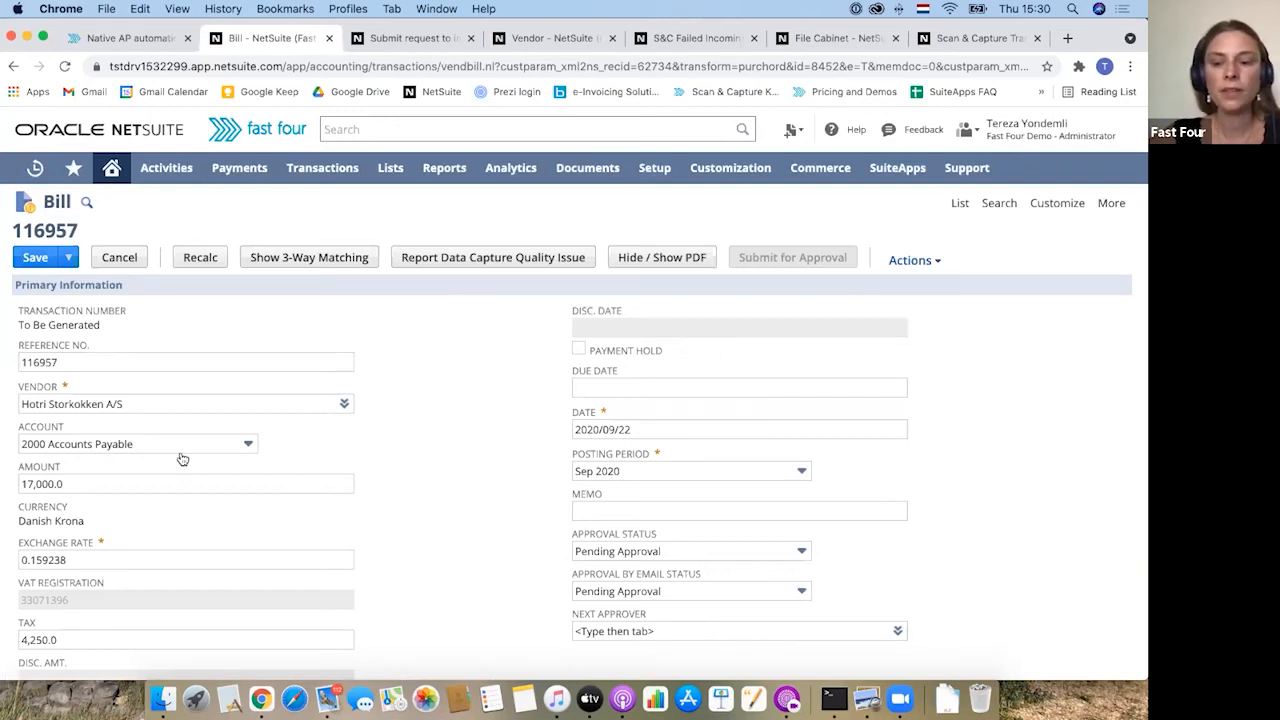
pyautogui.click(36, 256)
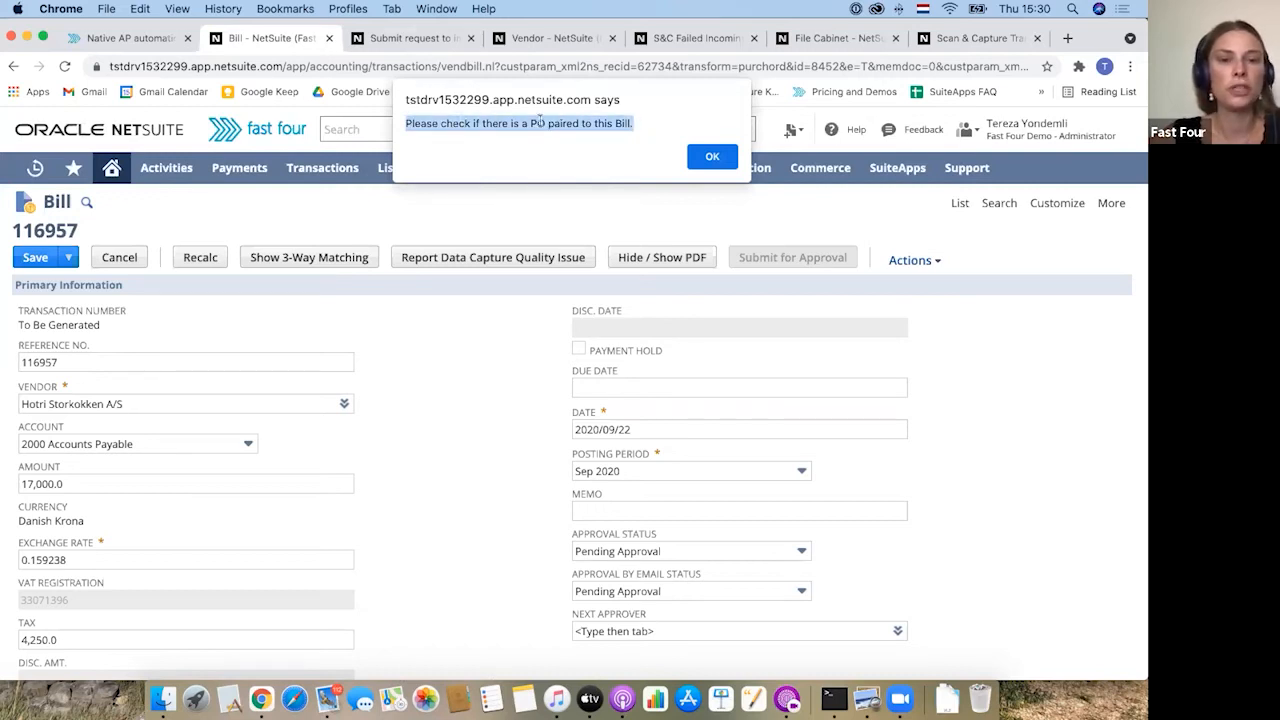
pyautogui.click(712, 156)
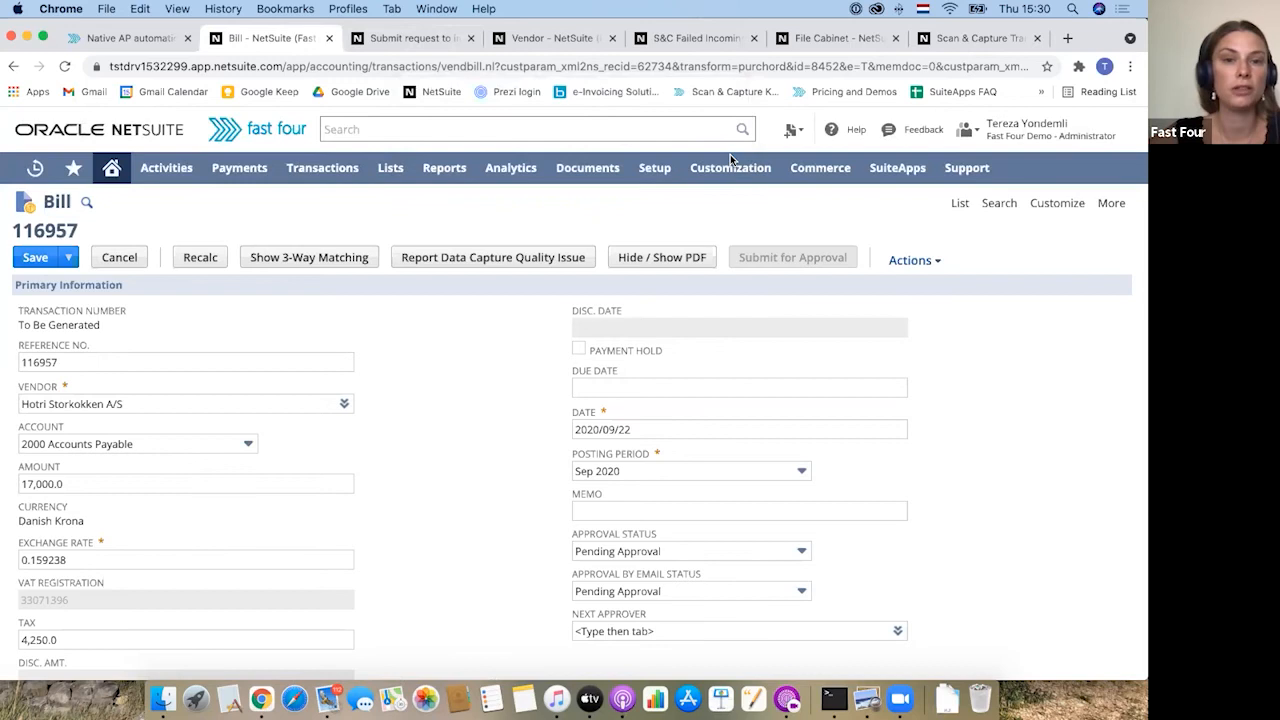
pyautogui.click(730, 168)
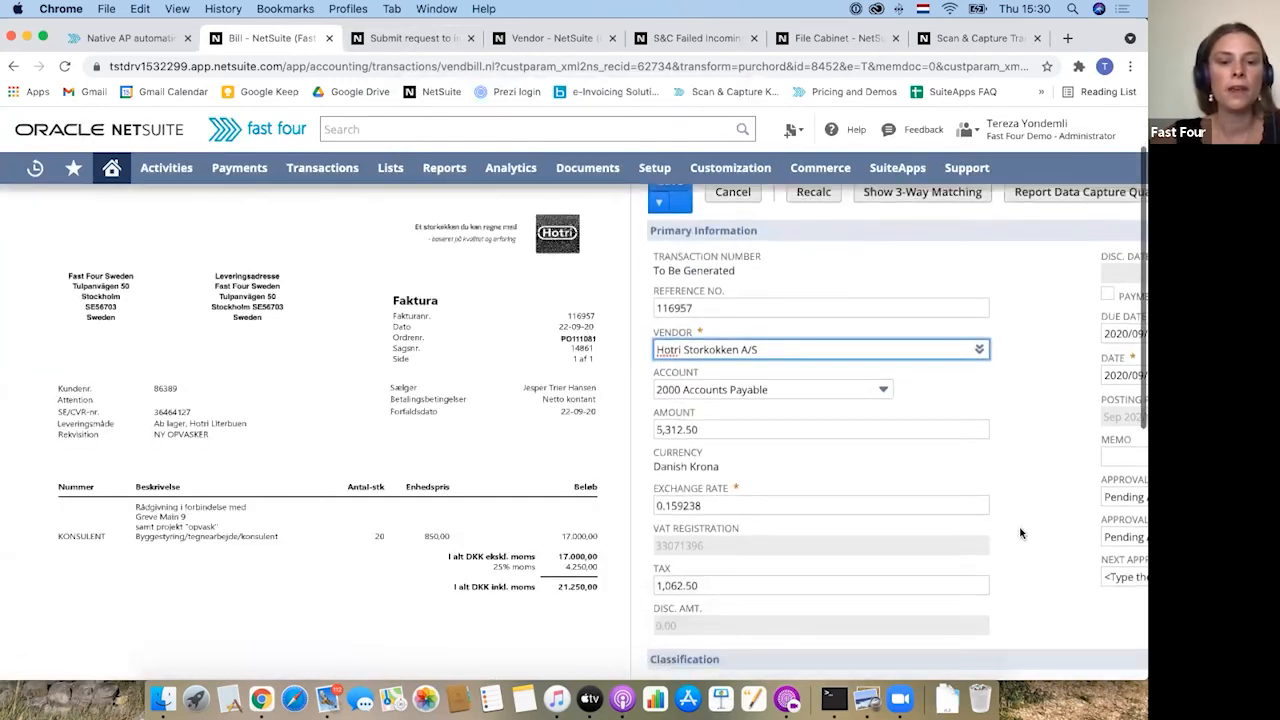
pyautogui.scroll(-3)
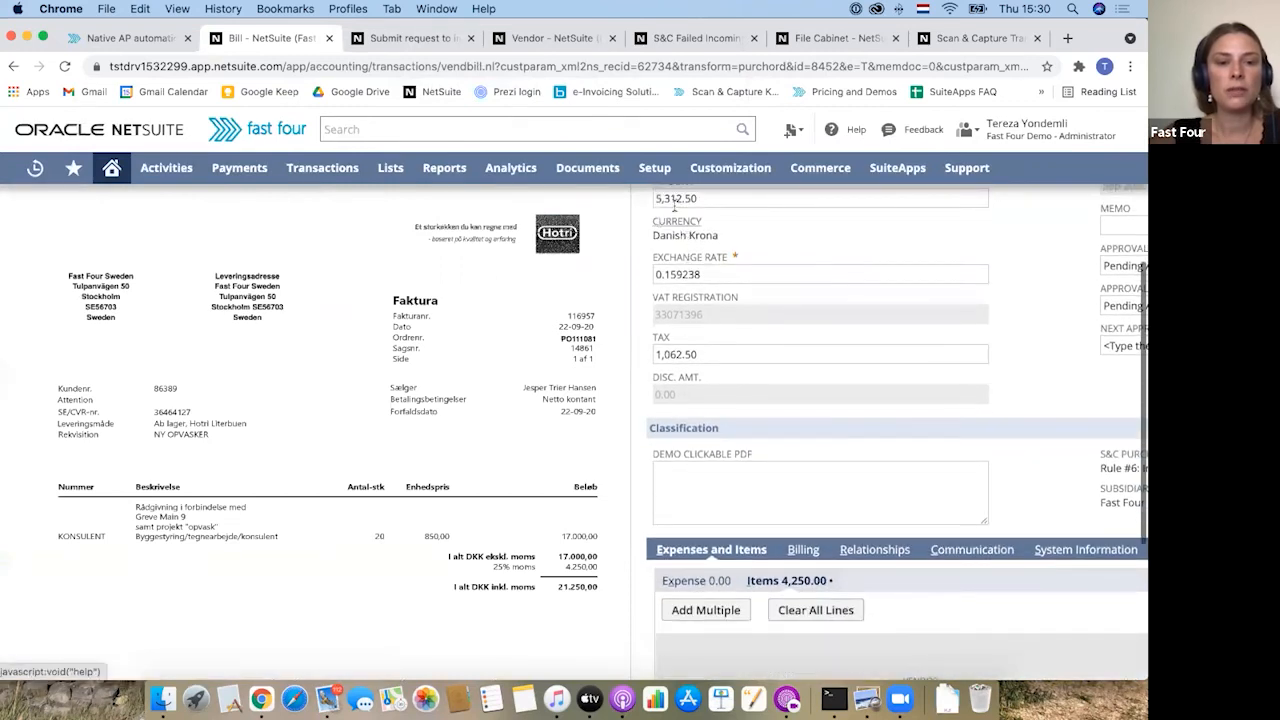
pyautogui.scroll(-3)
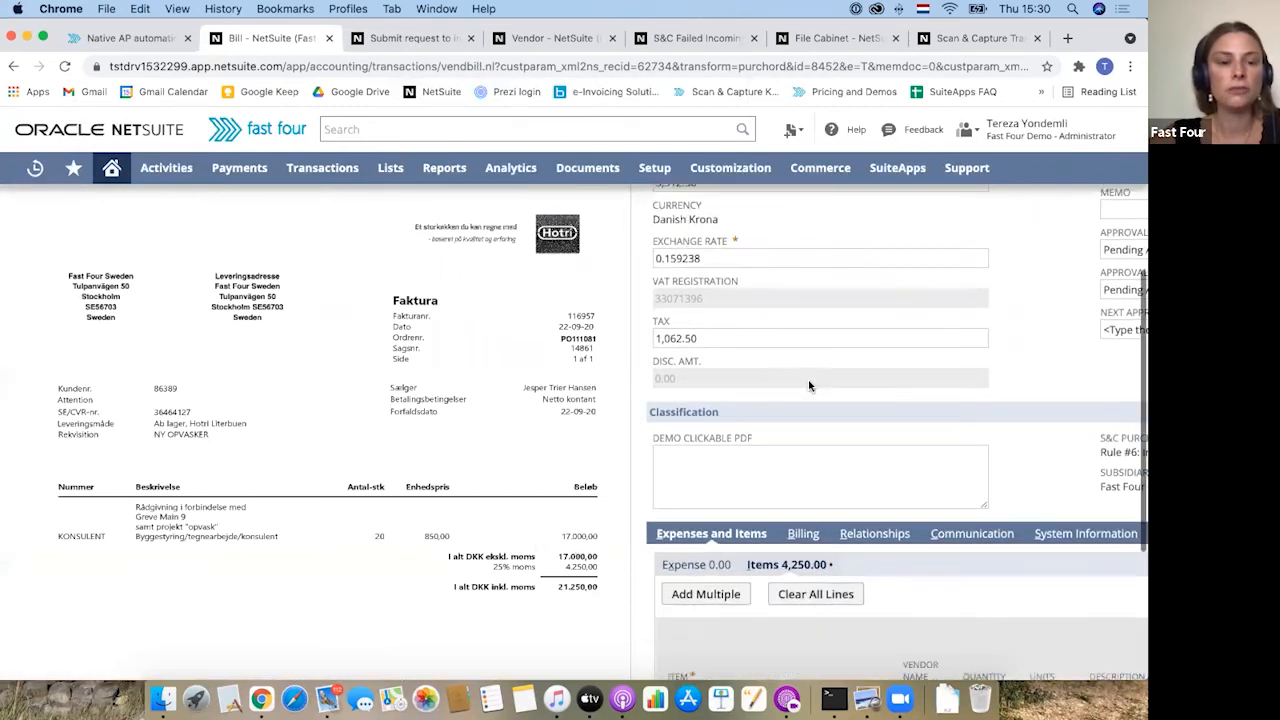
pyautogui.scroll(-3)
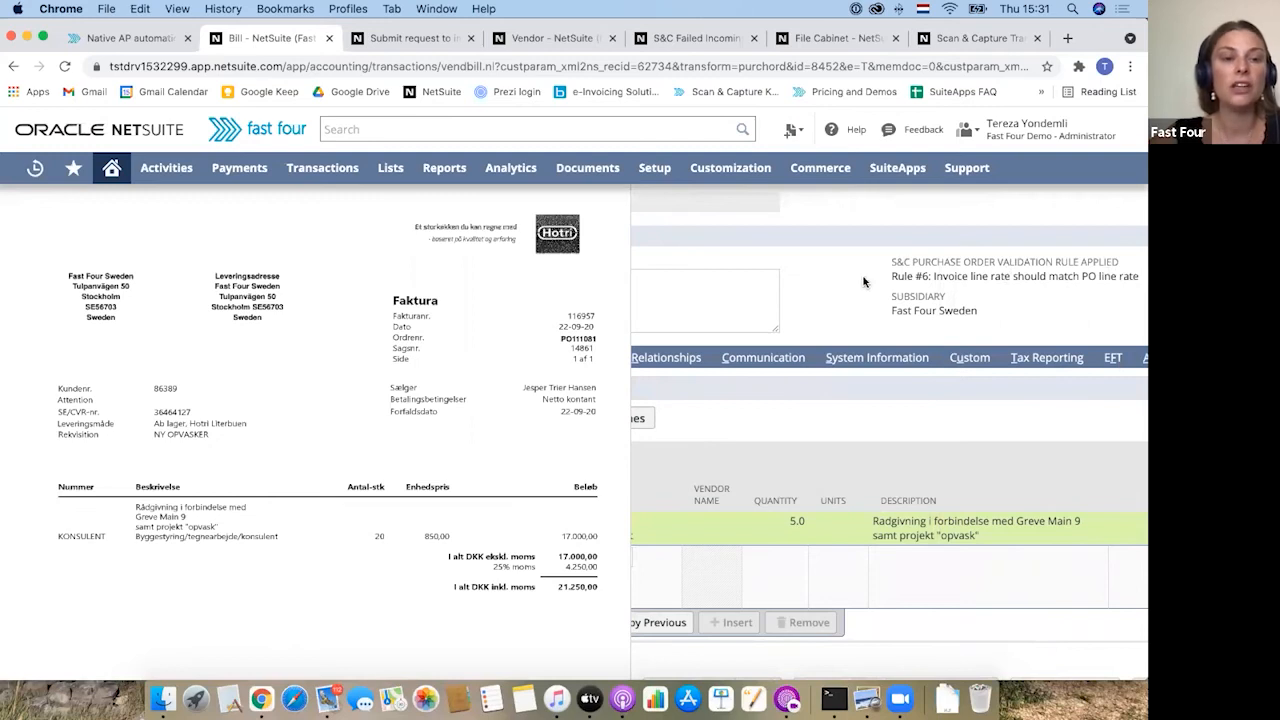
pyautogui.moveTo(788, 472)
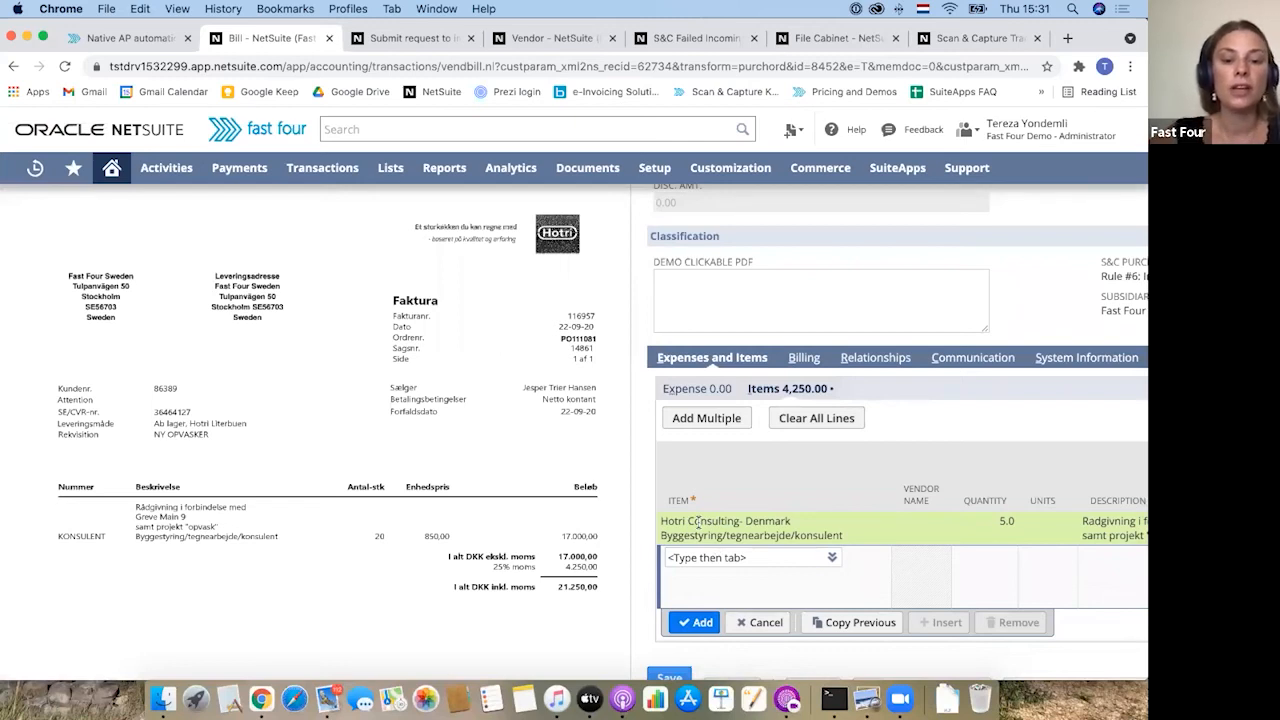
pyautogui.moveTo(412, 382)
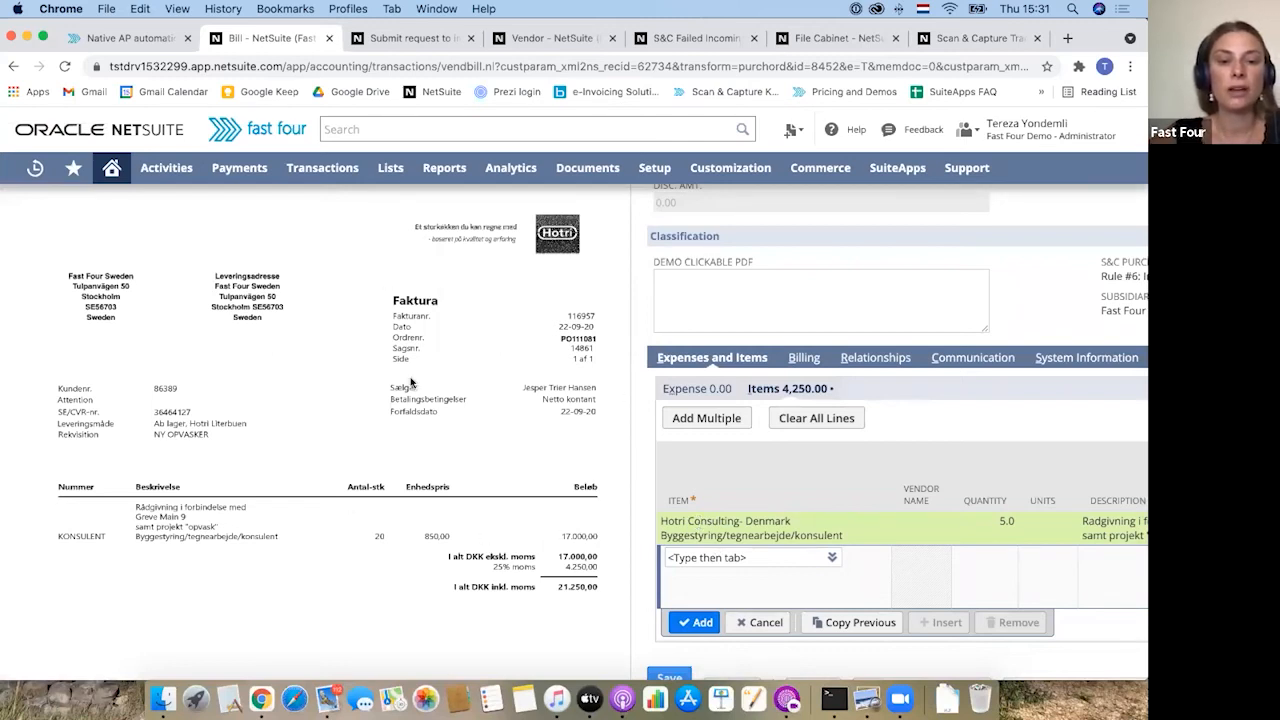
pyautogui.doubleClick(580, 338)
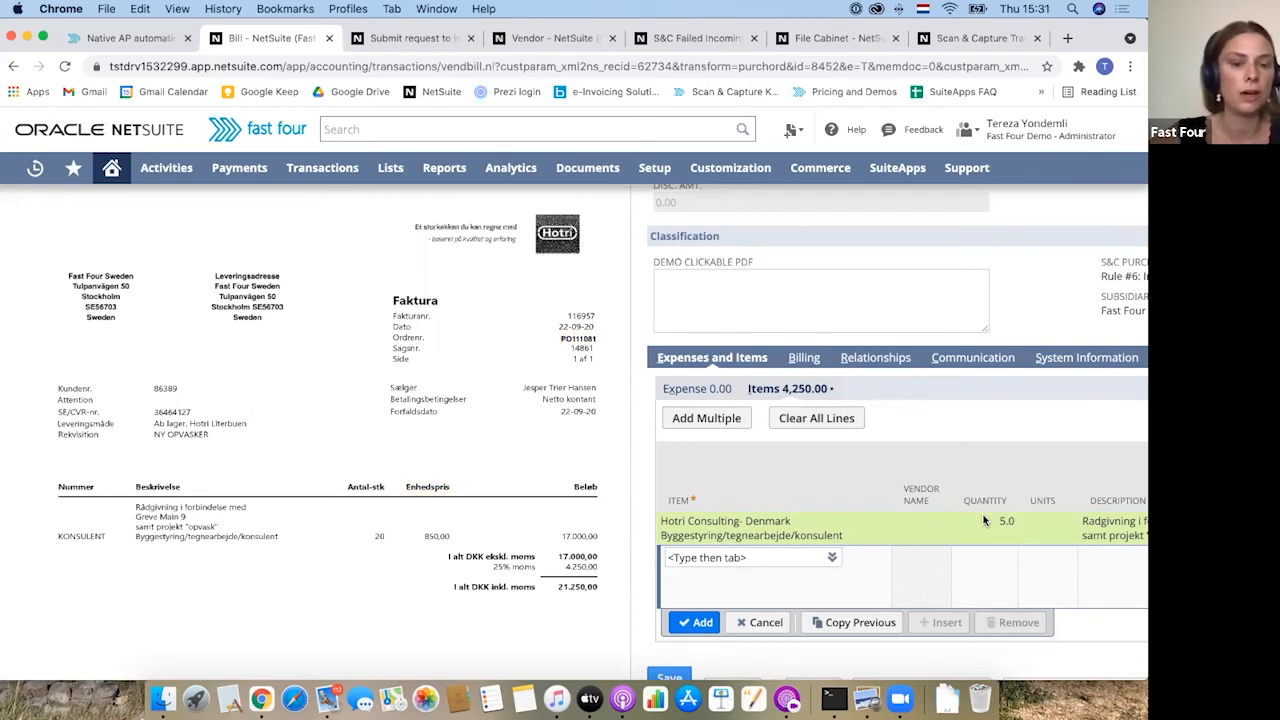
pyautogui.moveTo(390, 536)
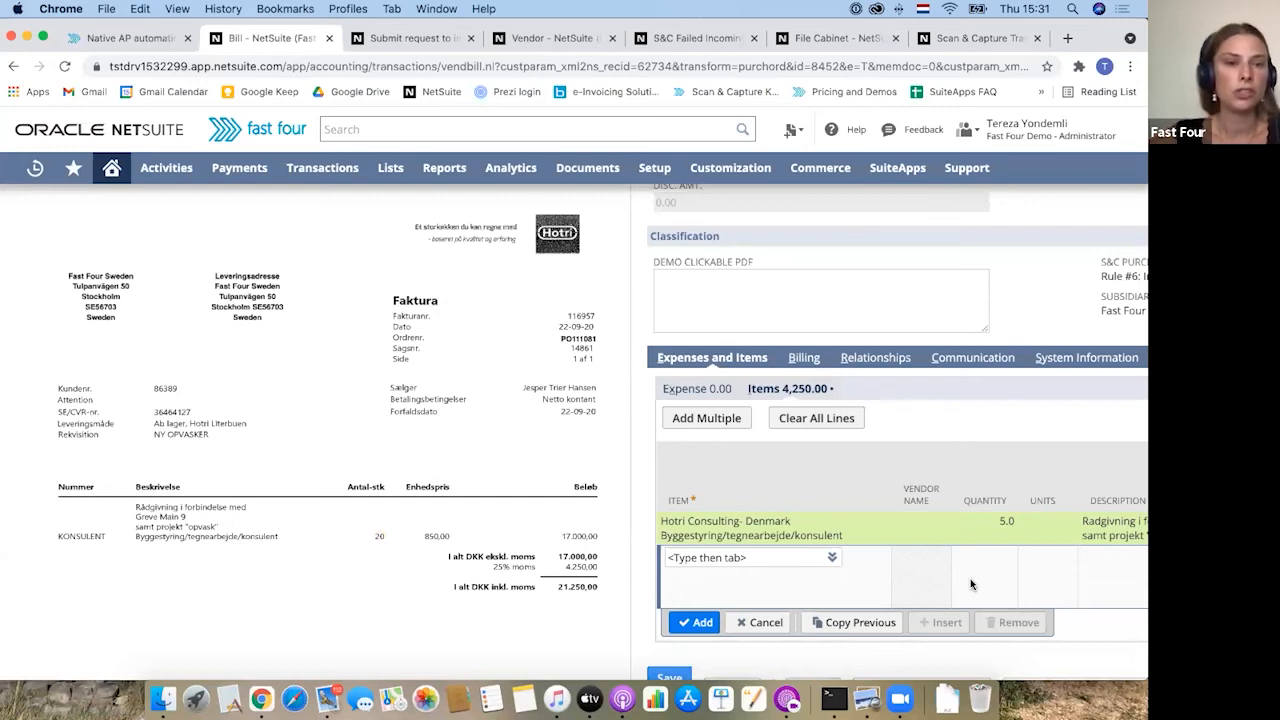
pyautogui.moveTo(952, 398)
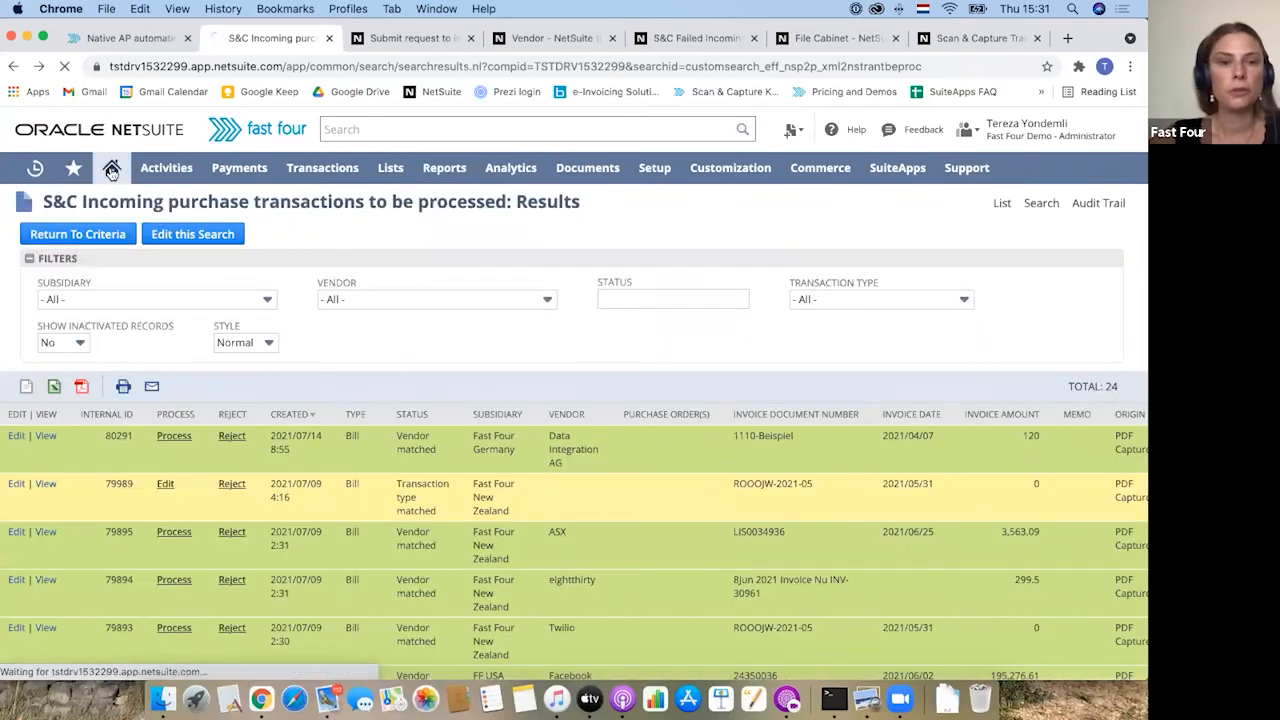
# Go Home and reach Transactions > Scan & Capture > Manually Upload Bill To Process
pyautogui.click(112, 168)
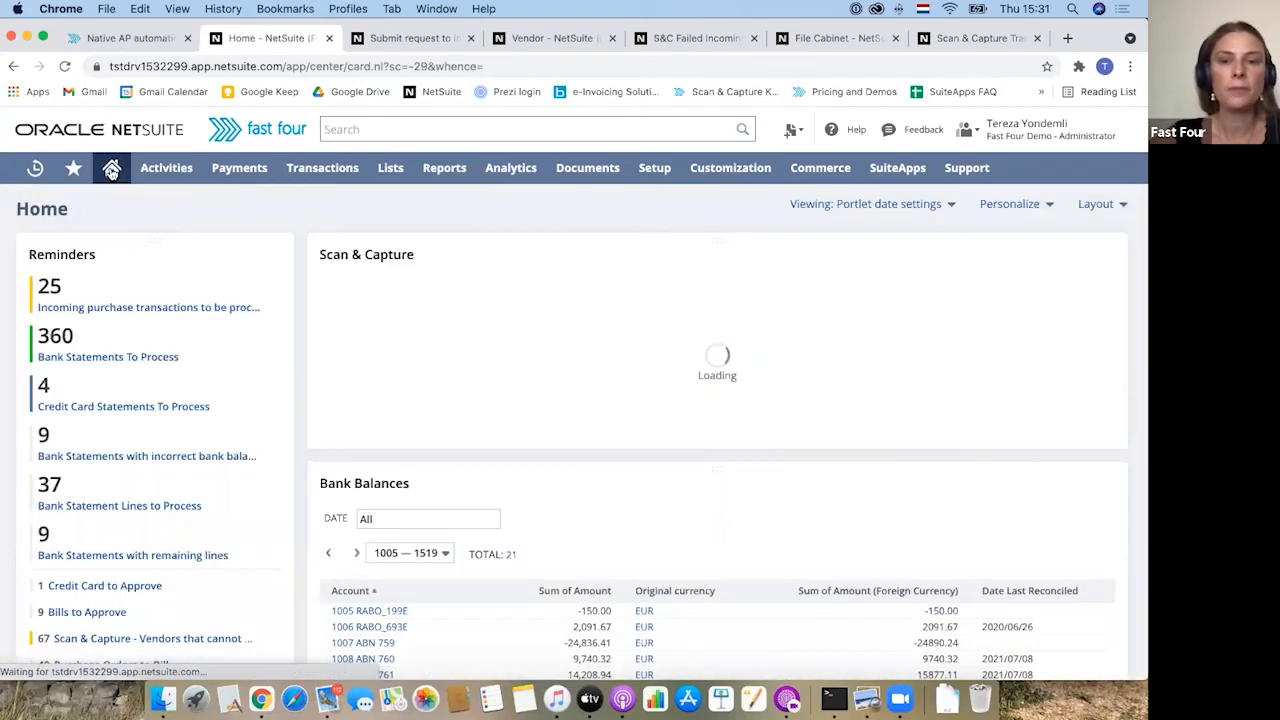
pyautogui.click(322, 168)
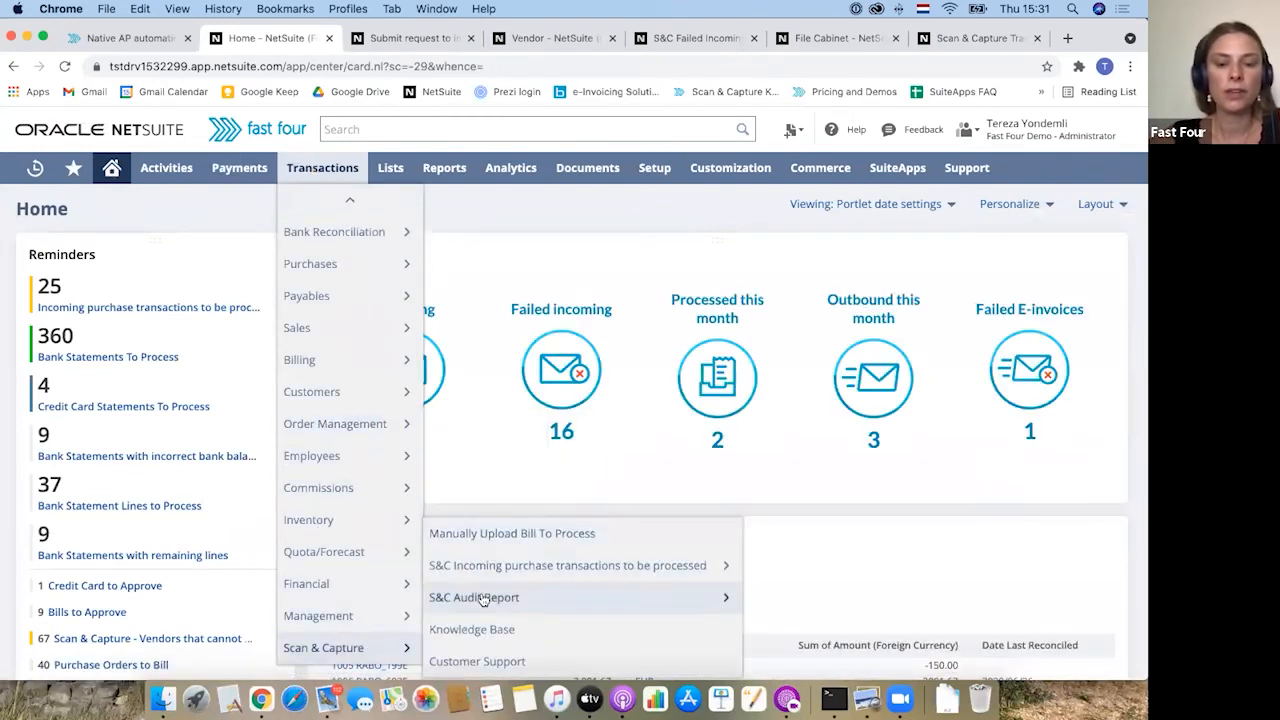
pyautogui.click(472, 596)
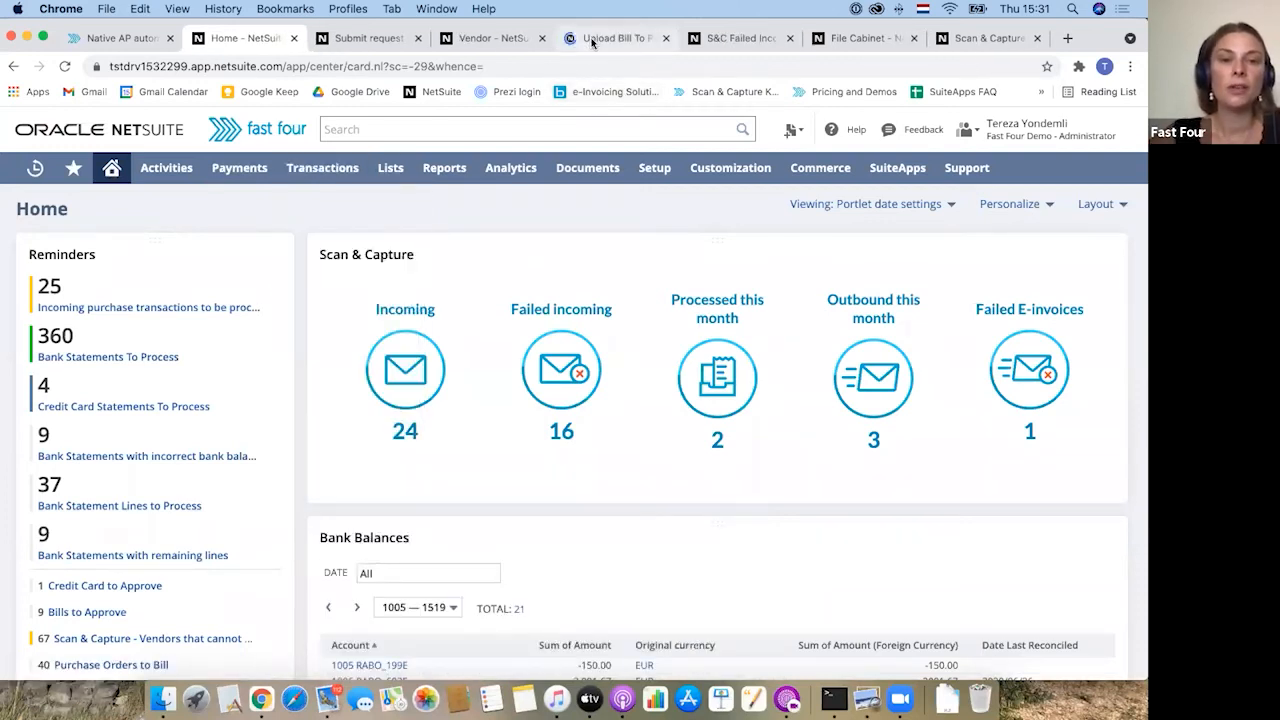
pyautogui.click(614, 38)
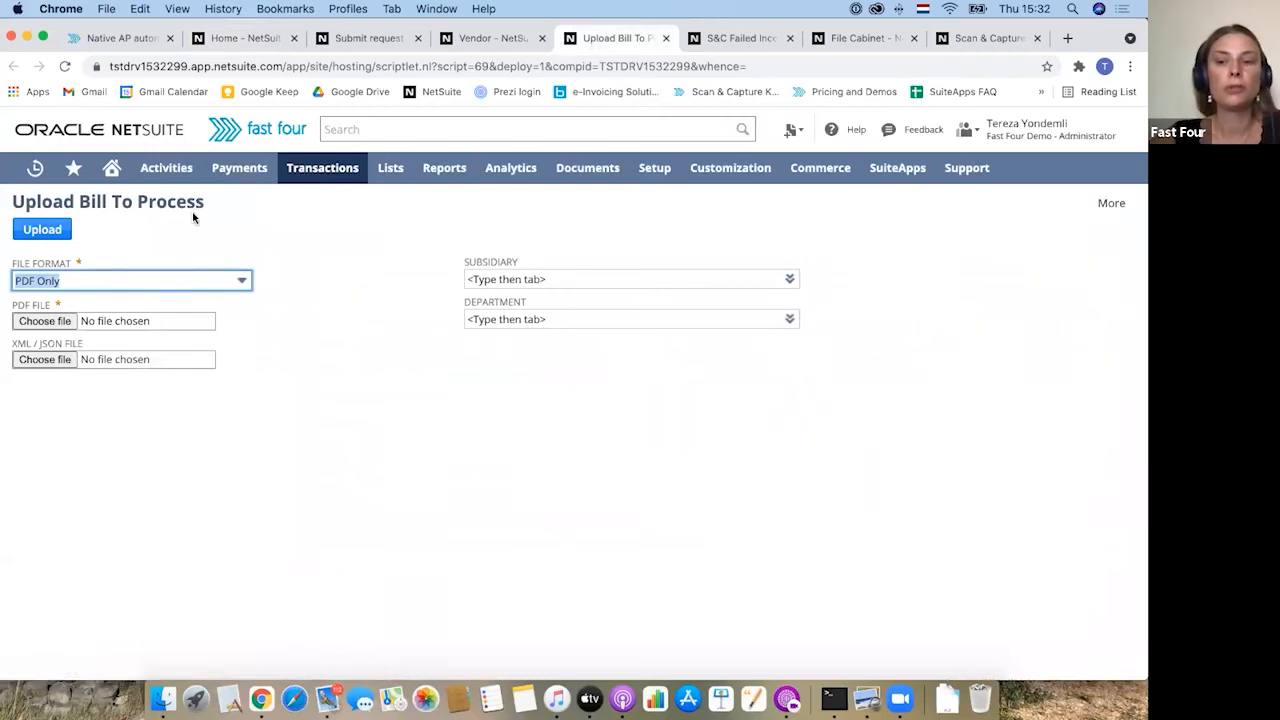
pyautogui.moveTo(152, 258)
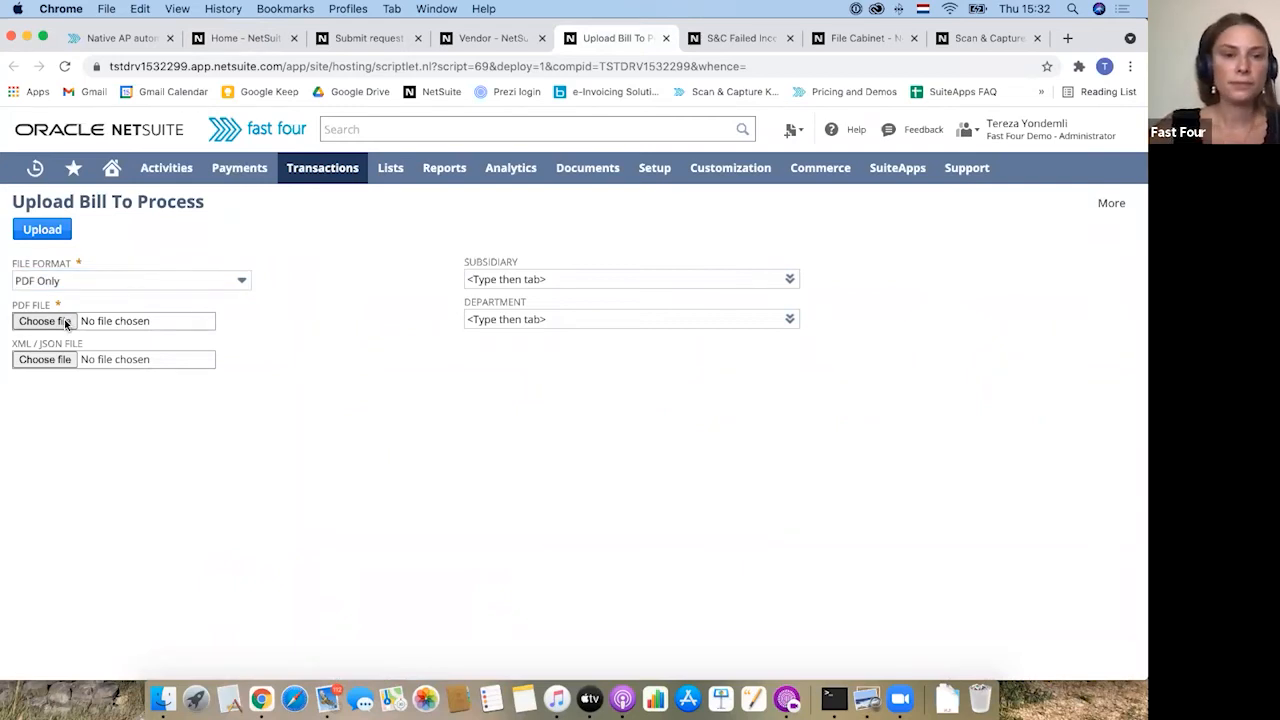
# Upload the German invoice PDF with subsidiary Fast Four Germany
pyautogui.click(44, 320)
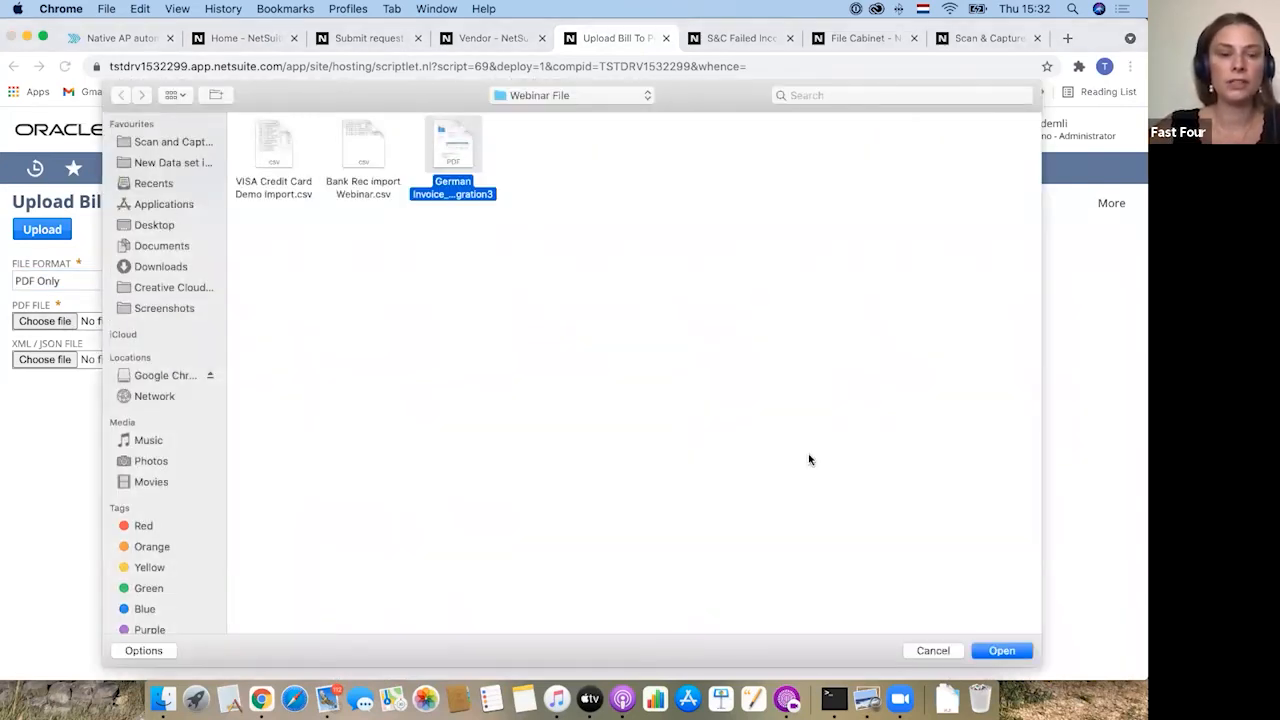
pyautogui.click(1002, 650)
pyautogui.write('%')
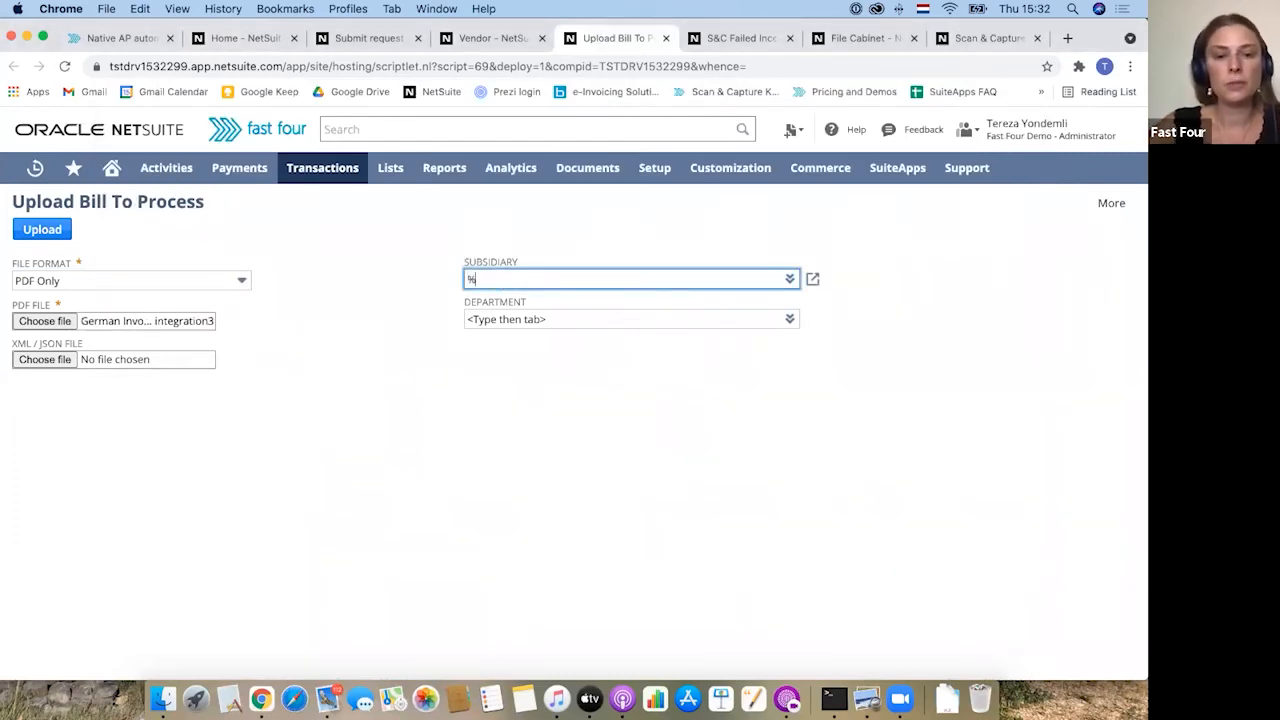
pyautogui.write('germa')
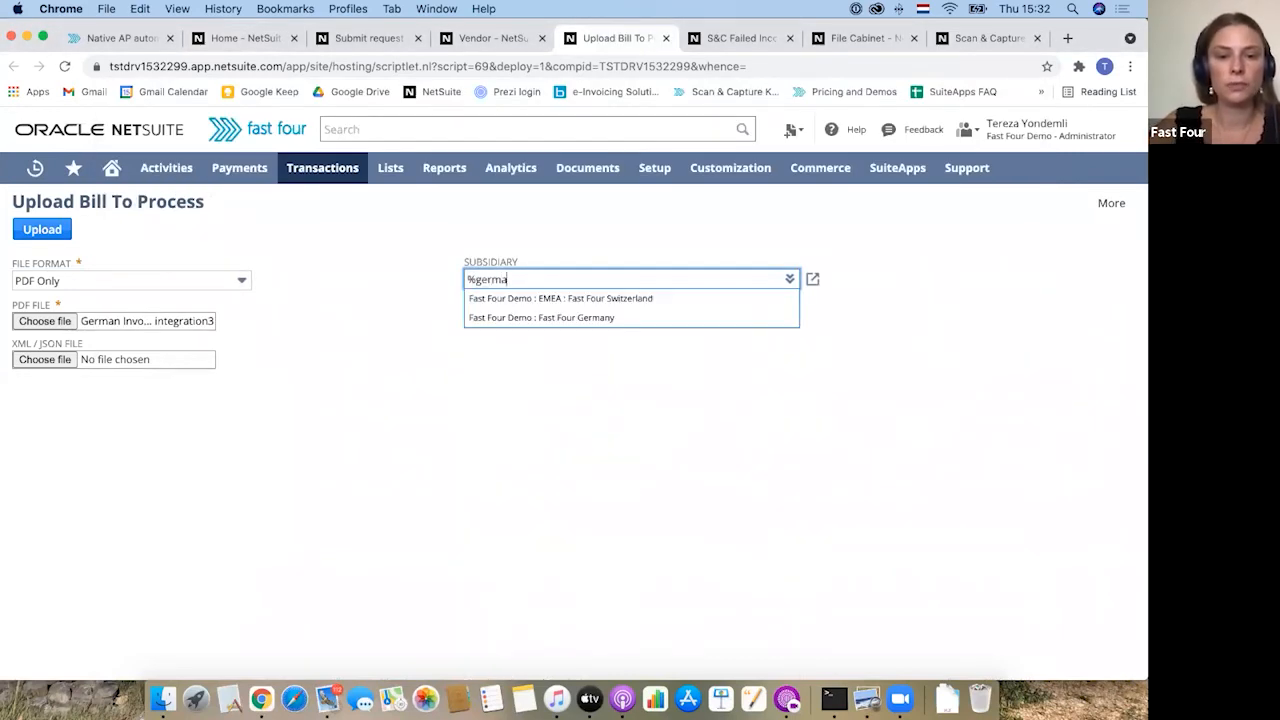
pyautogui.click(540, 316)
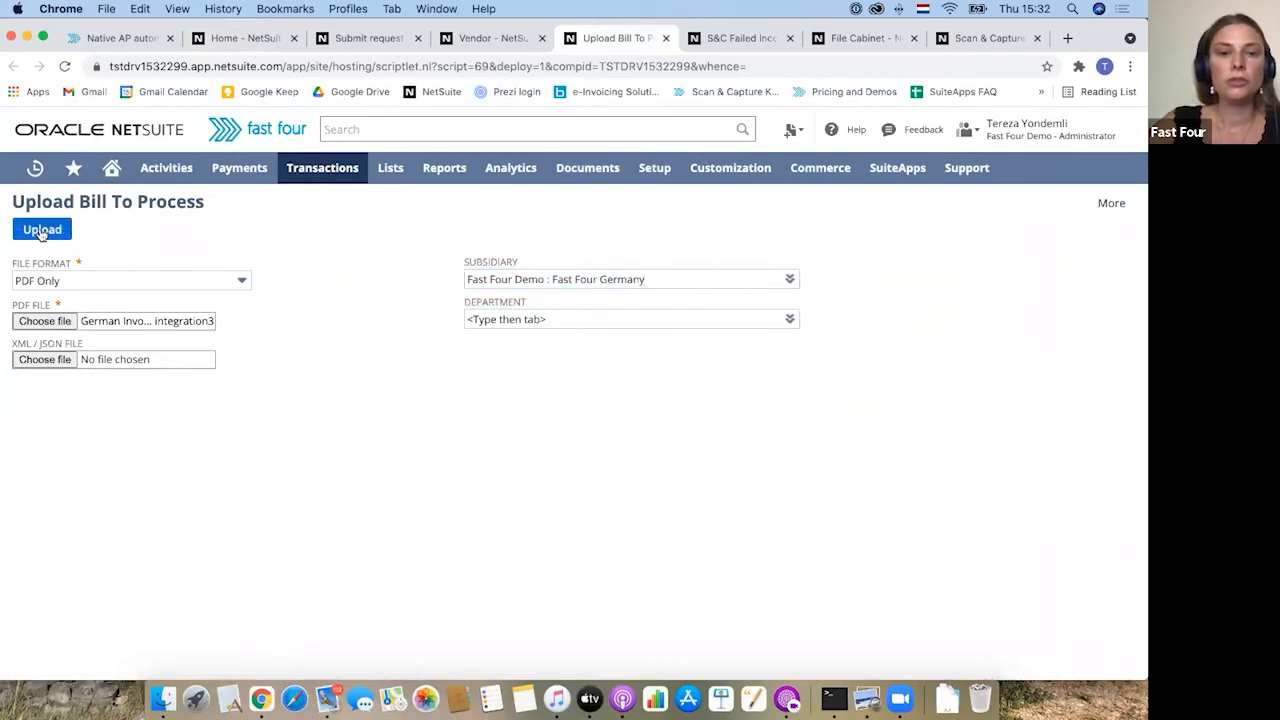
pyautogui.click(40, 228)
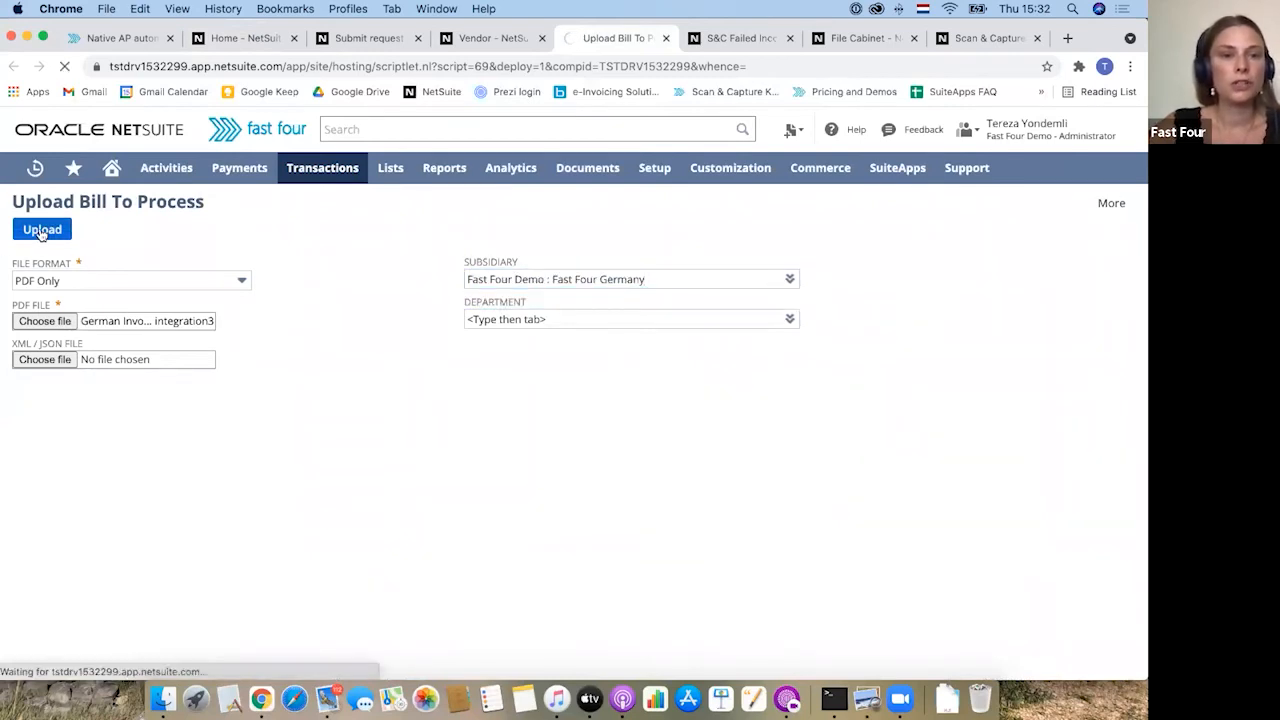
pyautogui.click(40, 228)
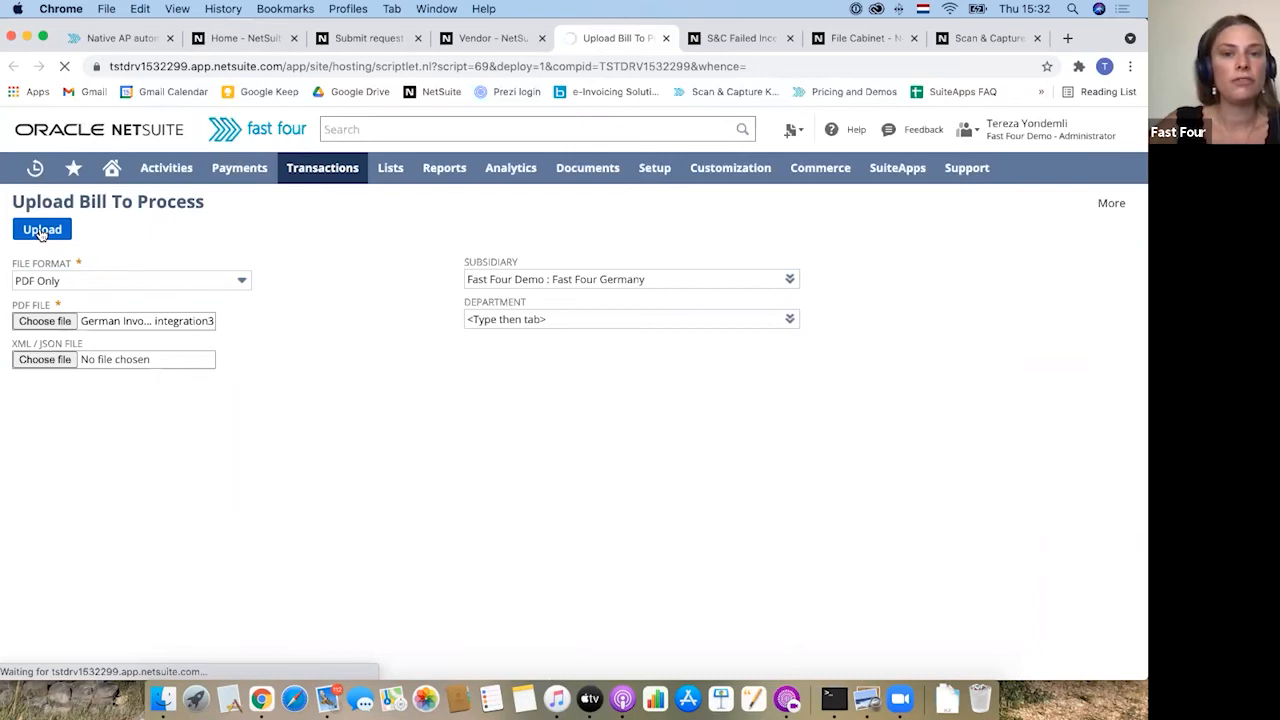
pyautogui.click(40, 228)
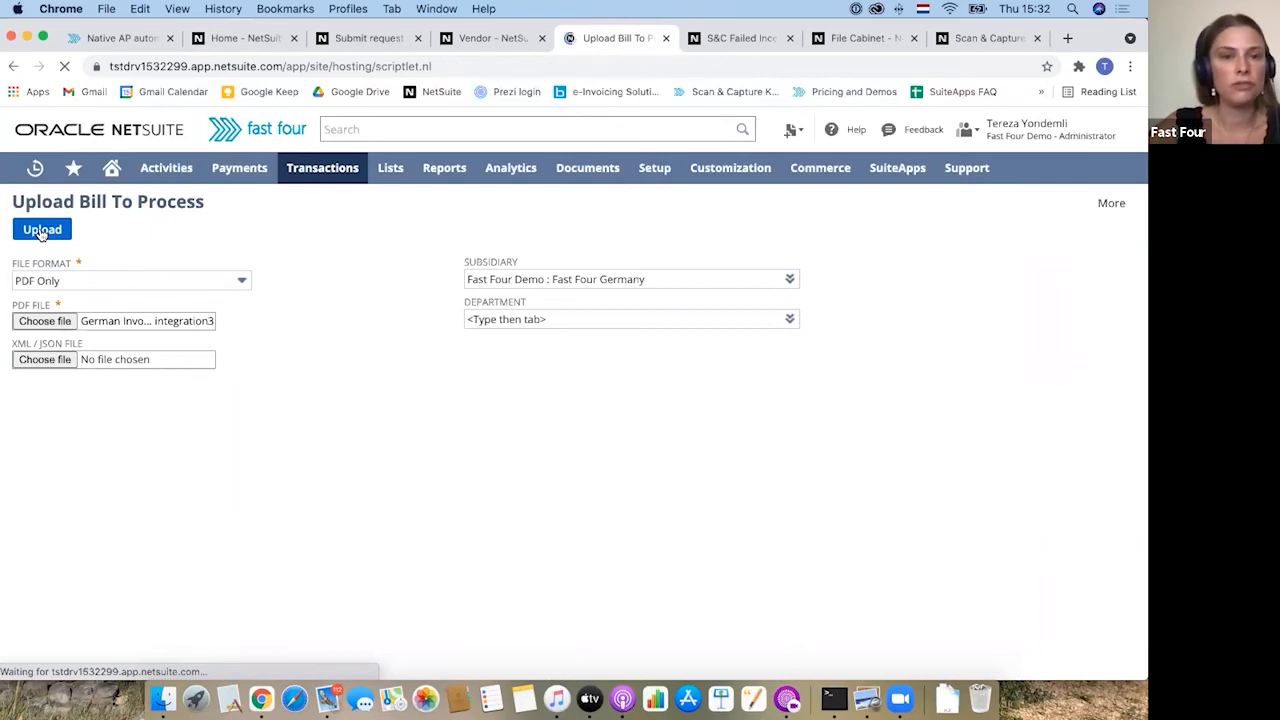
pyautogui.click(42, 228)
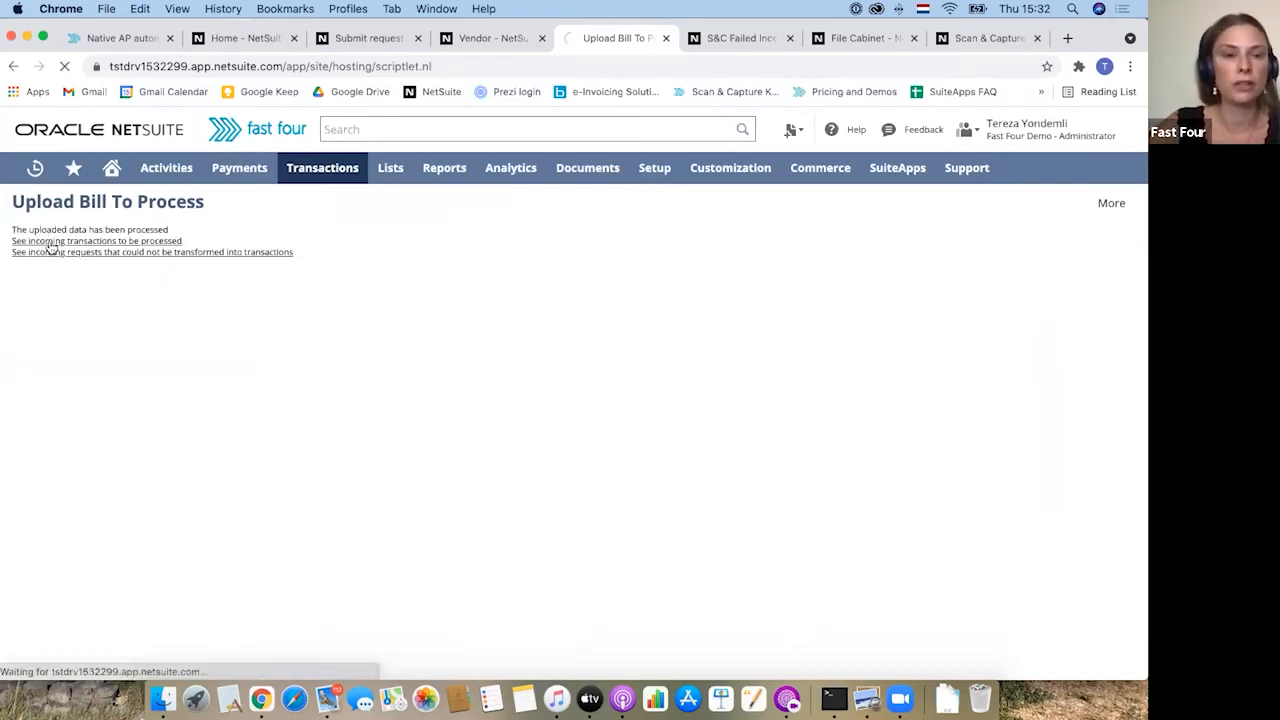
# View incoming transactions to process and edit the new Fast Four Germany entry
pyautogui.click(96, 240)
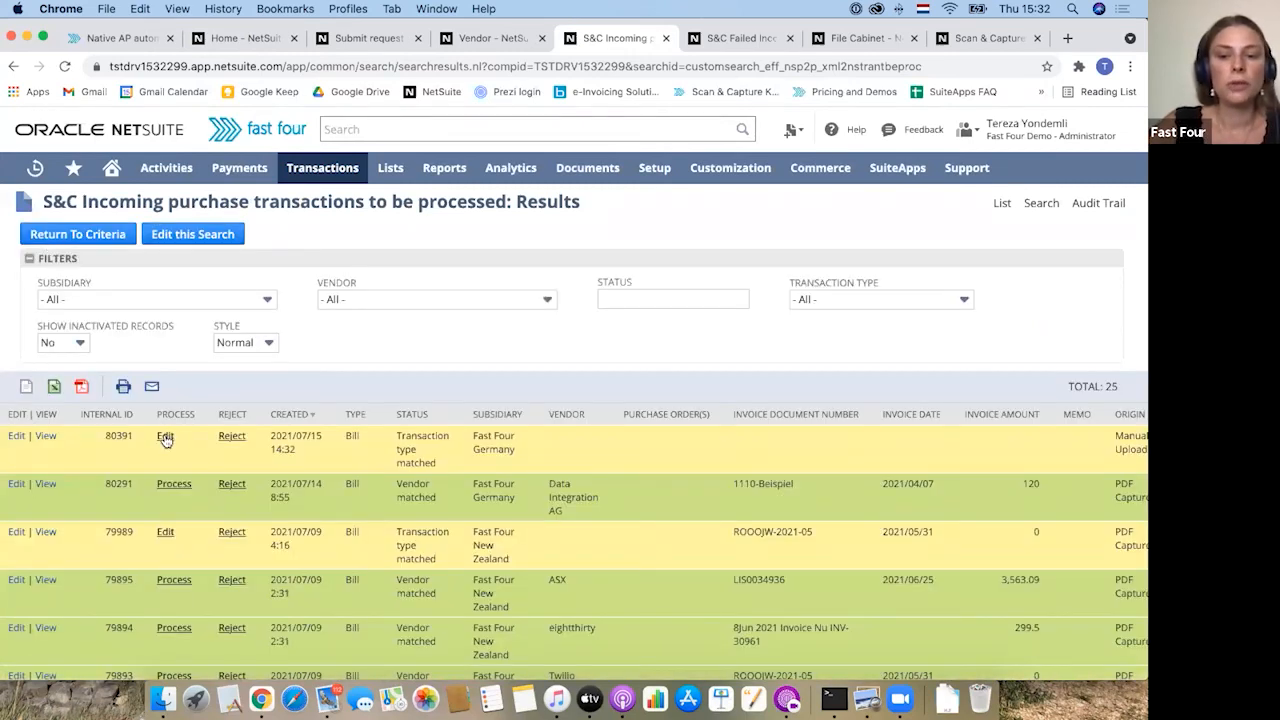
pyautogui.click(164, 436)
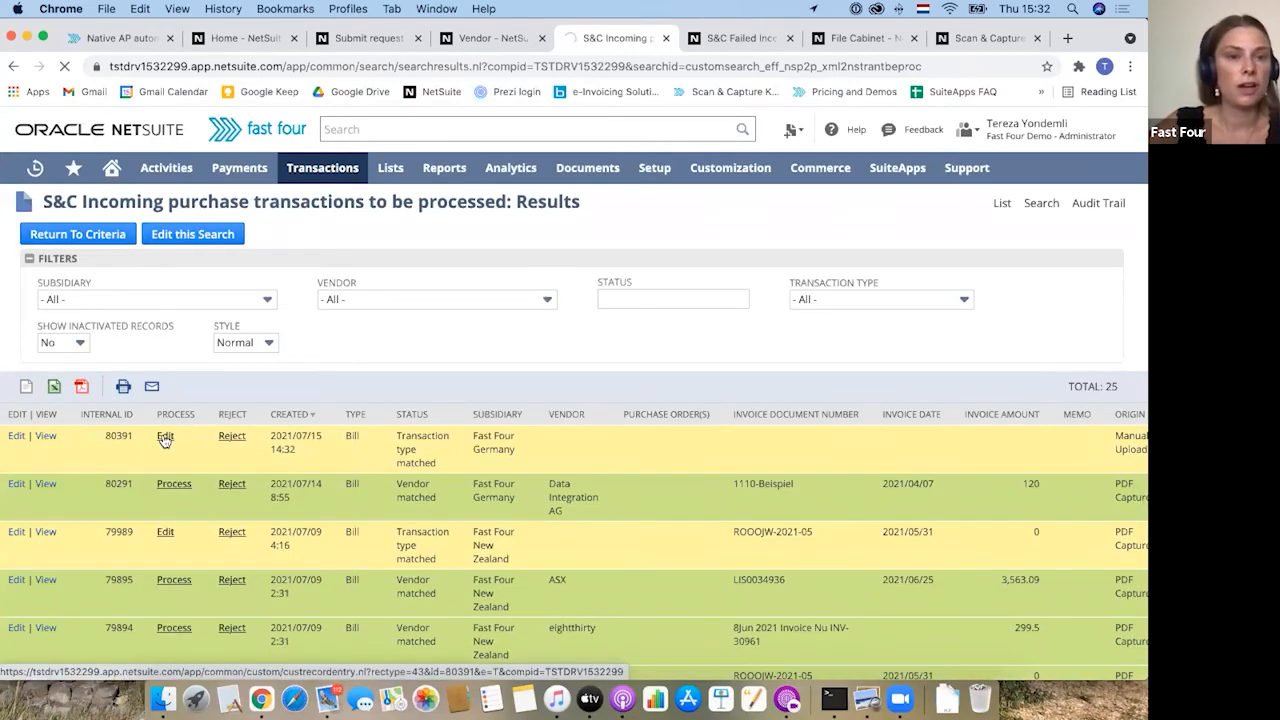
pyautogui.click(164, 436)
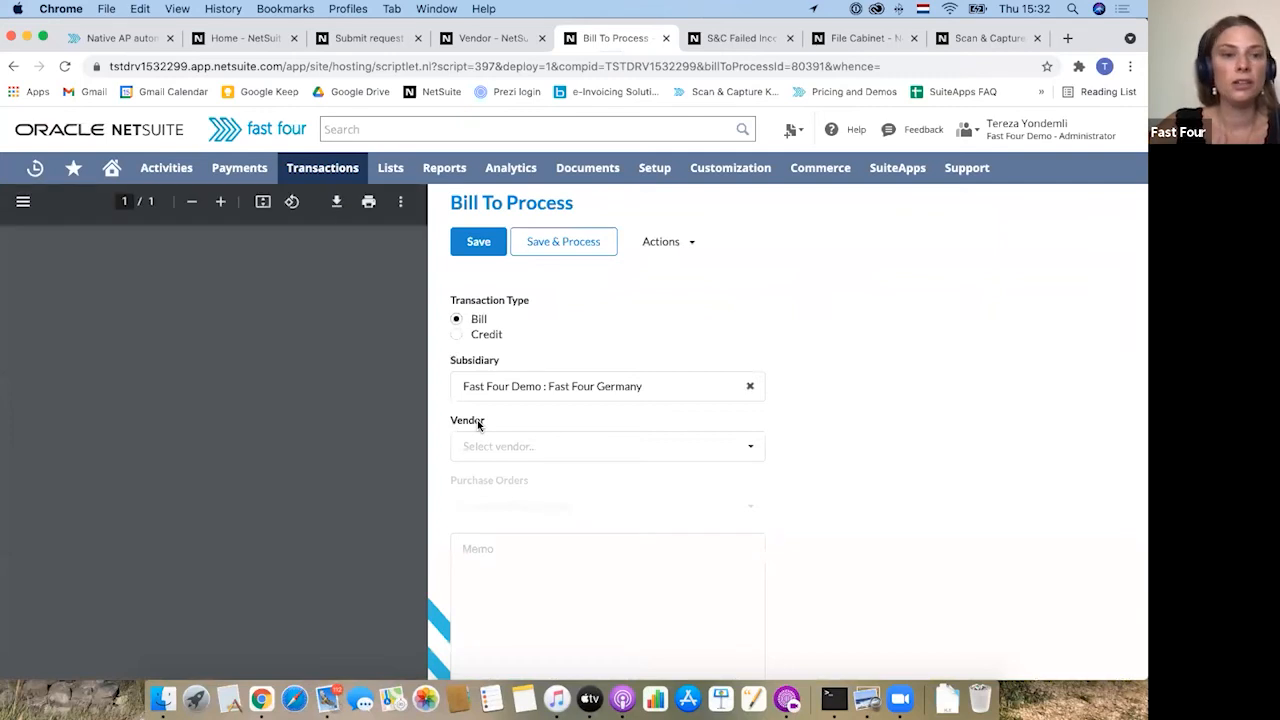
# Set vendor Data Integration AG, keep type Bill, and Save & Process it
pyautogui.click(608, 446)
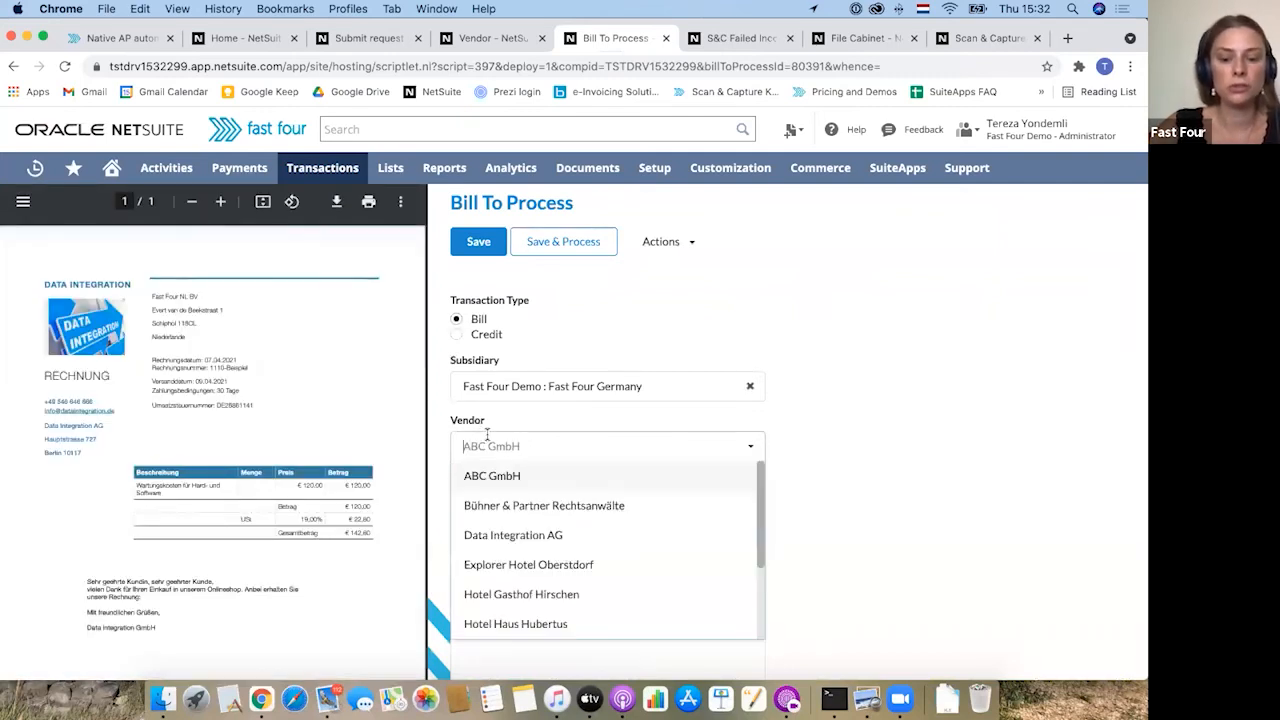
pyautogui.click(512, 536)
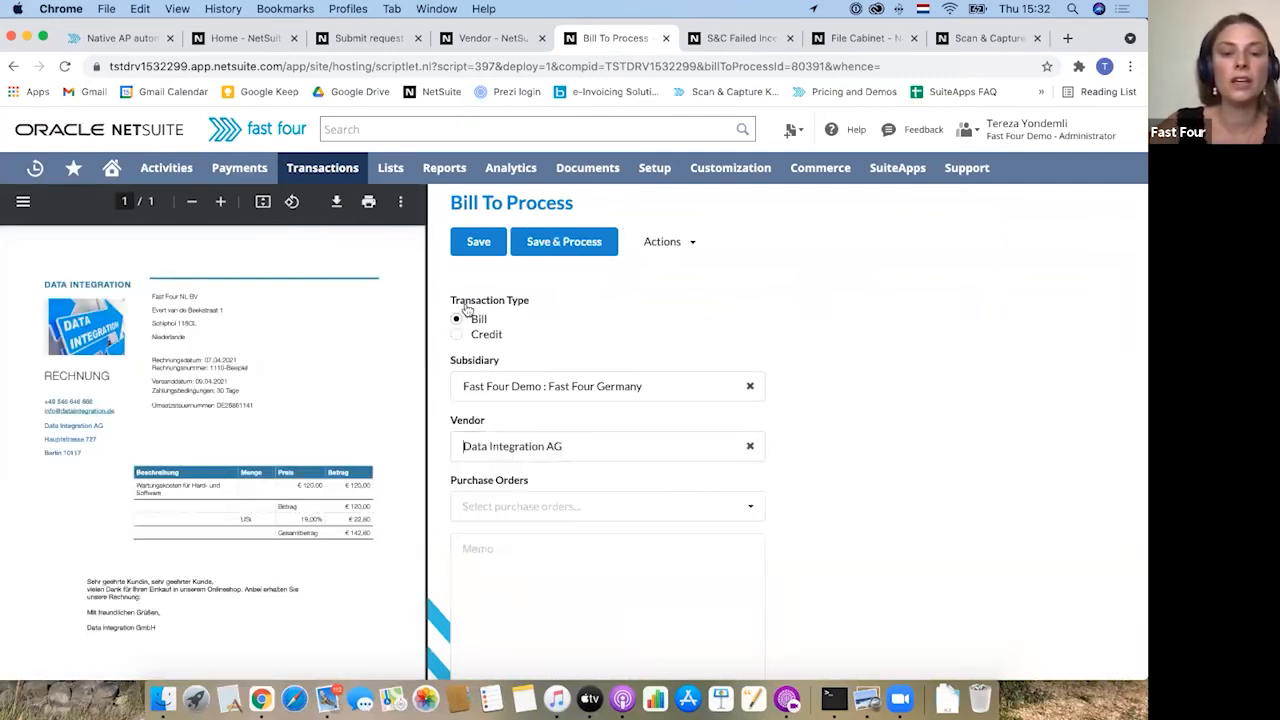
pyautogui.click(564, 240)
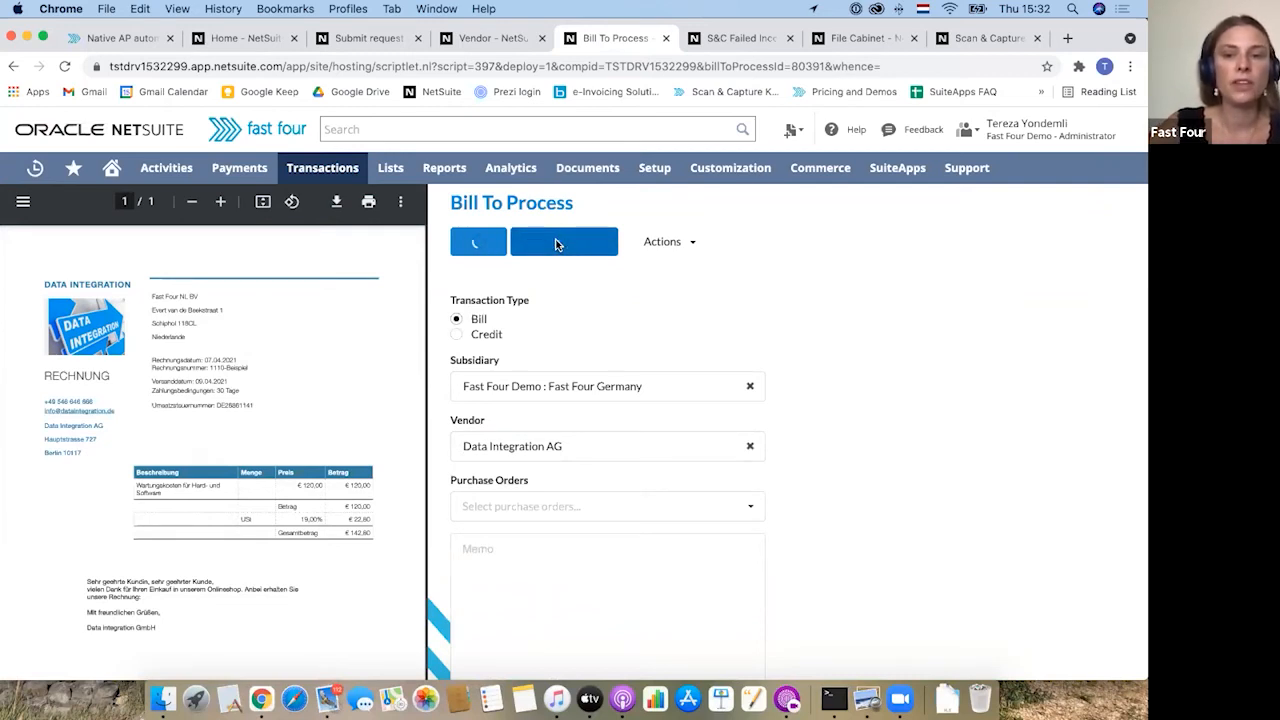
pyautogui.click(564, 240)
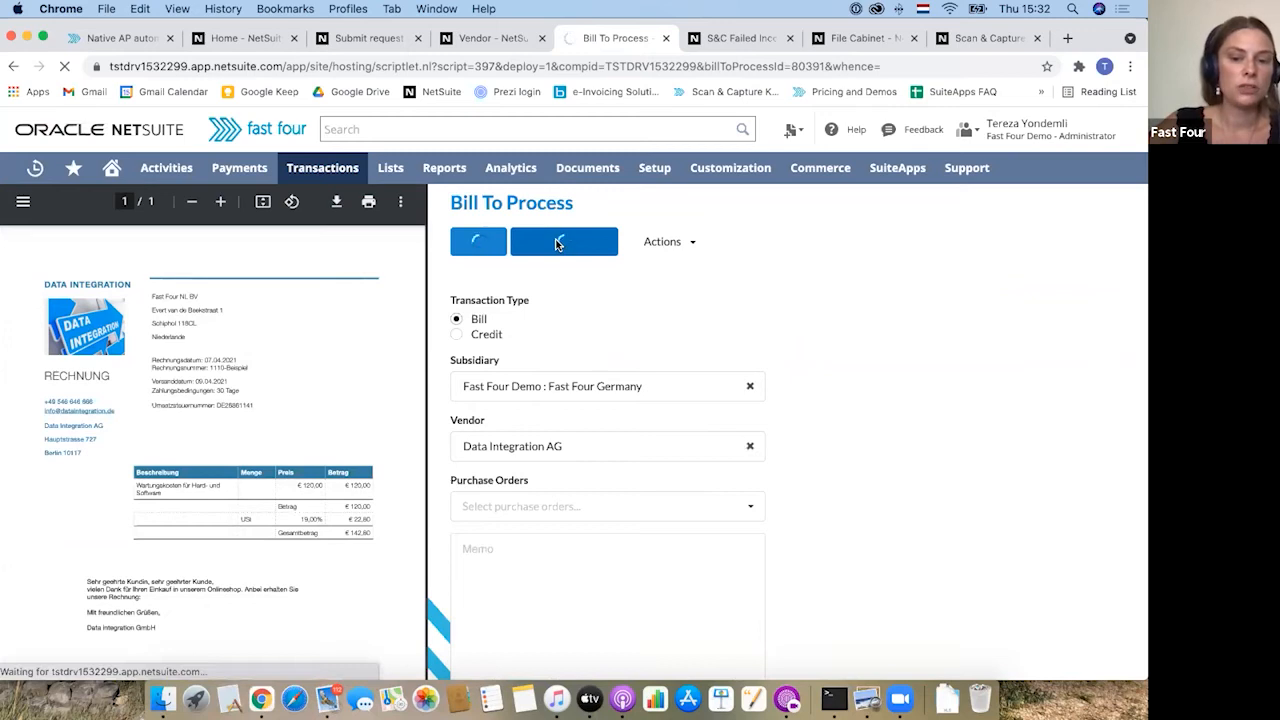
pyautogui.click(564, 240)
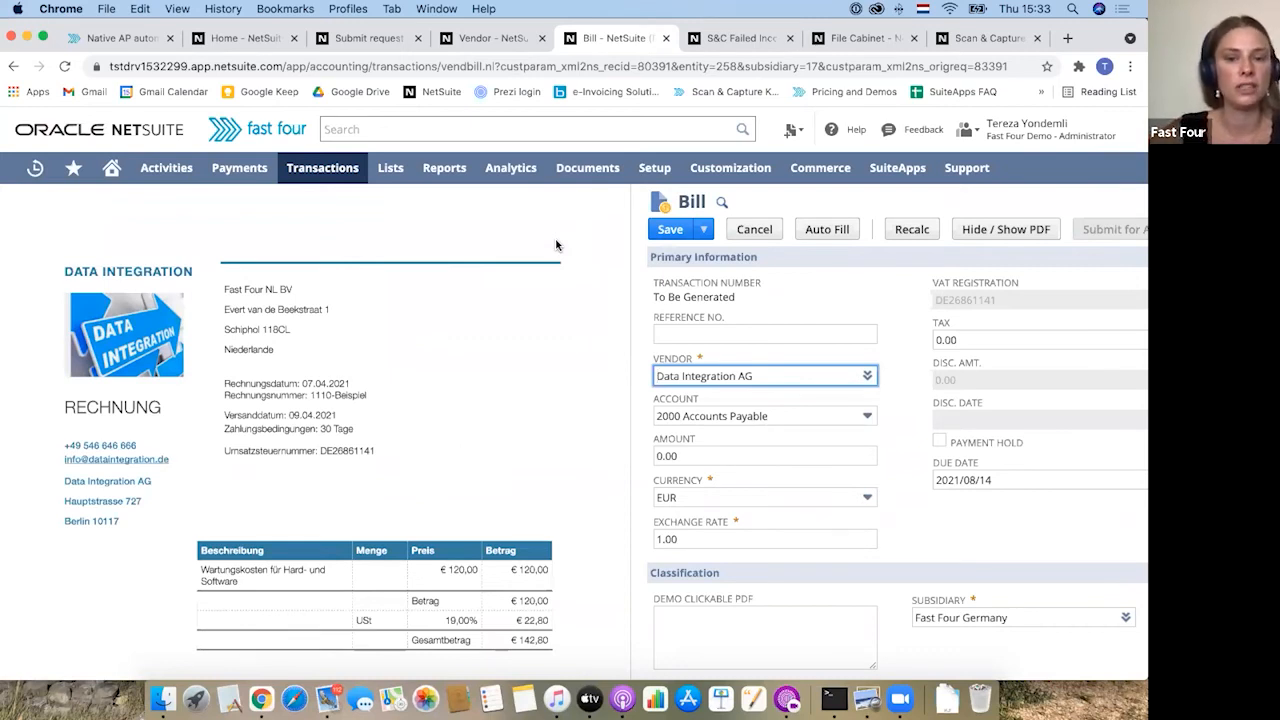
pyautogui.moveTo(522, 246)
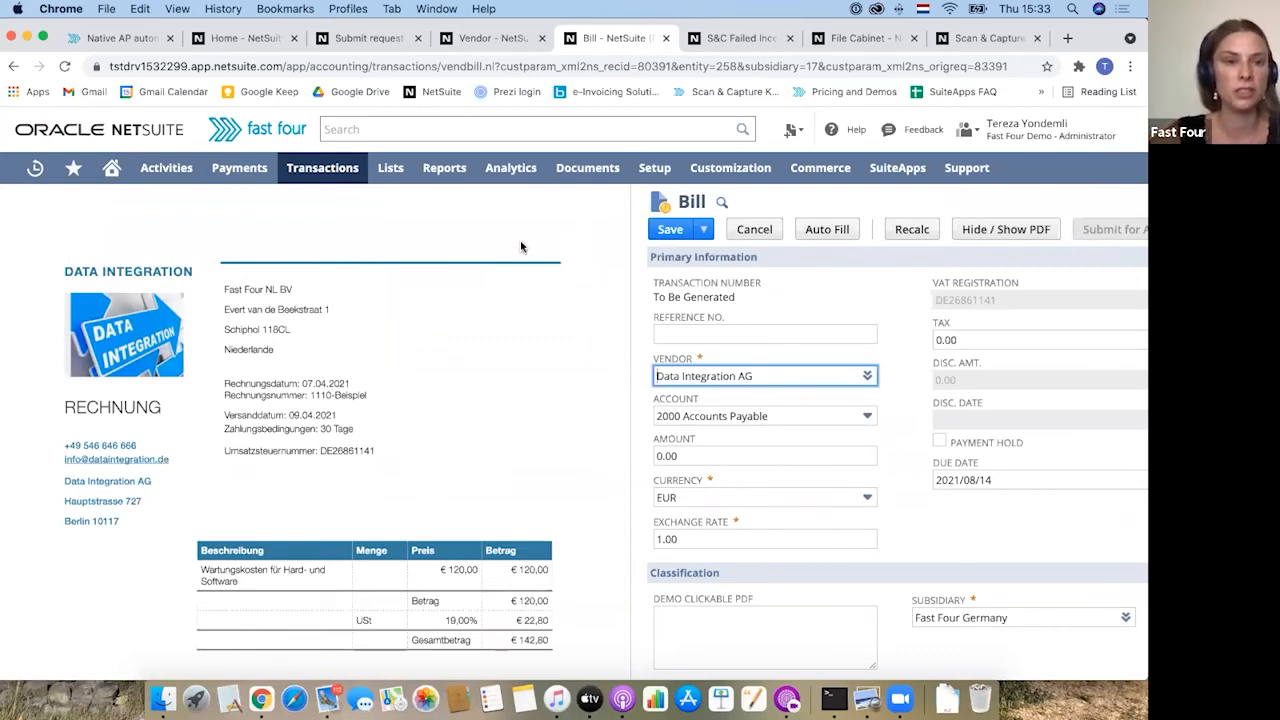
pyautogui.click(322, 168)
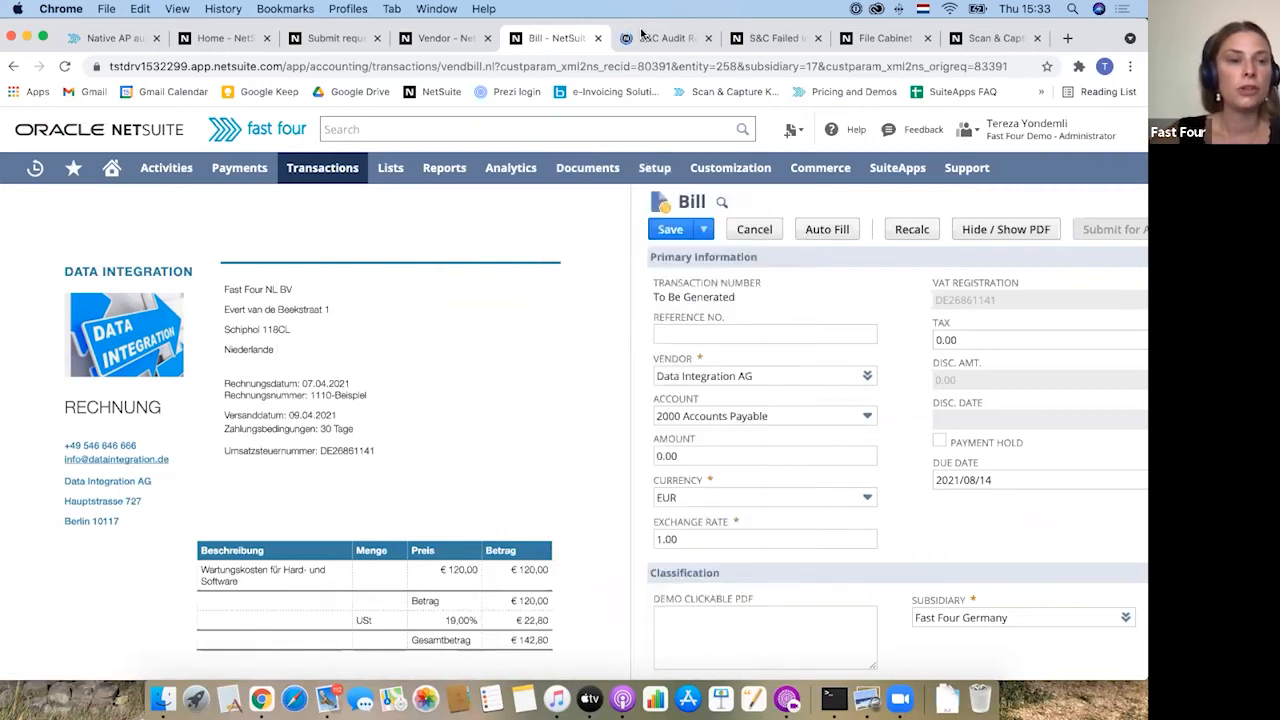
# Switch to the S&C Audit Report and scroll its results to the Telekom and NetSuite bills
pyautogui.click(660, 38)
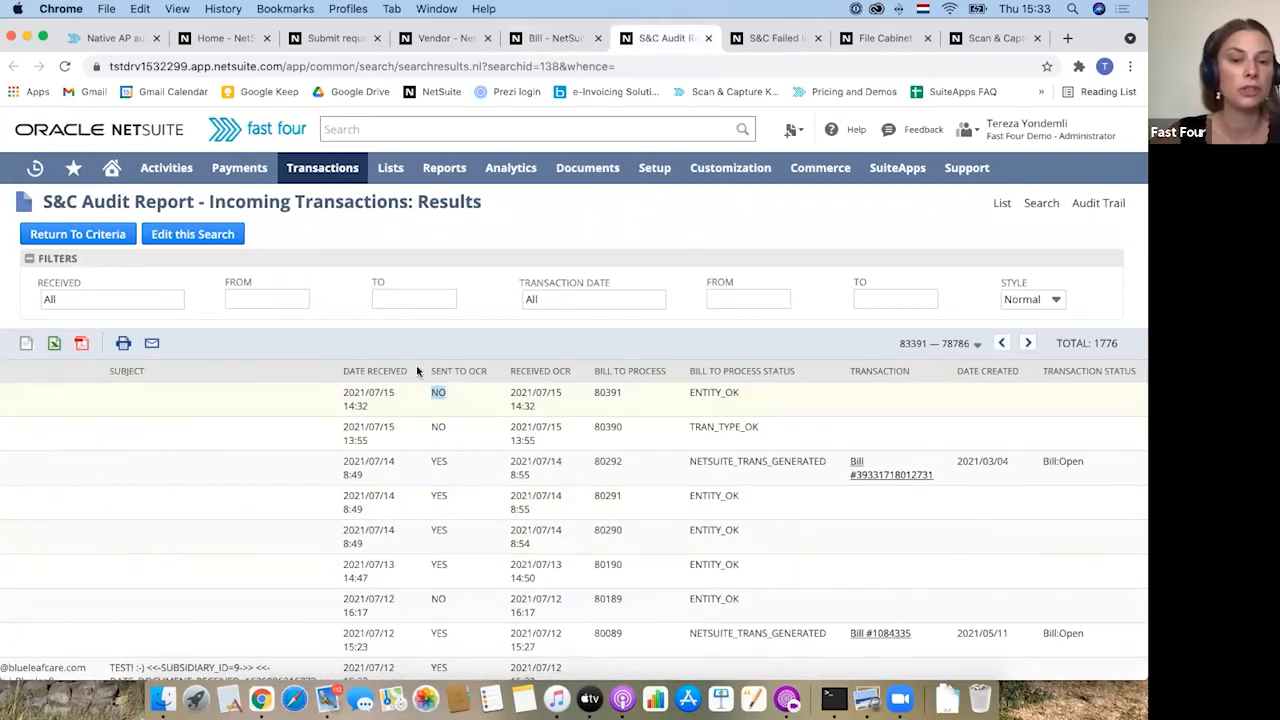
pyautogui.moveTo(460, 420)
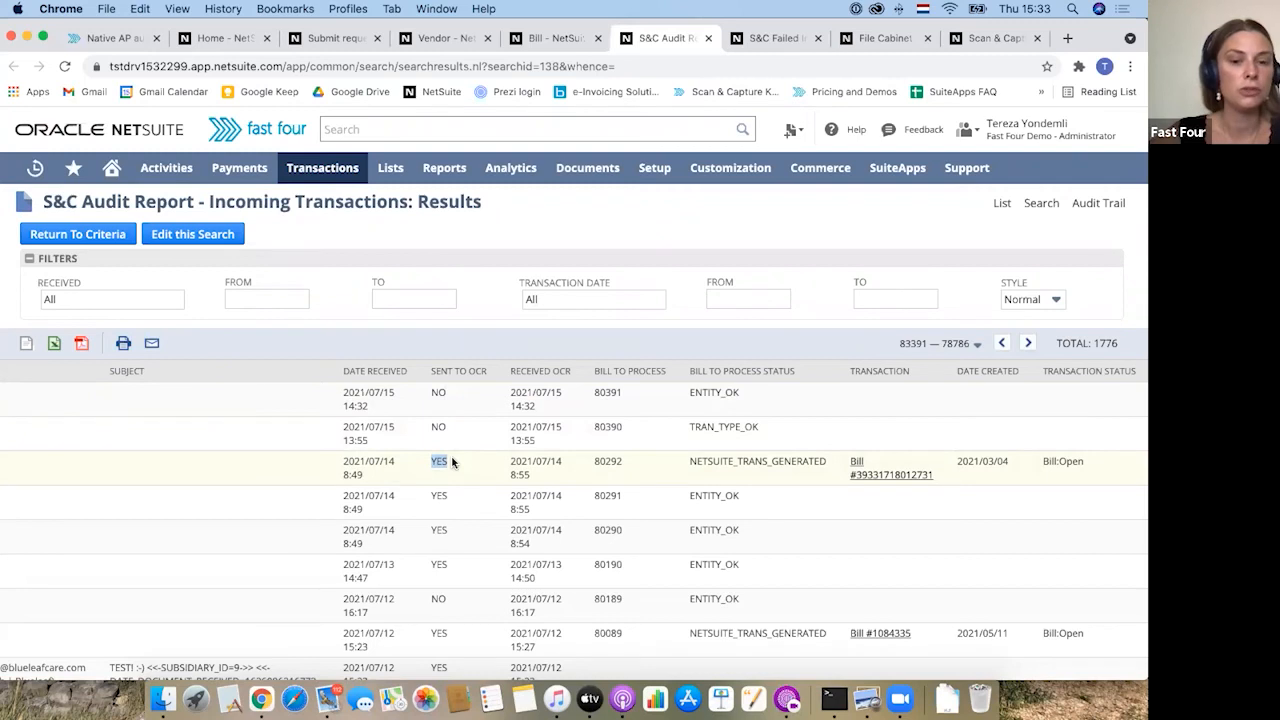
pyautogui.moveTo(326, 476)
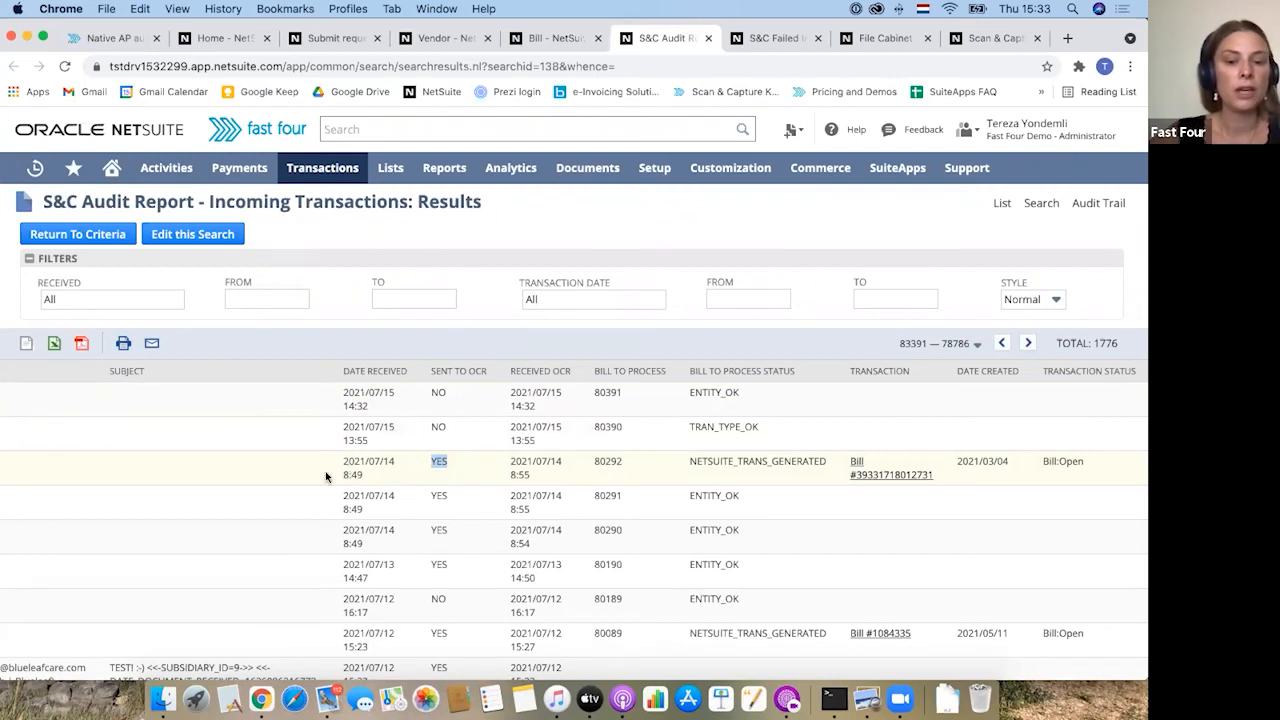
pyautogui.moveTo(548, 482)
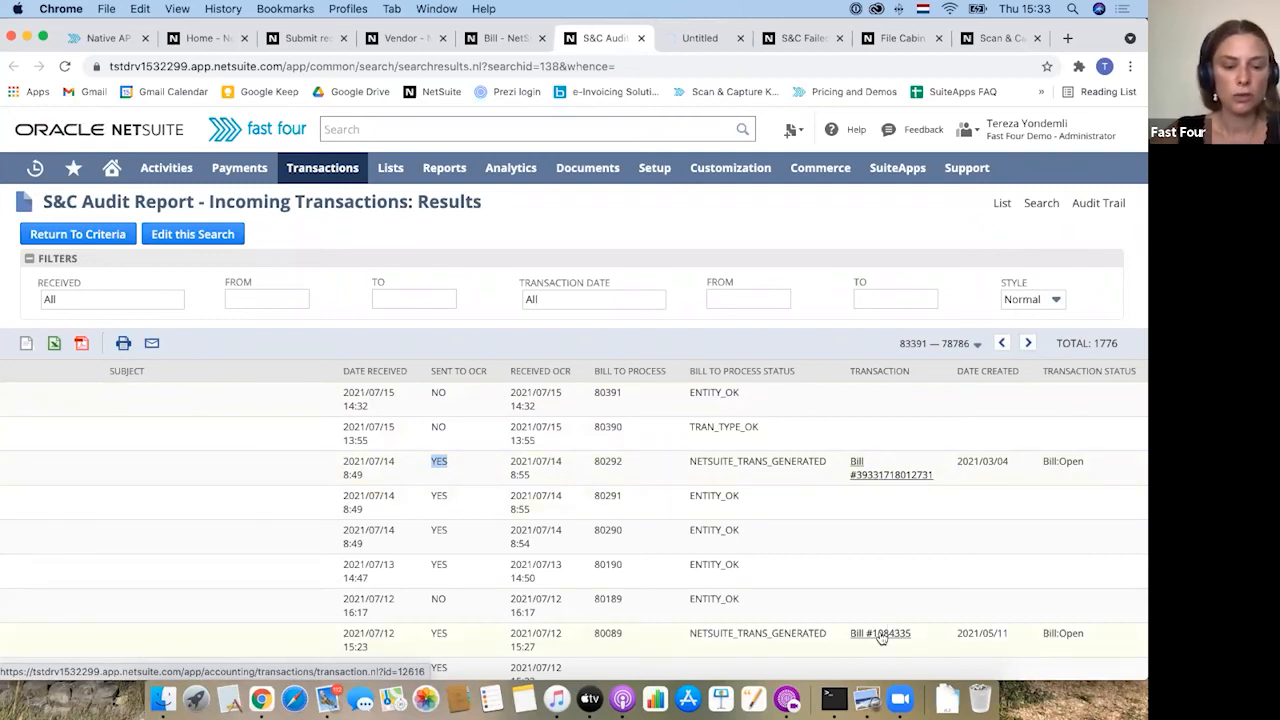
pyautogui.scroll(-3)
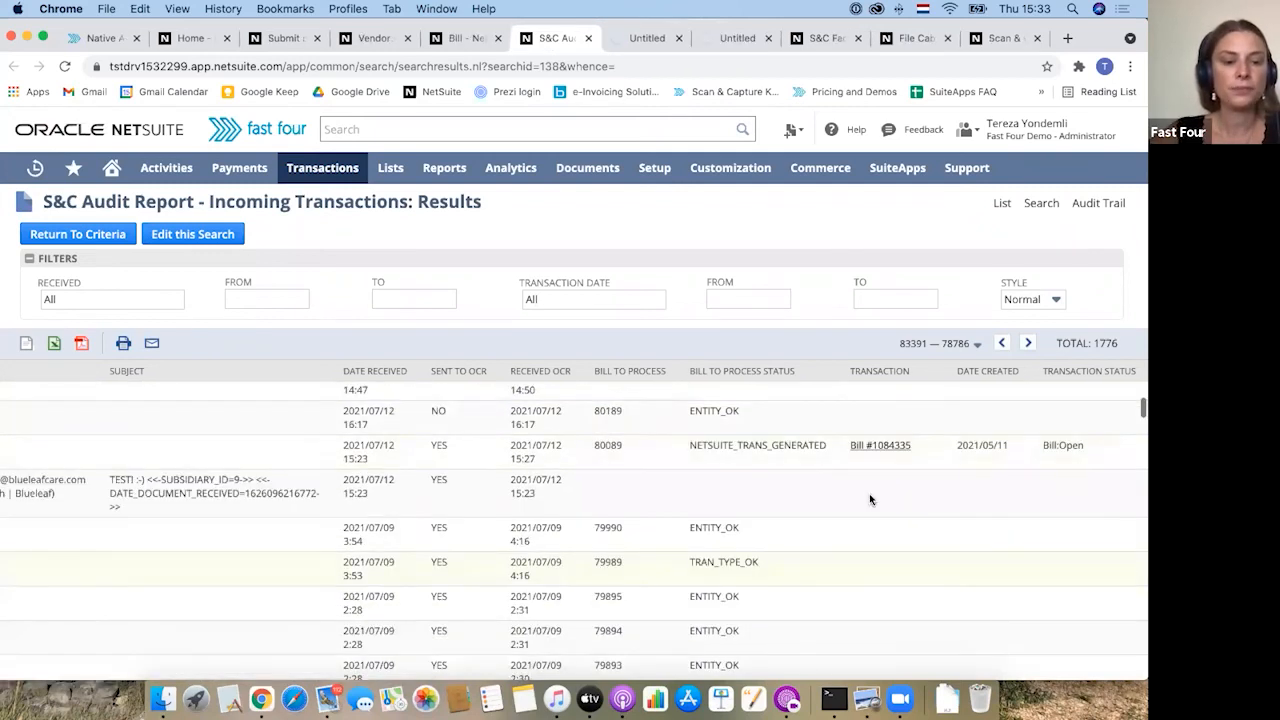
pyautogui.scroll(-3)
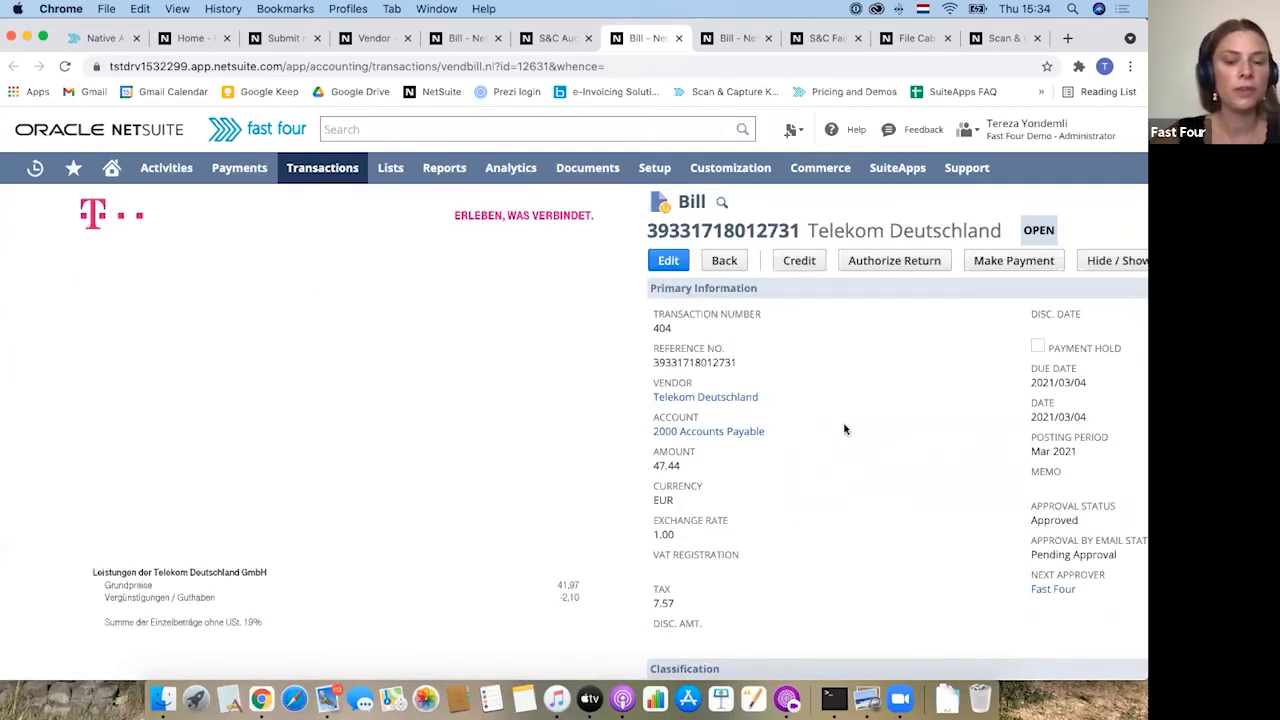
# Show the Telekom bill's attached Scan and Capture PDF under Communication > Files, then the other bill
pyautogui.scroll(-3)
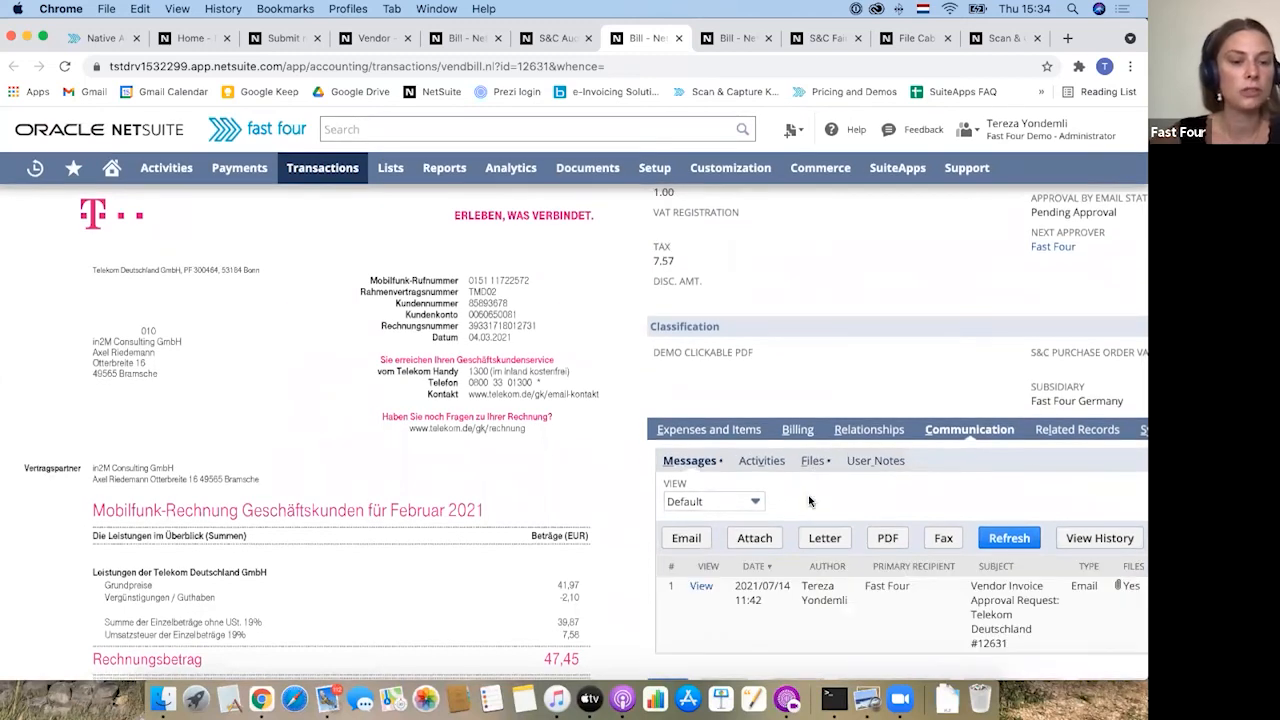
pyautogui.moveTo(824, 480)
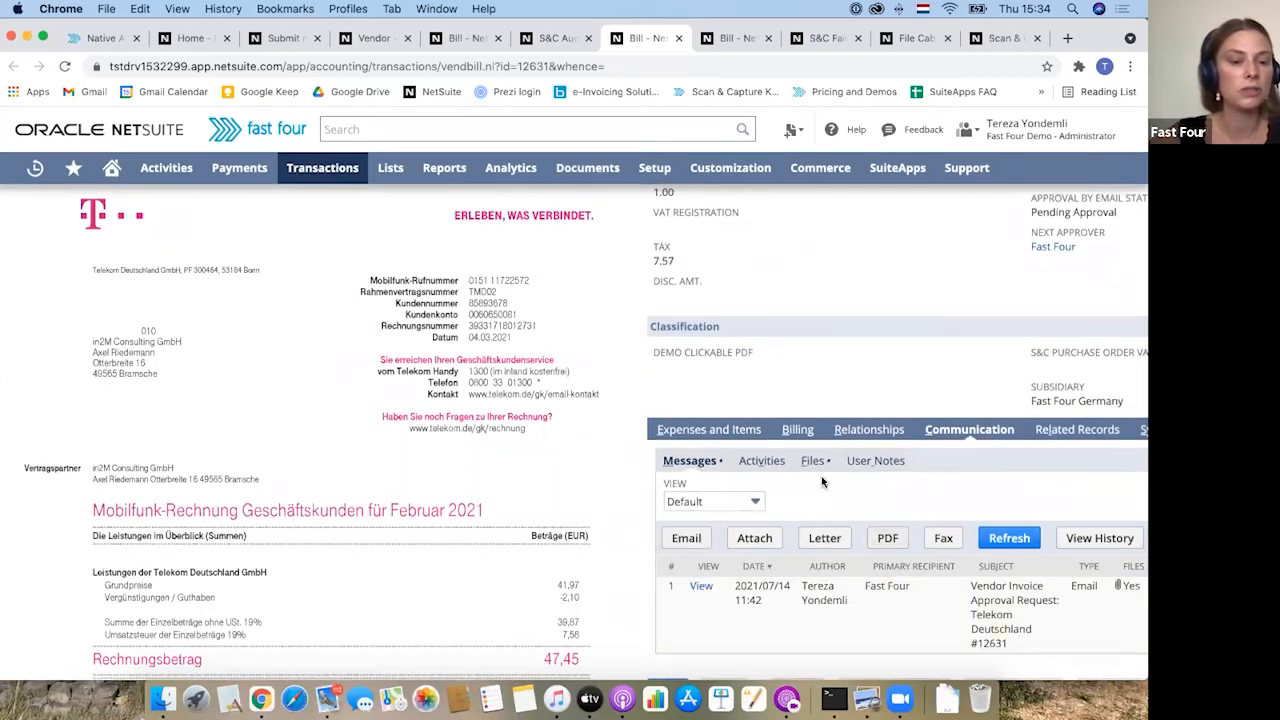
pyautogui.click(810, 460)
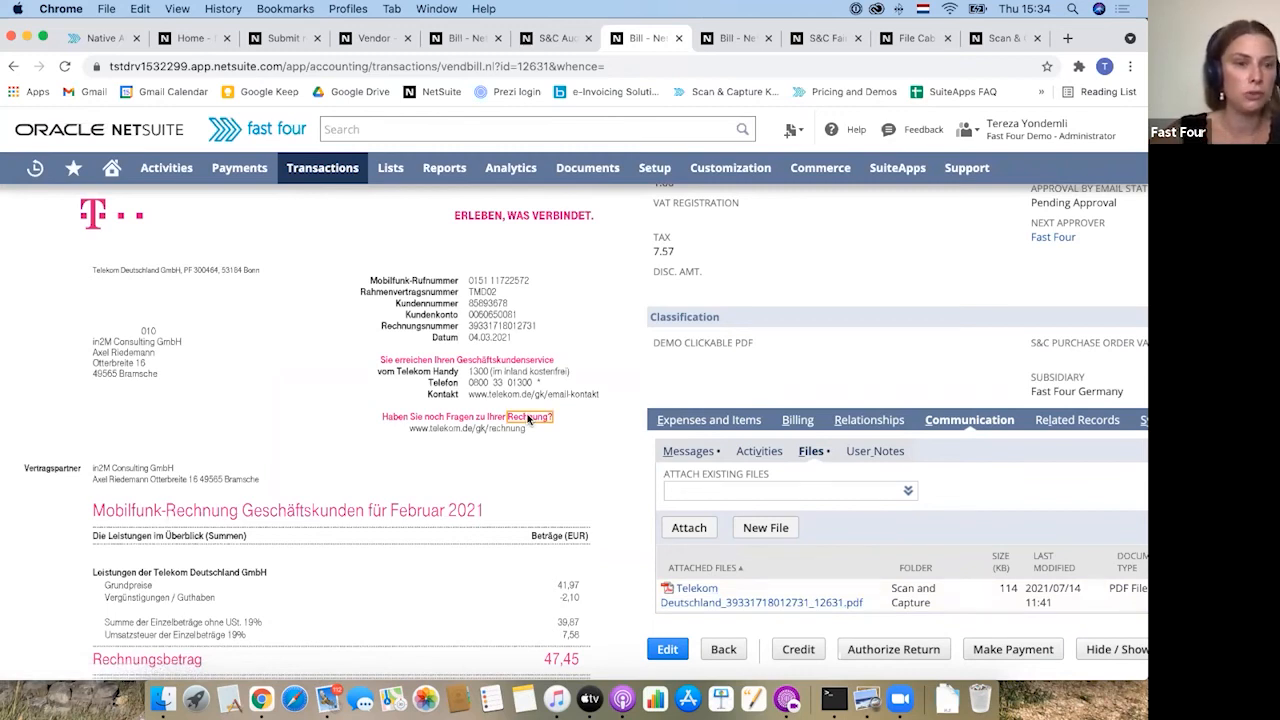
pyautogui.moveTo(652, 378)
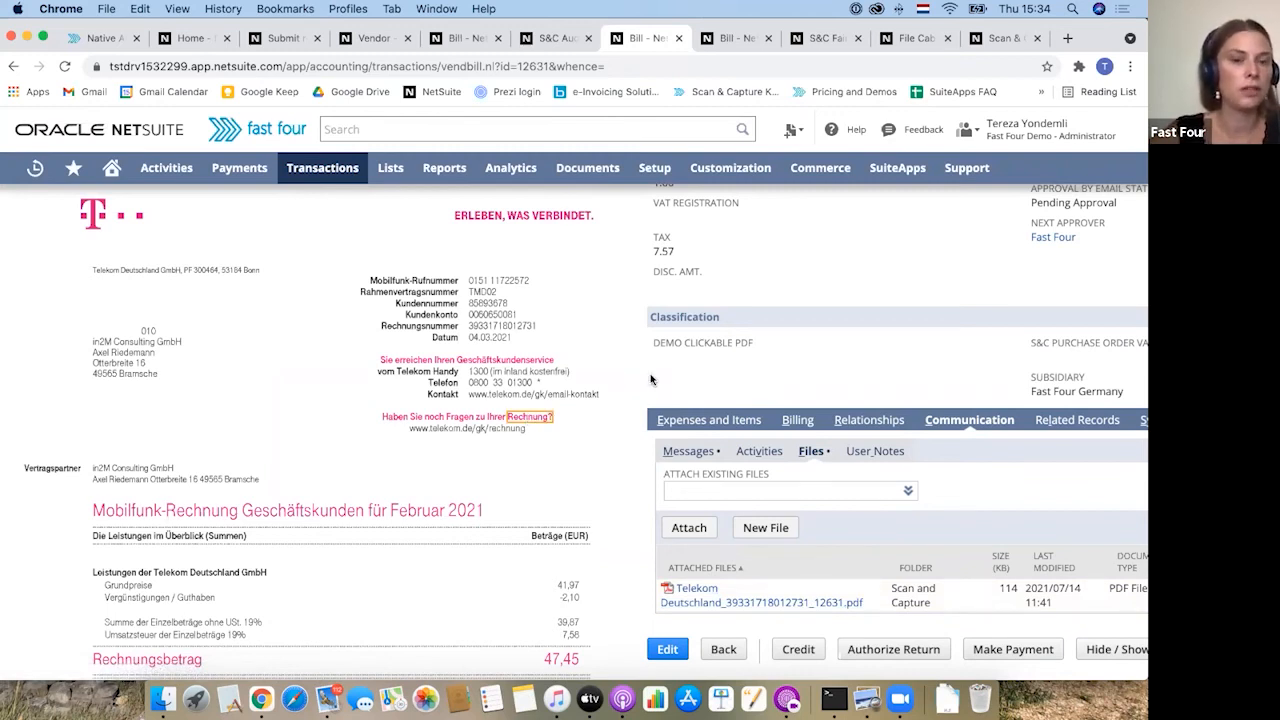
pyautogui.click(736, 38)
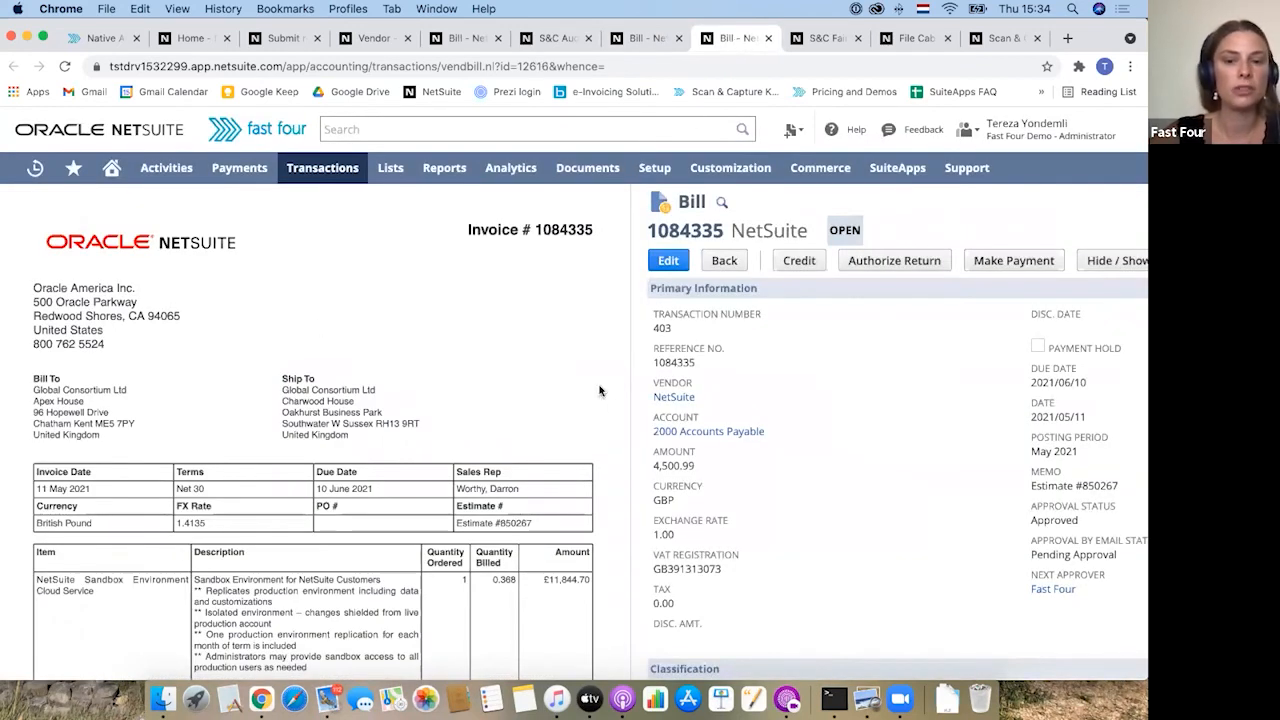
# Confirm bill 1084335 has its Scan and Capture PDF attached under Communication > Files
pyautogui.scroll(-3)
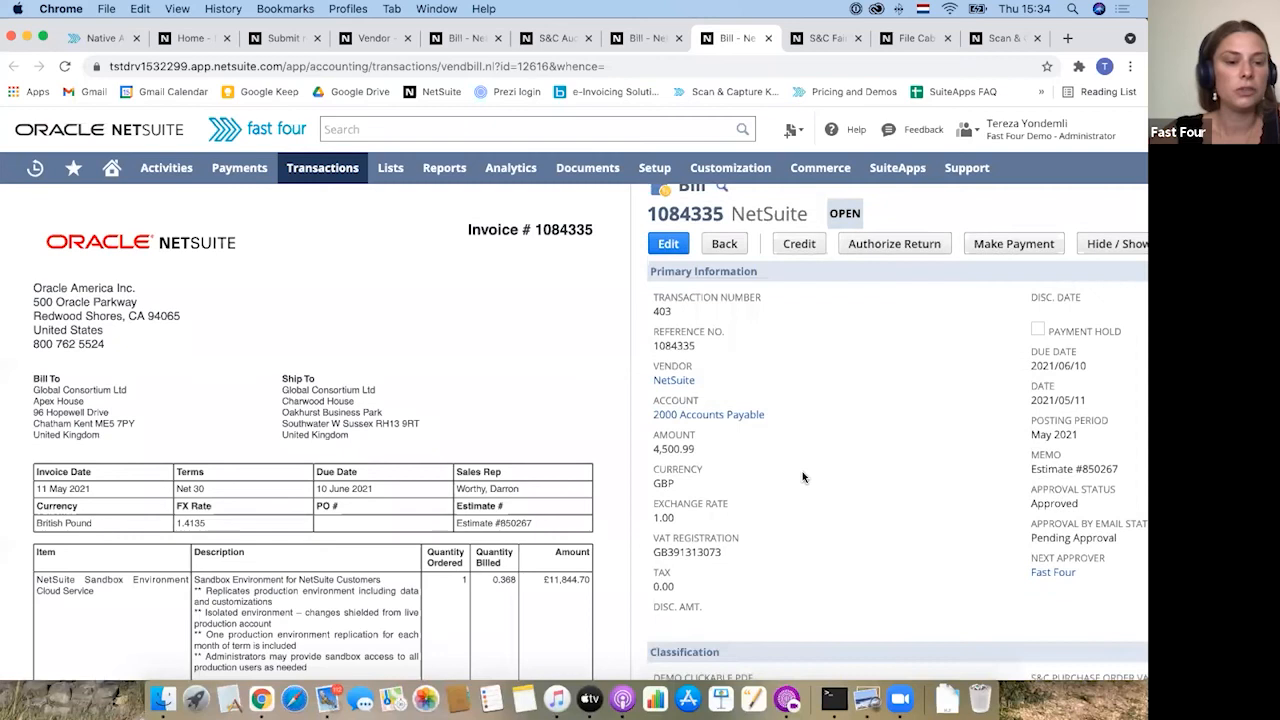
pyautogui.scroll(-3)
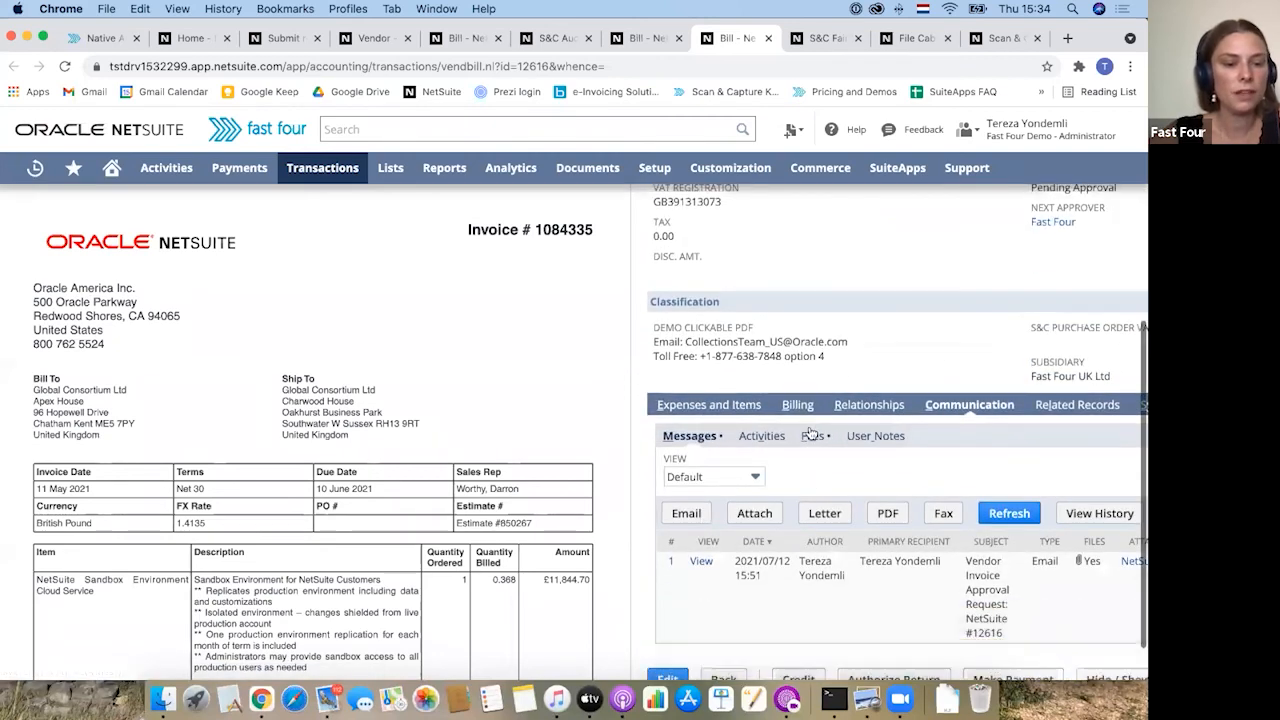
pyautogui.click(810, 472)
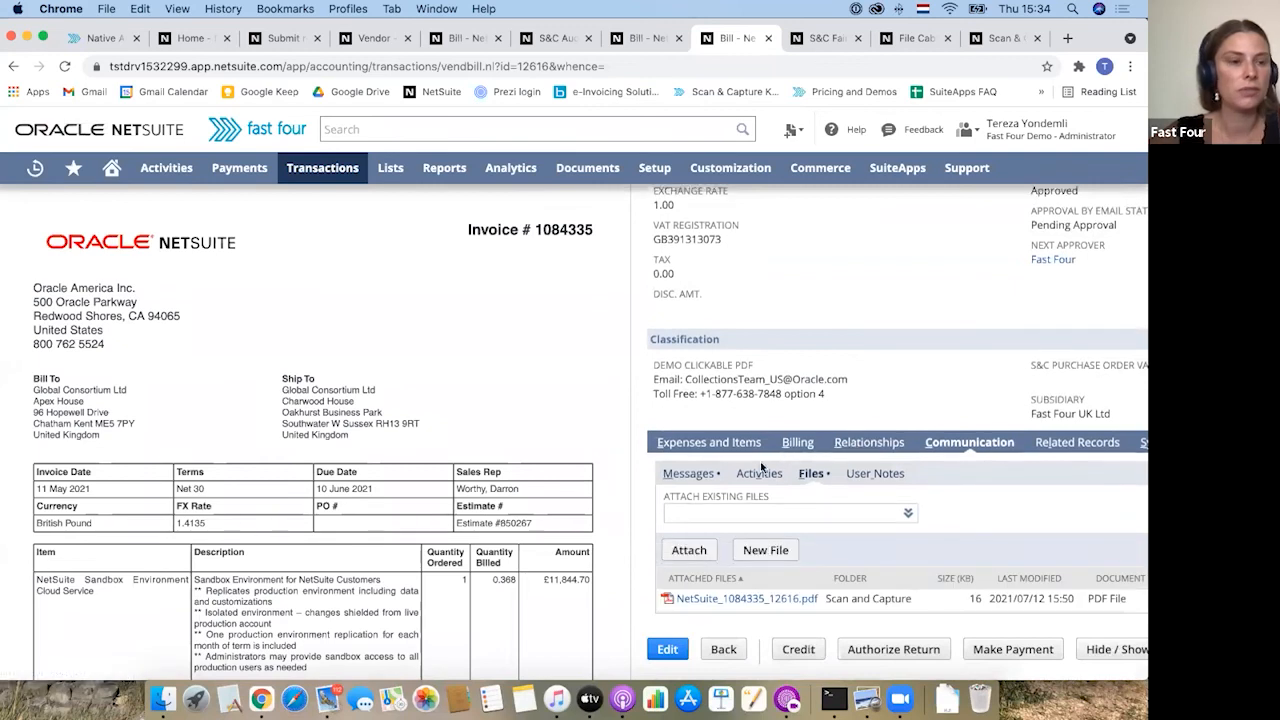
pyautogui.click(730, 168)
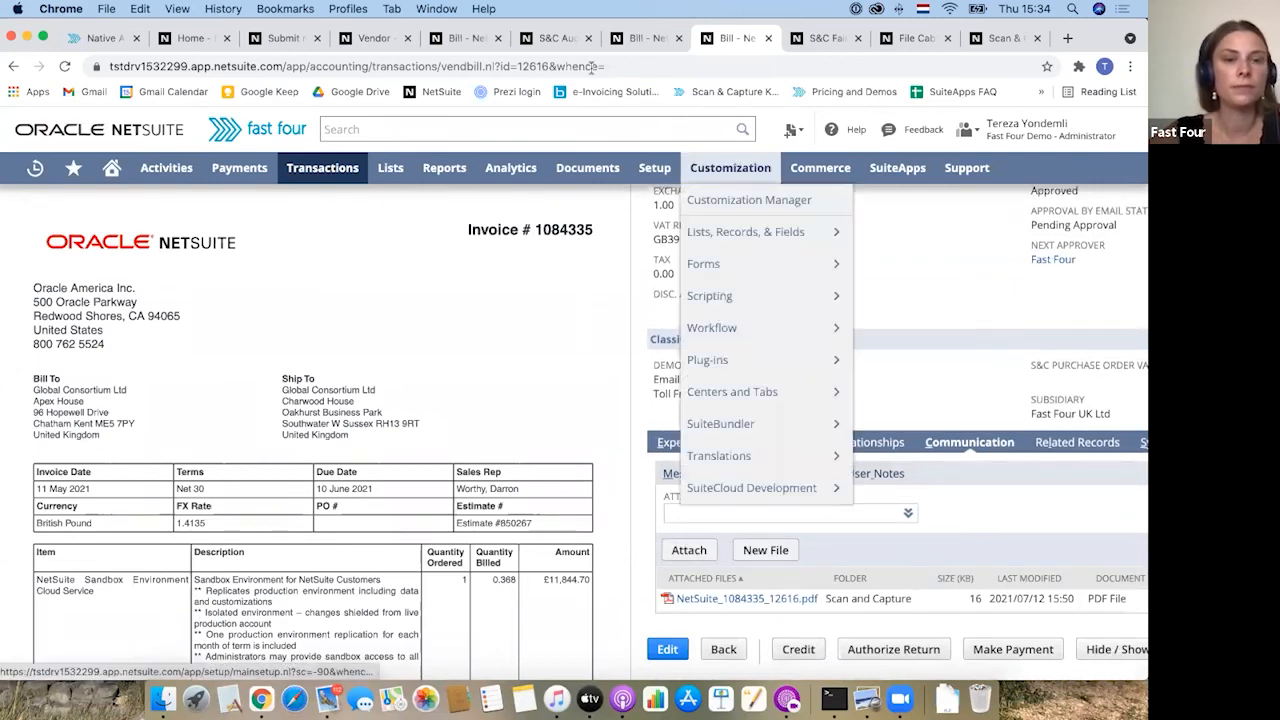
# Return to the home dashboard, refresh it so Incoming shows 25, then switch to the Fast Four page
pyautogui.click(110, 168)
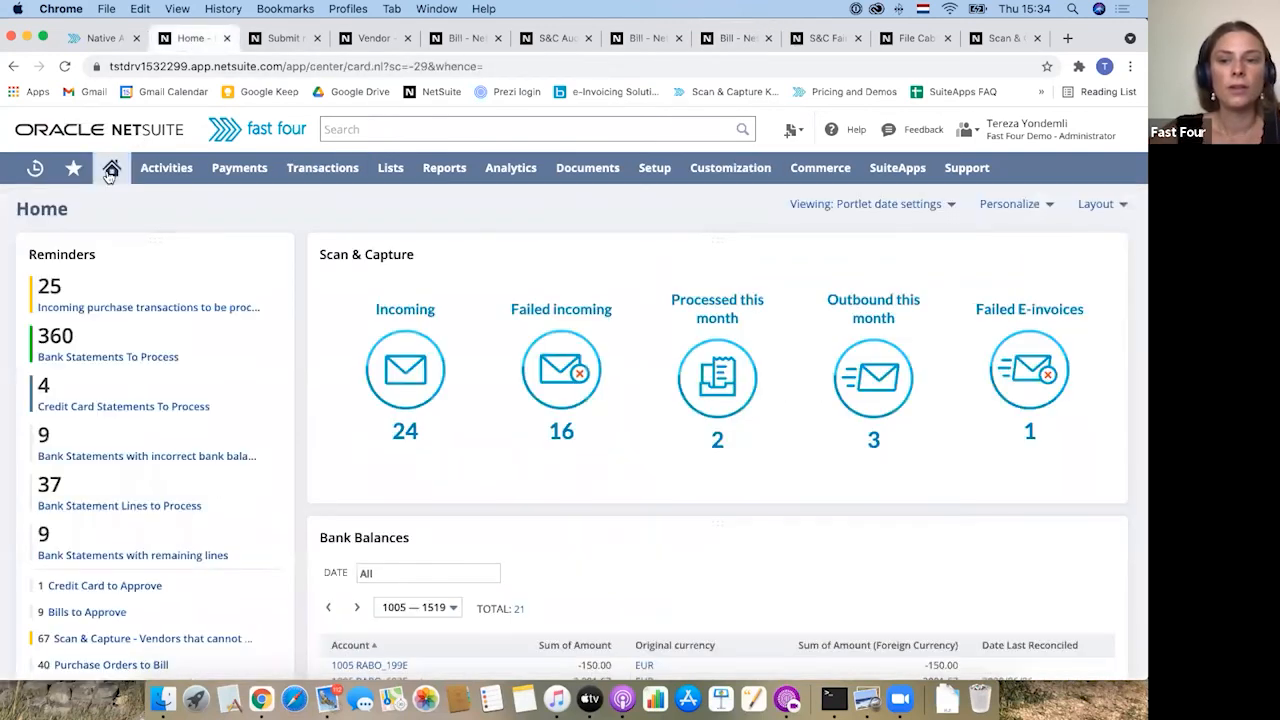
pyautogui.click(110, 168)
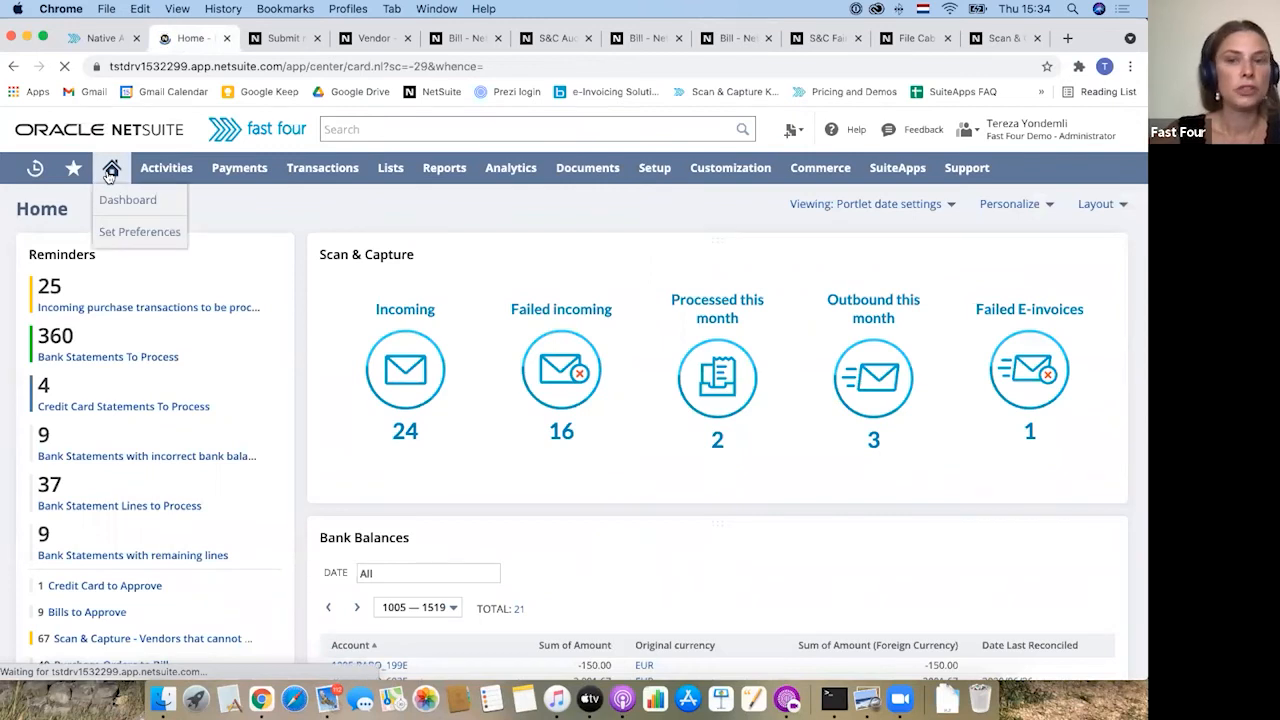
pyautogui.click(112, 168)
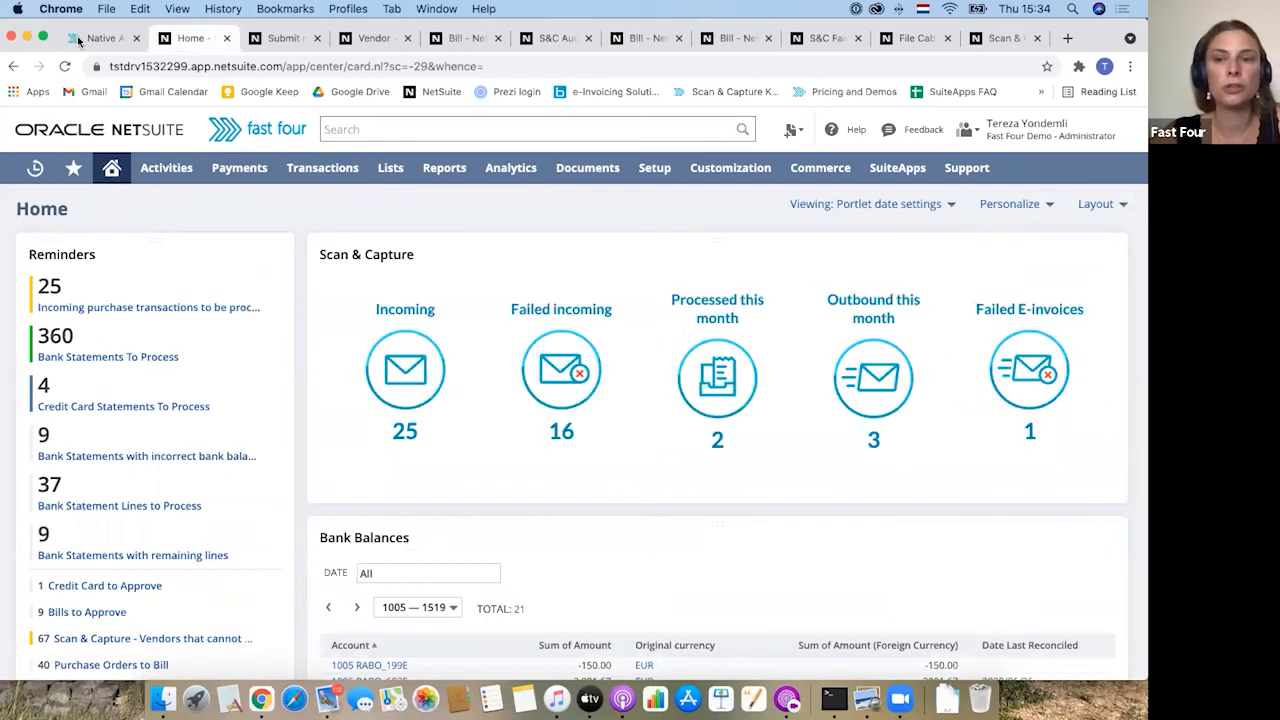
pyautogui.click(100, 42)
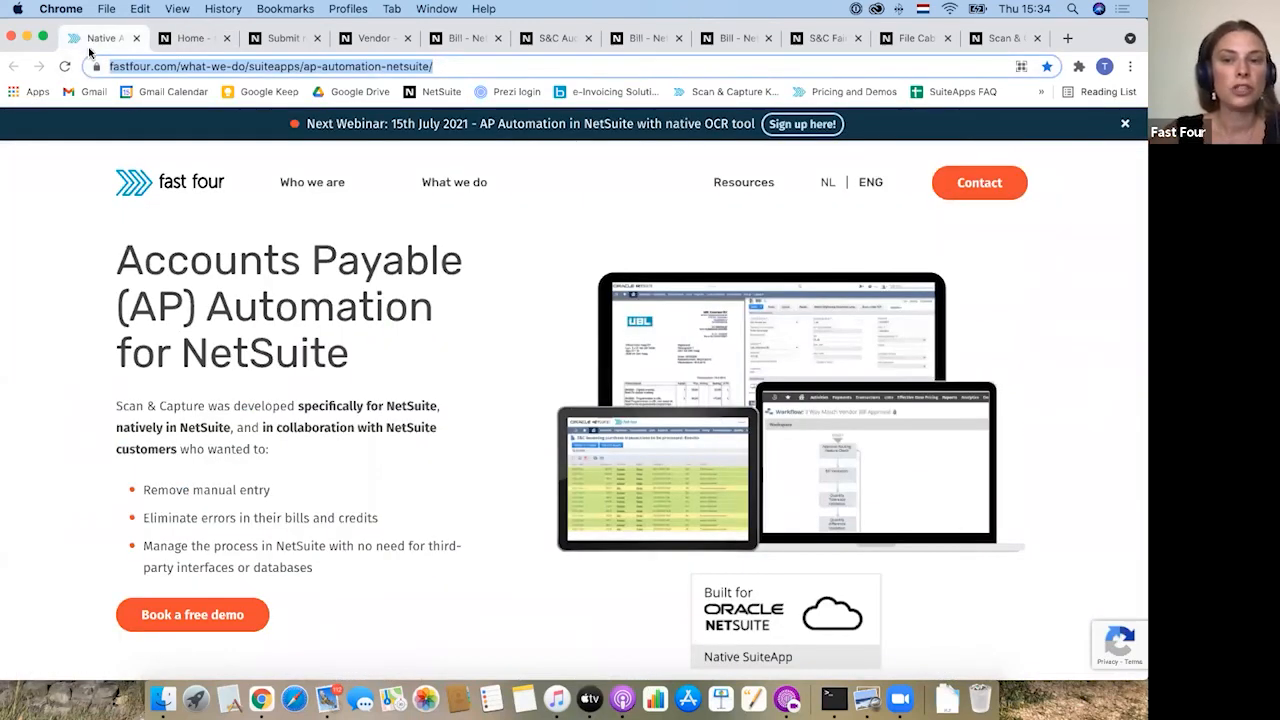
# Scroll the AP Automation for NetSuite page past customer logos and Scan & Capture benefits to PO Matching
pyautogui.scroll(-3)
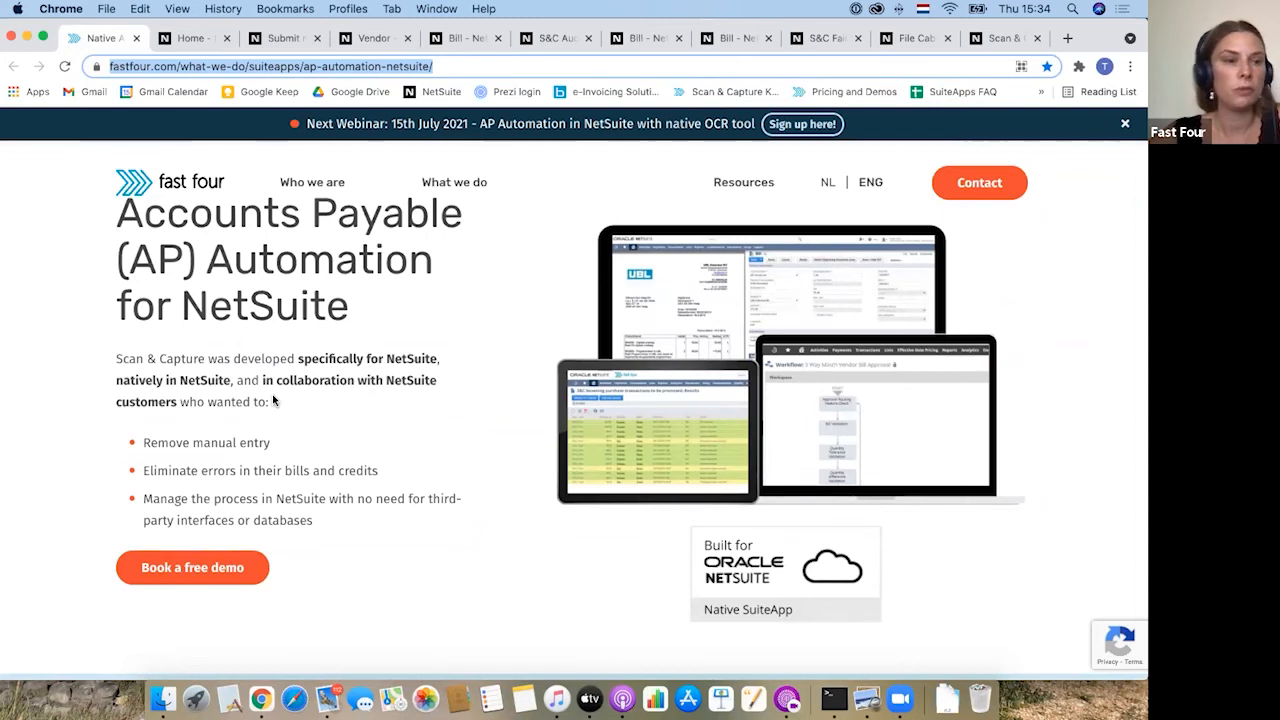
pyautogui.scroll(-3)
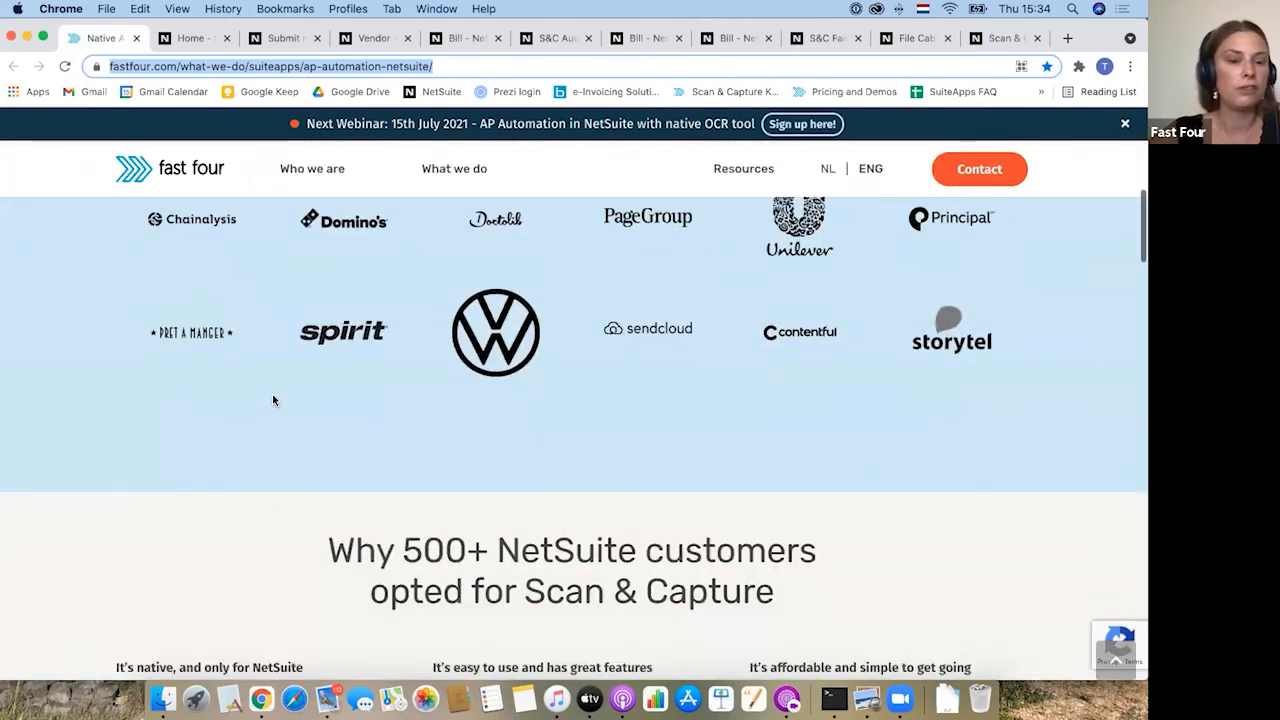
pyautogui.scroll(-3)
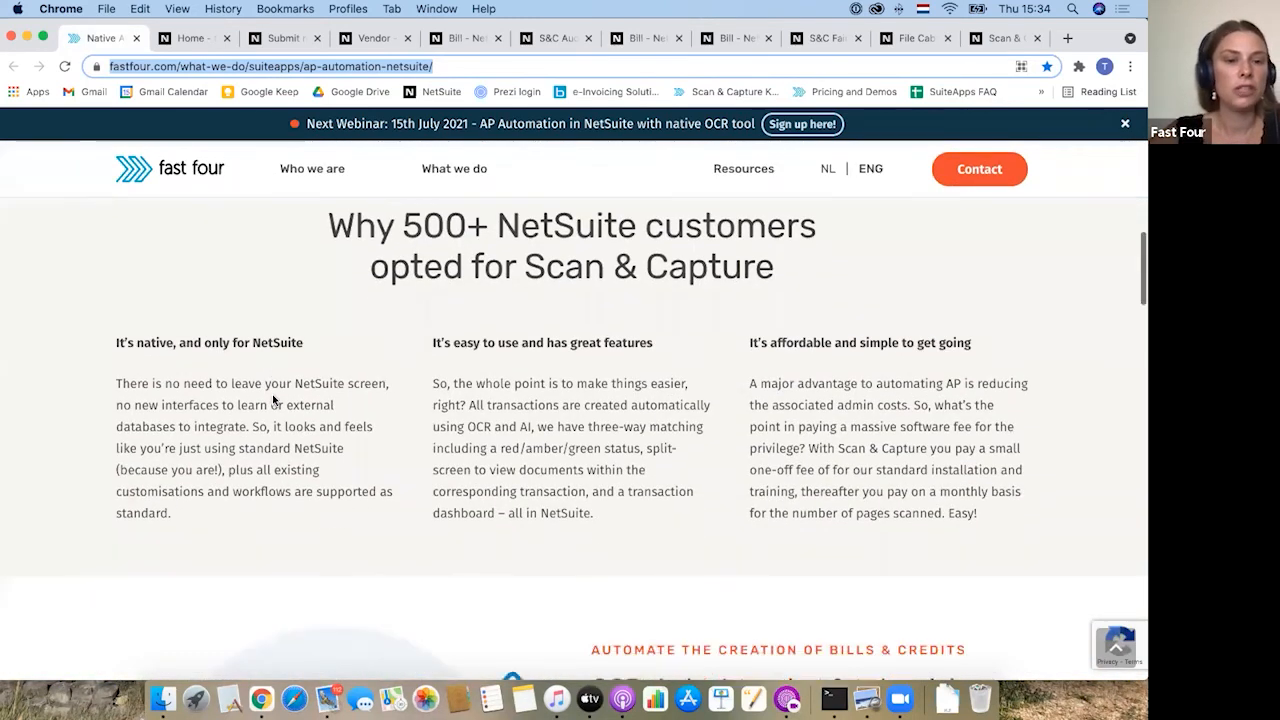
pyautogui.scroll(-3)
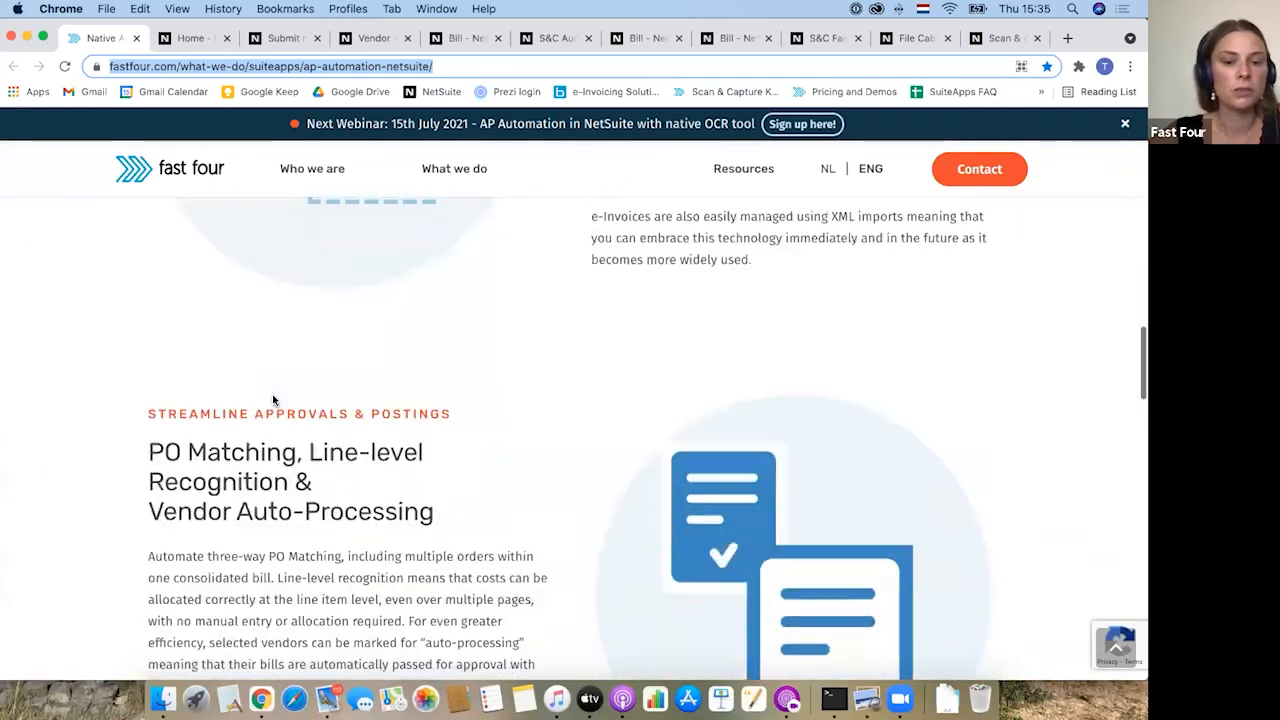
pyautogui.scroll(-3)
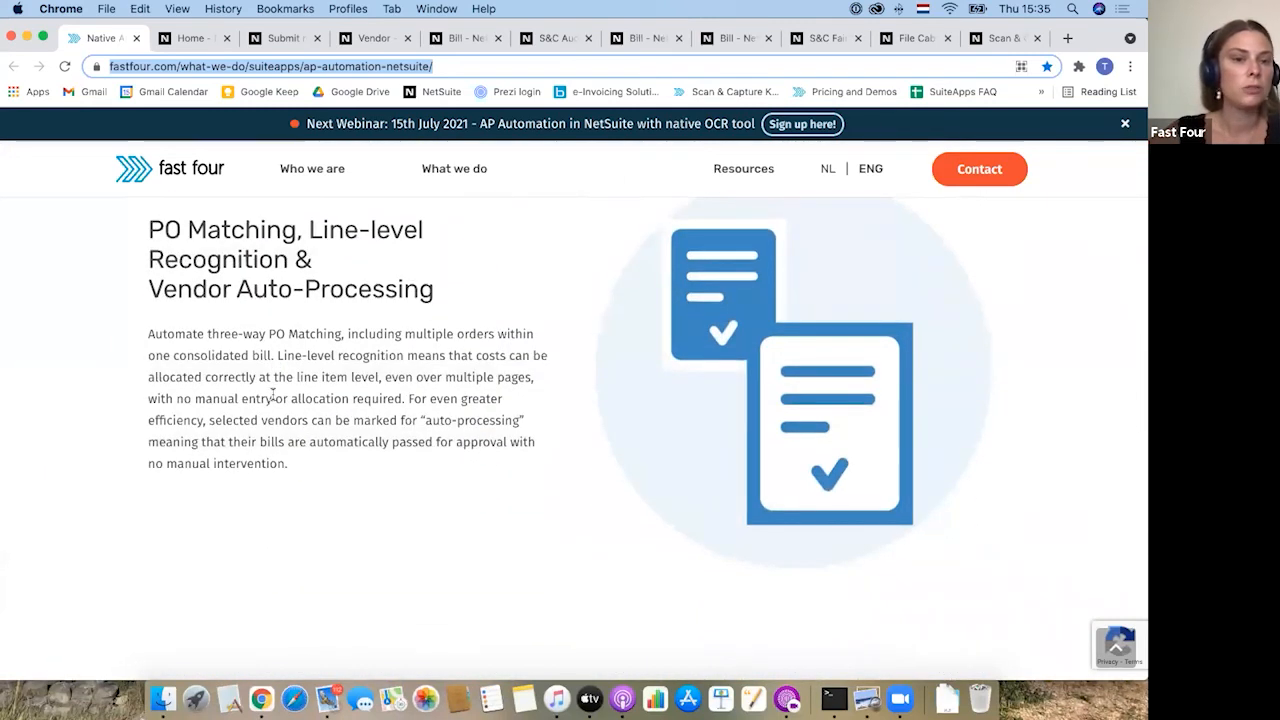